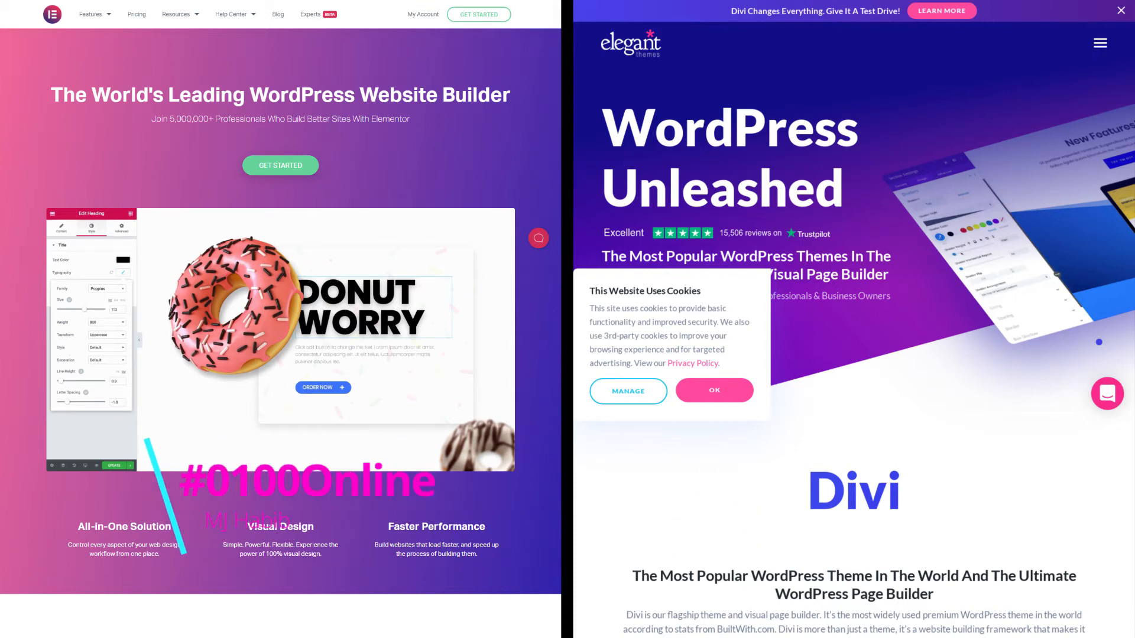
Scroll both homepages down from the hero banners through the opening feature sections.
scroll(down, 3)
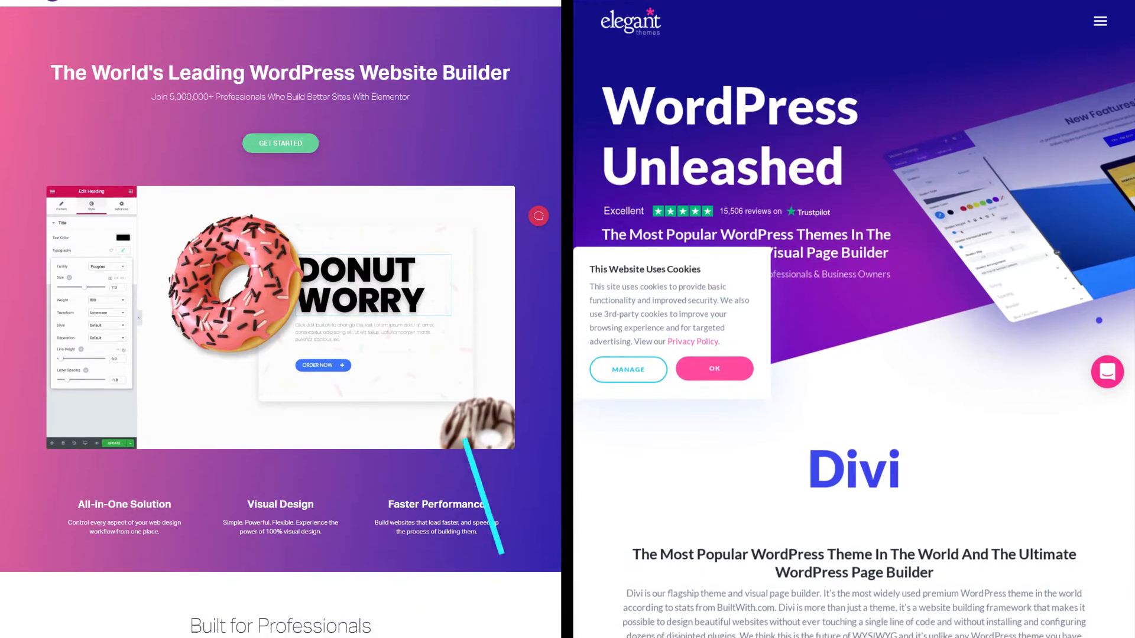
scroll(down, 3)
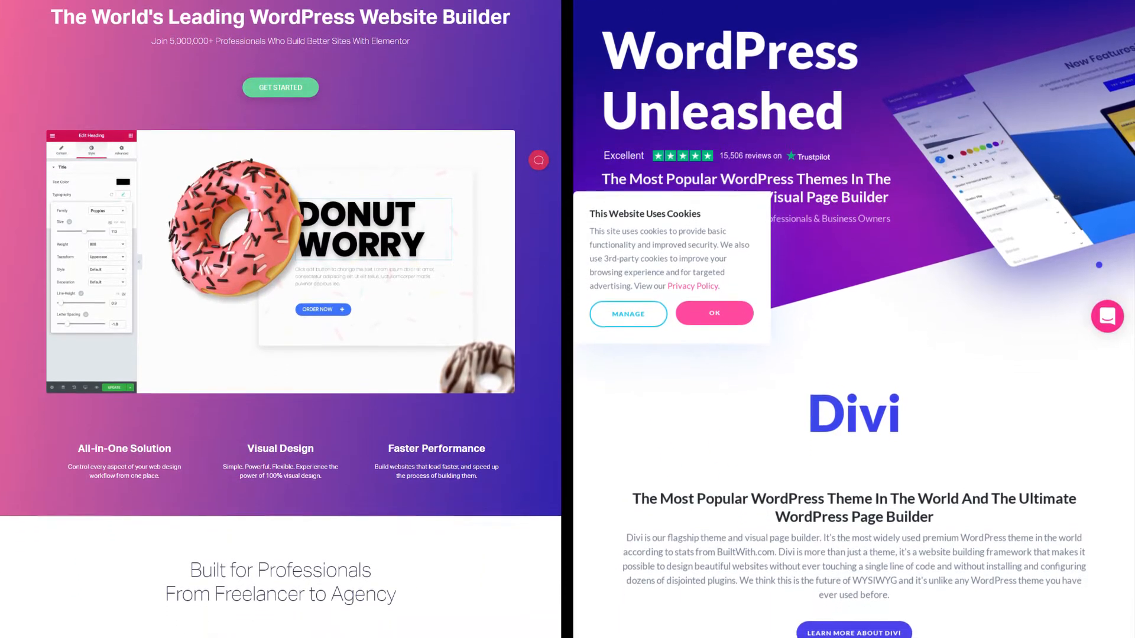
scroll(down, 3)
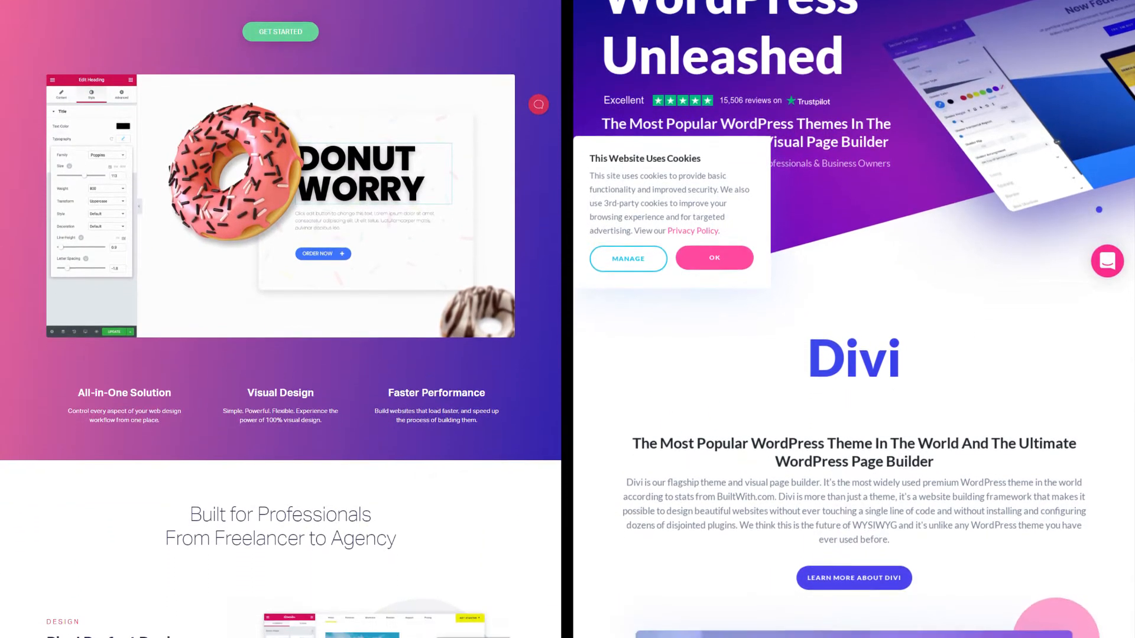
scroll(down, 3)
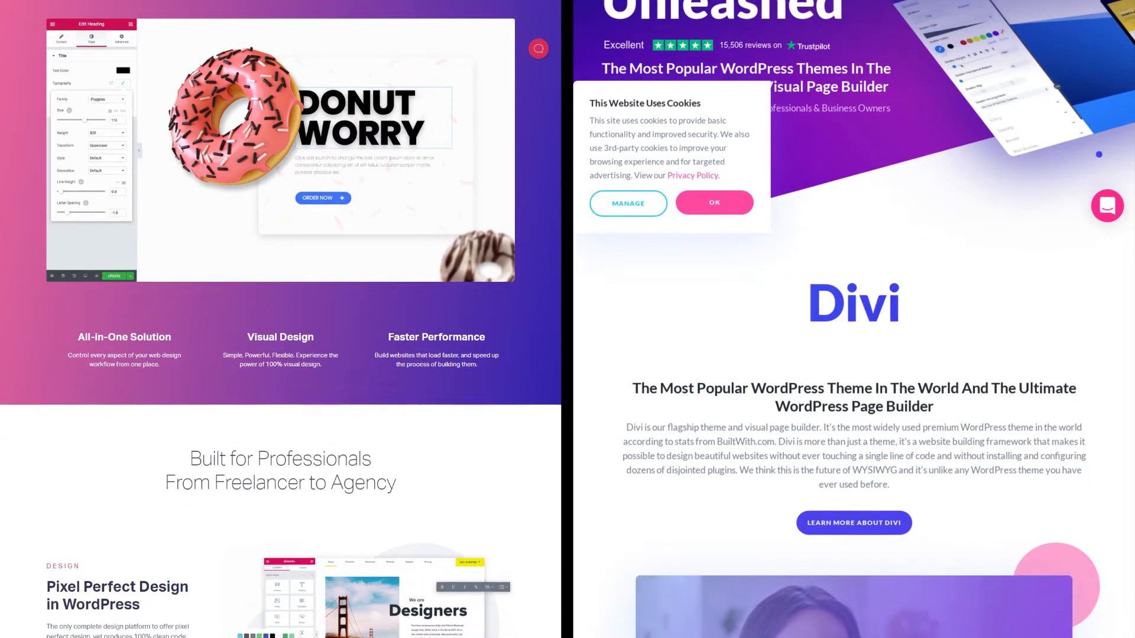
scroll(down, 3)
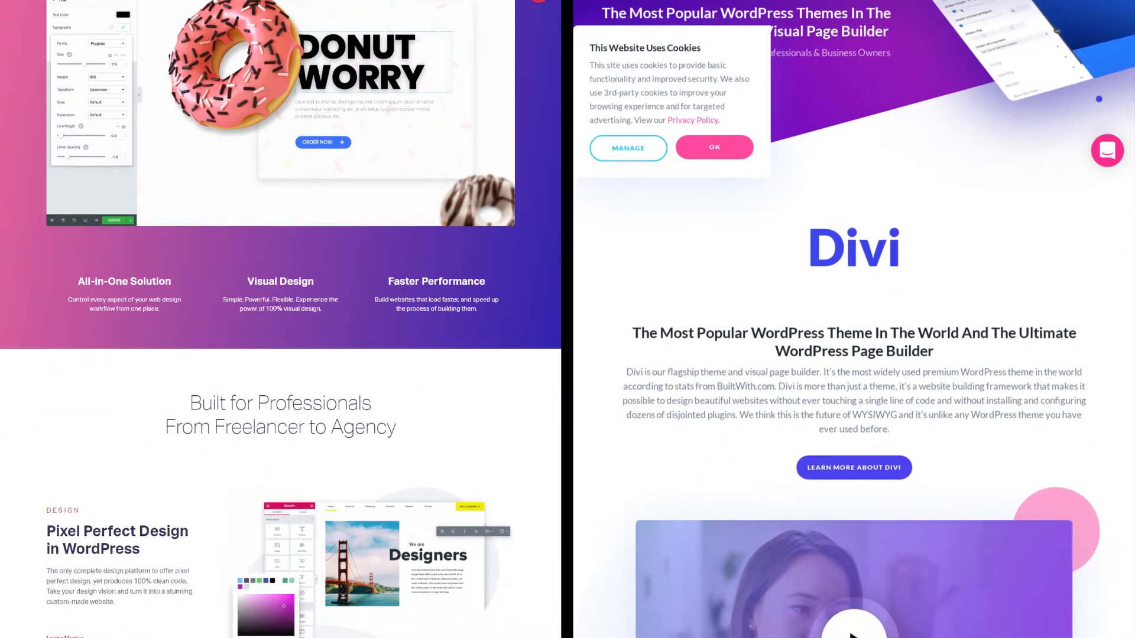
scroll(down, 3)
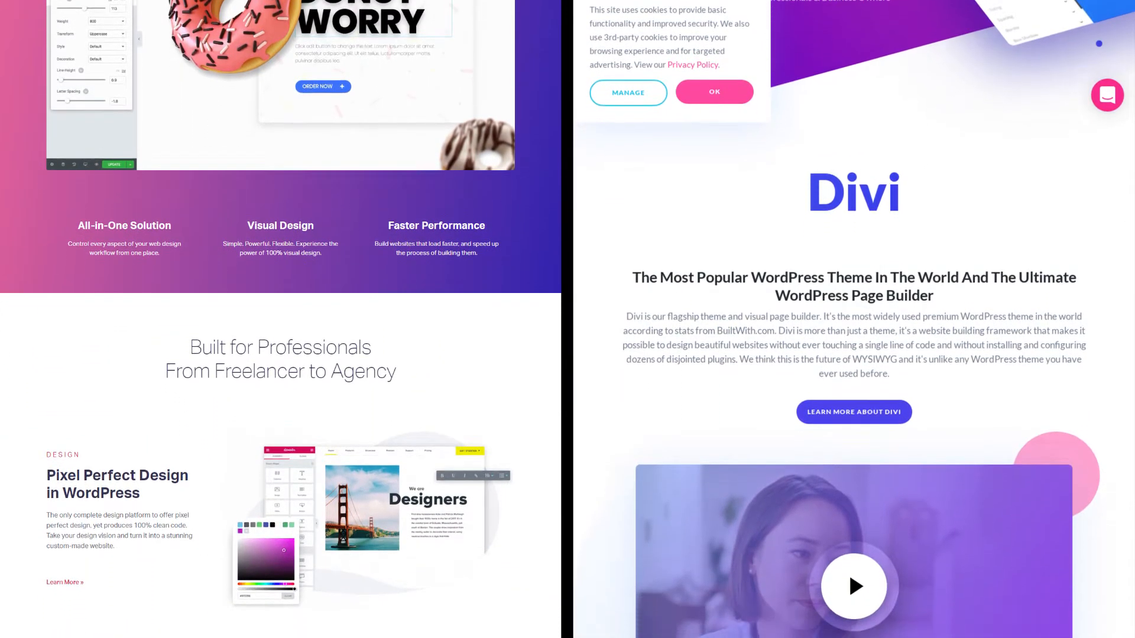
scroll(down, 3)
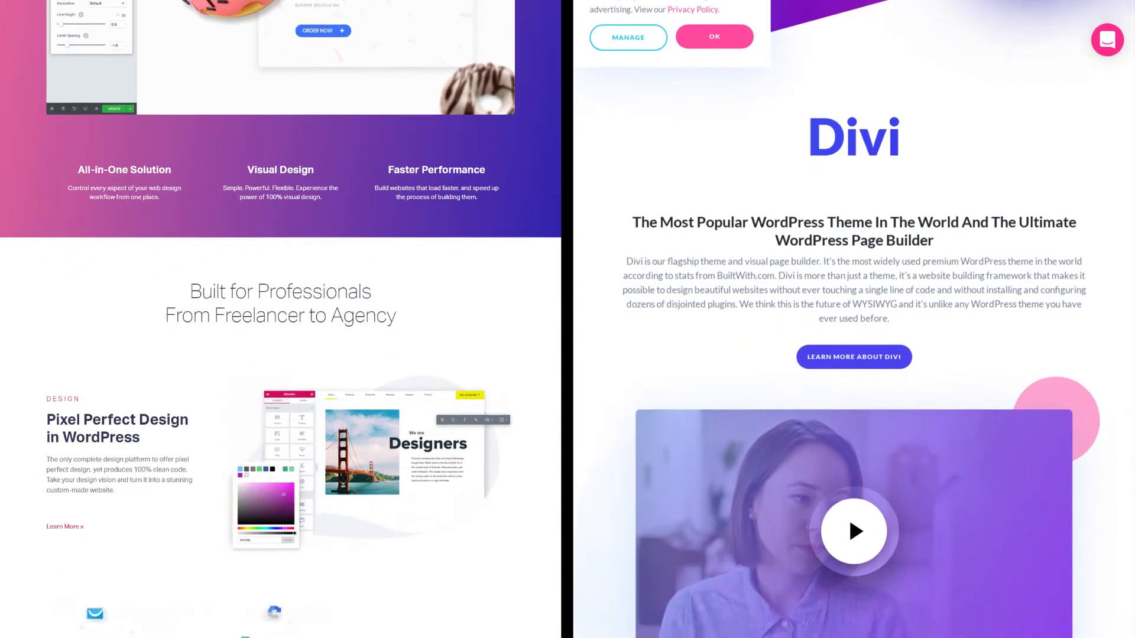
scroll(down, 3)
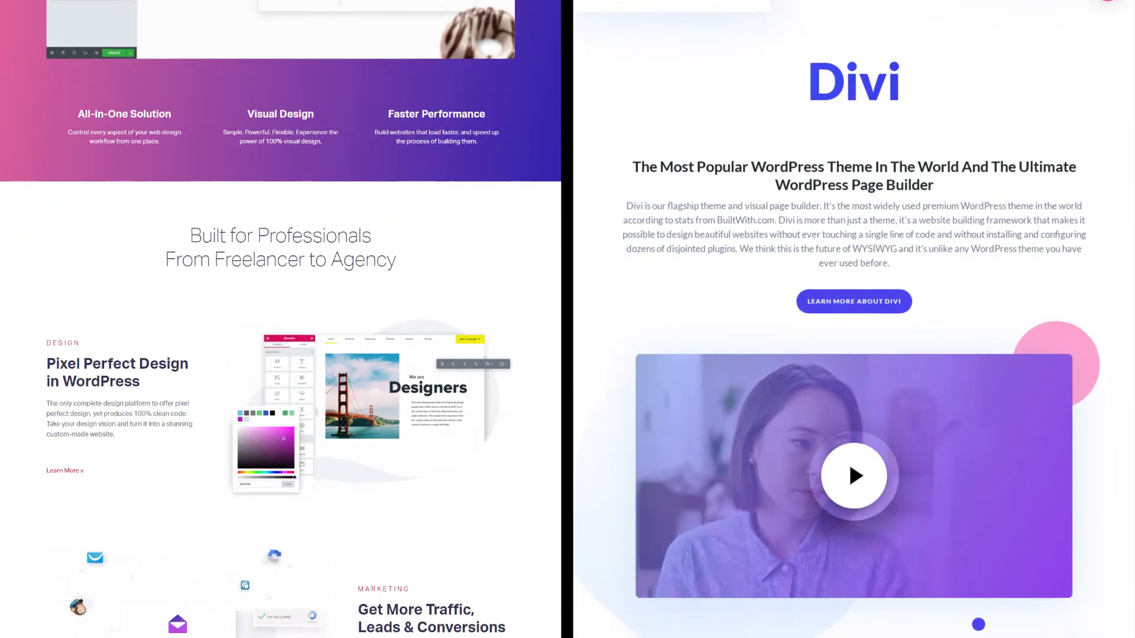
Continue down to Elementor's Extendable & Developer-Friendly section beside Divi's website category showcase.
scroll(down, 3)
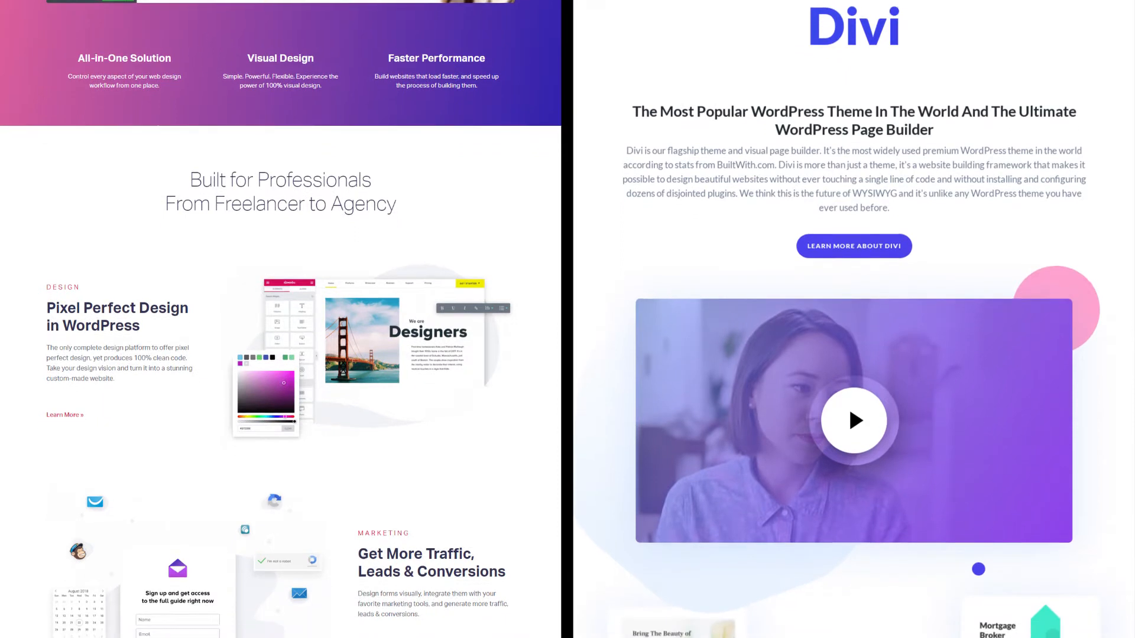
scroll(down, 3)
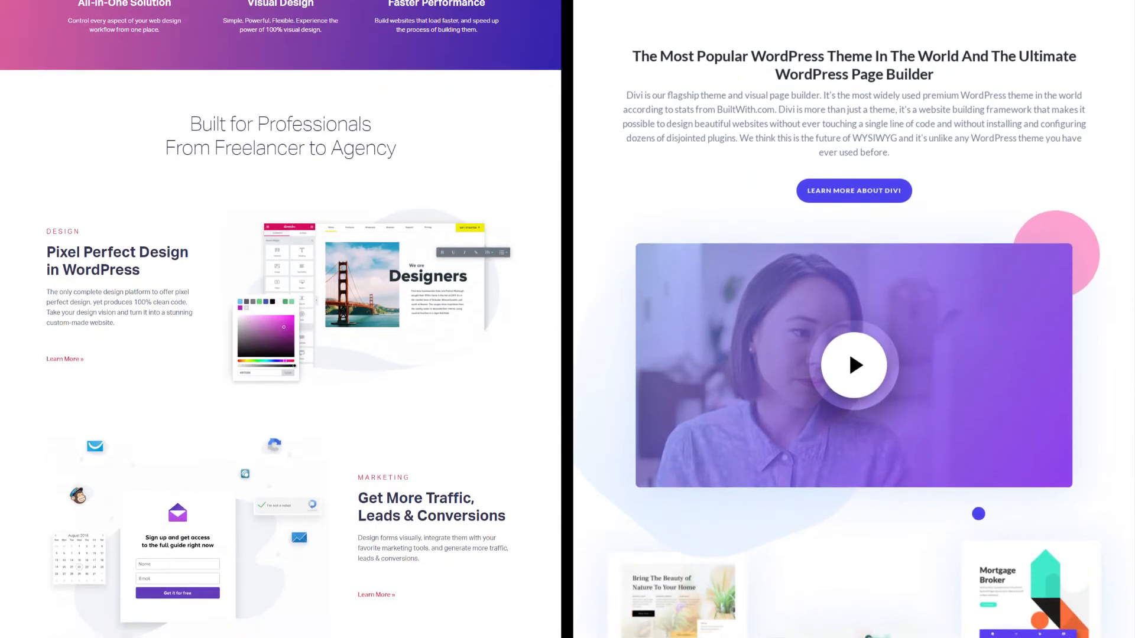
scroll(down, 3)
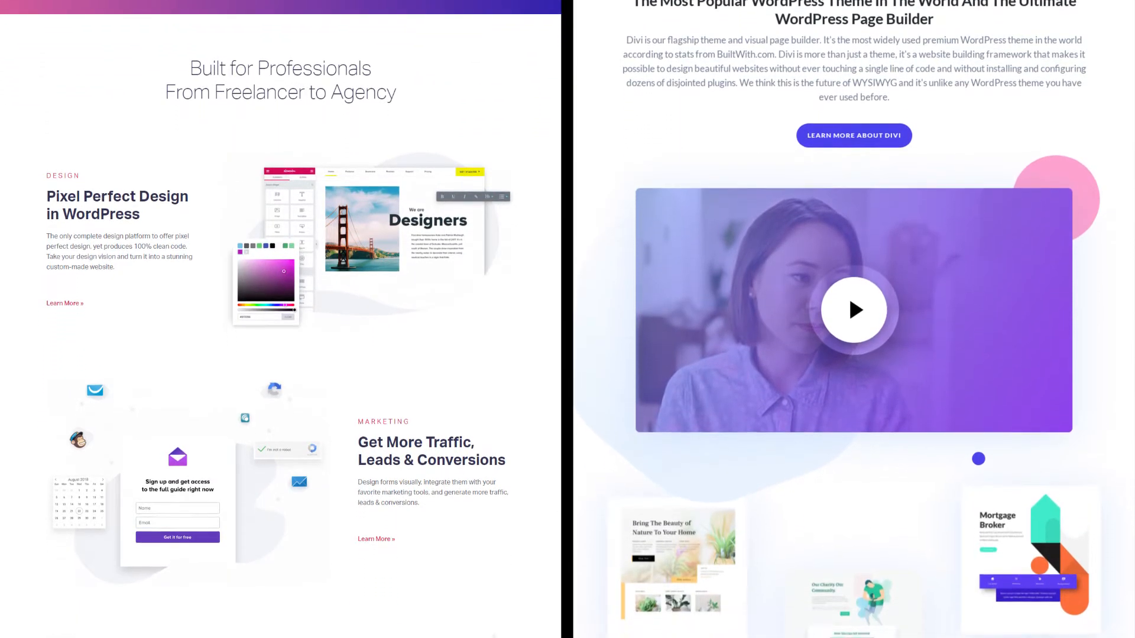
scroll(down, 3)
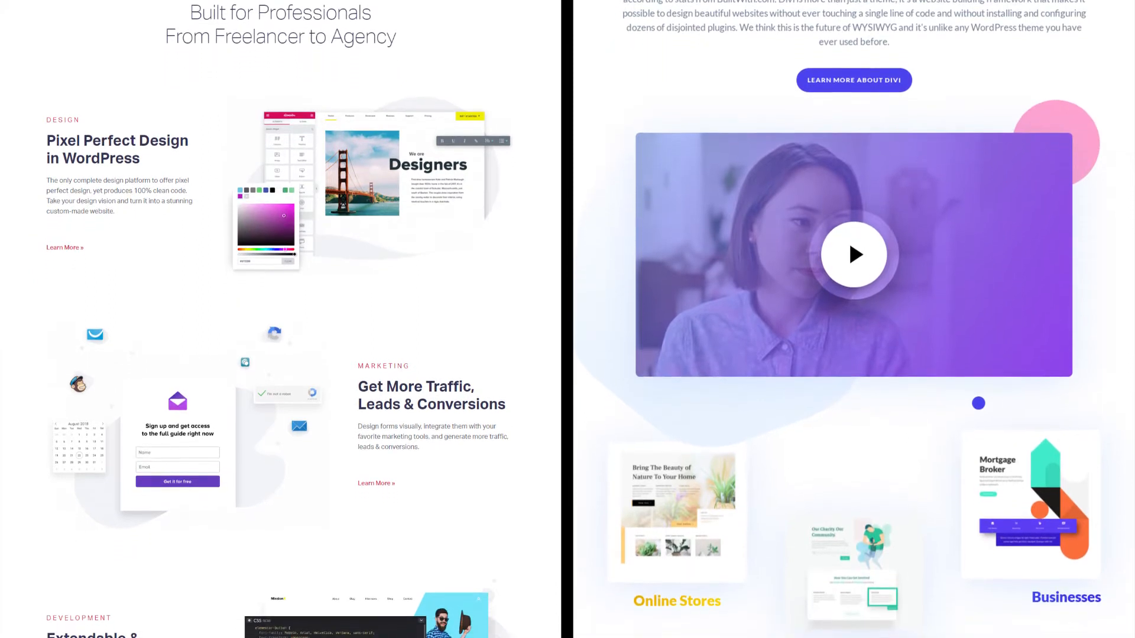
scroll(down, 3)
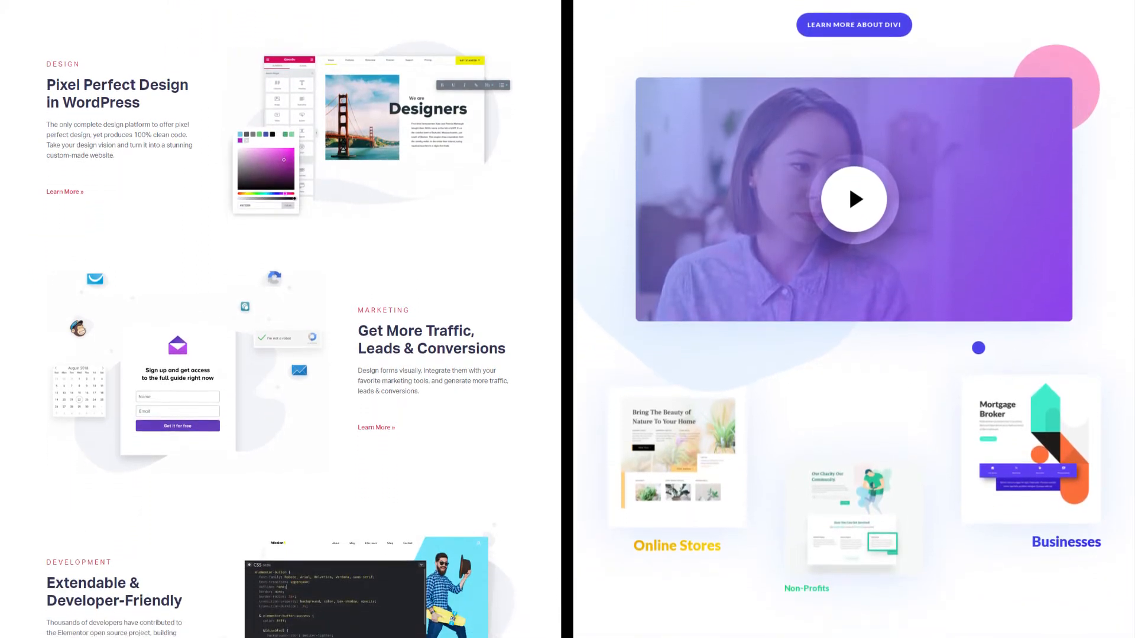
scroll(down, 3)
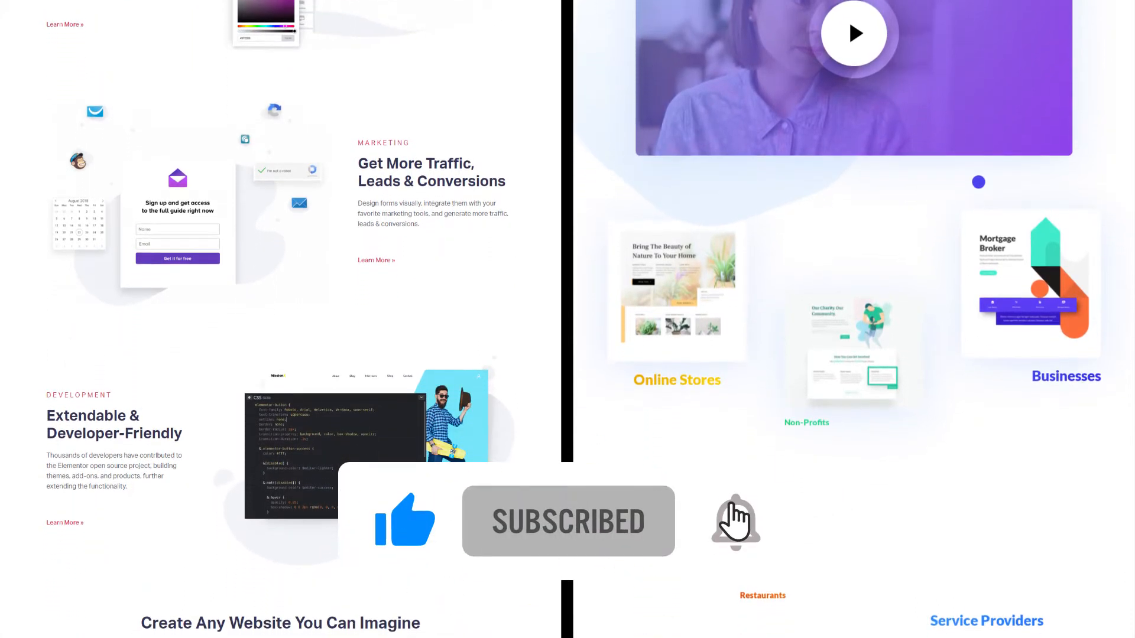
scroll(down, 3)
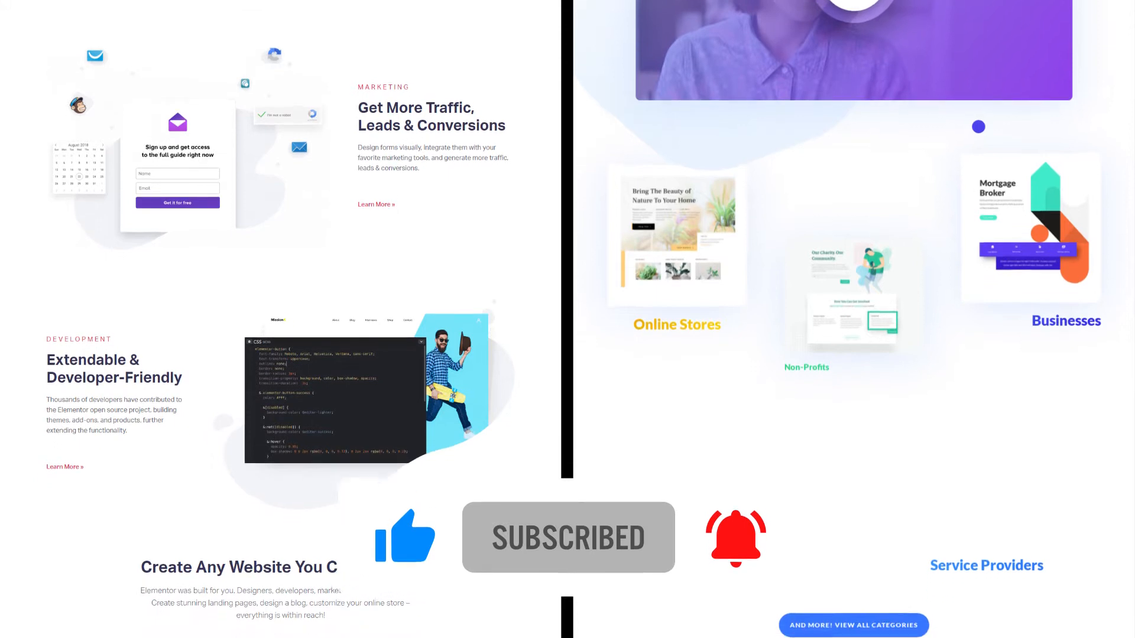
scroll(down, 3)
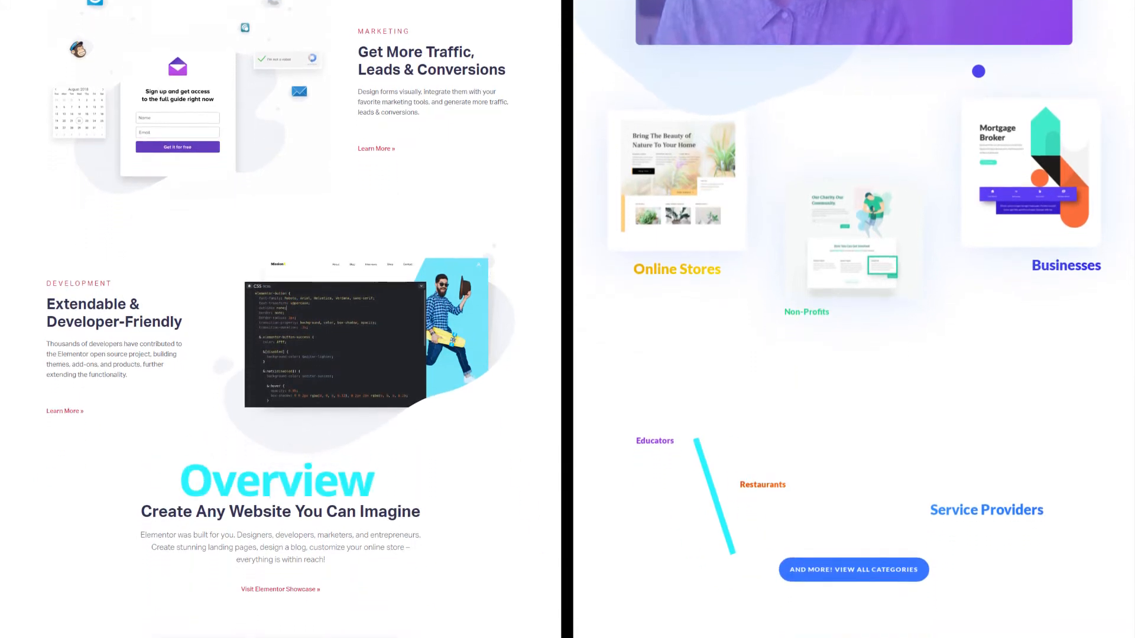
Scroll both homepages down past the reviews and feature tiles.
scroll(down, 3)
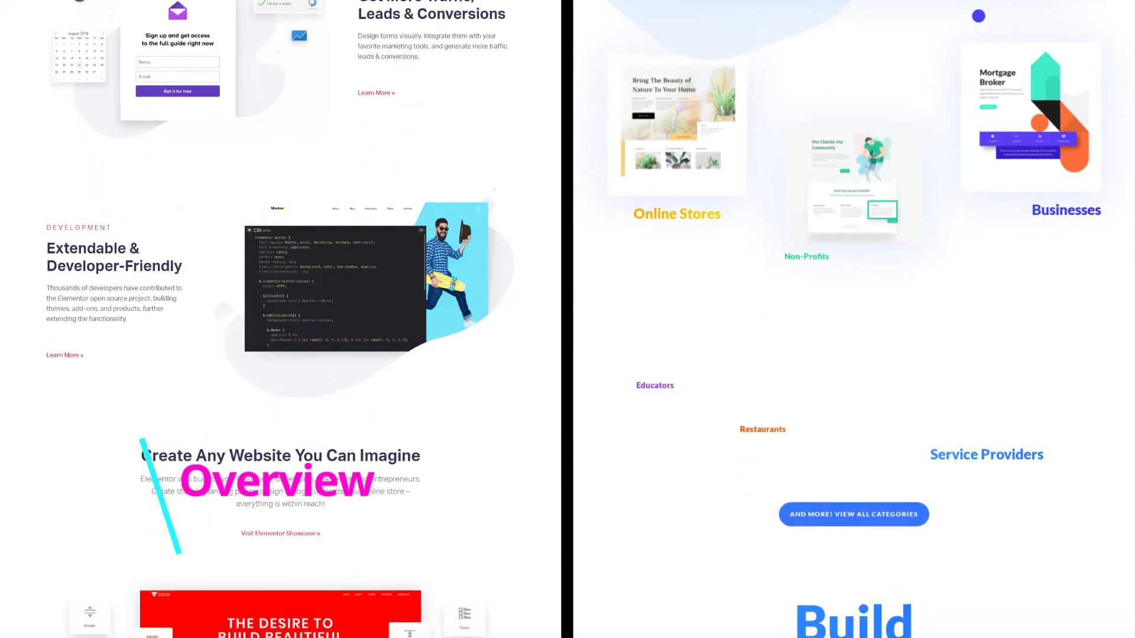
scroll(down, 3)
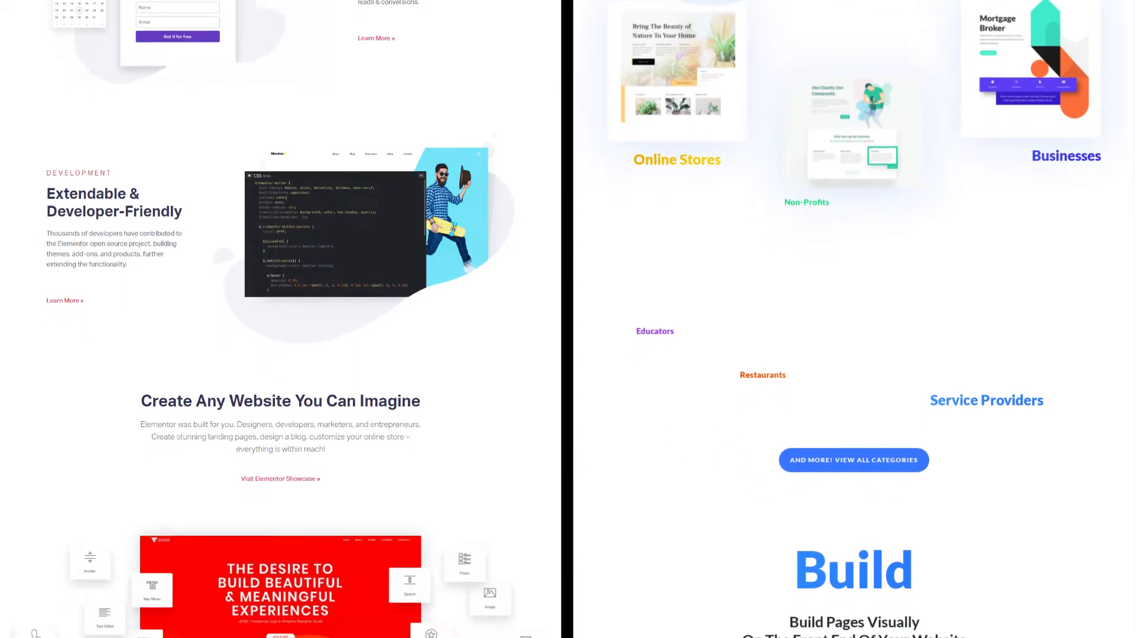
scroll(down, 3)
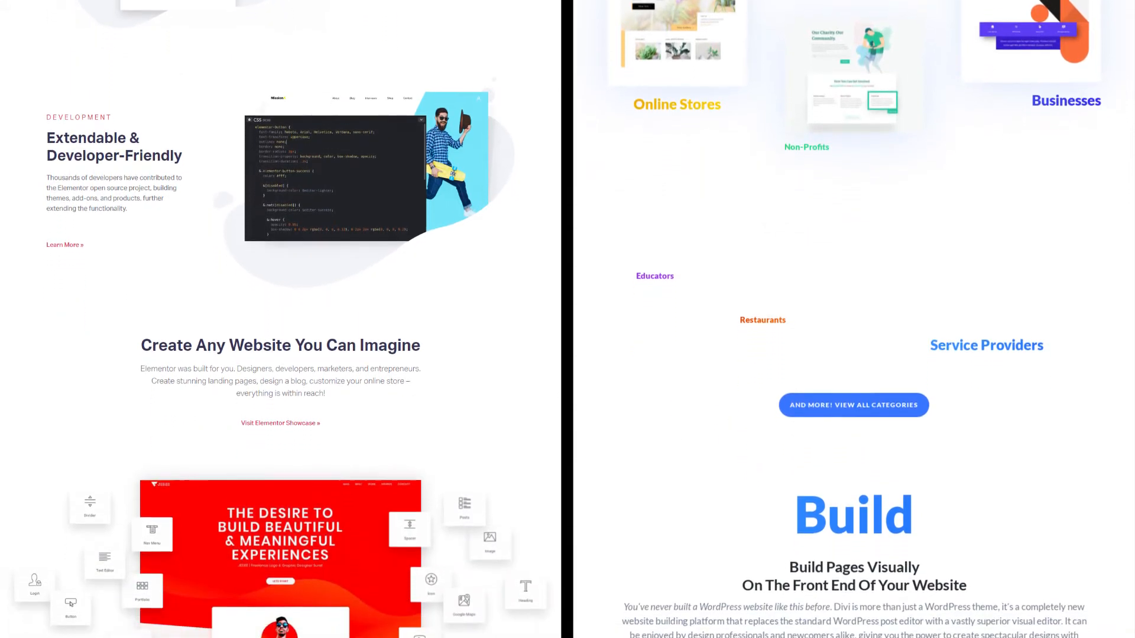
scroll(down, 3)
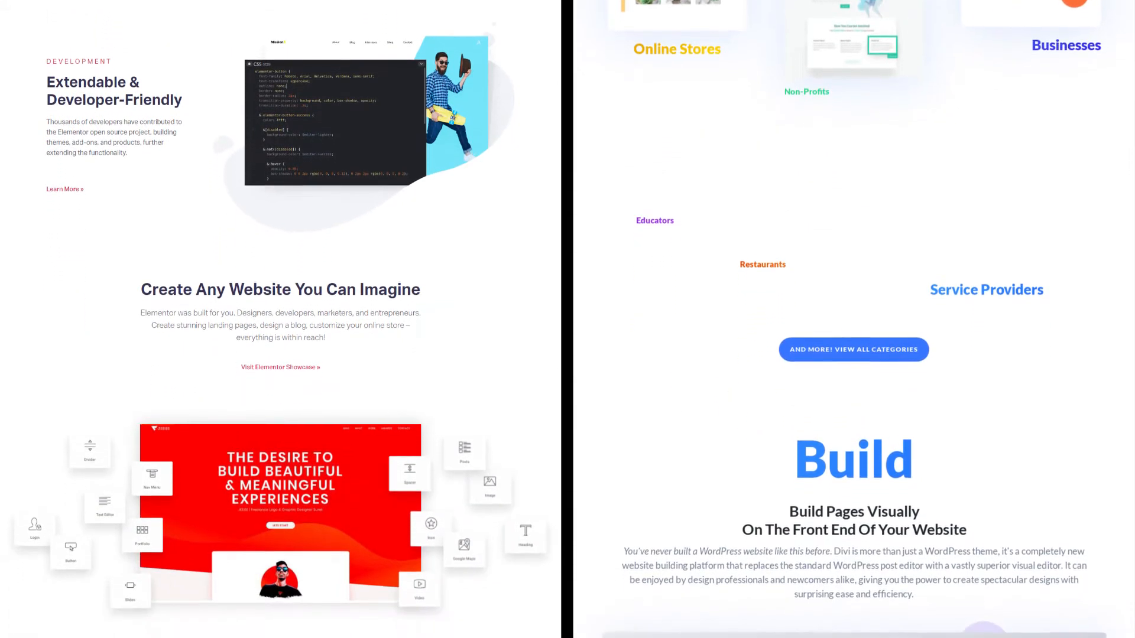
scroll(down, 3)
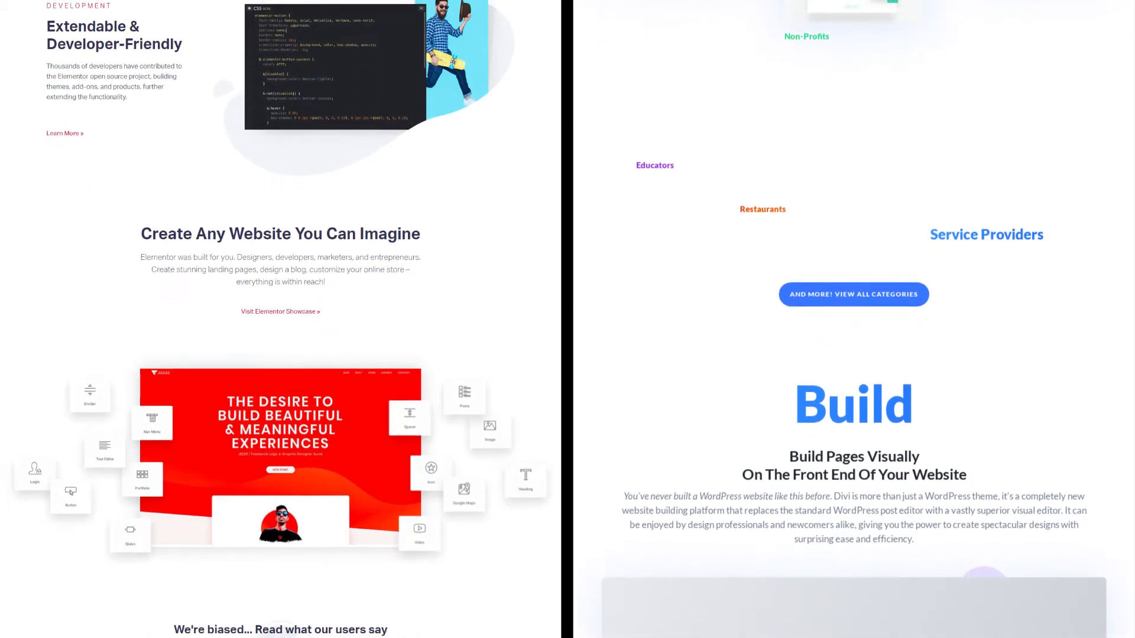
scroll(down, 3)
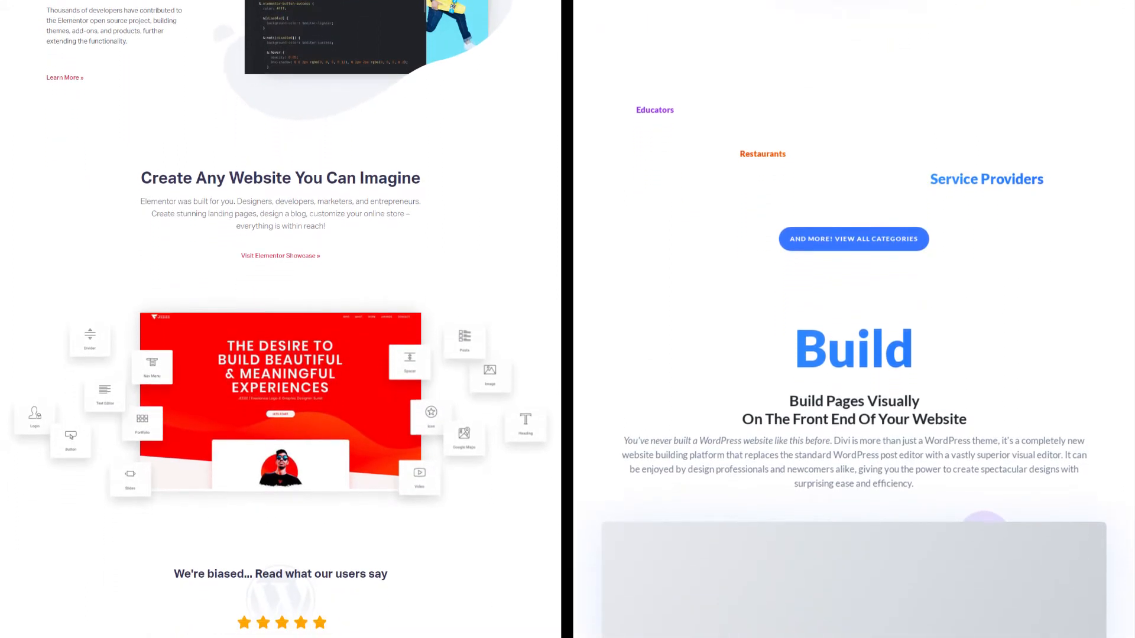
scroll(down, 3)
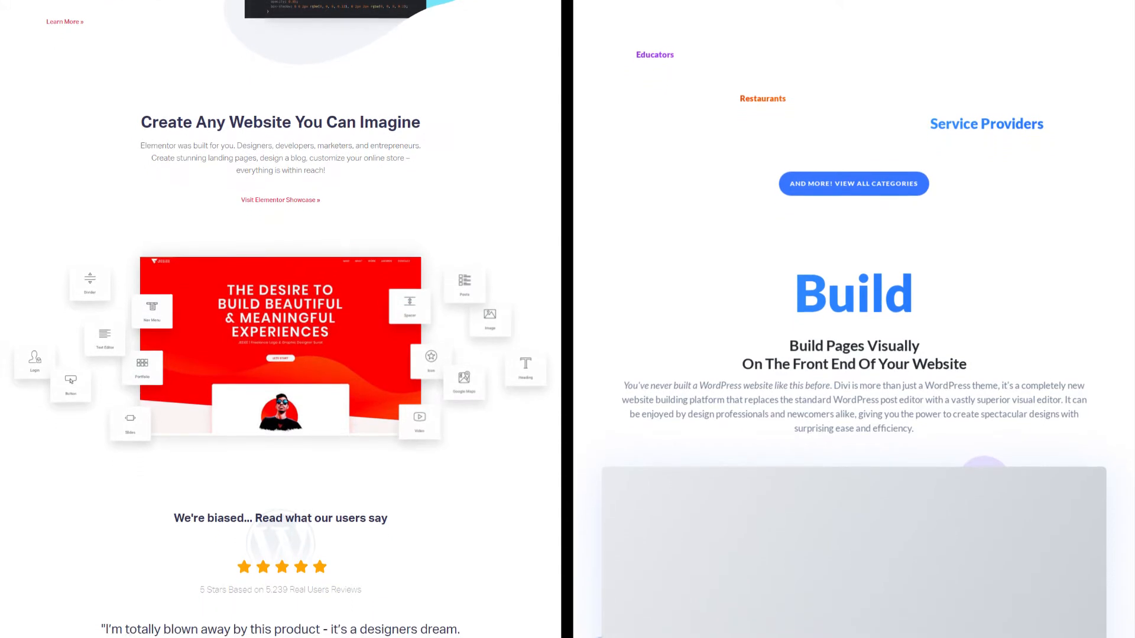
scroll(down, 3)
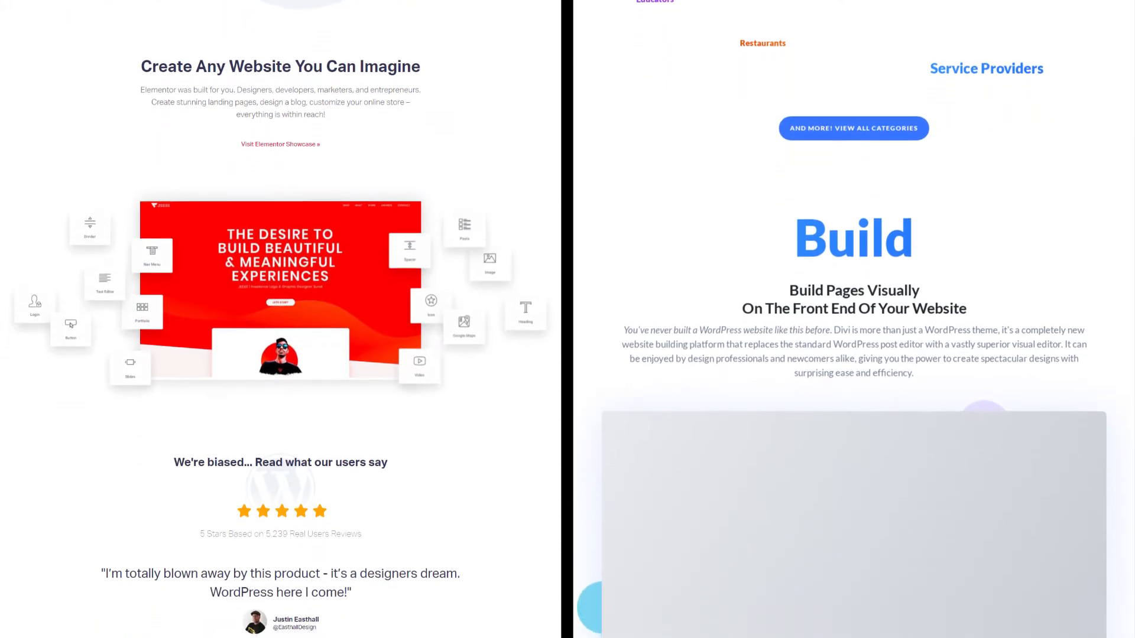
scroll(down, 3)
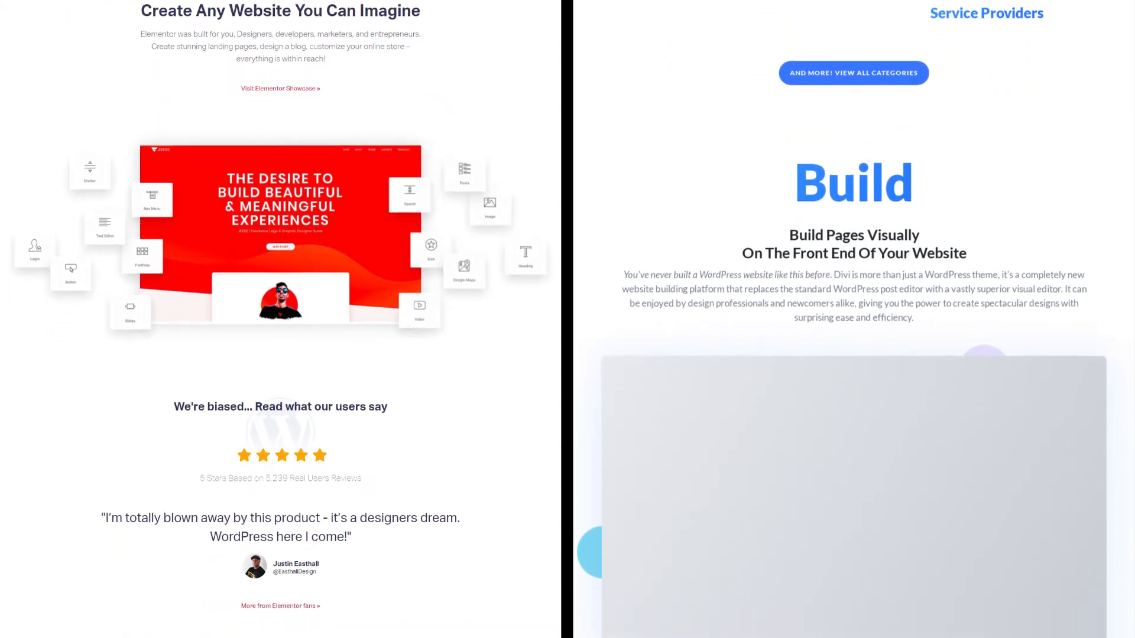
scroll(down, 3)
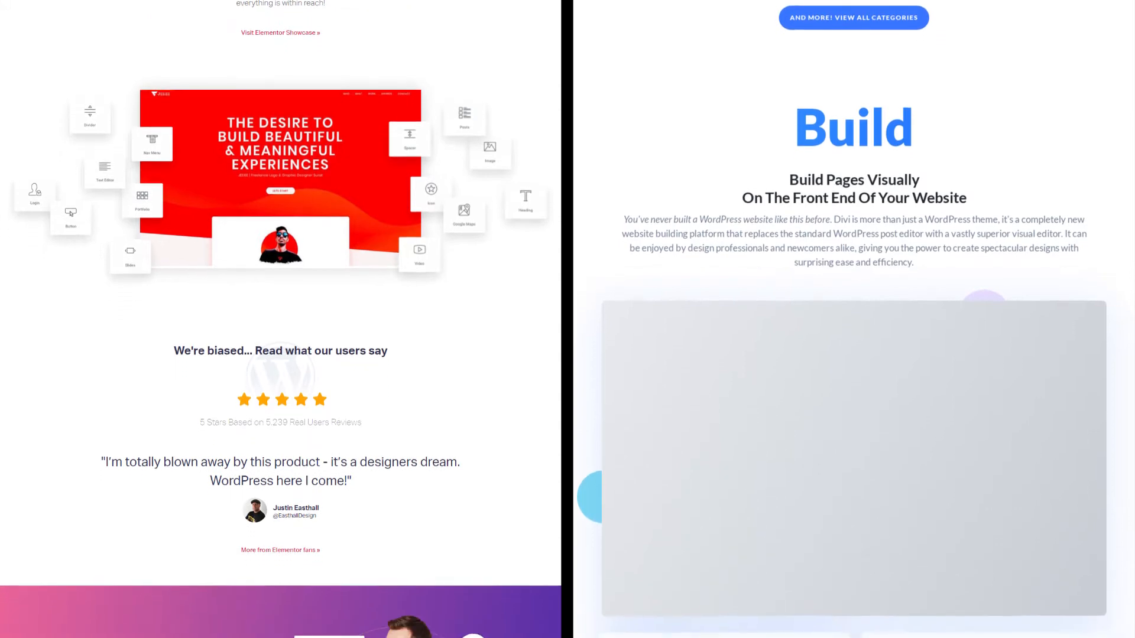
scroll(down, 3)
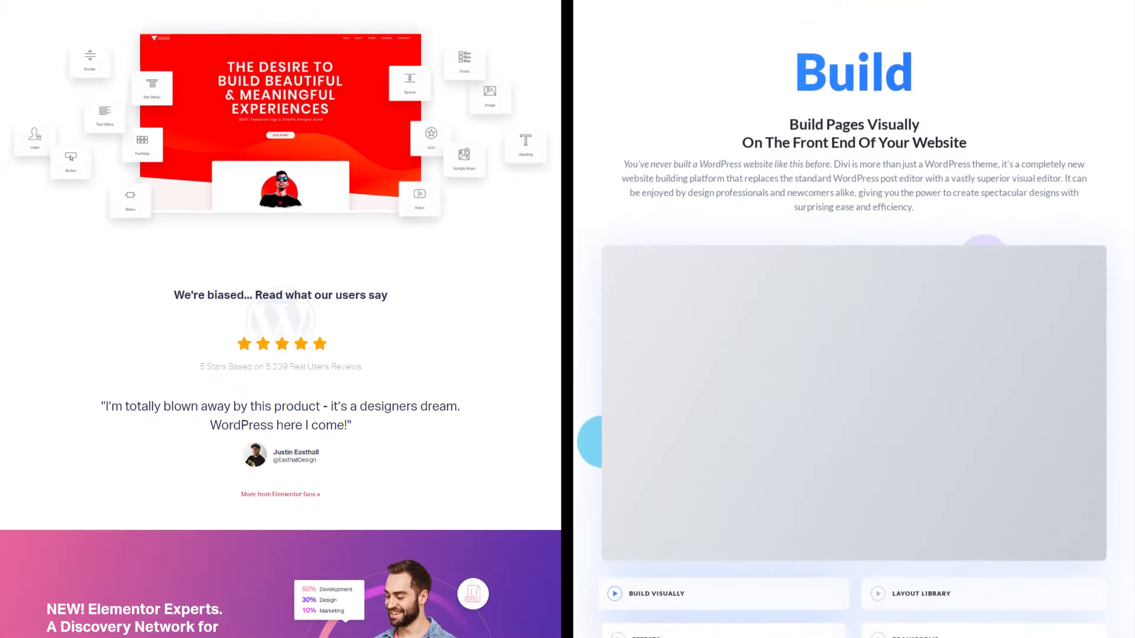
scroll(down, 3)
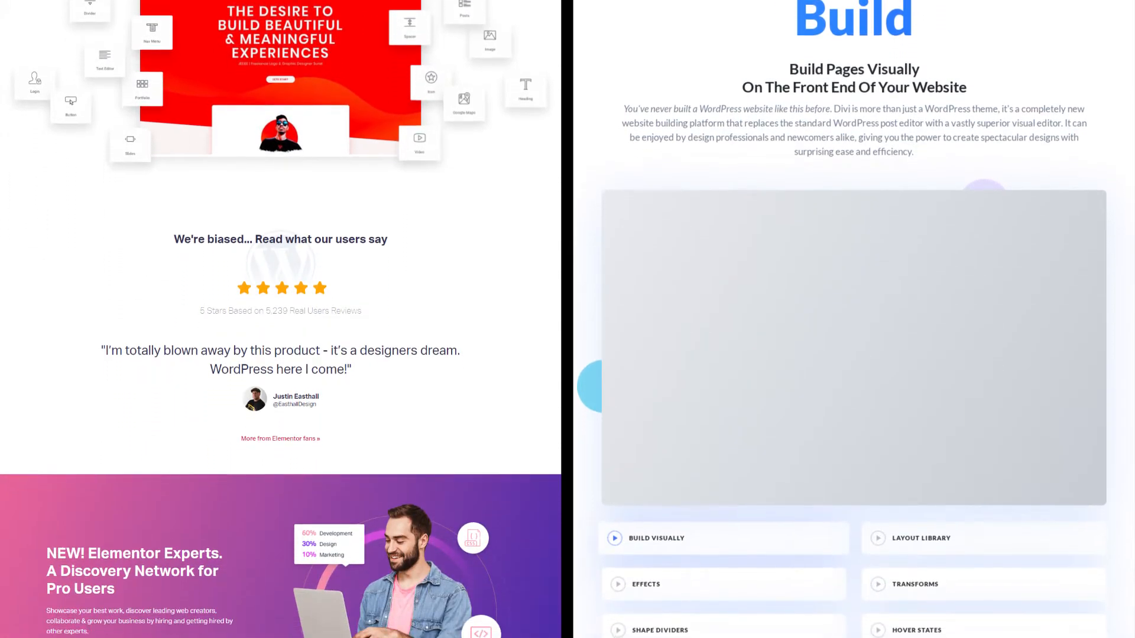
Continue down to Elementor's Features You'll Come to Rely On section beside Divi's Design section.
scroll(down, 3)
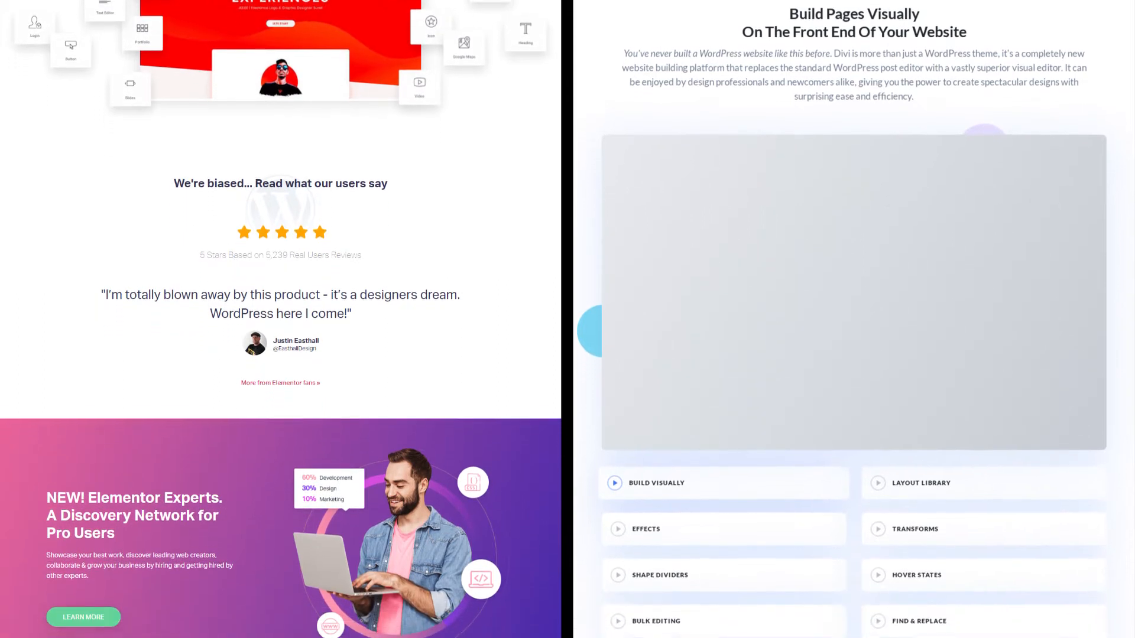
scroll(down, 3)
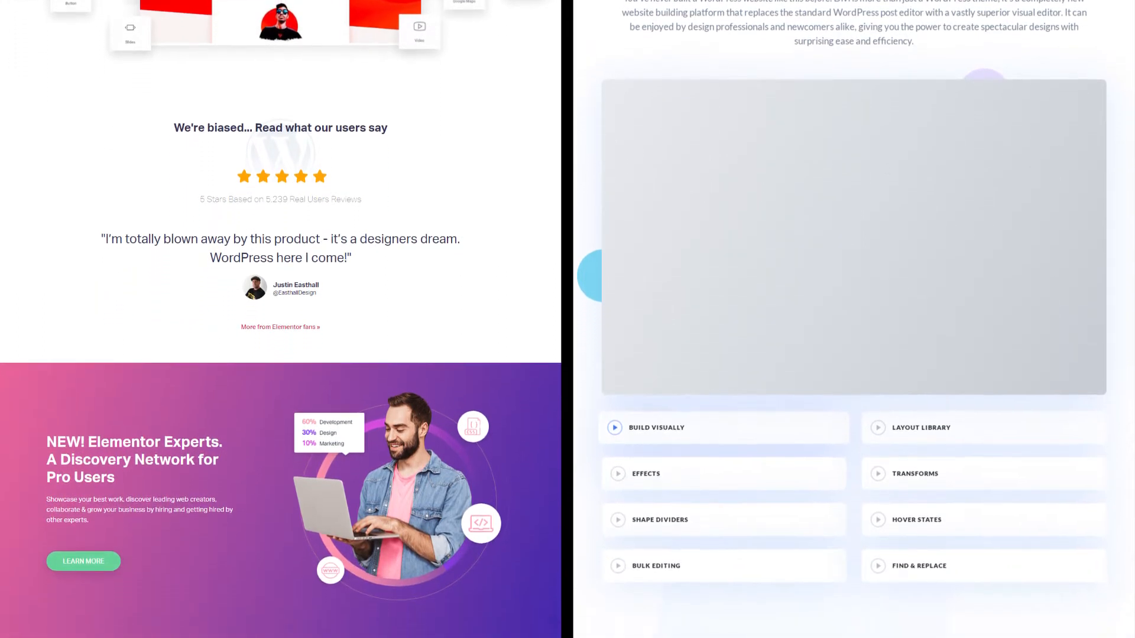
scroll(down, 3)
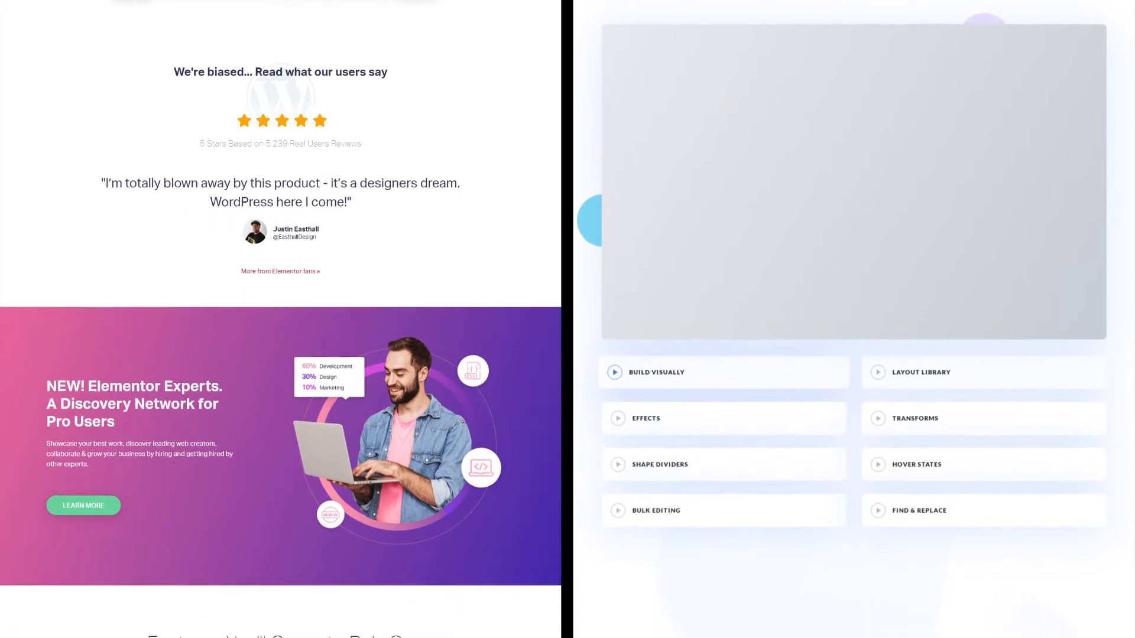
scroll(down, 3)
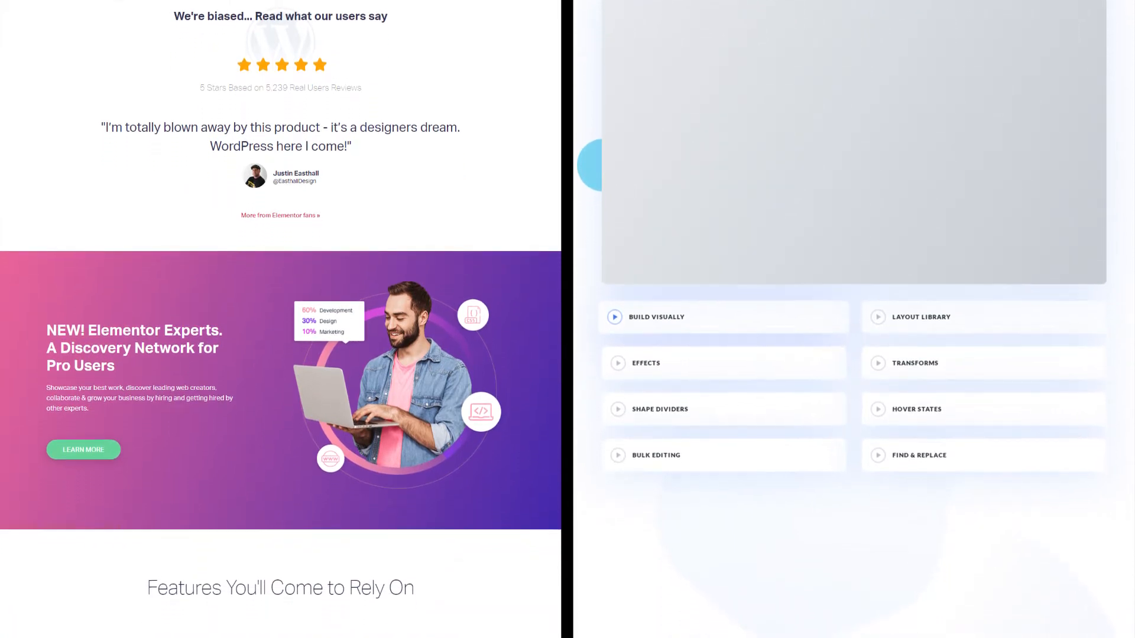
scroll(down, 3)
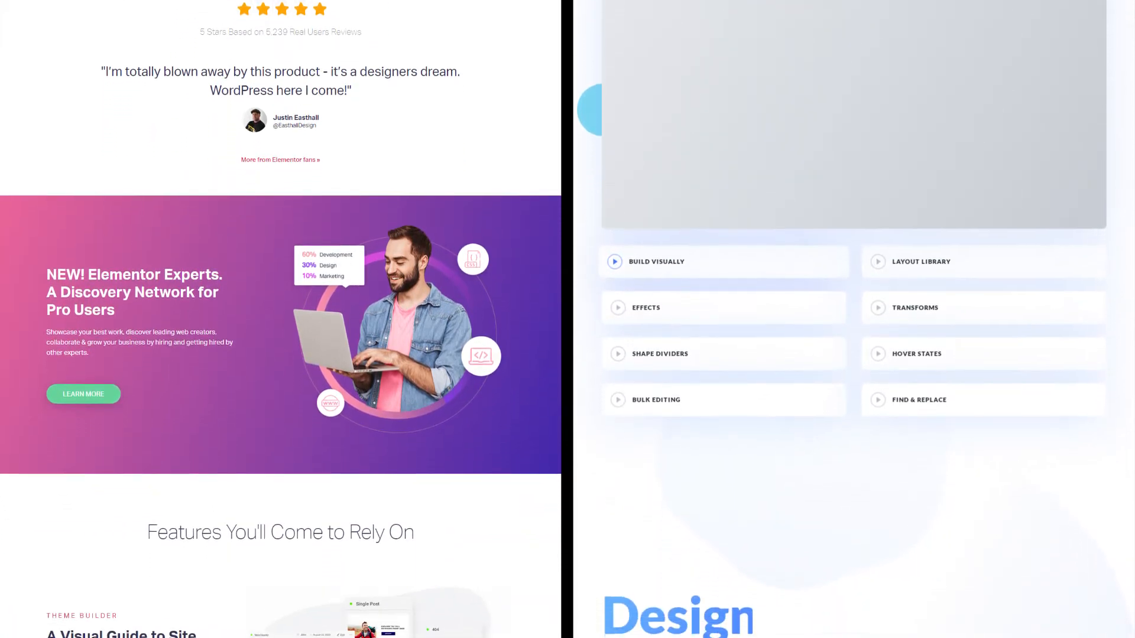
scroll(down, 3)
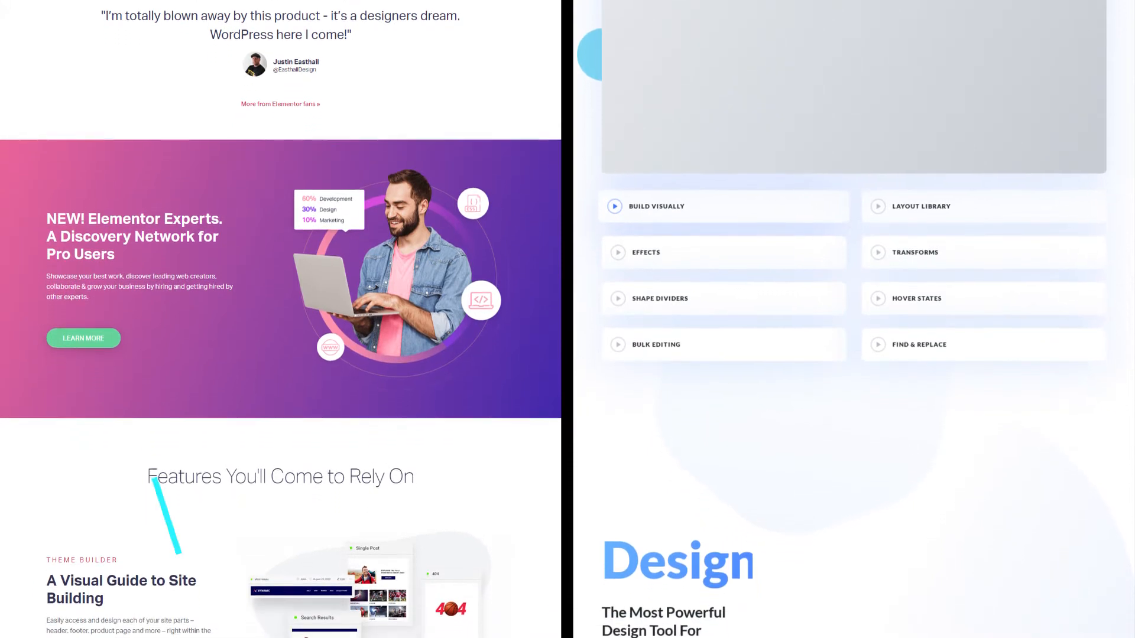
scroll(down, 3)
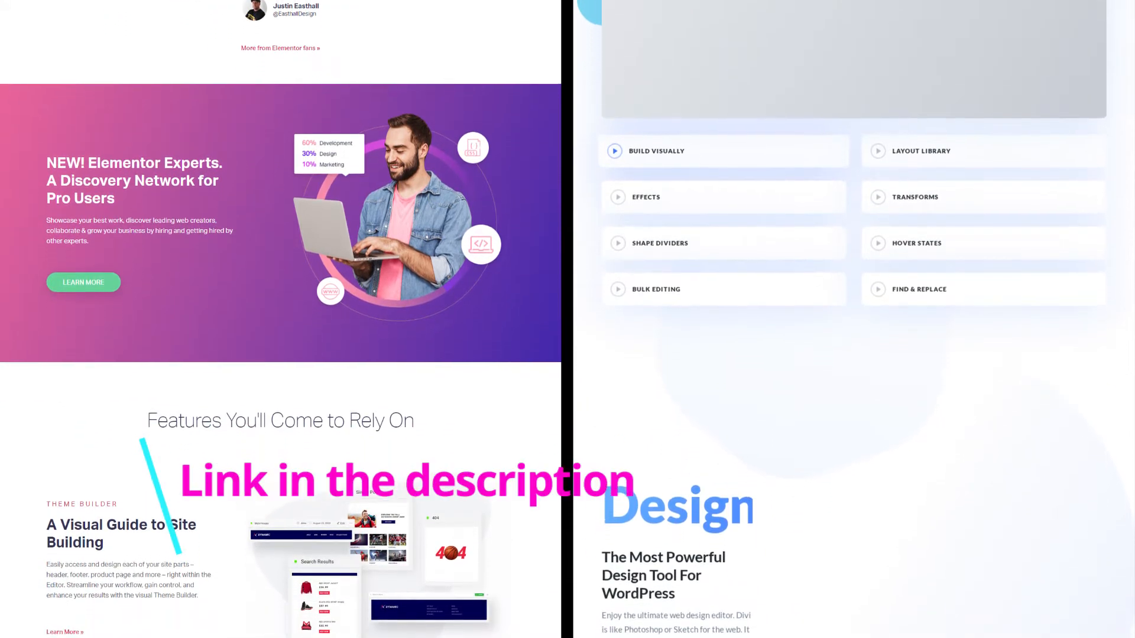
scroll(down, 3)
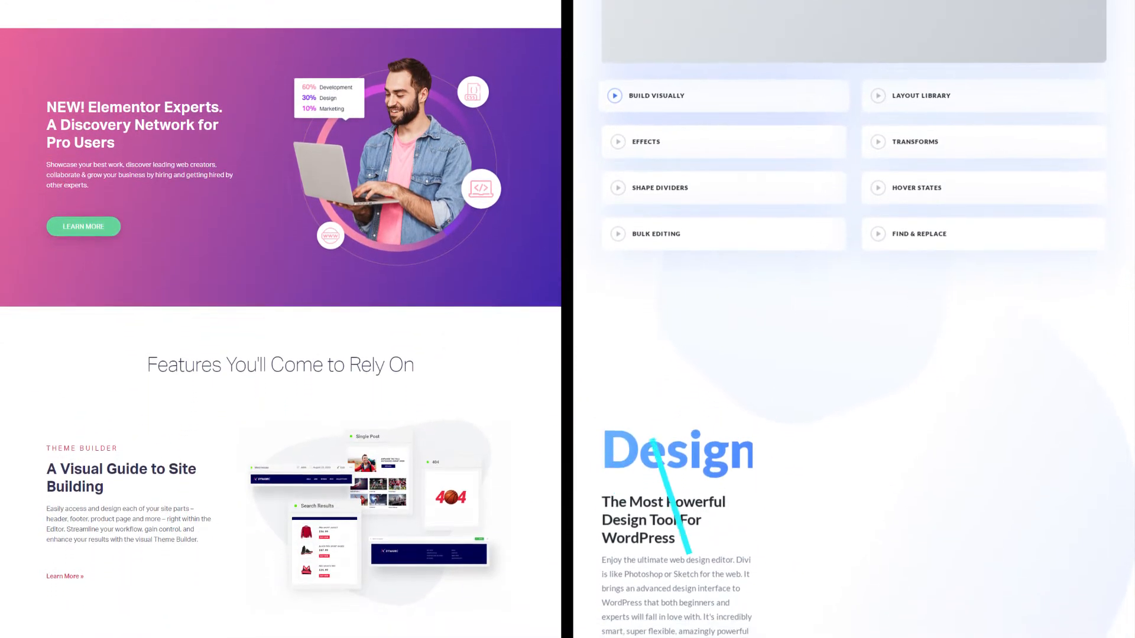
scroll(down, 3)
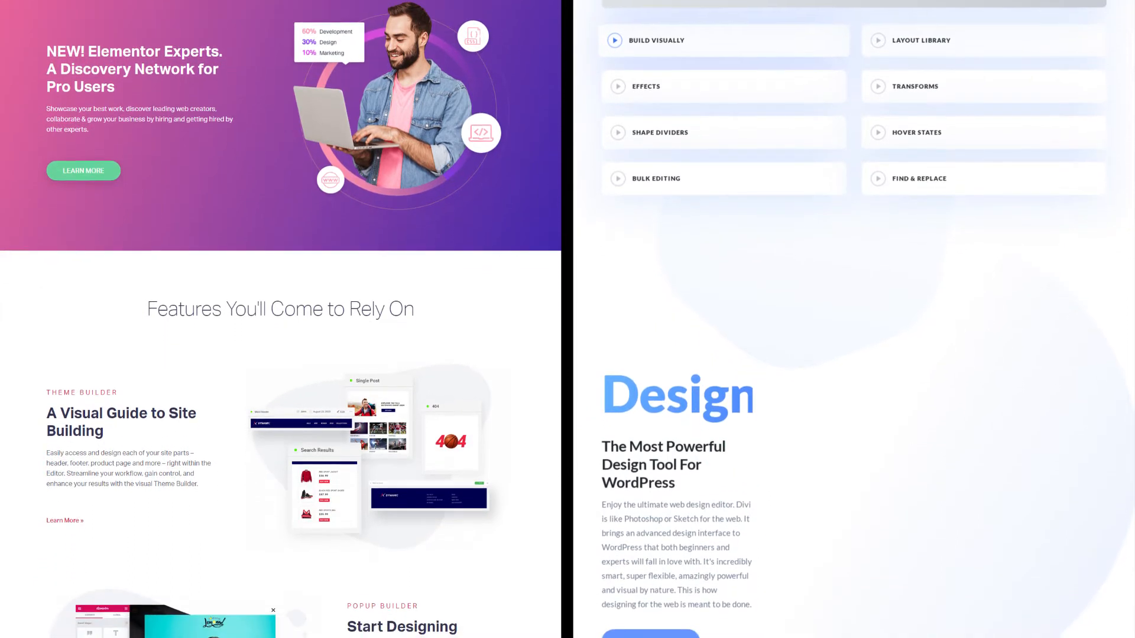
scroll(down, 3)
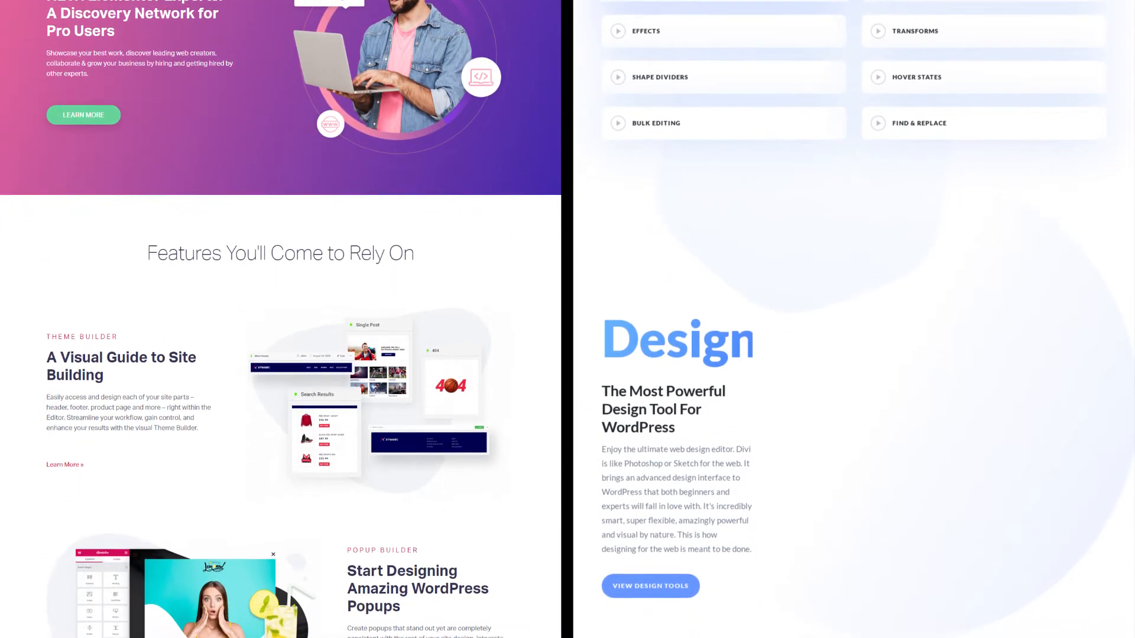
scroll(down, 3)
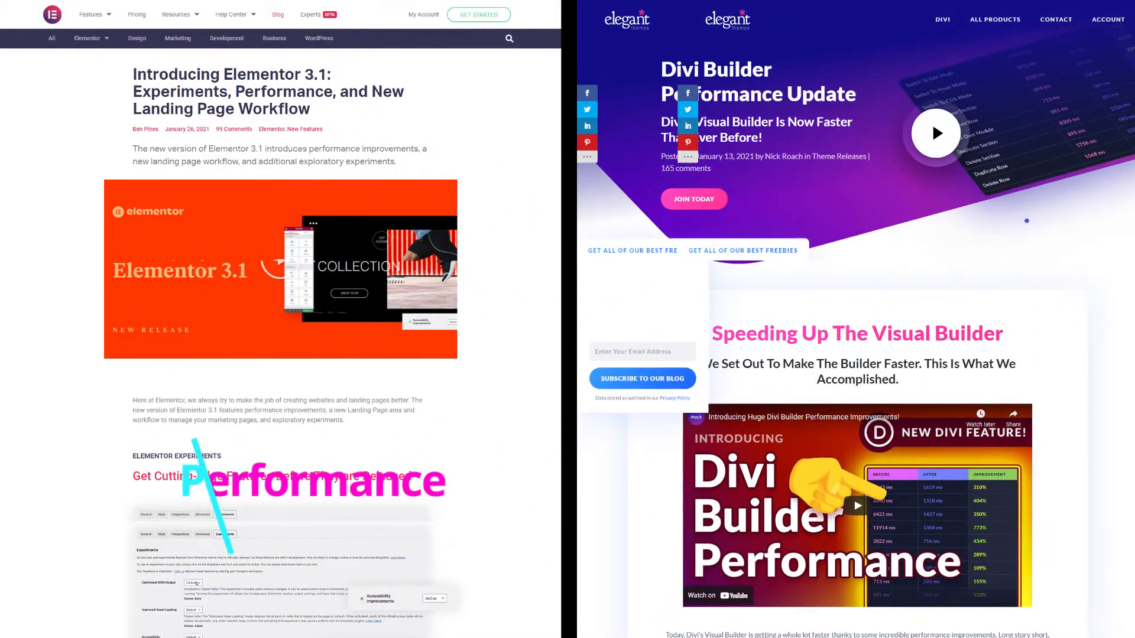
Scroll down the Elementor 3.1 release post and the Divi Builder Performance Update post side by side.
scroll(down, 3)
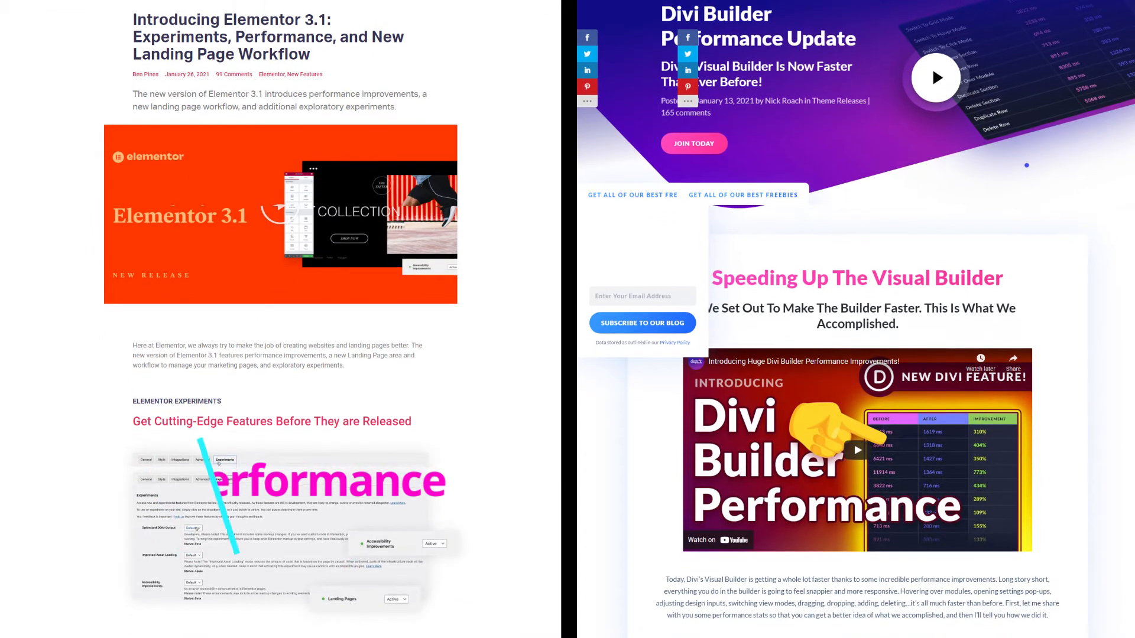
scroll(down, 3)
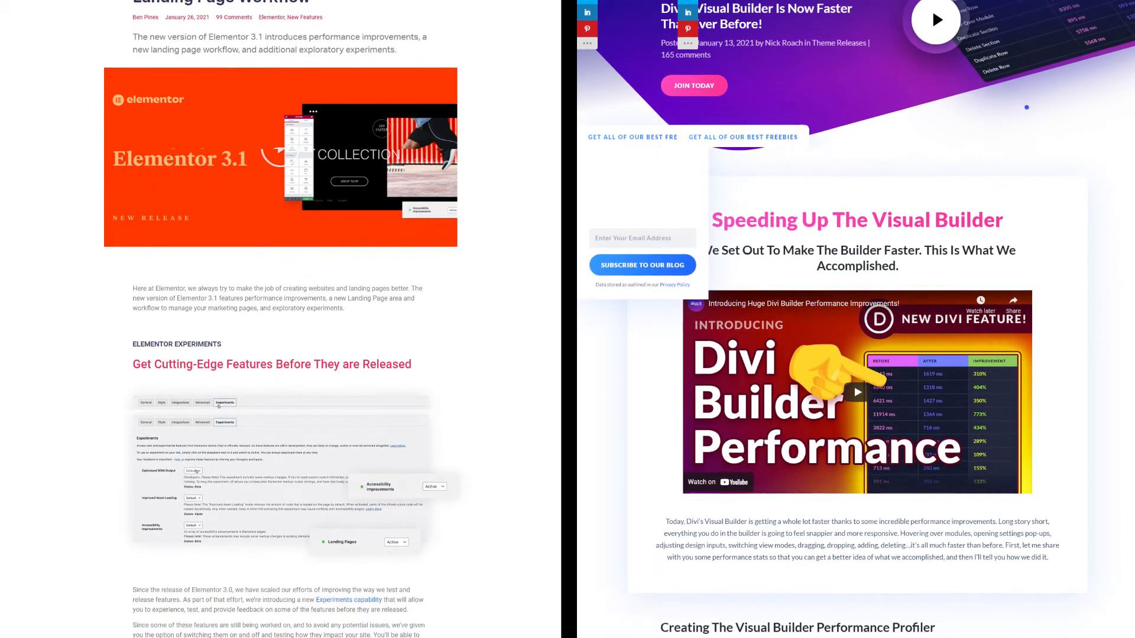
scroll(down, 3)
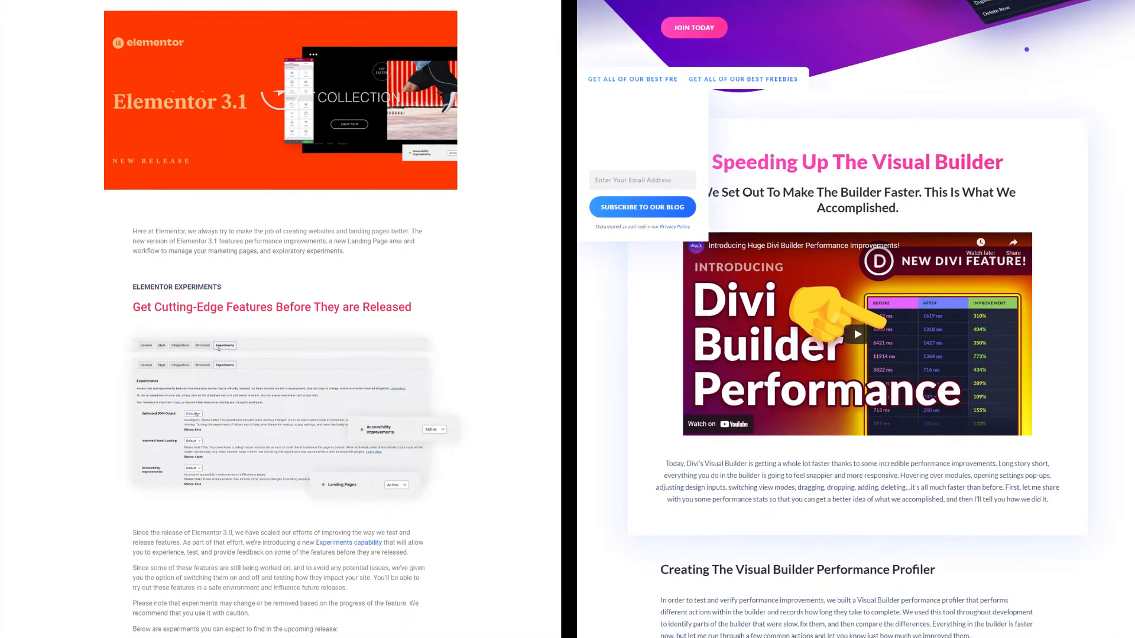
scroll(down, 3)
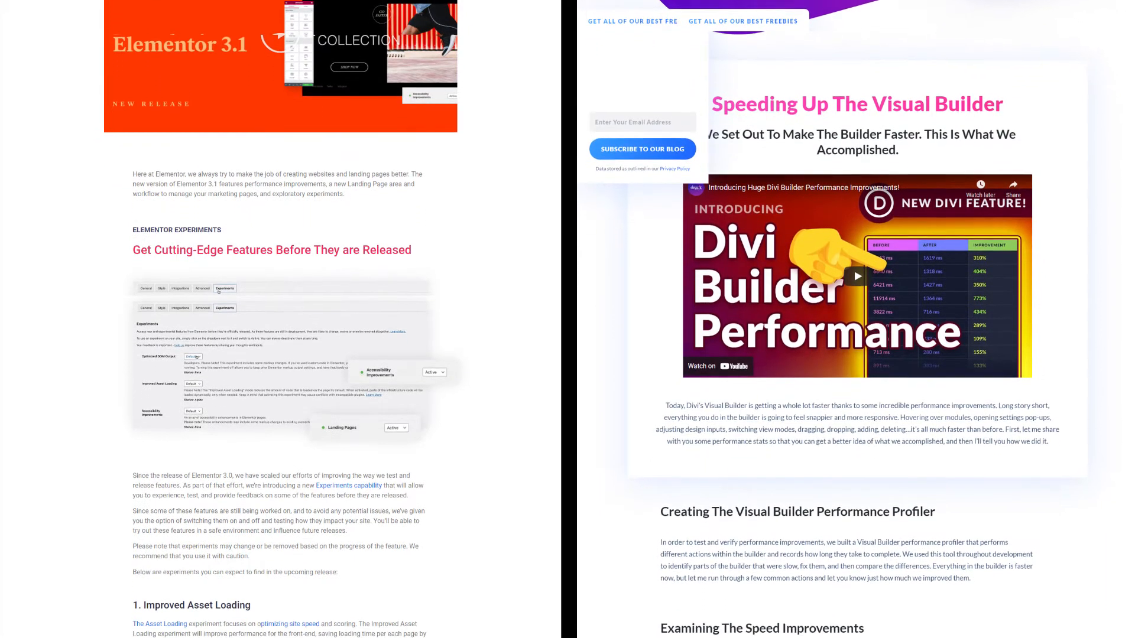
scroll(down, 3)
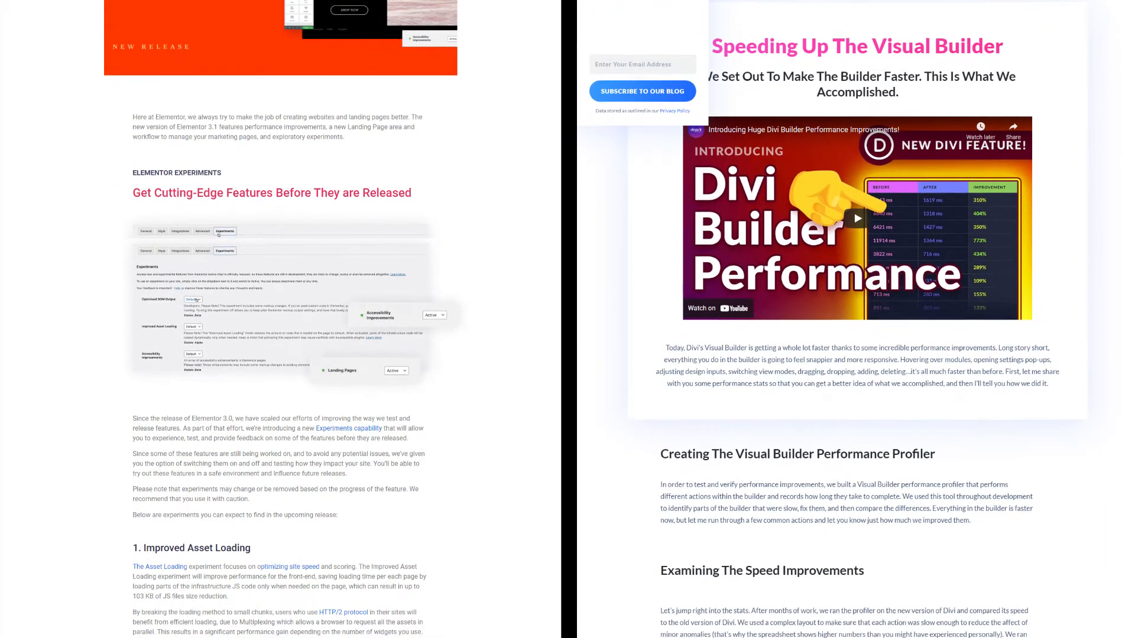
scroll(down, 3)
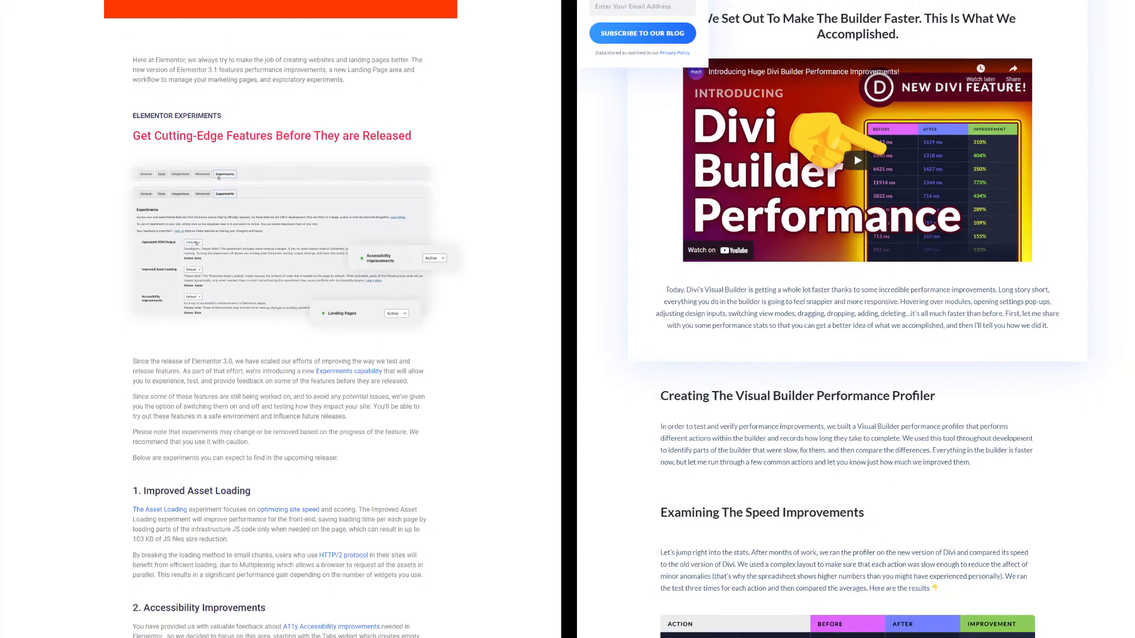
scroll(down, 3)
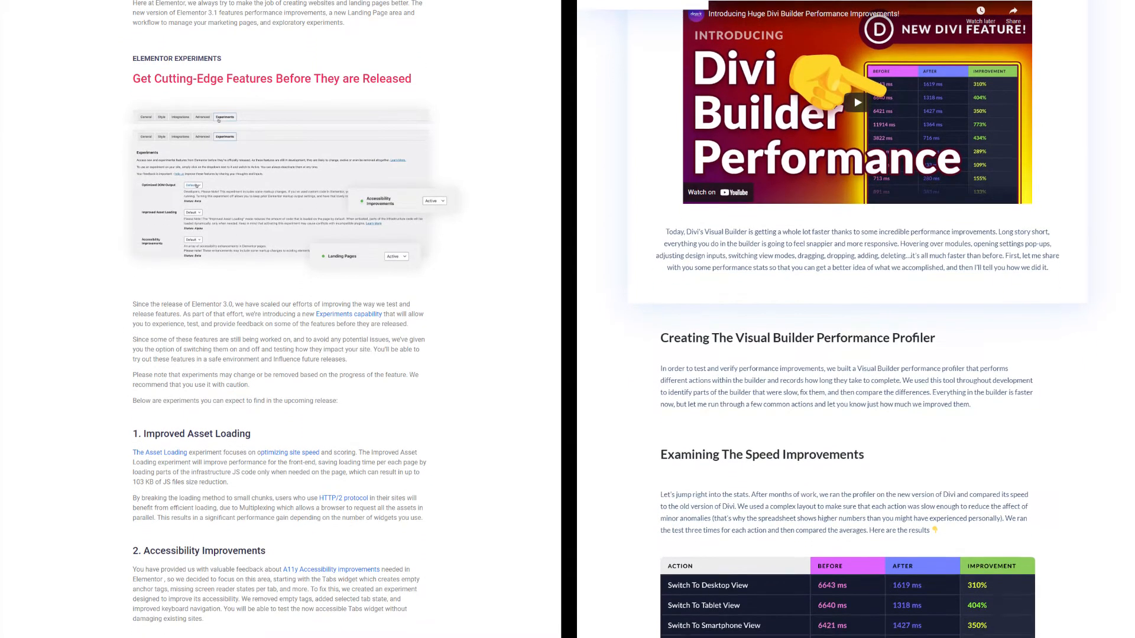
scroll(down, 3)
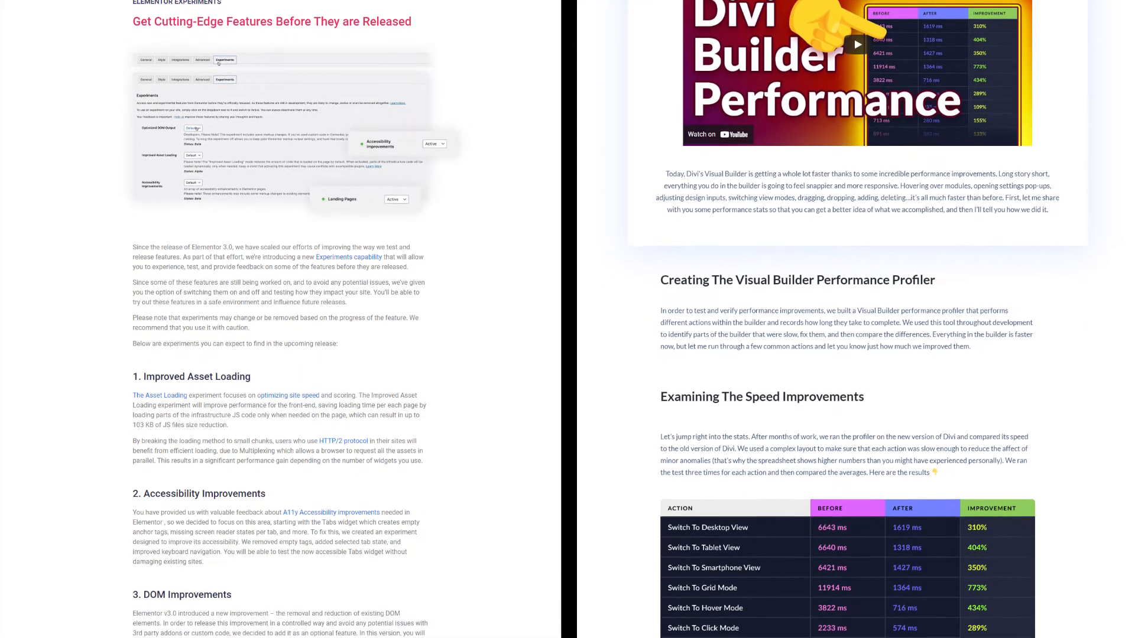
Continue down to Elementor's experiments and landing-page notes beside Divi's speed-improvement benchmark table.
scroll(down, 3)
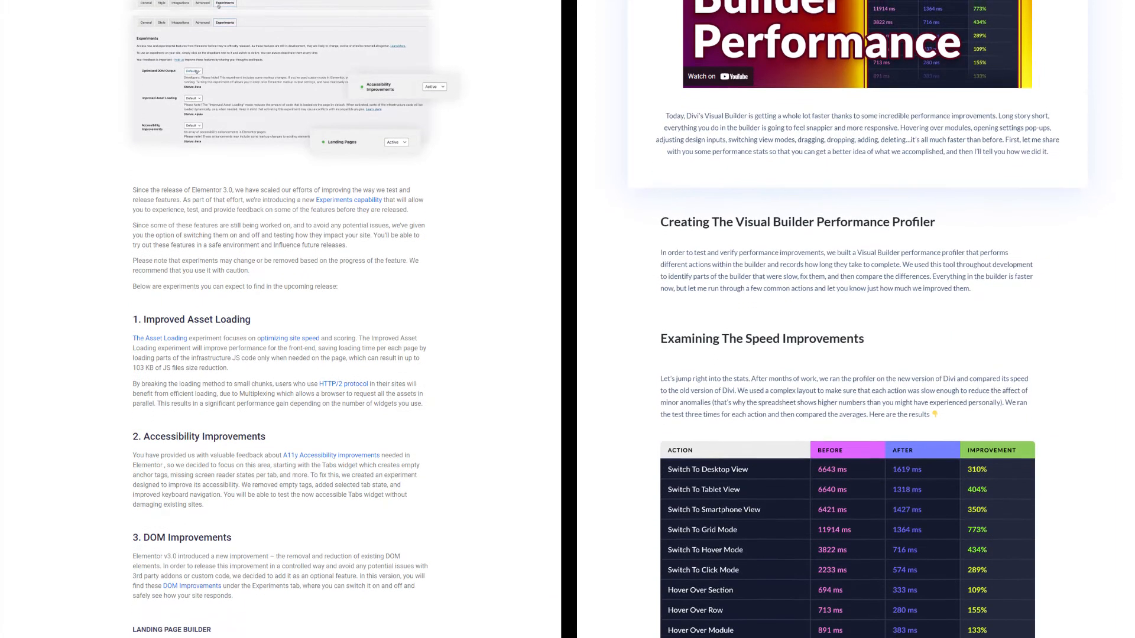
scroll(down, 3)
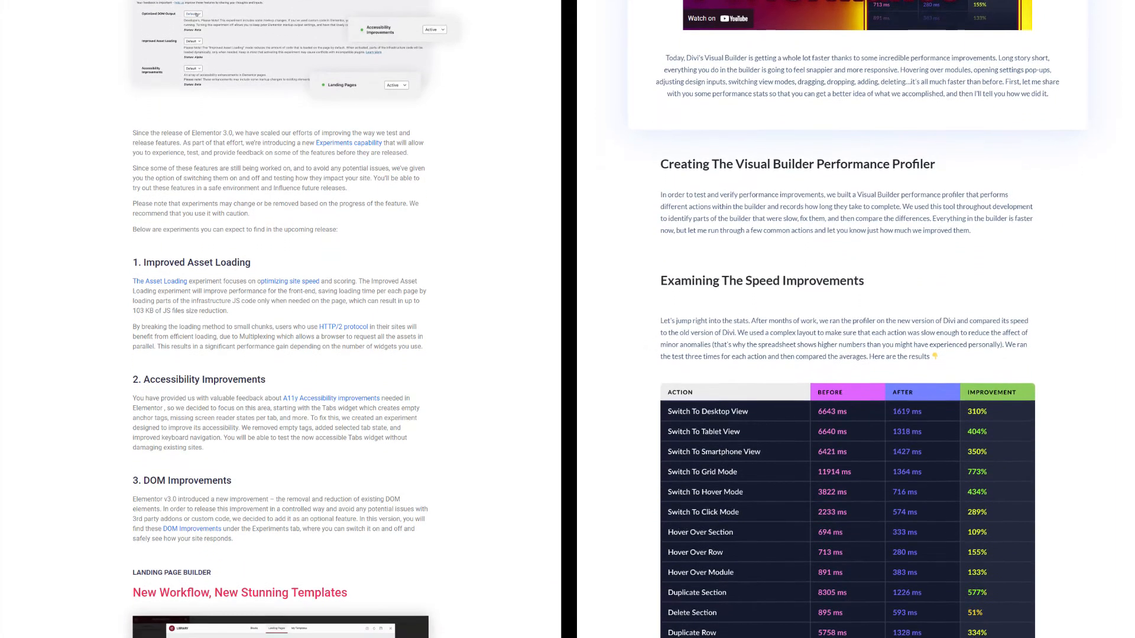
scroll(down, 3)
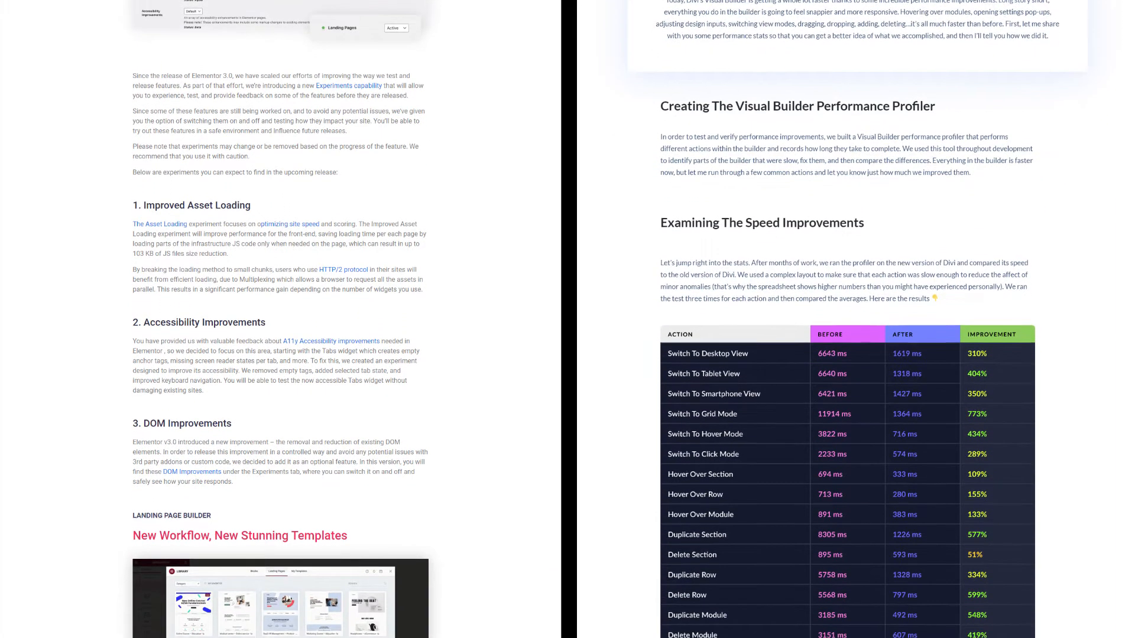
scroll(down, 3)
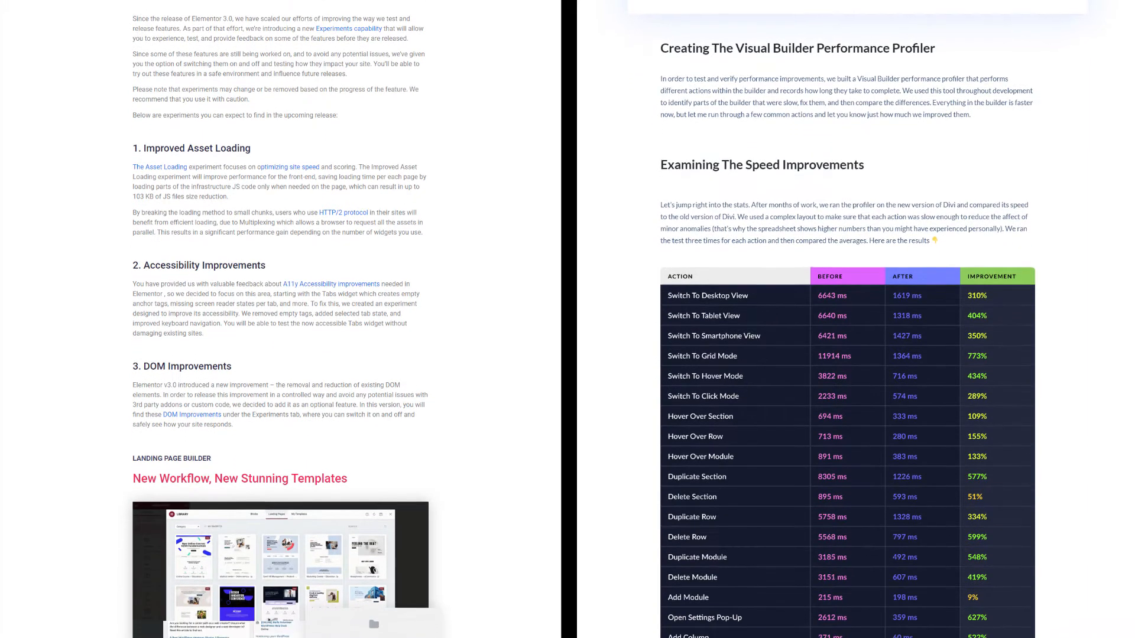
scroll(down, 3)
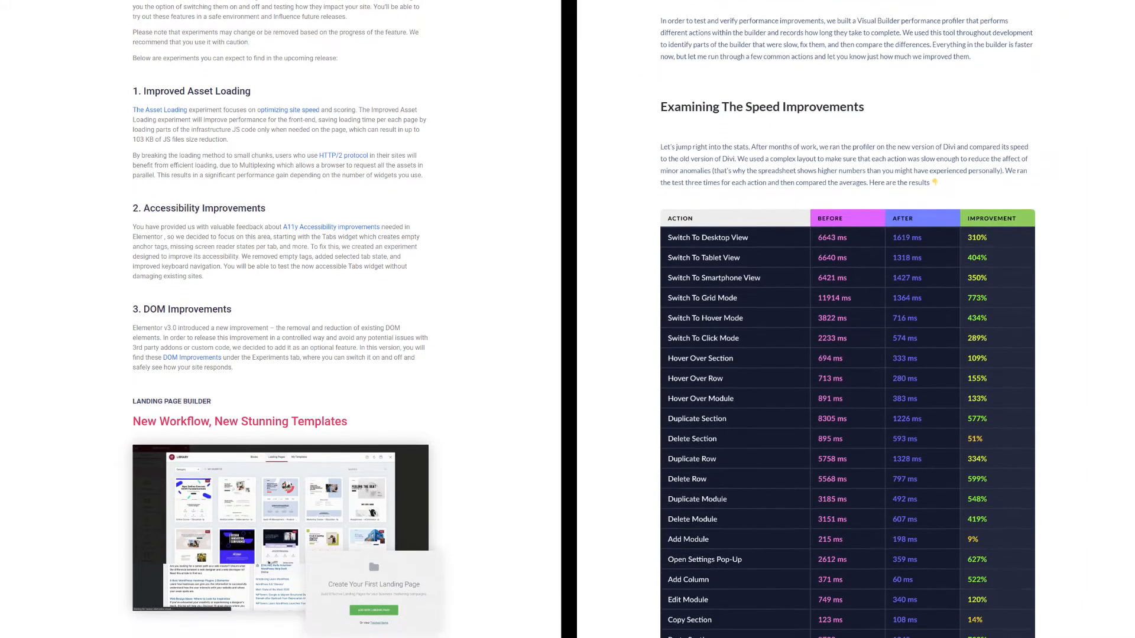
scroll(down, 3)
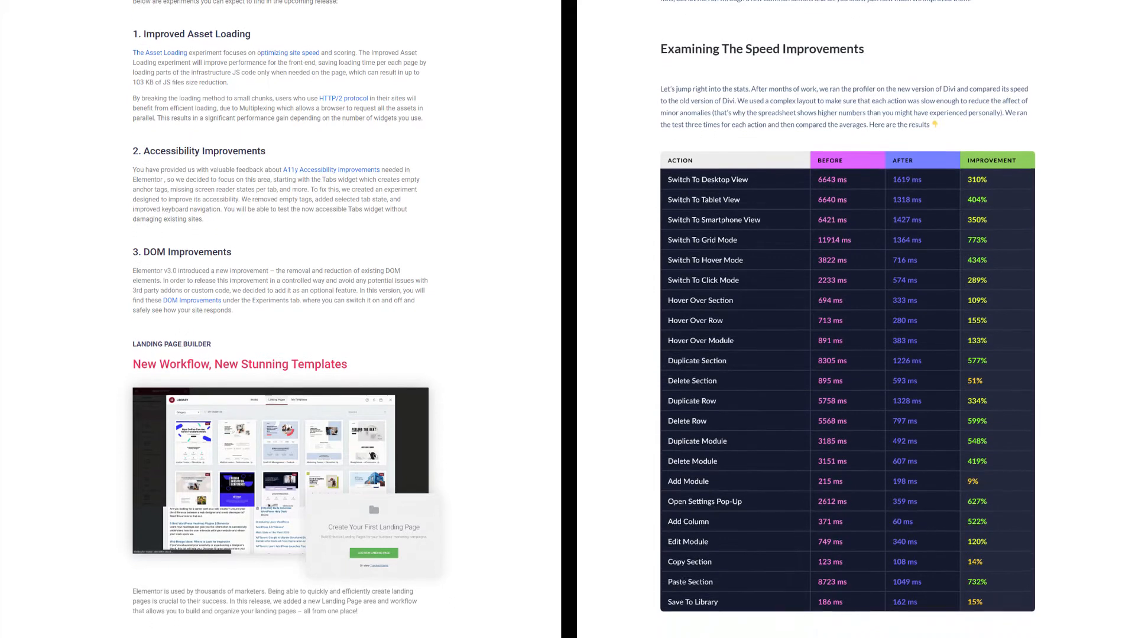
scroll(down, 3)
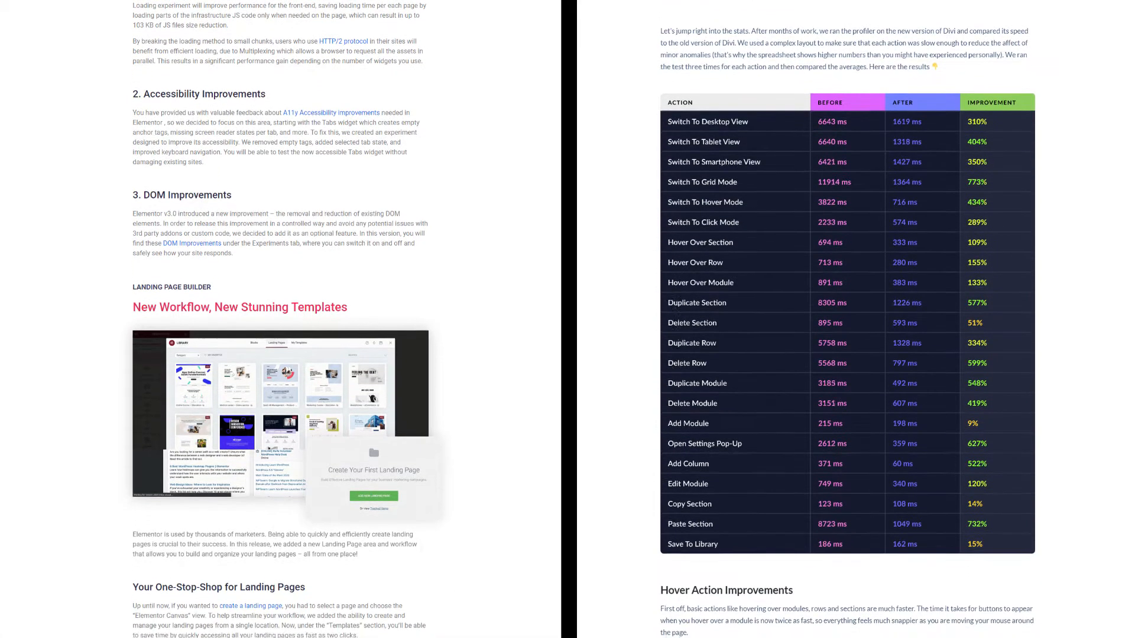
scroll(down, 3)
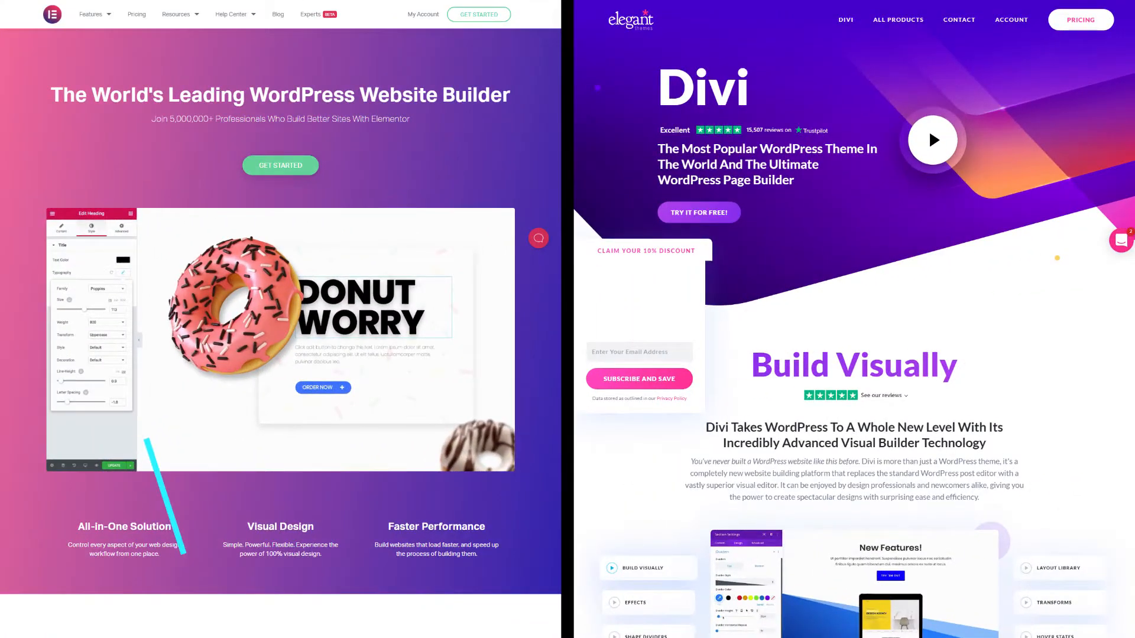
scroll(down, 3)
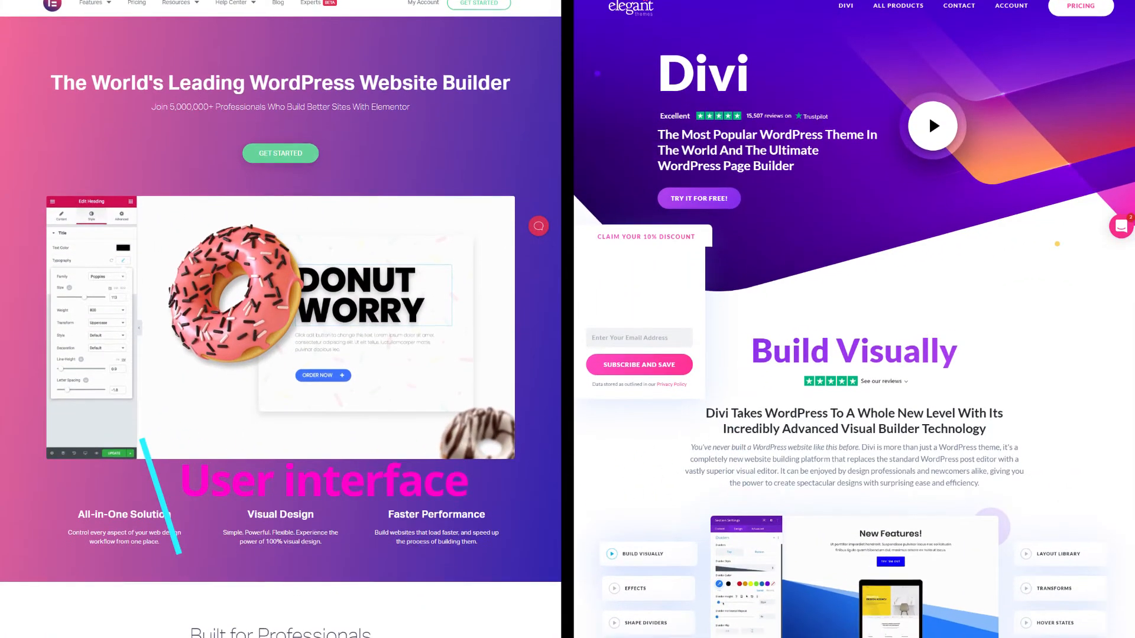
scroll(down, 3)
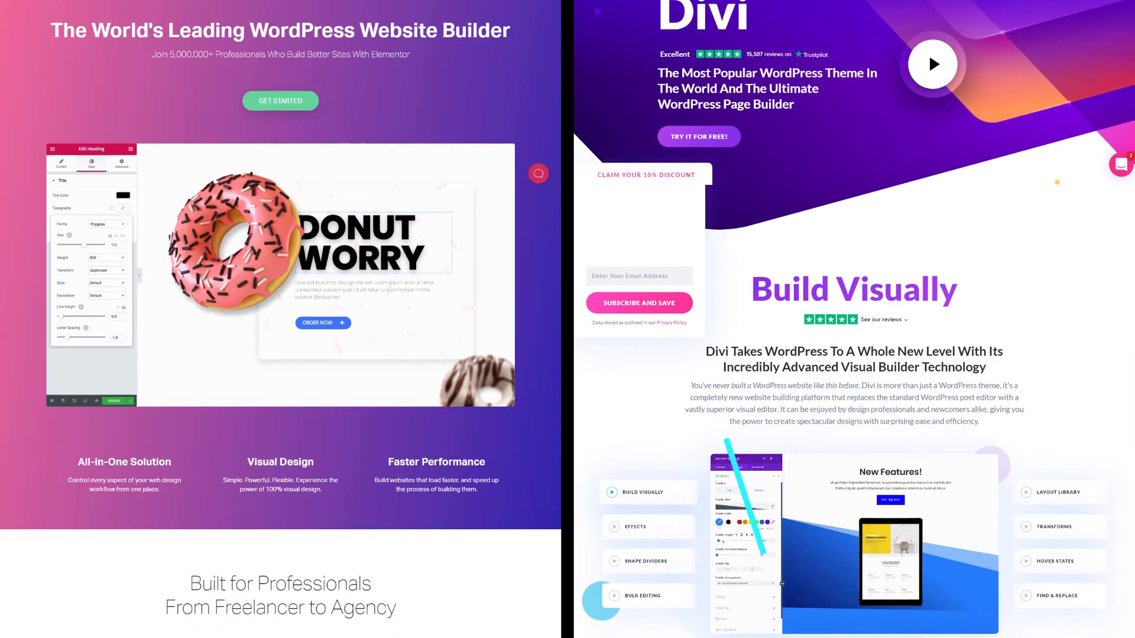
scroll(down, 3)
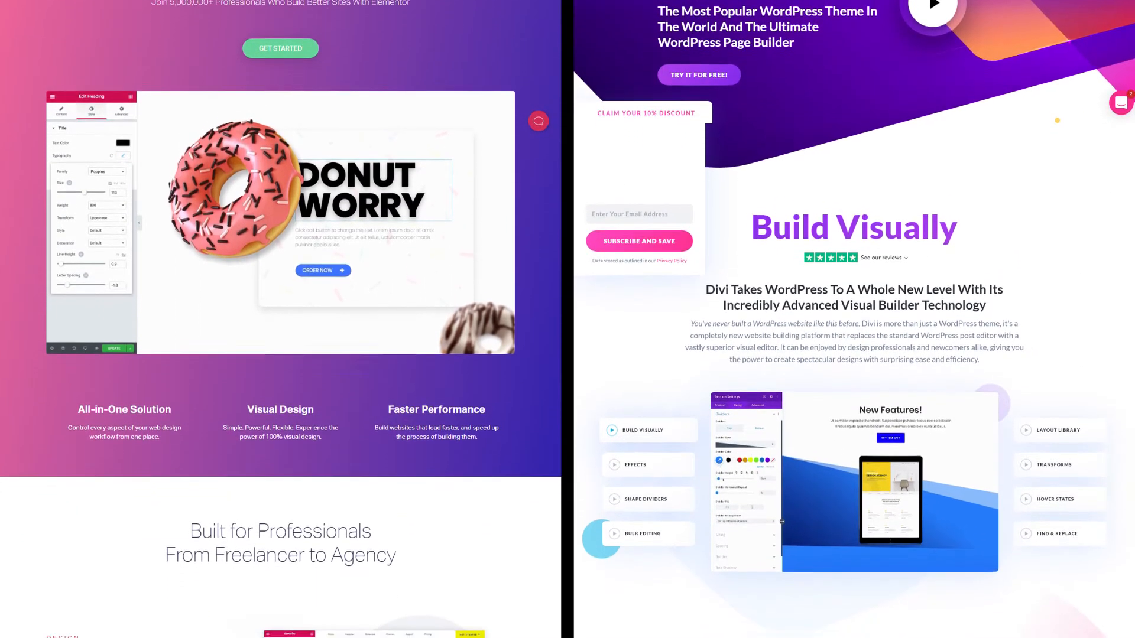
scroll(down, 3)
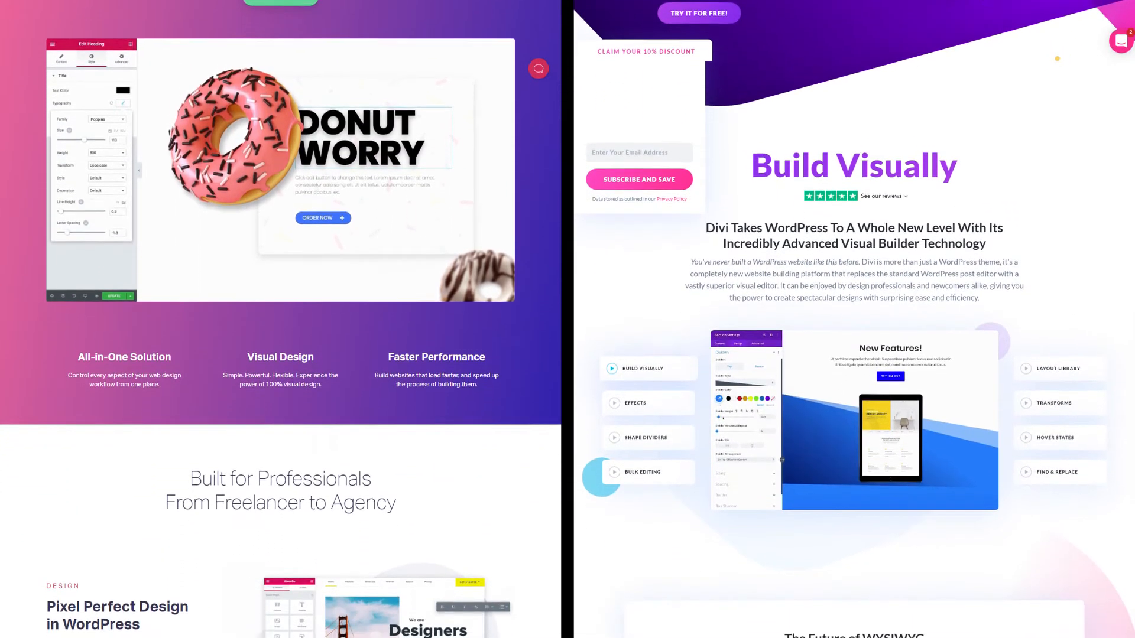
scroll(down, 3)
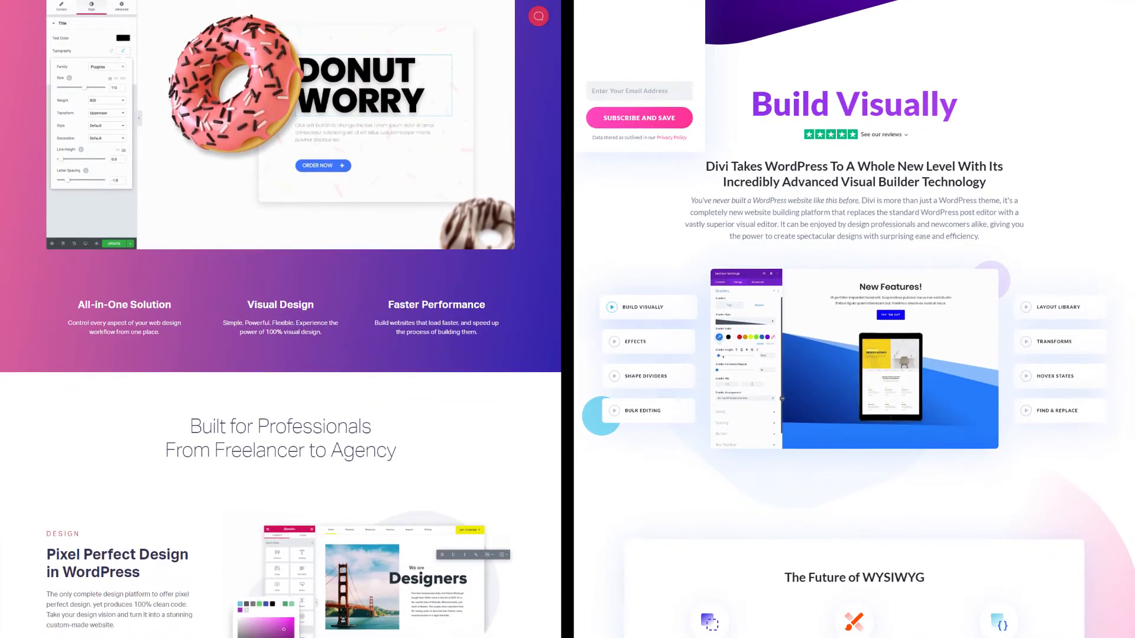
scroll(down, 3)
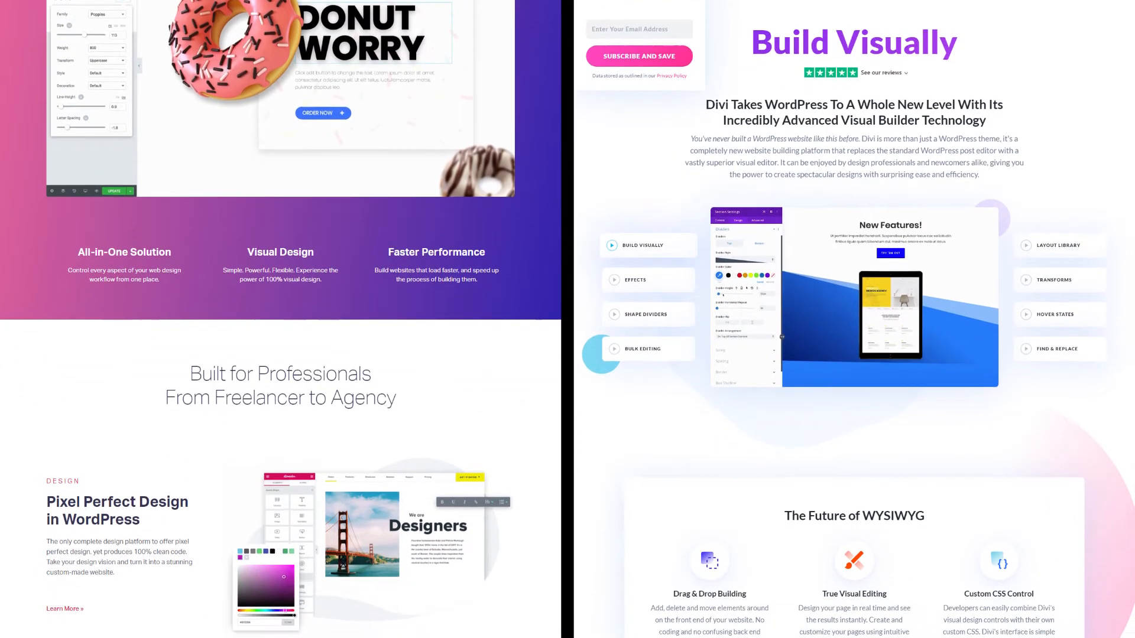
scroll(down, 3)
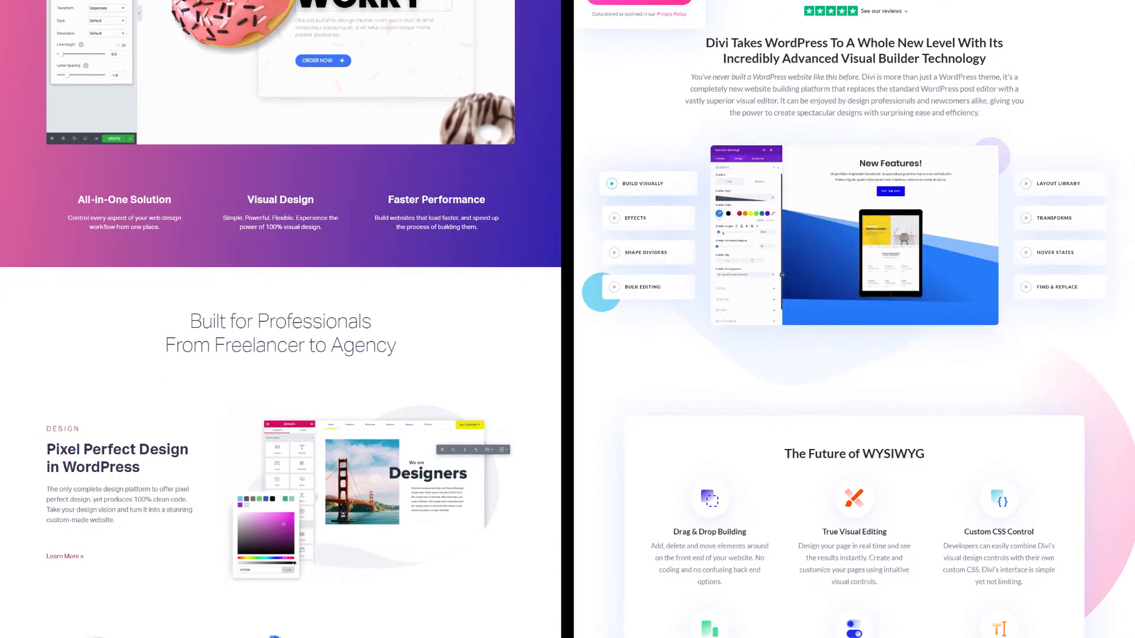
scroll(down, 3)
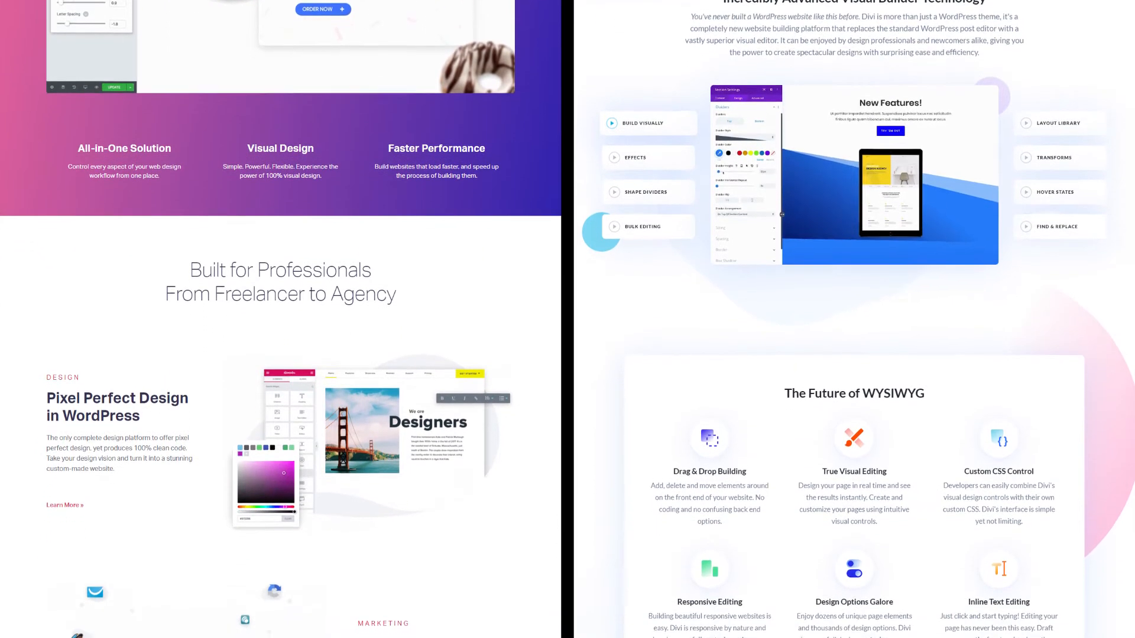
scroll(down, 3)
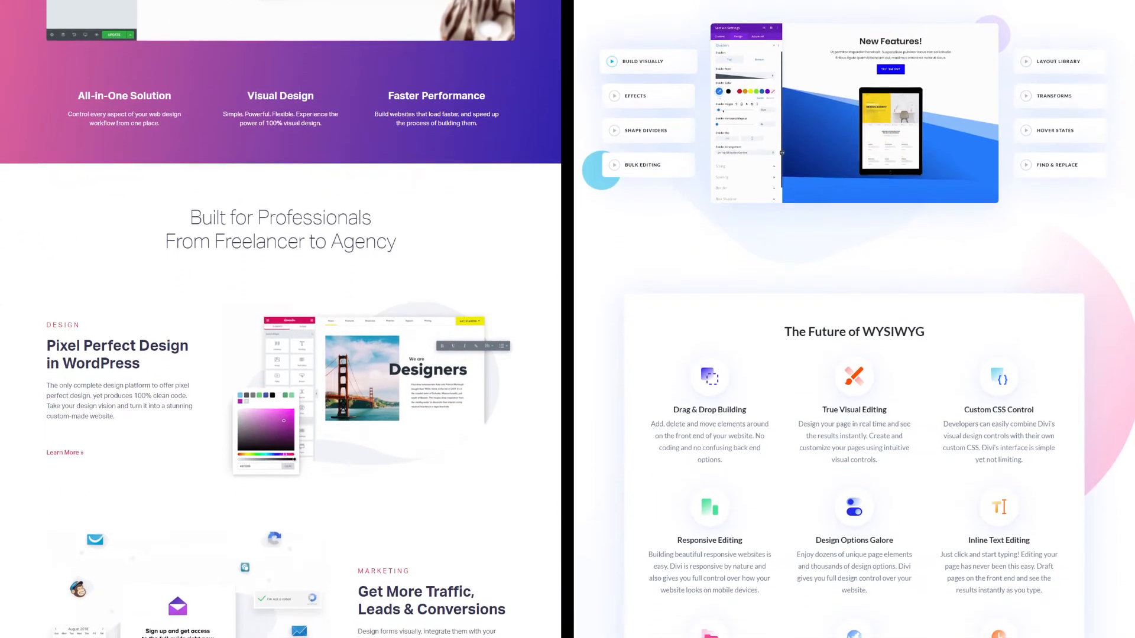
scroll(down, 3)
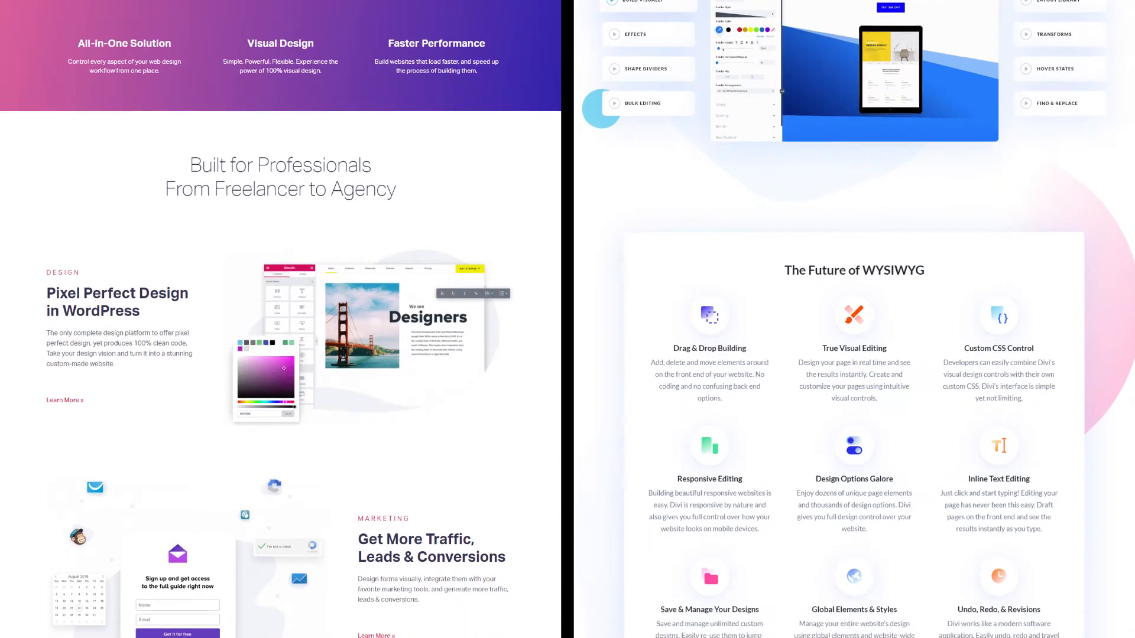
scroll(down, 3)
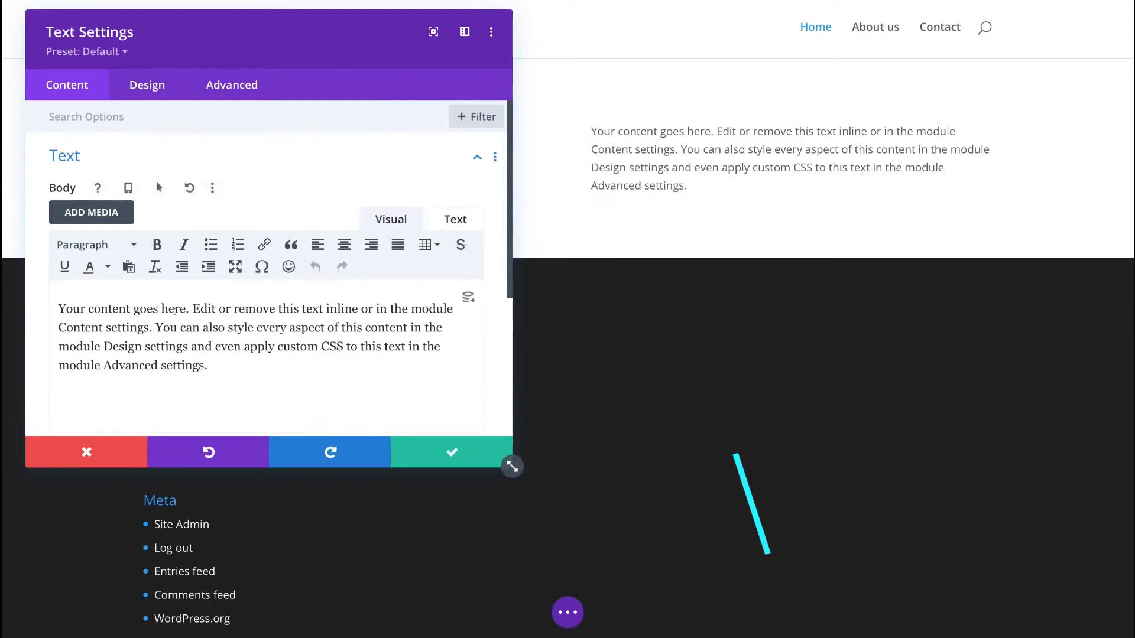
Restyle the Divi text module into bold, widely spaced, shadowed lettering and bring up the Insert Module list.
click(147, 85)
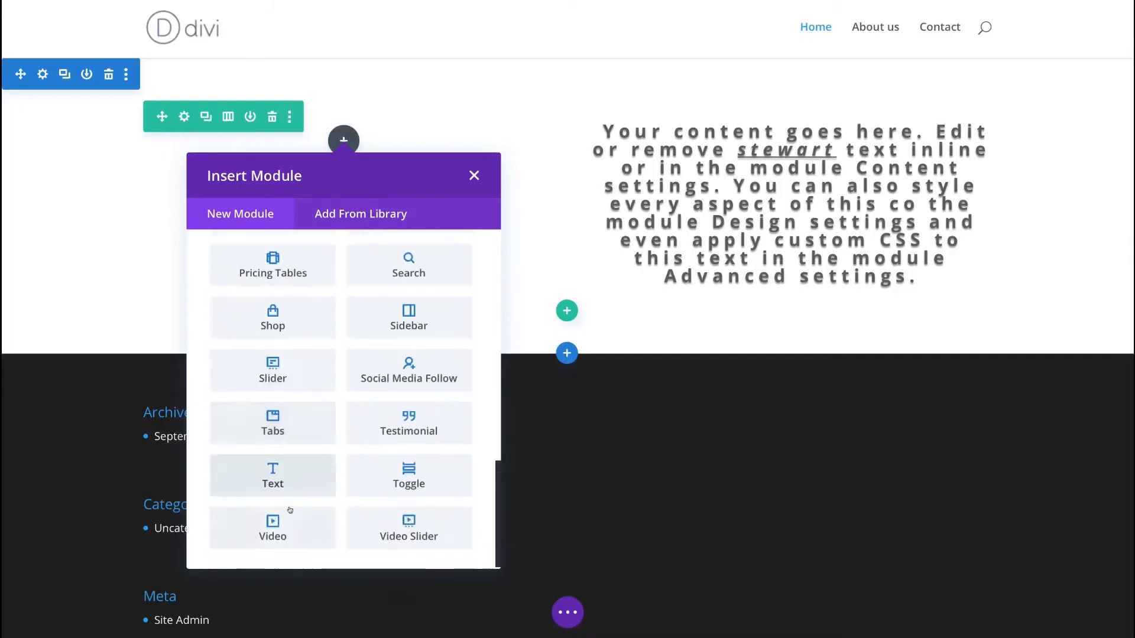
click(408, 370)
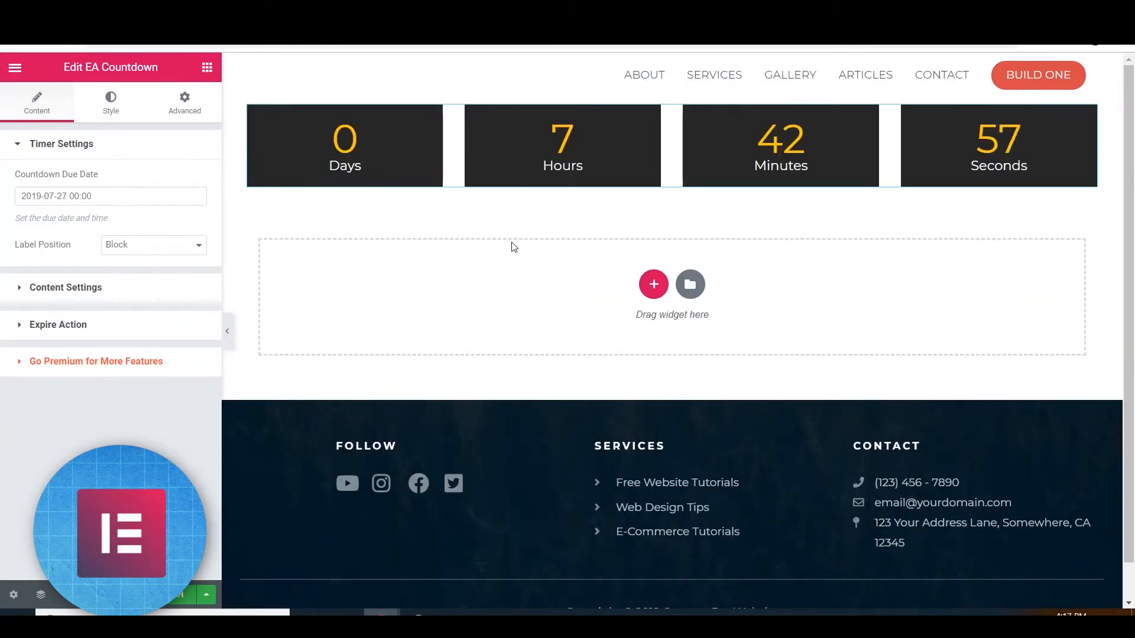
Select the EA Countdown widget to show its Content Timer Settings in the Elementor panel.
click(205, 67)
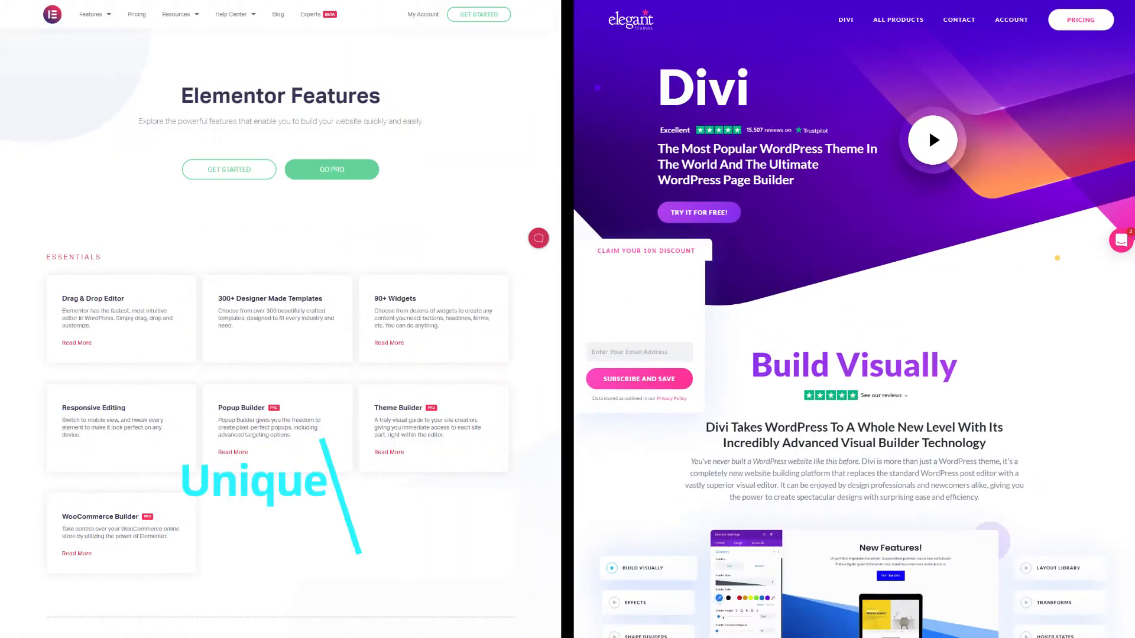
Scroll the Elementor Features page to its Essentials and Workflow grids beside Divi's Future of WYSIWYG section.
scroll(down, 3)
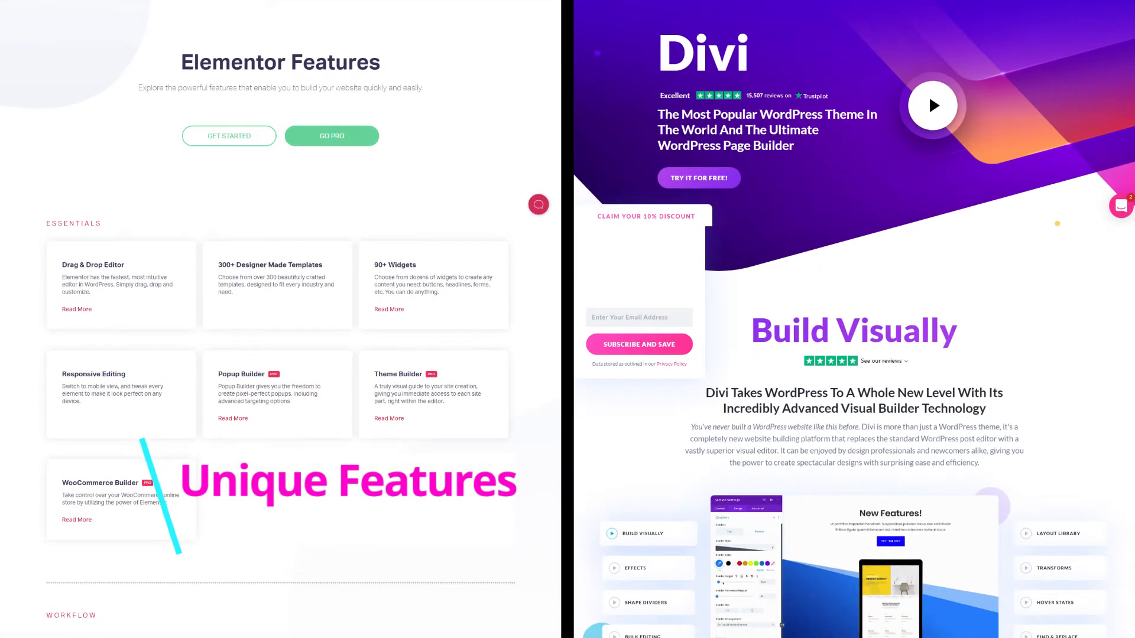
scroll(down, 3)
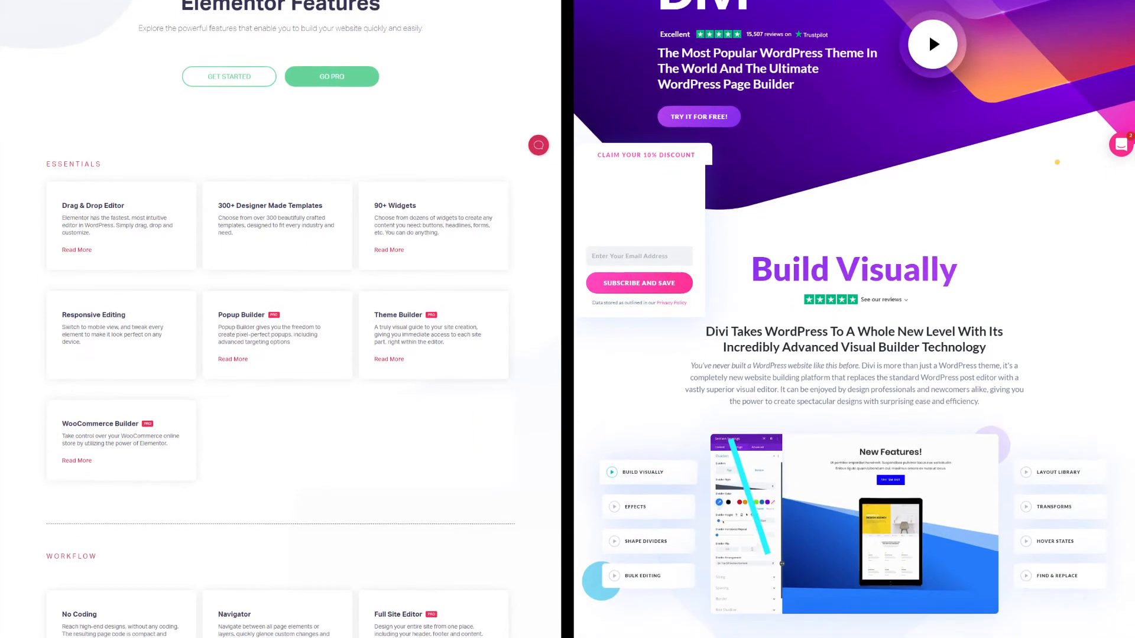
scroll(down, 3)
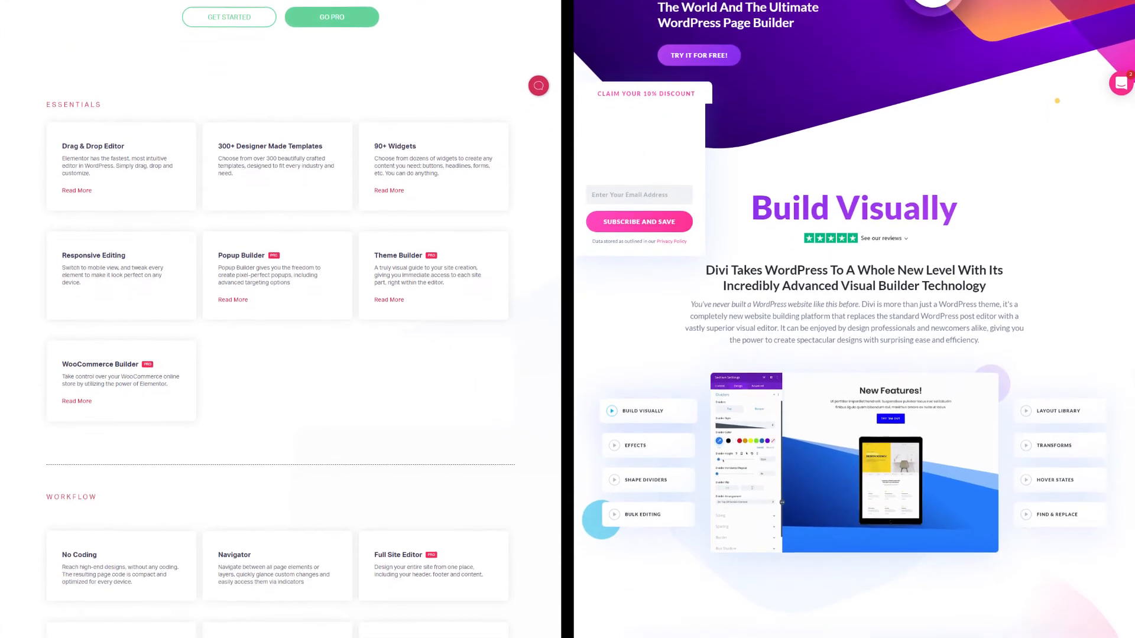
scroll(down, 3)
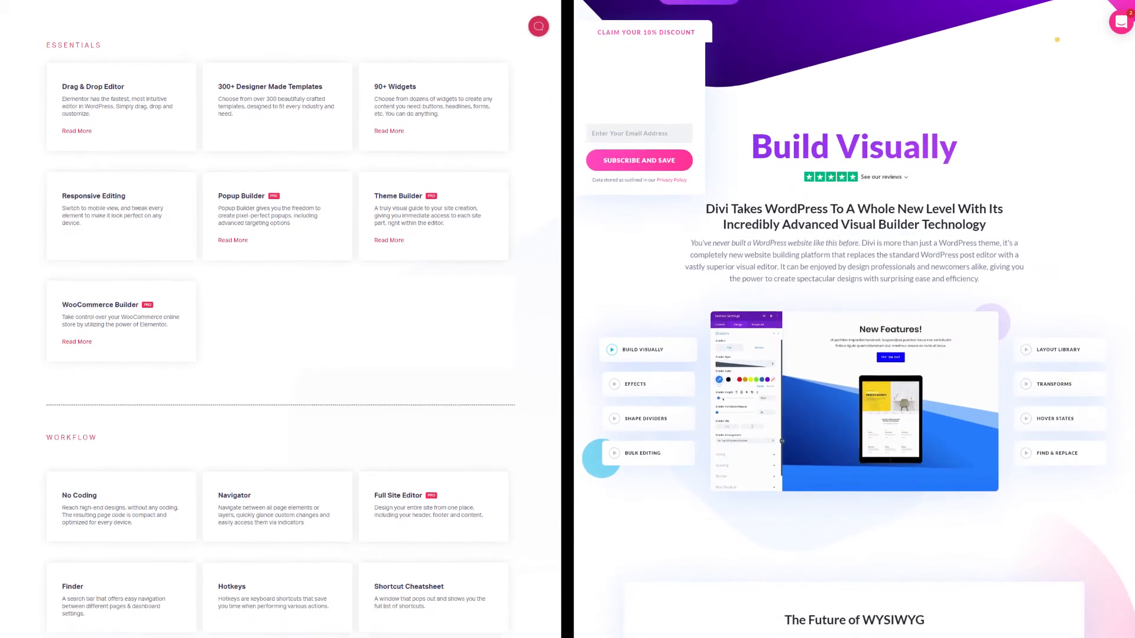
scroll(down, 3)
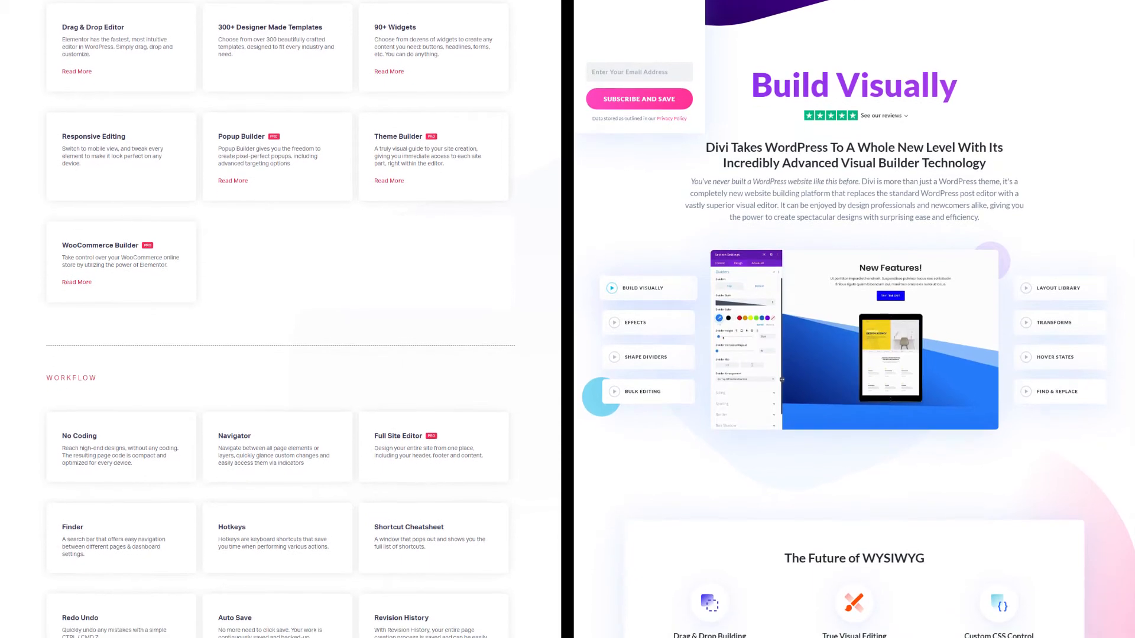
scroll(down, 3)
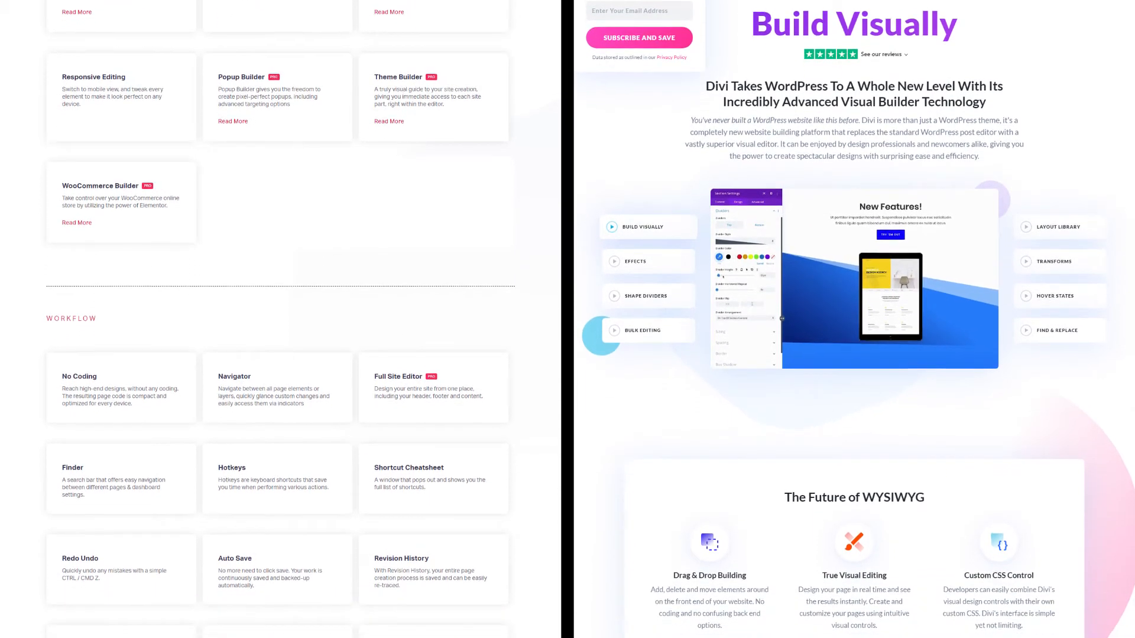
scroll(down, 3)
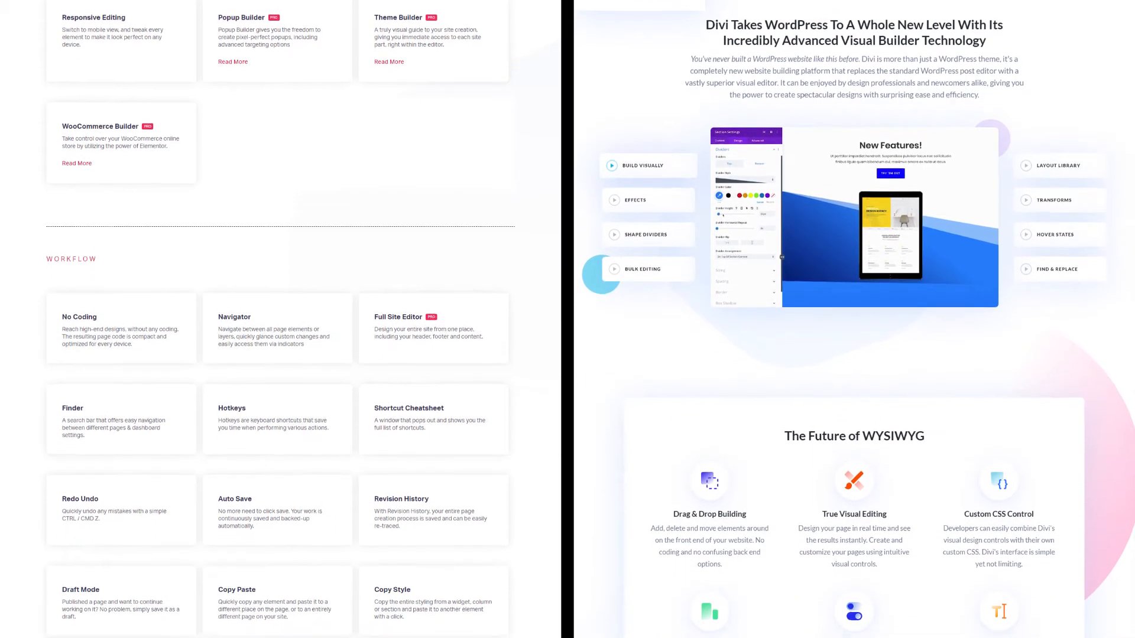
scroll(down, 3)
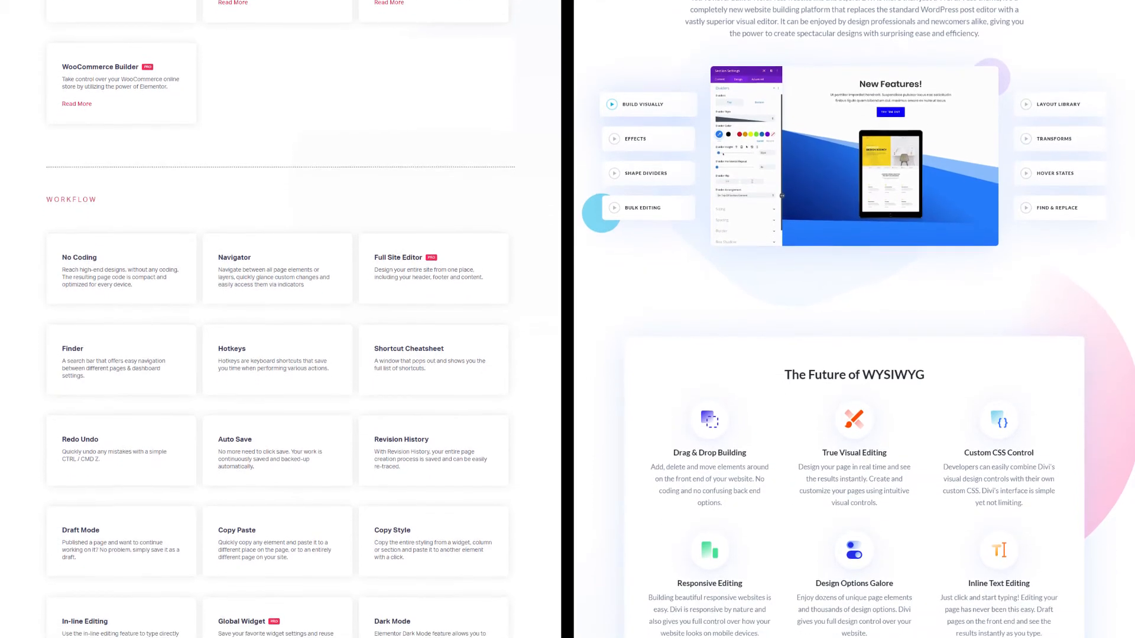
scroll(down, 3)
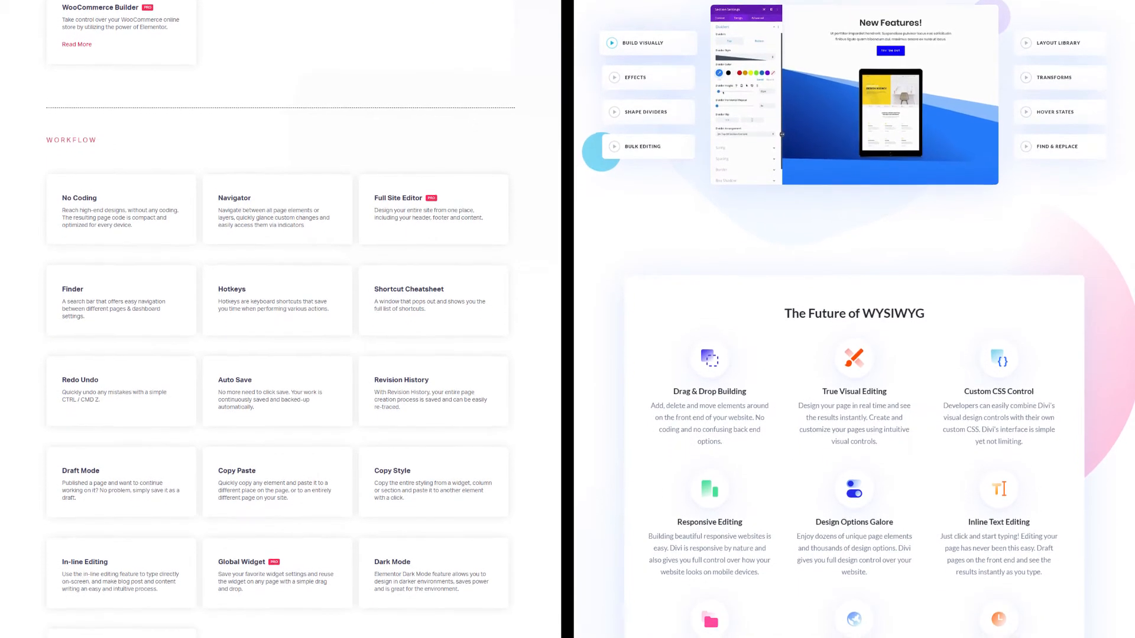
scroll(down, 3)
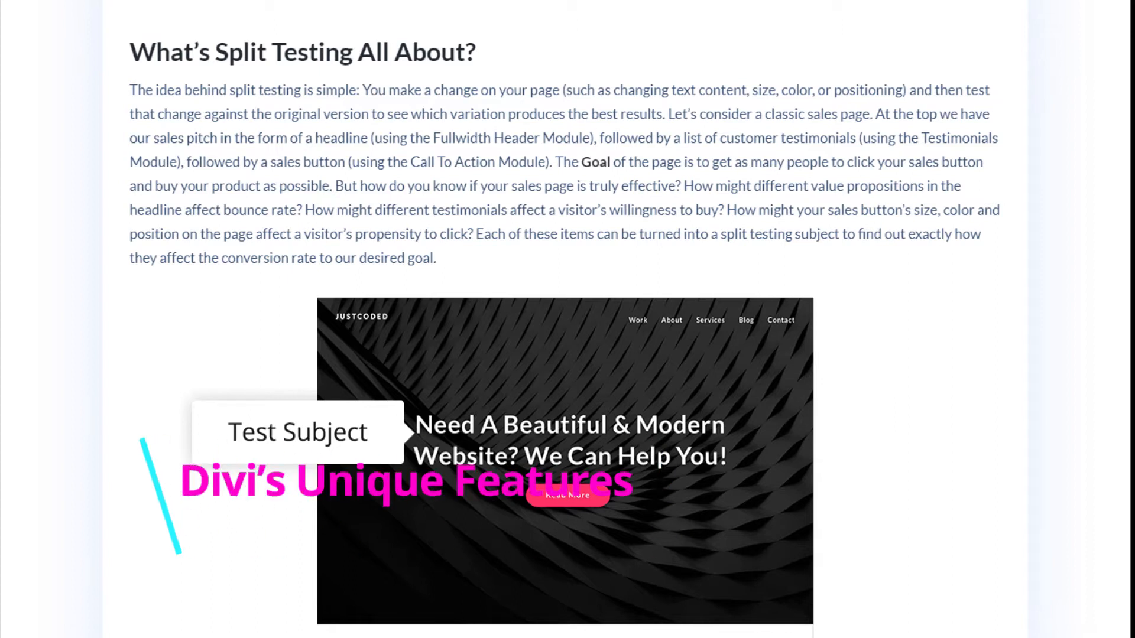
Scroll down the Divi split-testing article through its test-goal explanation.
scroll(down, 3)
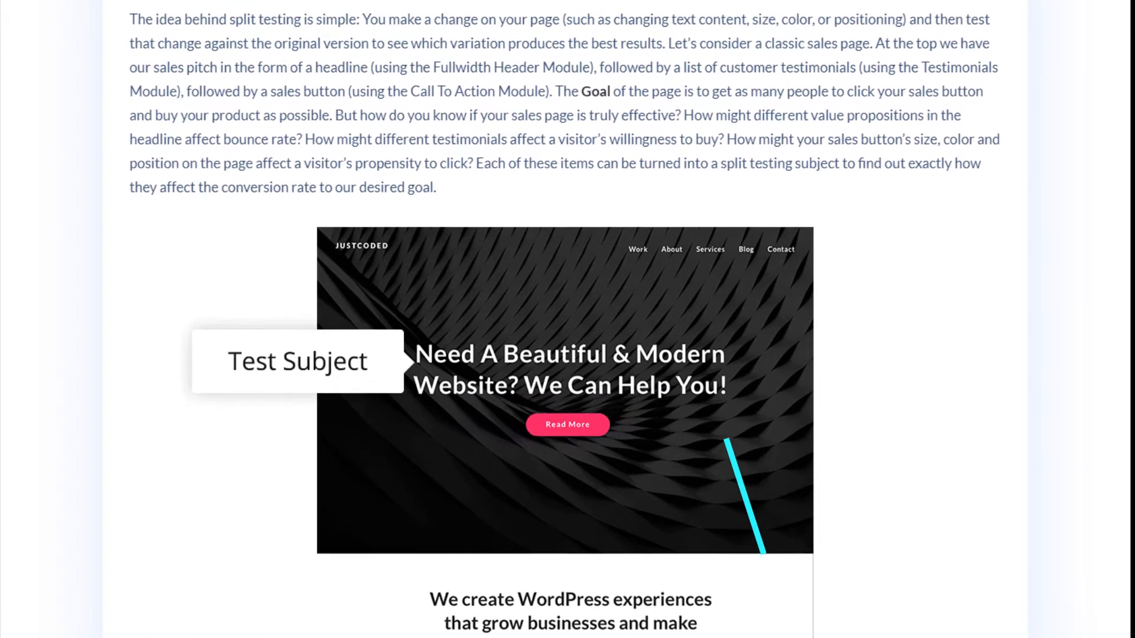
scroll(down, 3)
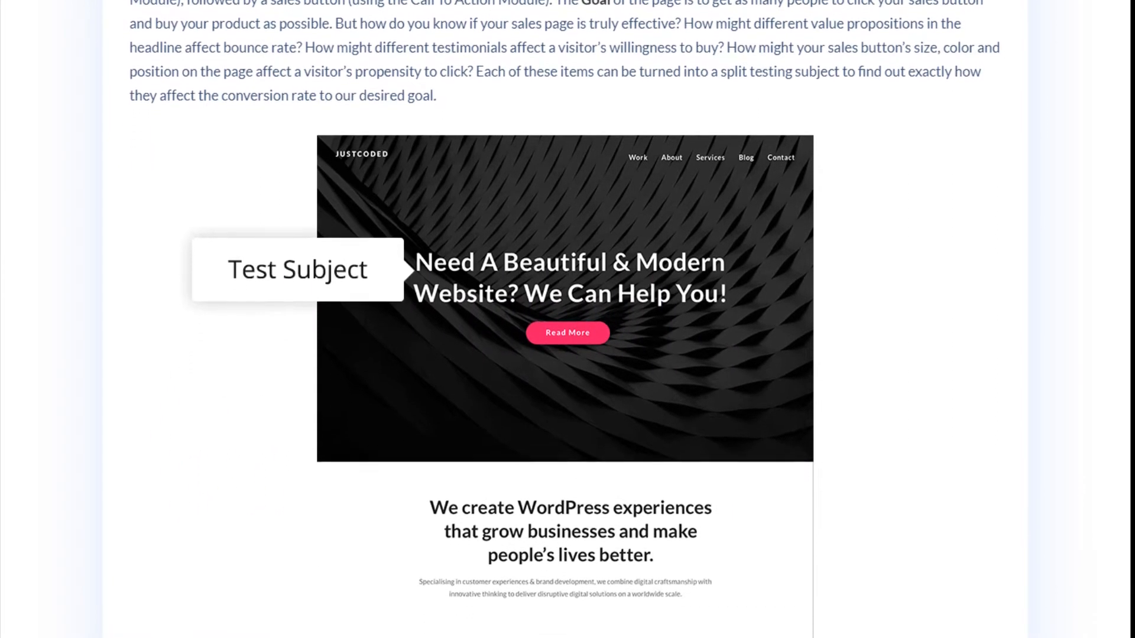
scroll(down, 3)
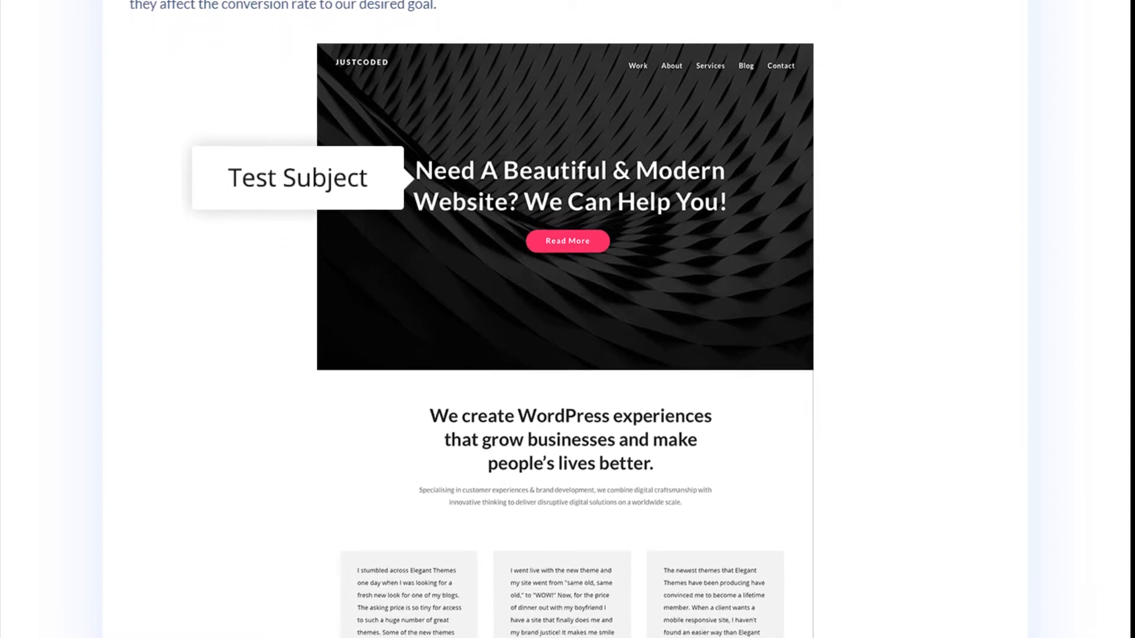
scroll(down, 3)
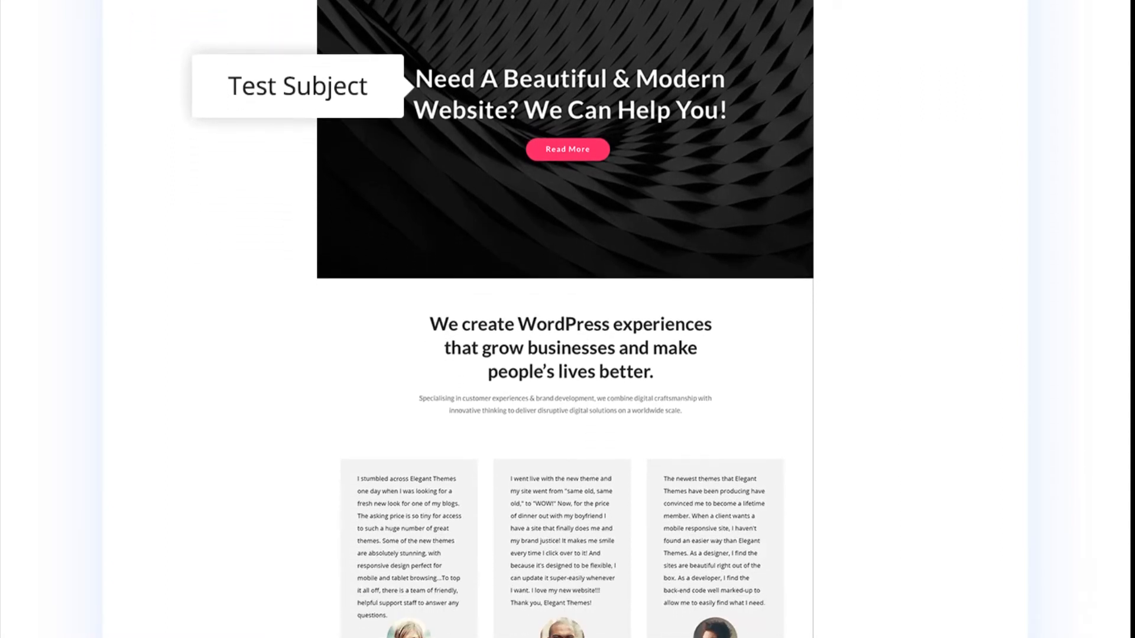
scroll(down, 3)
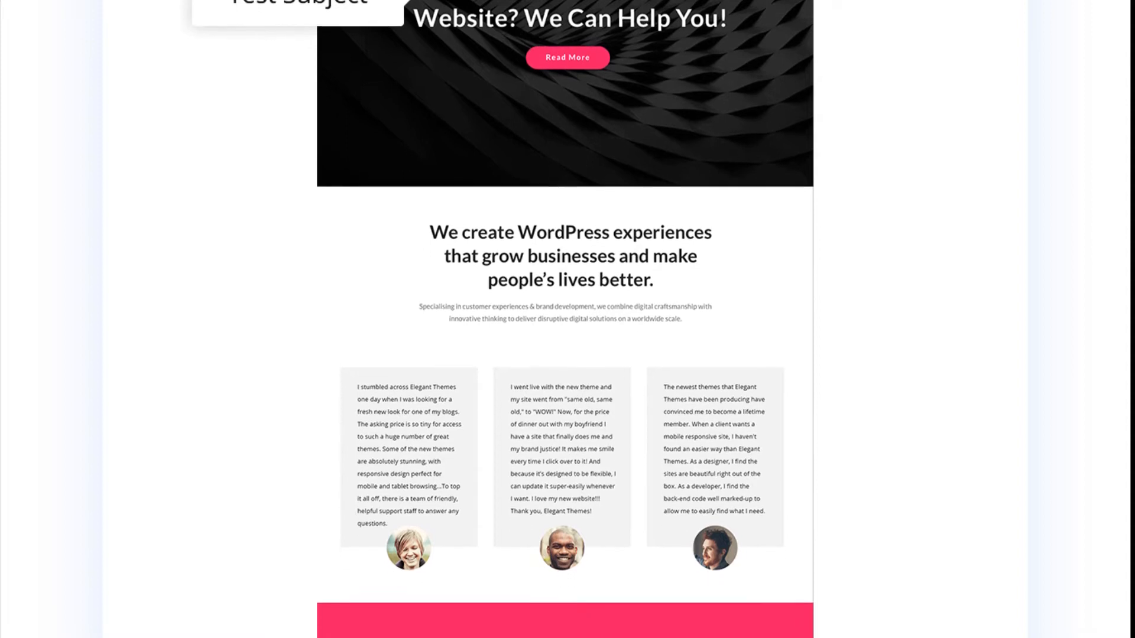
scroll(down, 3)
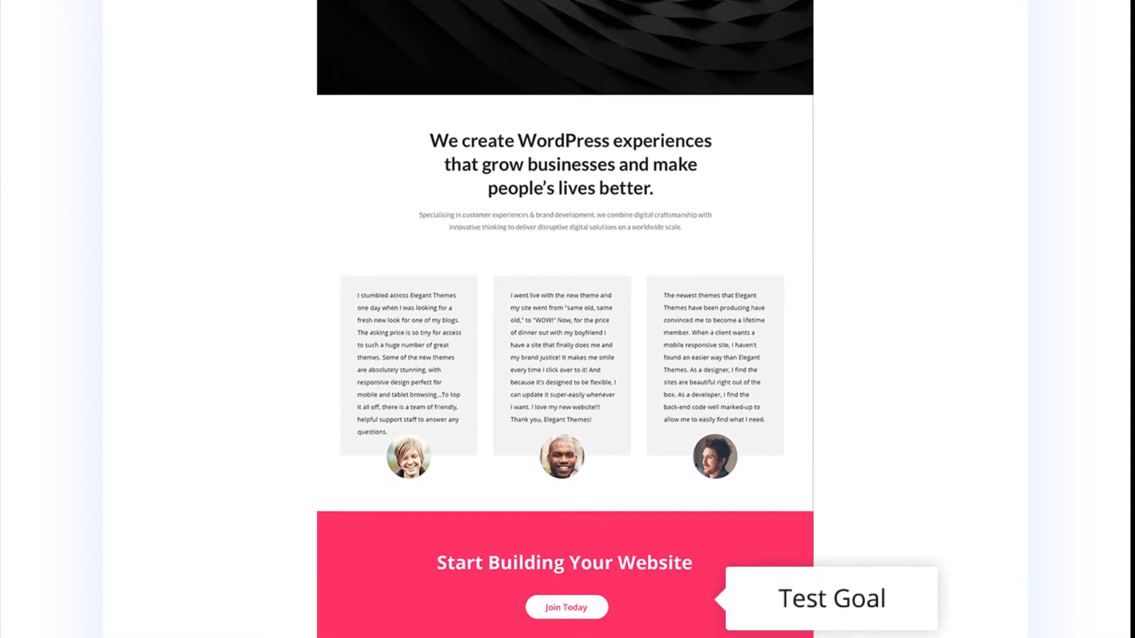
scroll(down, 3)
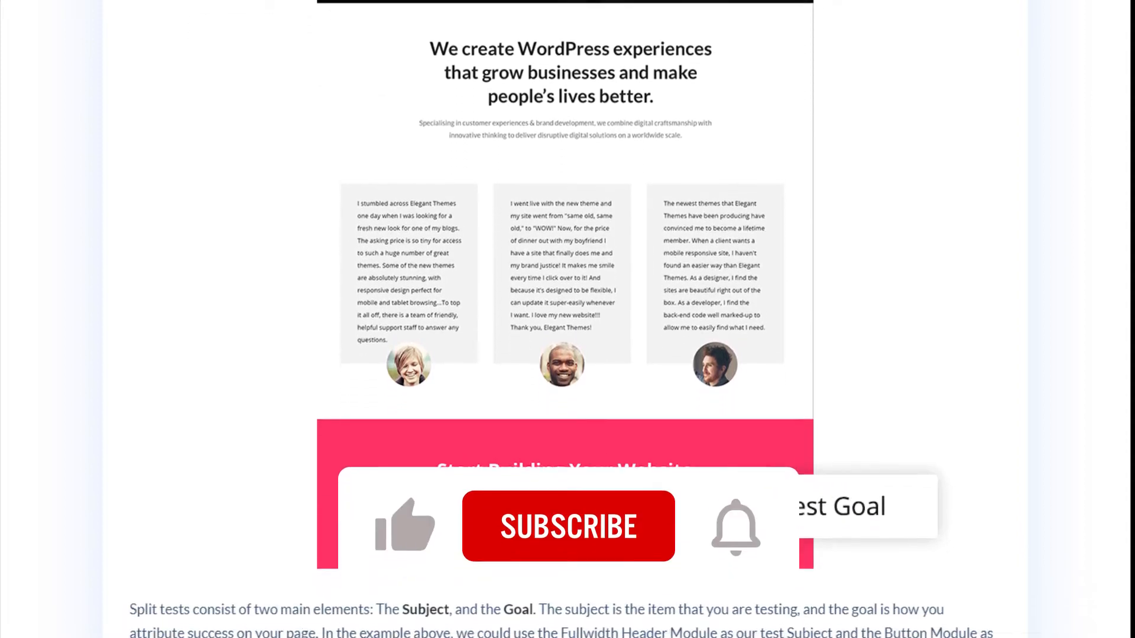
scroll(down, 3)
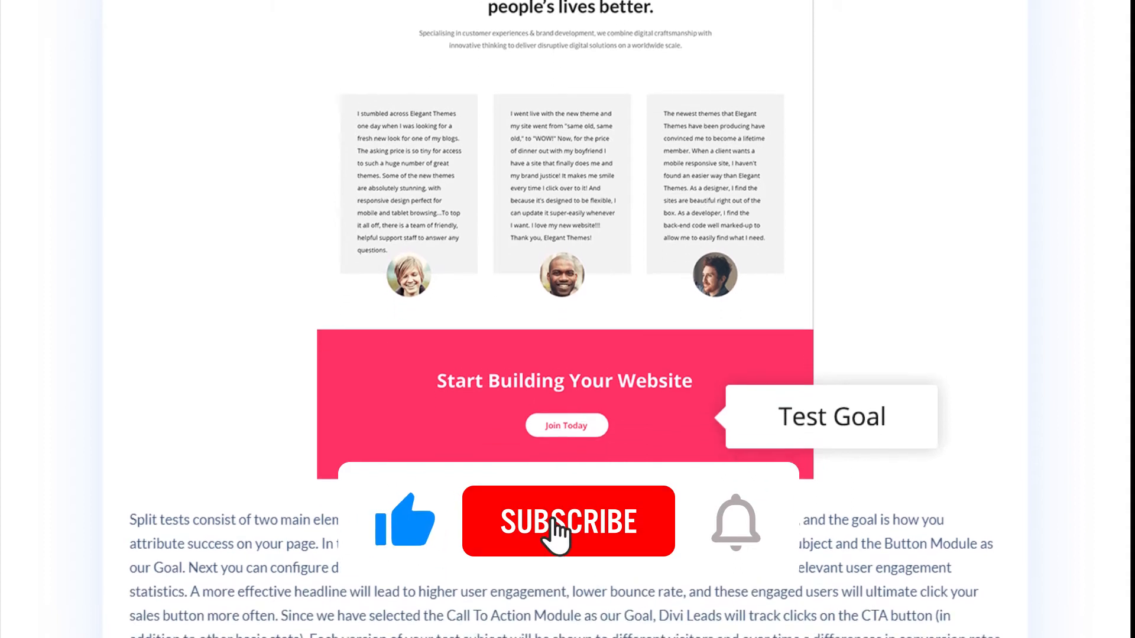
scroll(down, 3)
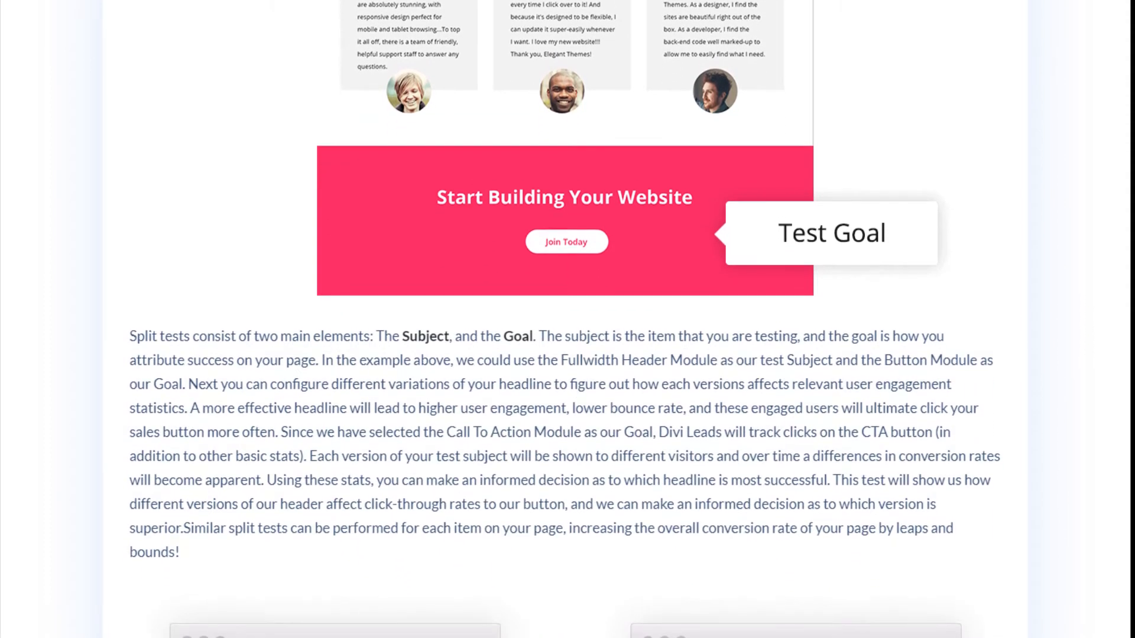
Continue down to the headline Variant A winner versus Variant B comparison graphic.
scroll(down, 3)
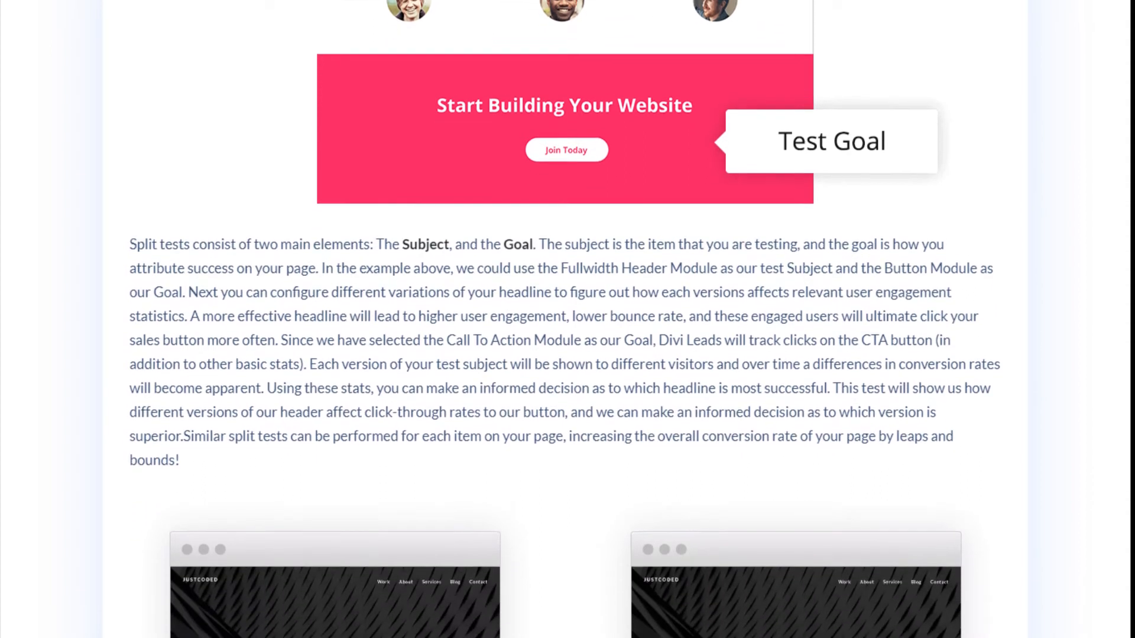
scroll(down, 3)
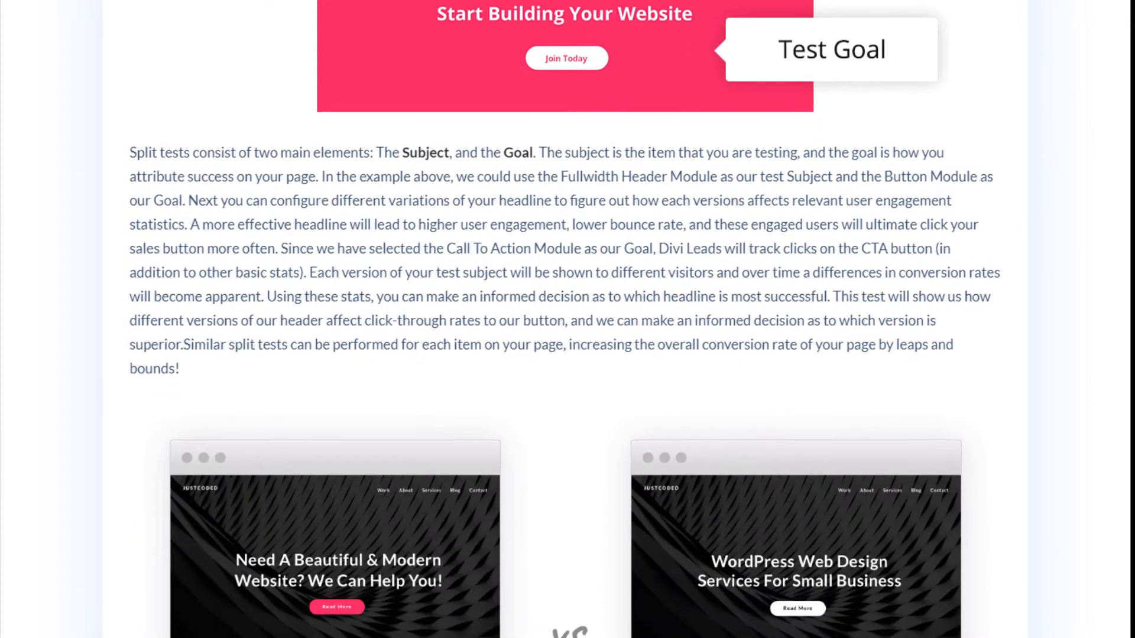
scroll(down, 3)
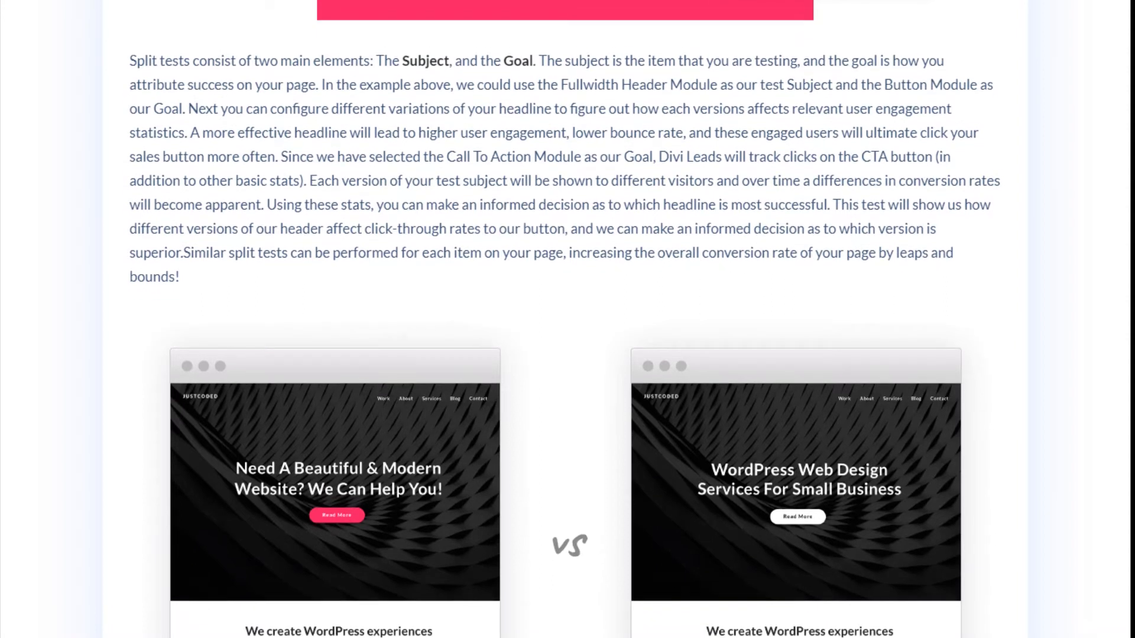
scroll(down, 3)
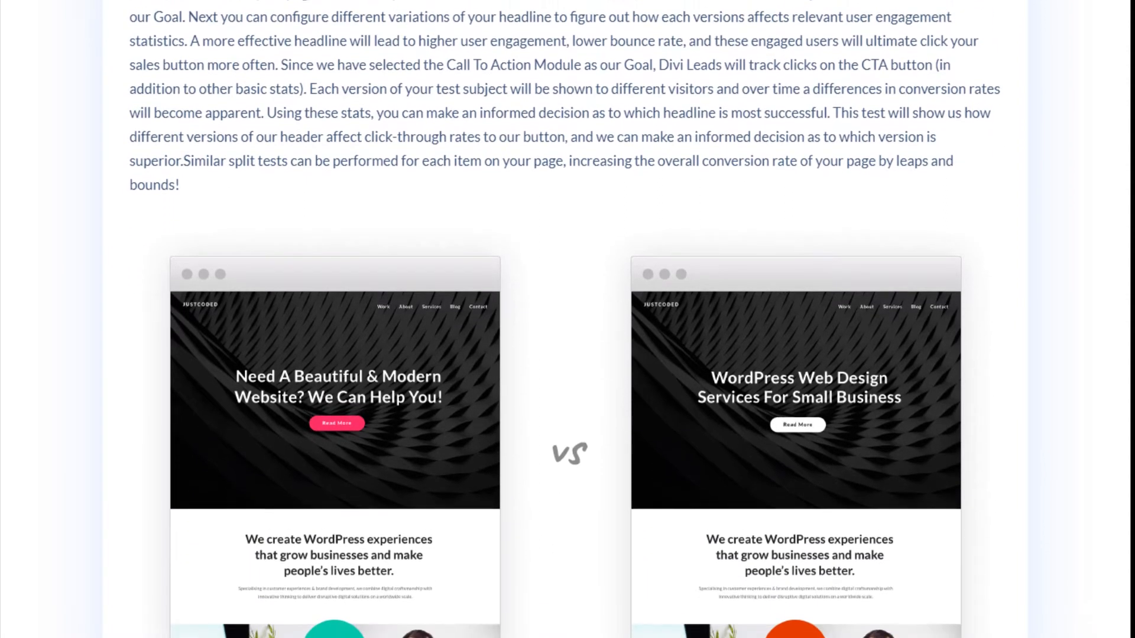
scroll(down, 3)
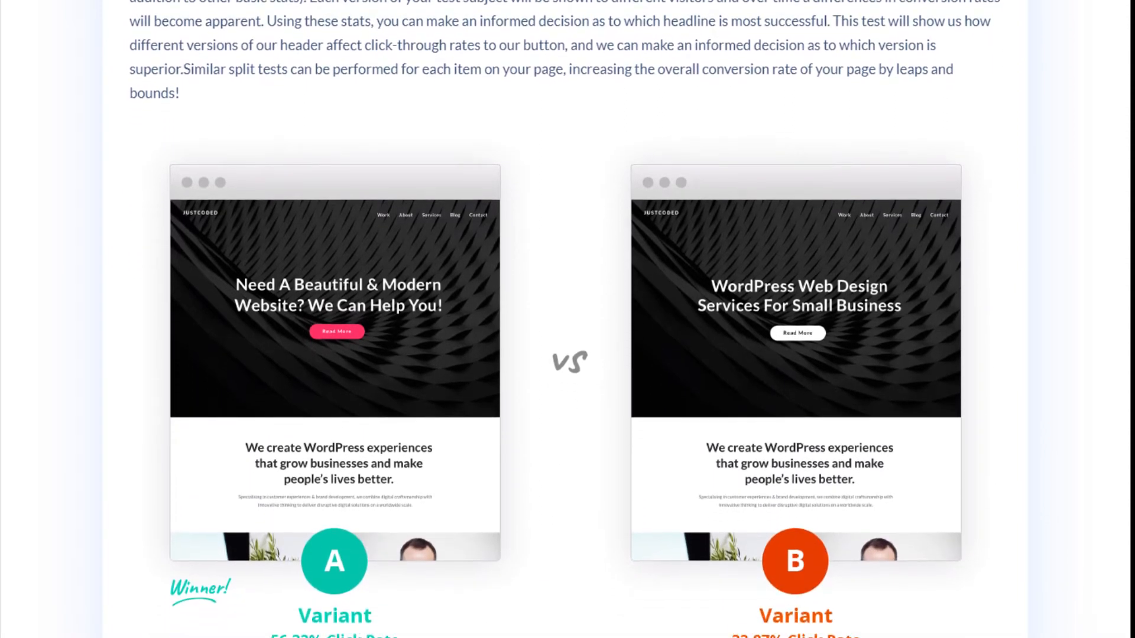
scroll(down, 3)
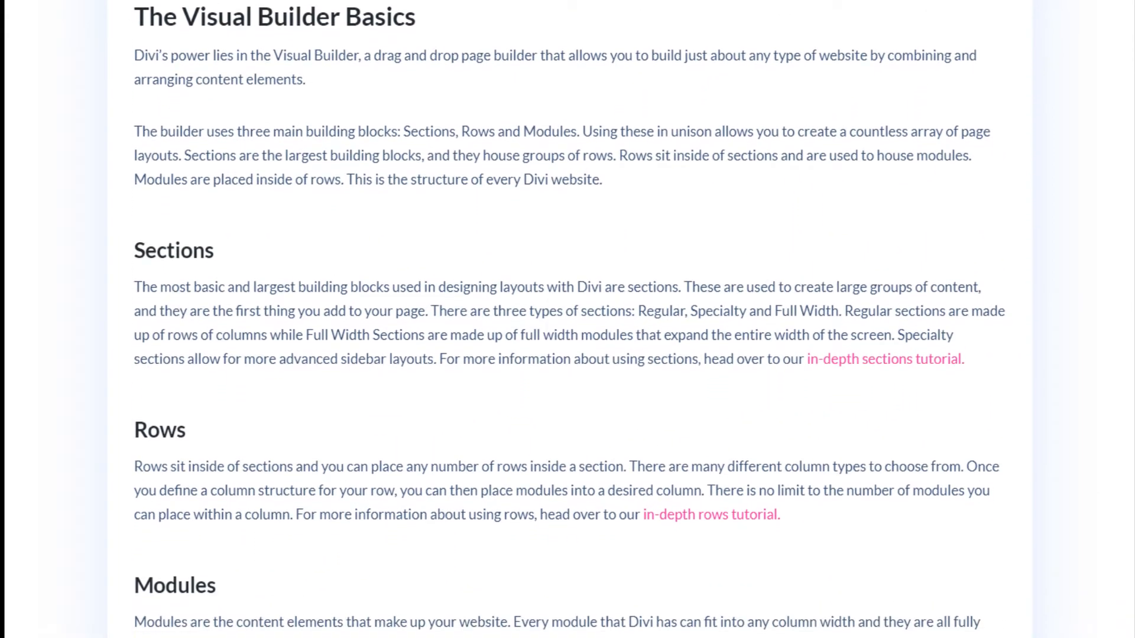
Scroll down the Visual Builder Basics article through the Sections, Rows and Modules explanations.
scroll(down, 3)
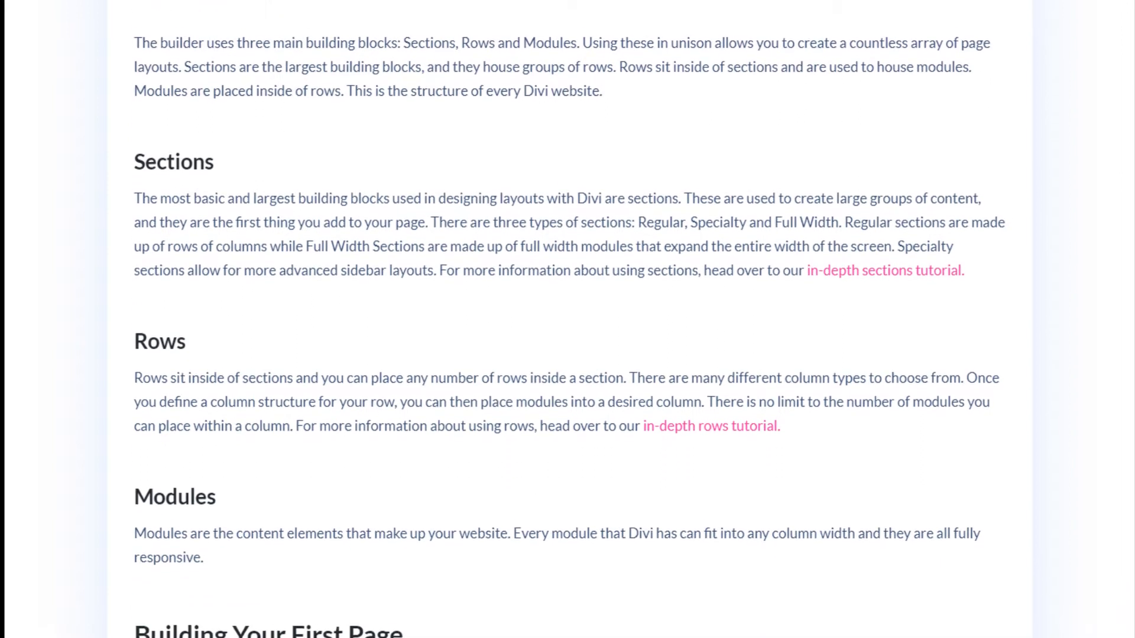
scroll(down, 3)
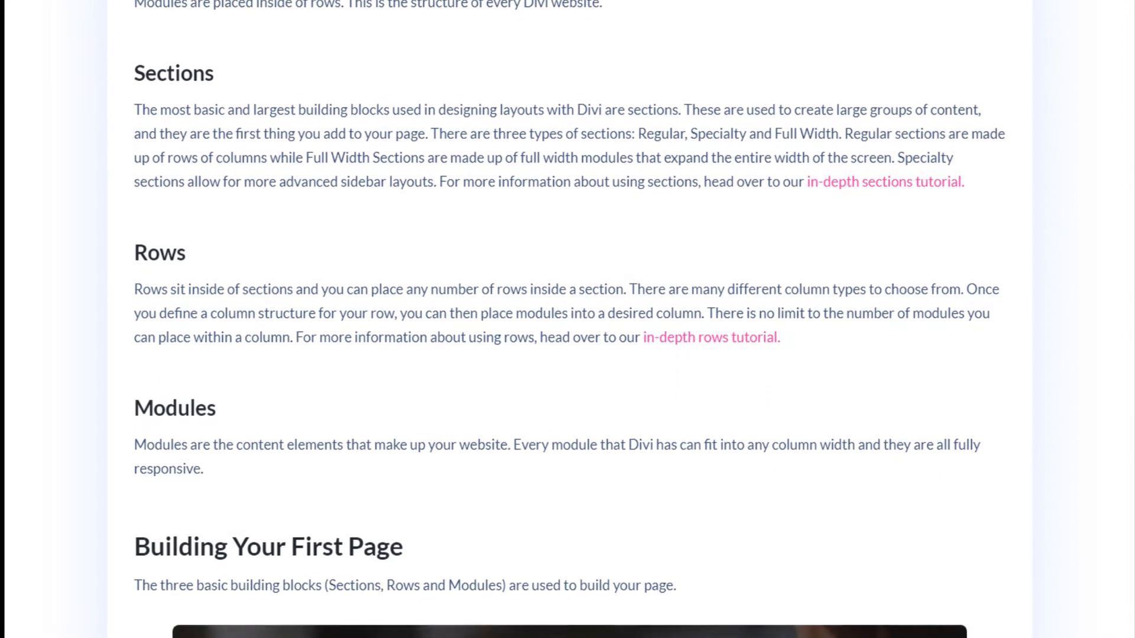
scroll(down, 3)
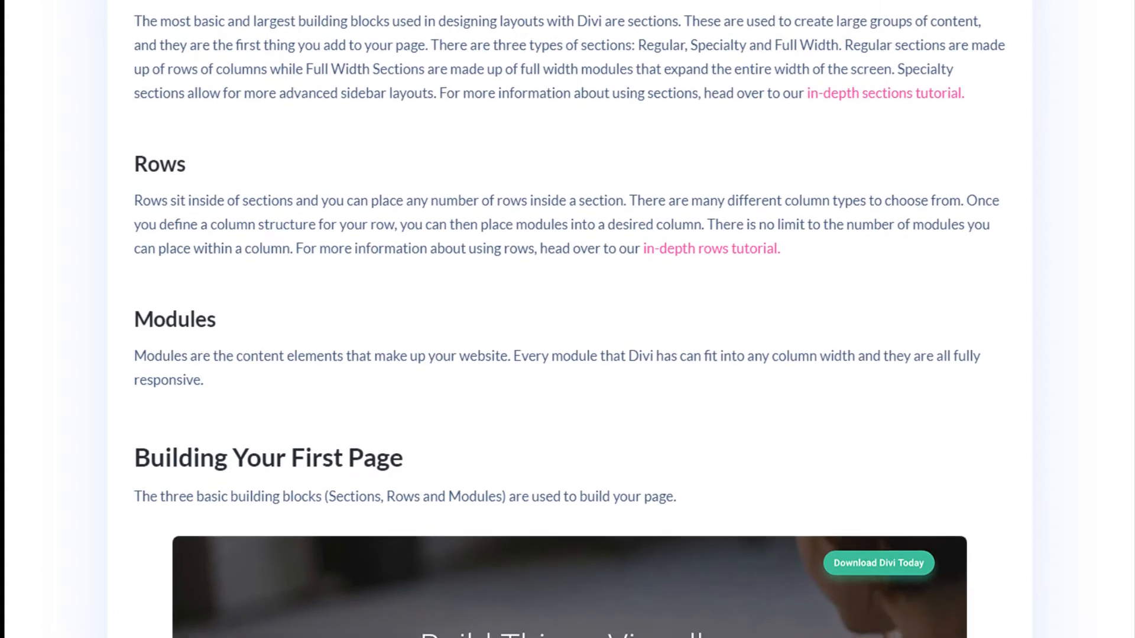
scroll(down, 3)
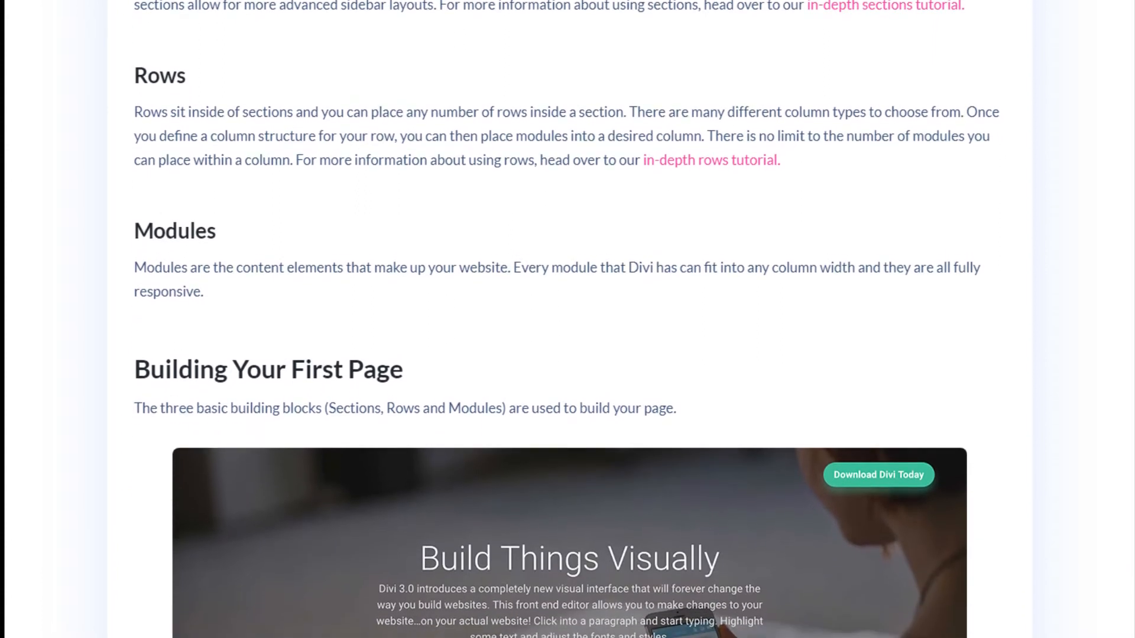
scroll(down, 3)
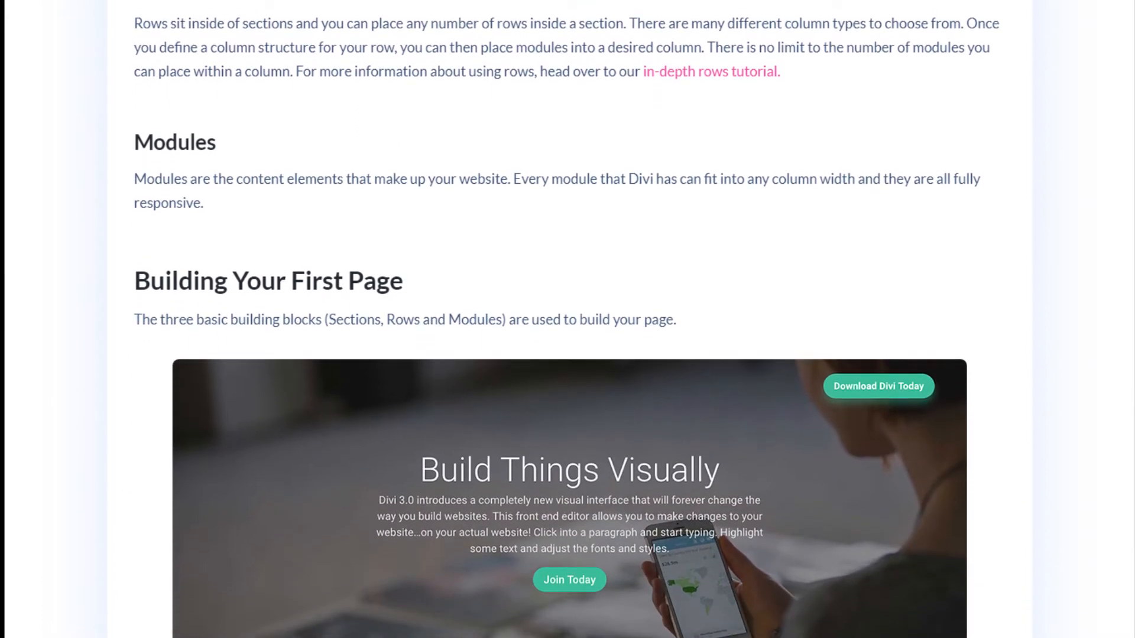
scroll(down, 3)
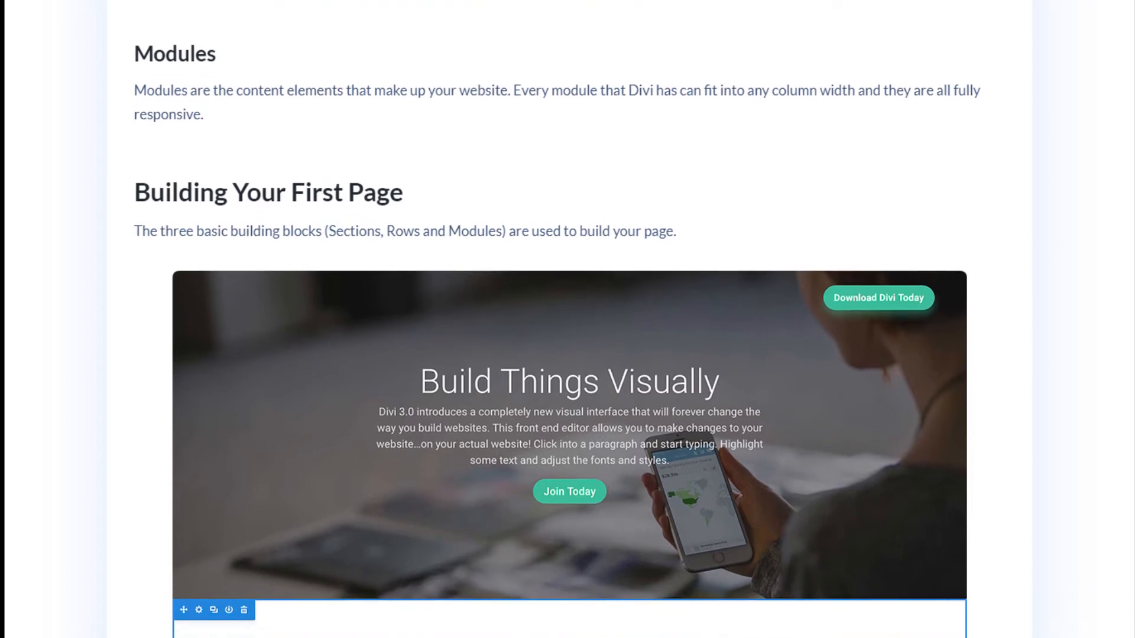
scroll(down, 3)
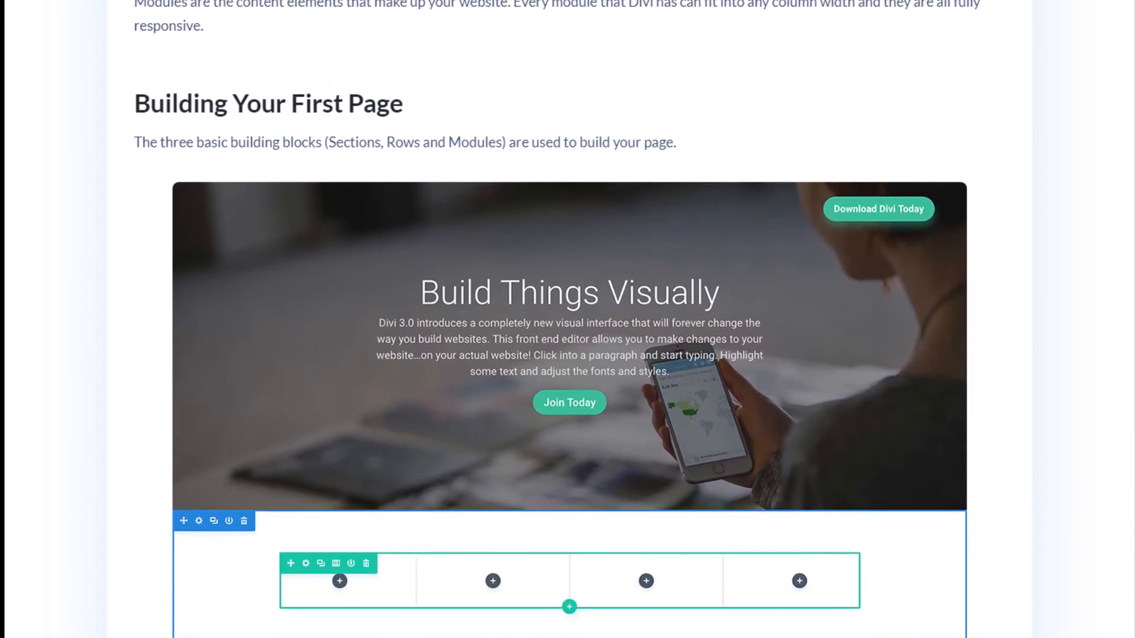
scroll(down, 3)
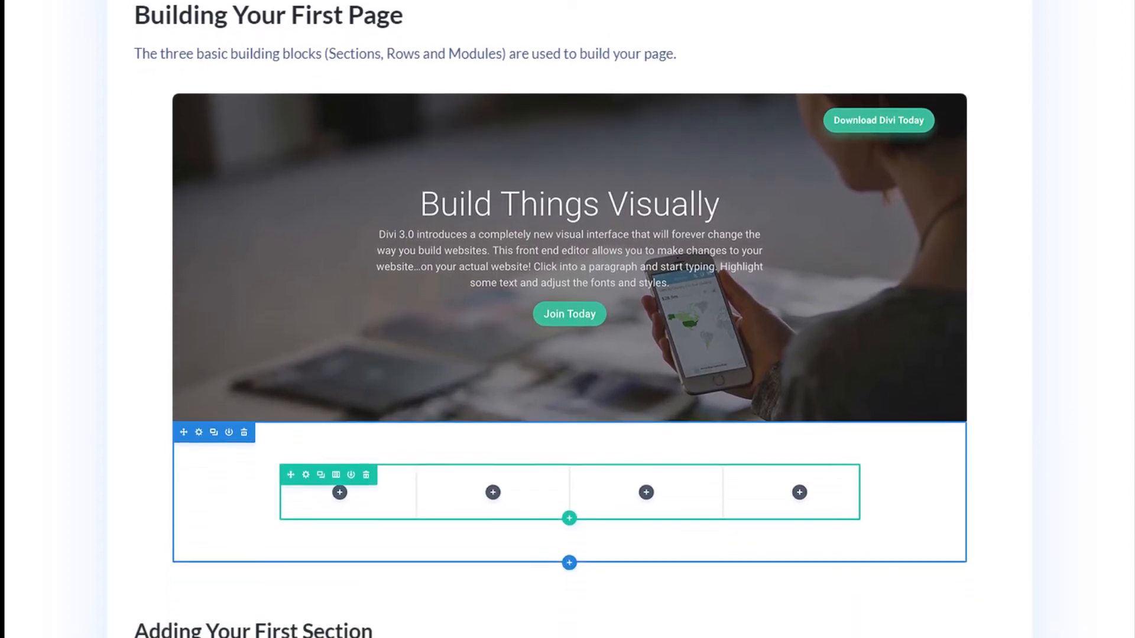
scroll(down, 3)
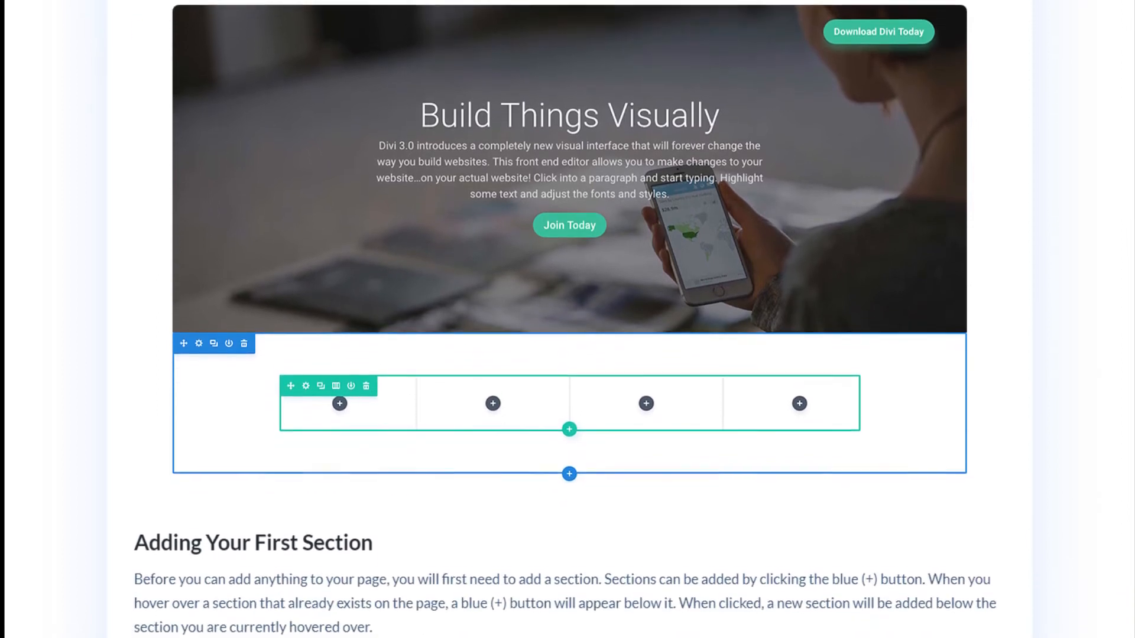
Continue past Adding Your First Section to the Adding Your First Row example.
scroll(down, 3)
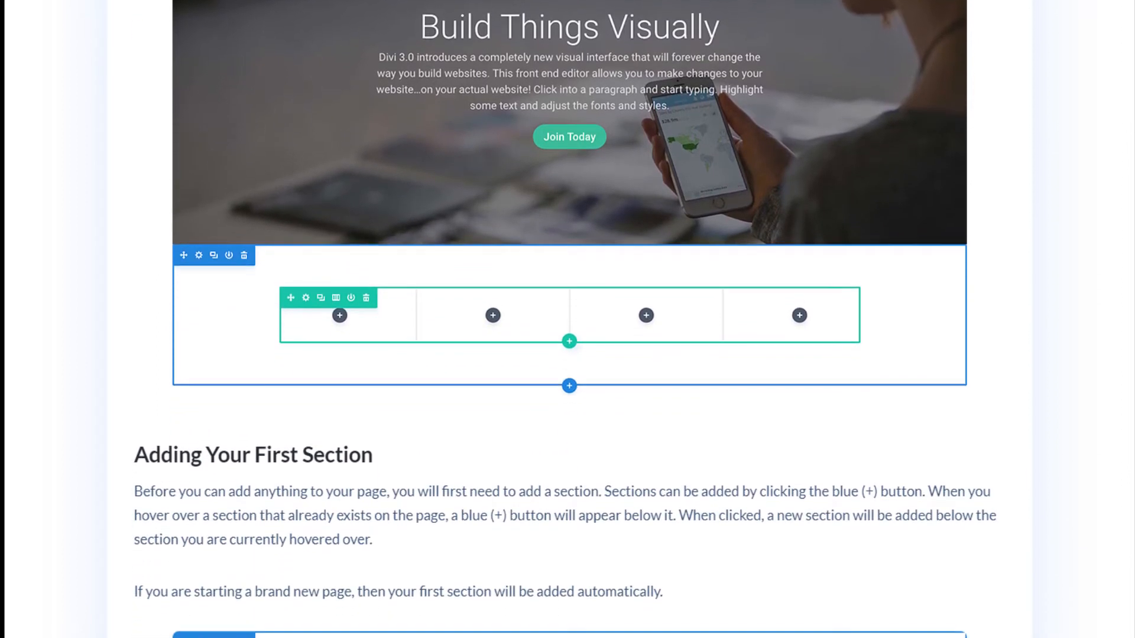
scroll(down, 3)
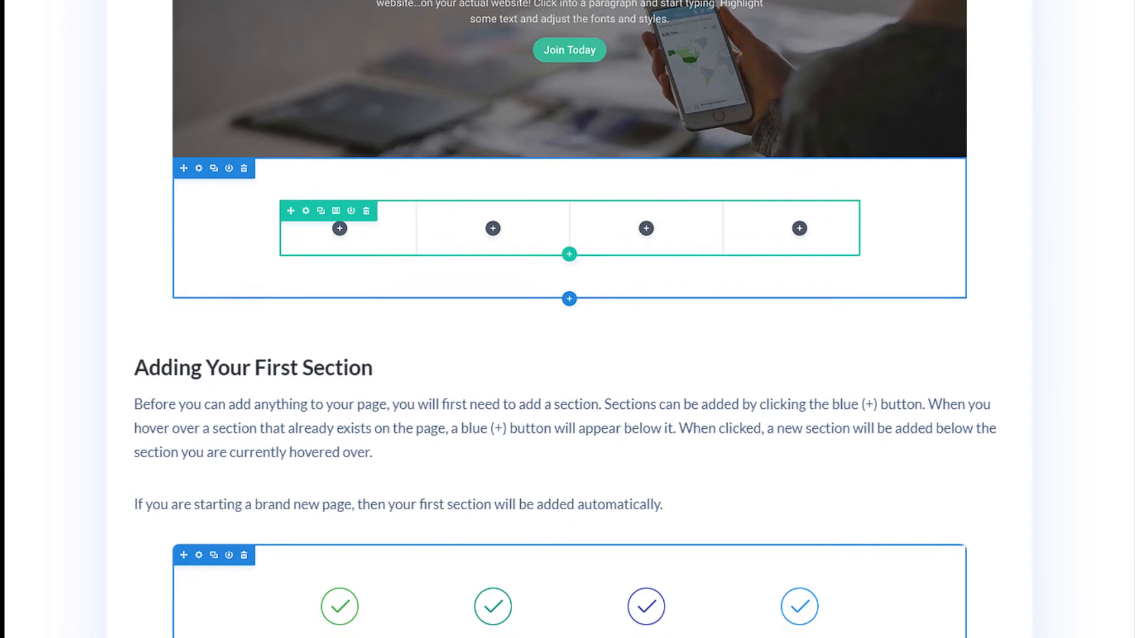
scroll(down, 3)
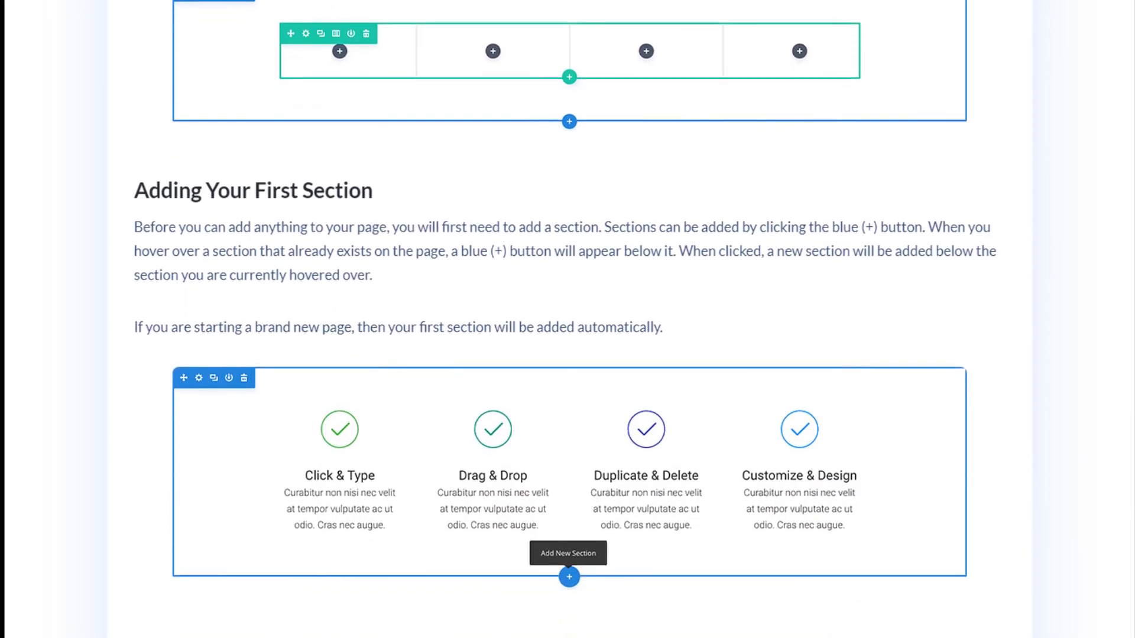
scroll(down, 3)
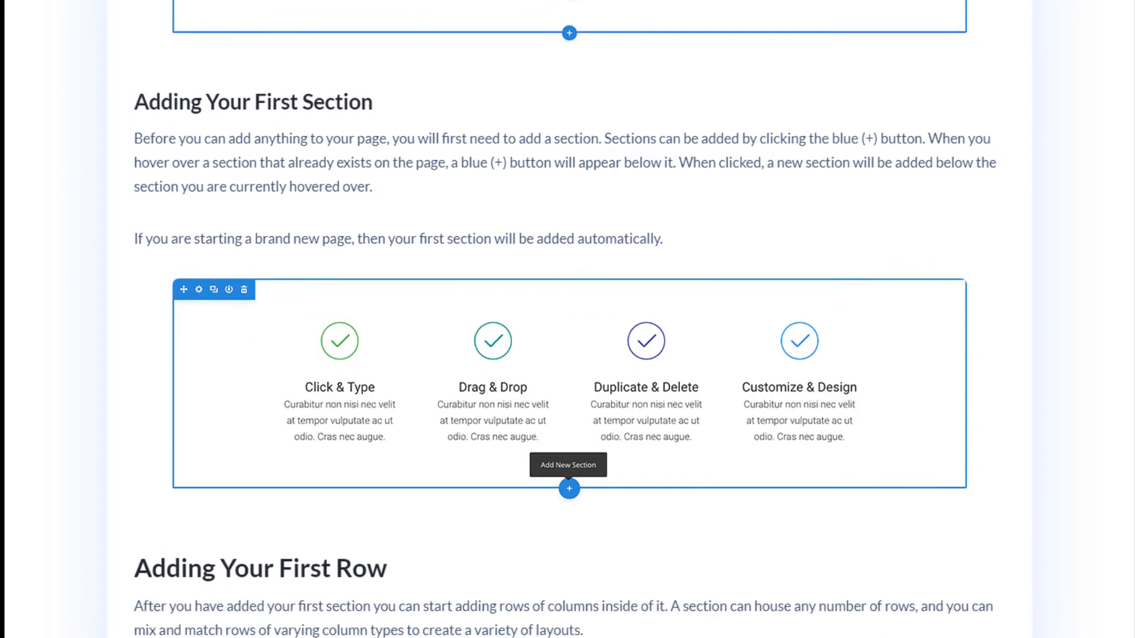
scroll(down, 3)
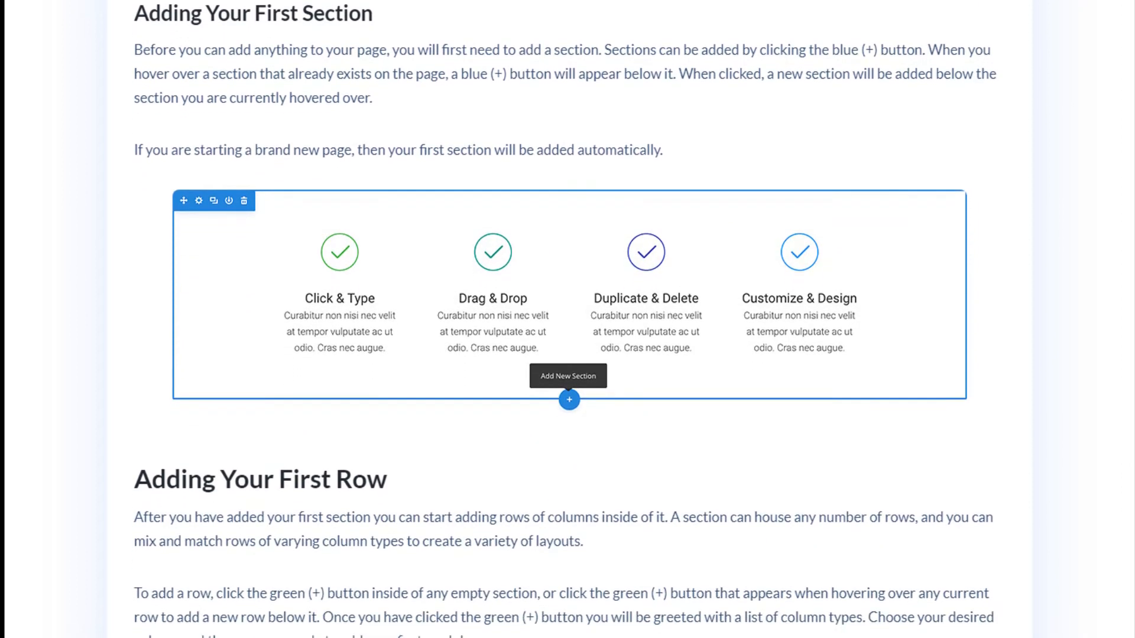
scroll(down, 3)
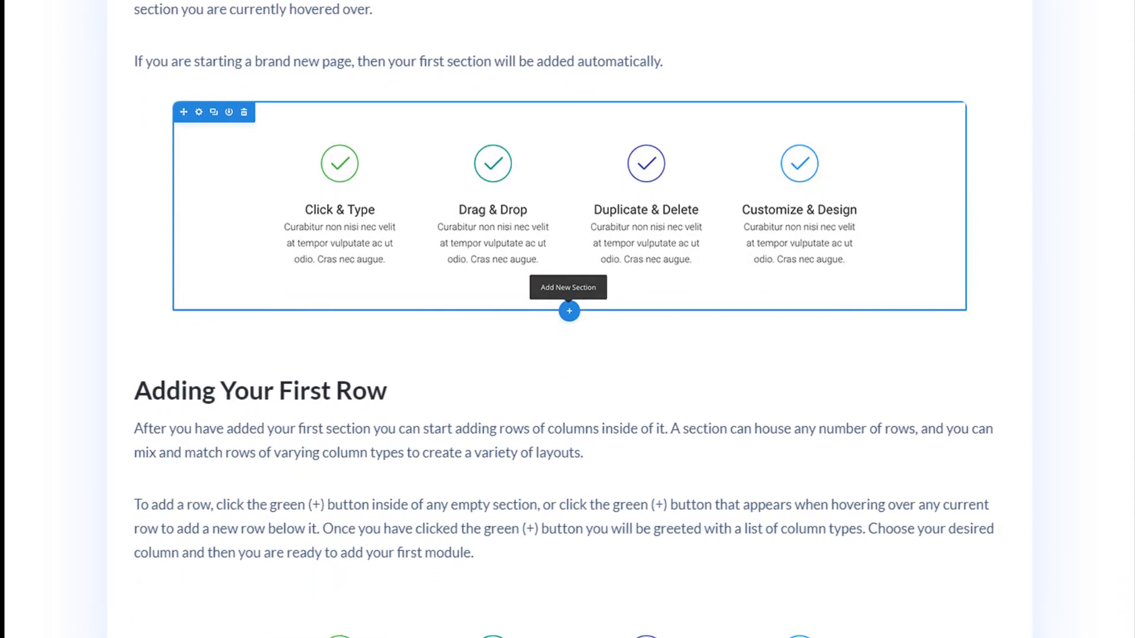
scroll(down, 3)
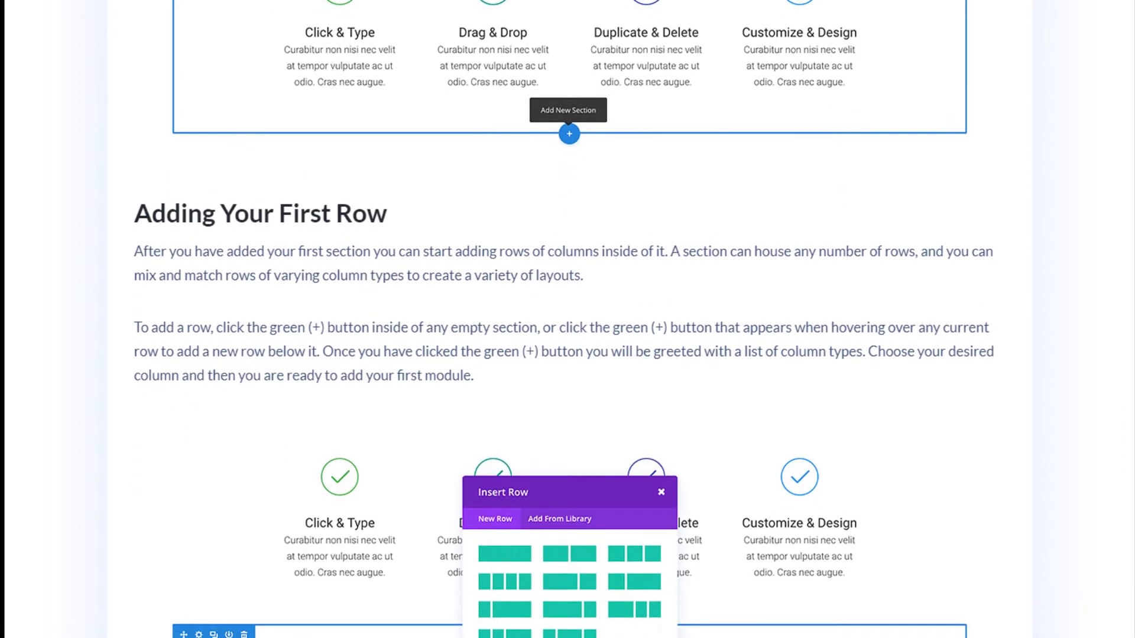
scroll(down, 3)
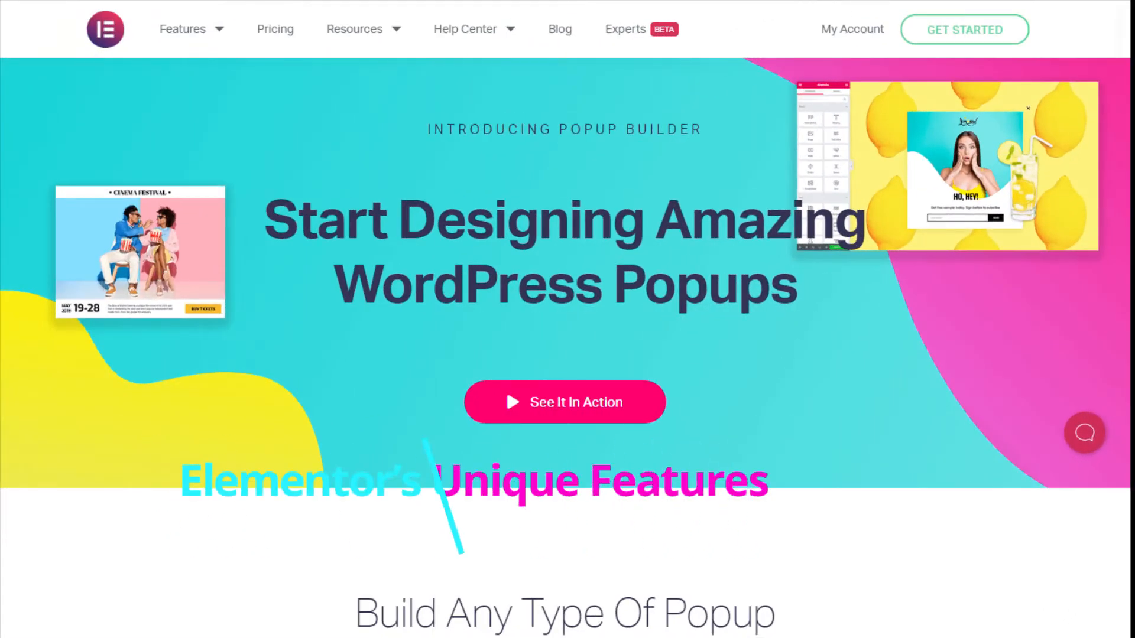
Scroll down the Elementor Popup Builder page through the popup use-case list.
scroll(down, 3)
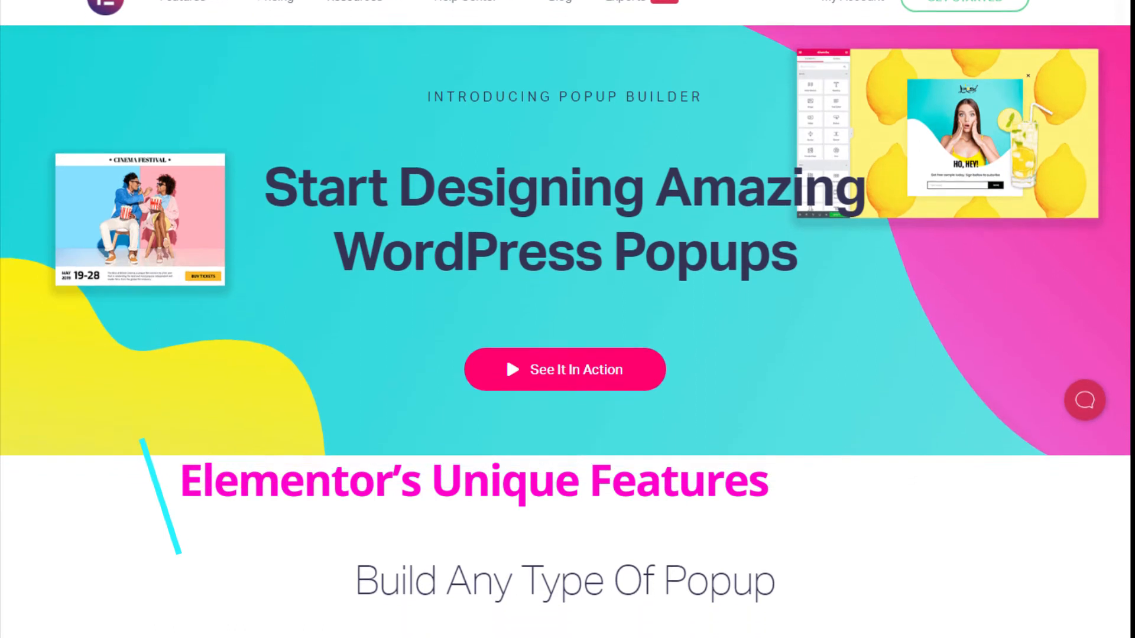
scroll(down, 3)
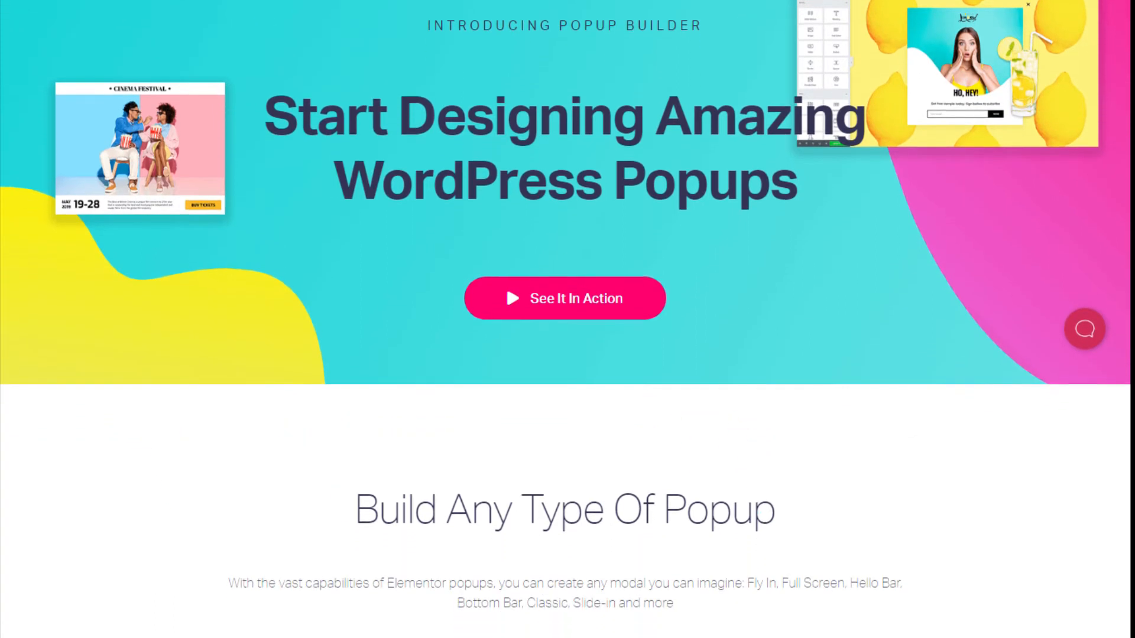
scroll(down, 3)
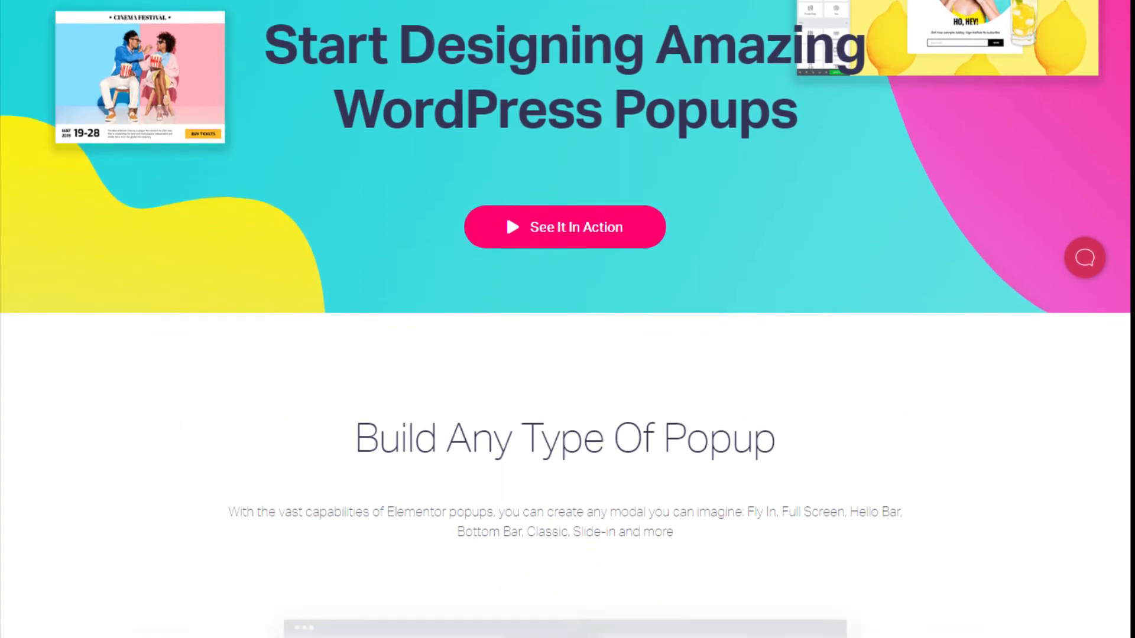
scroll(down, 3)
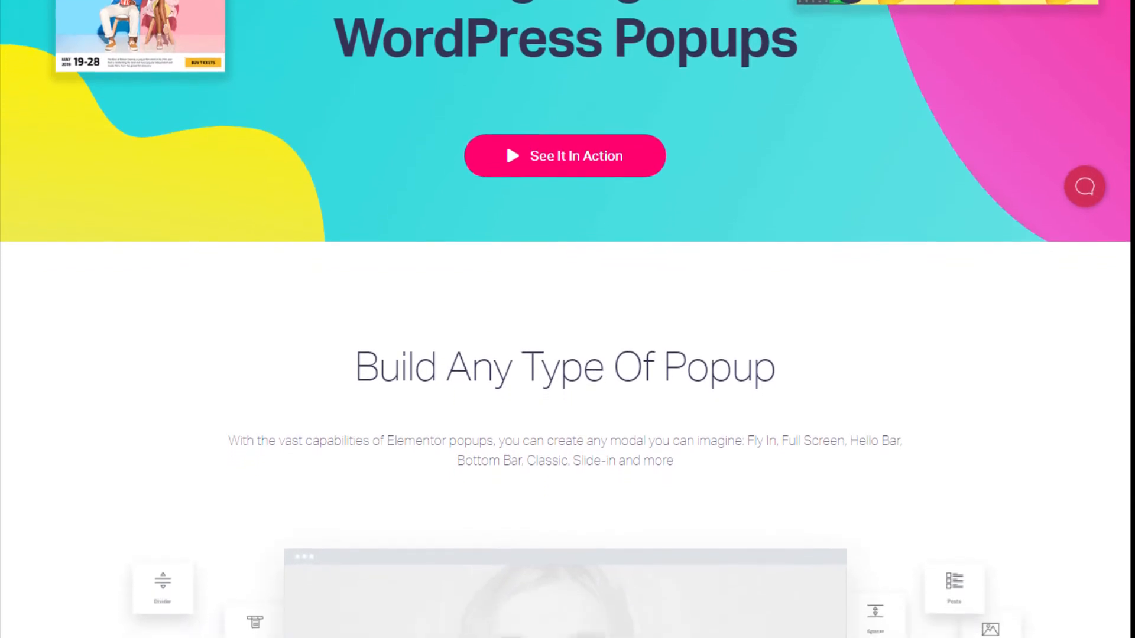
scroll(down, 3)
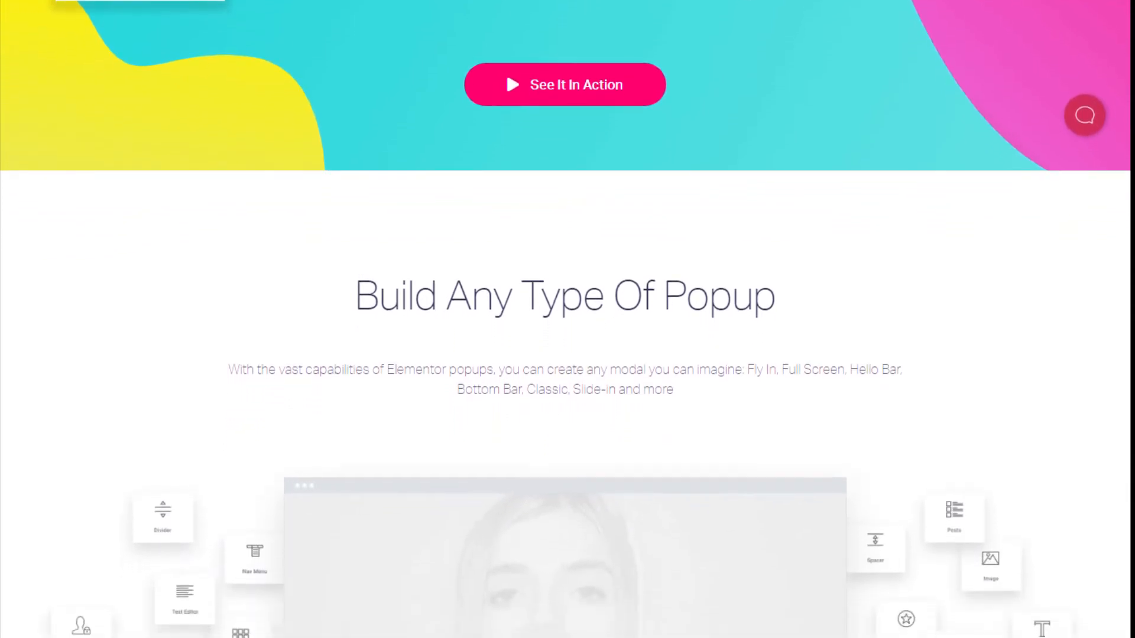
scroll(down, 3)
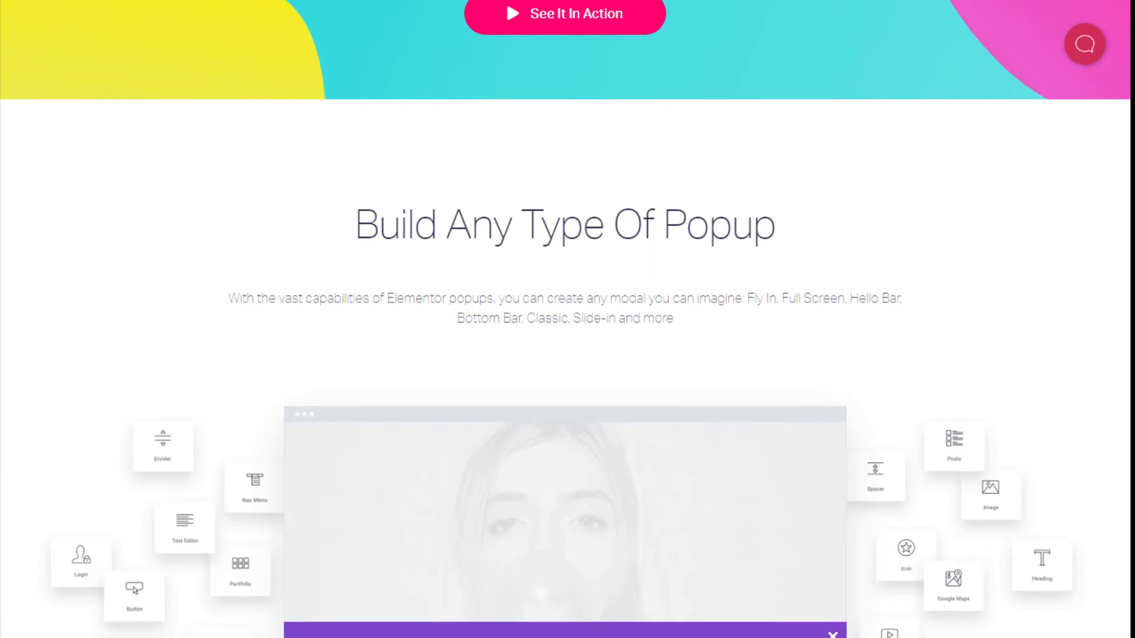
scroll(down, 3)
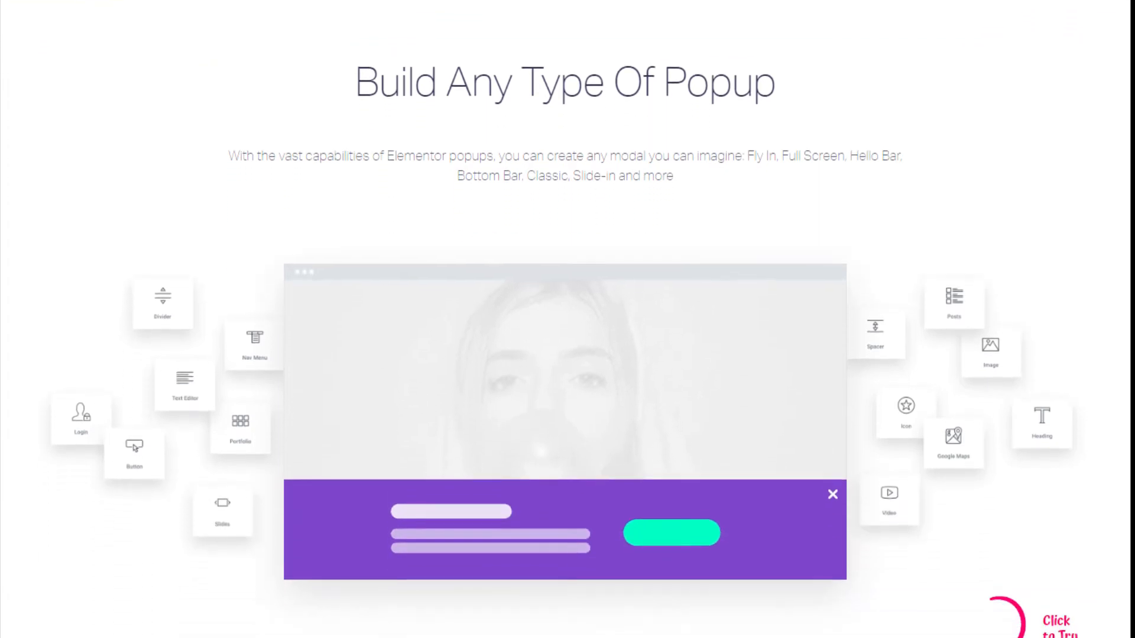
scroll(down, 3)
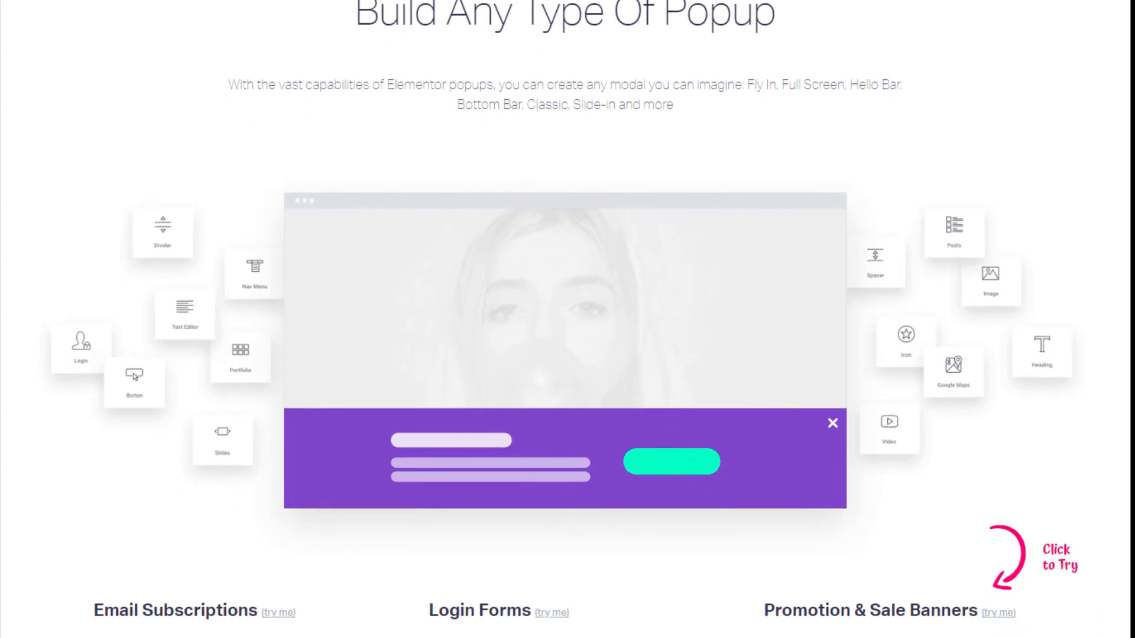
scroll(down, 3)
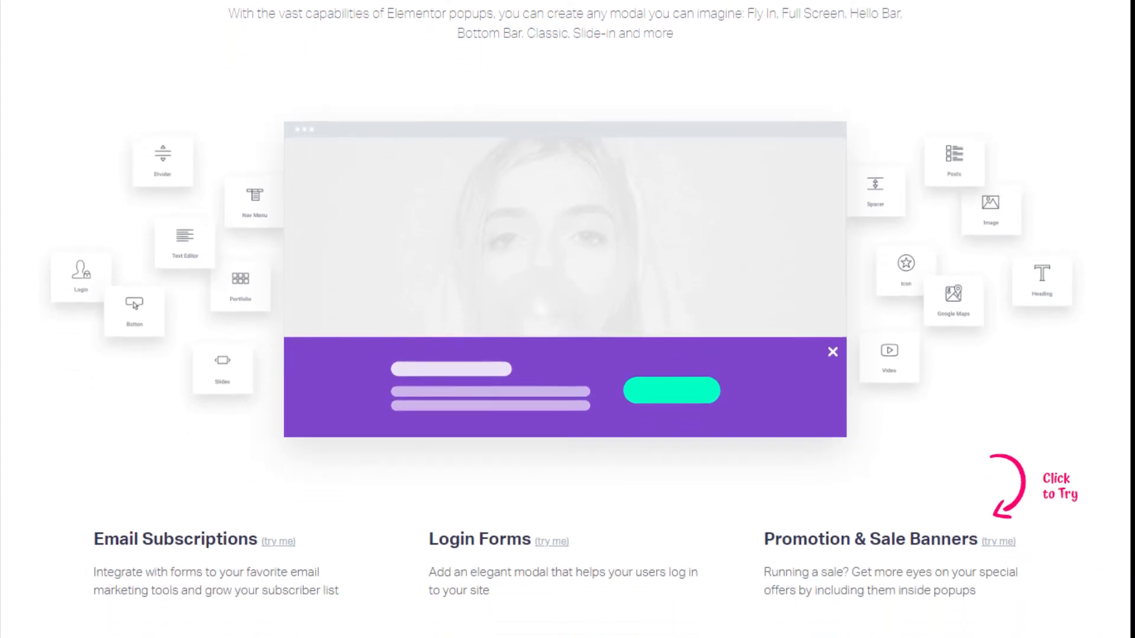
scroll(down, 3)
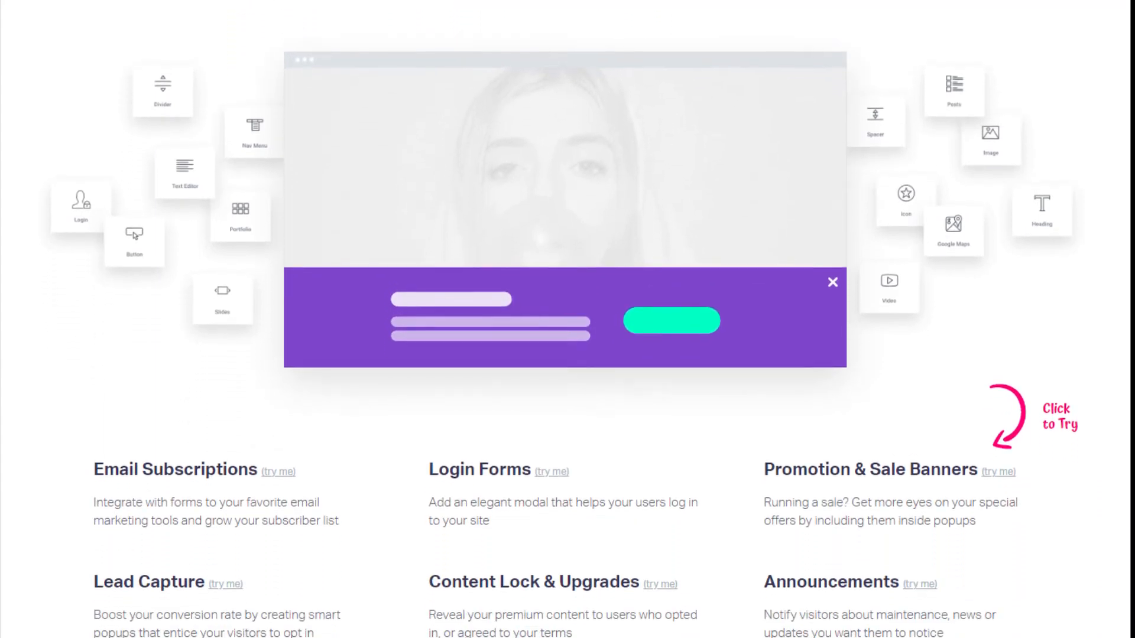
Continue down to the Small Yet Powerful Tips For Popups video carousel.
scroll(down, 3)
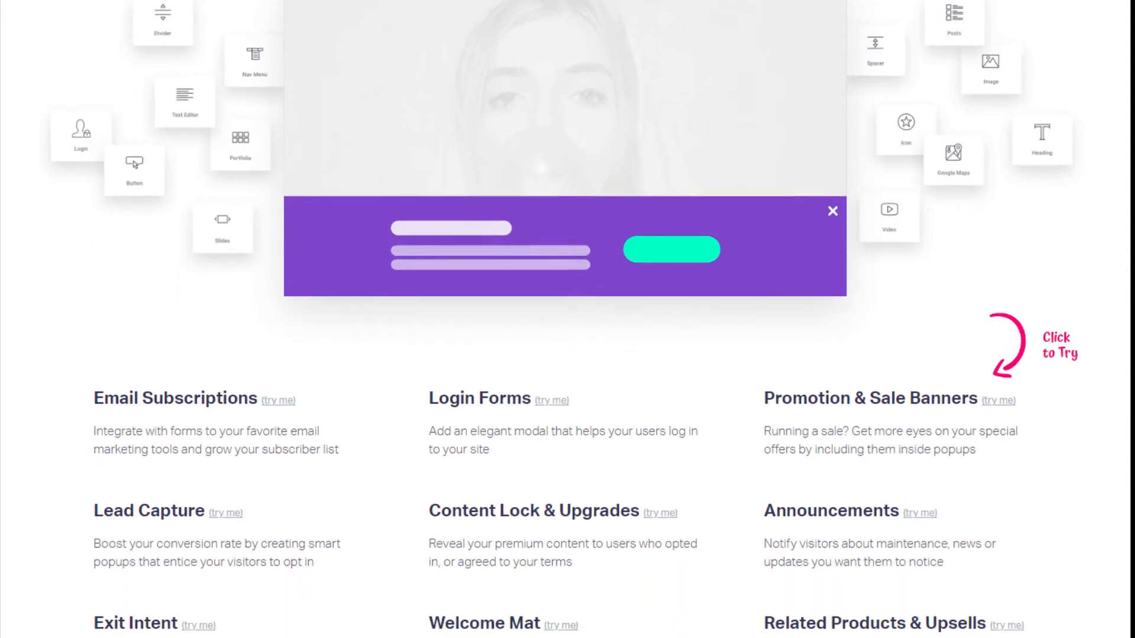
scroll(down, 3)
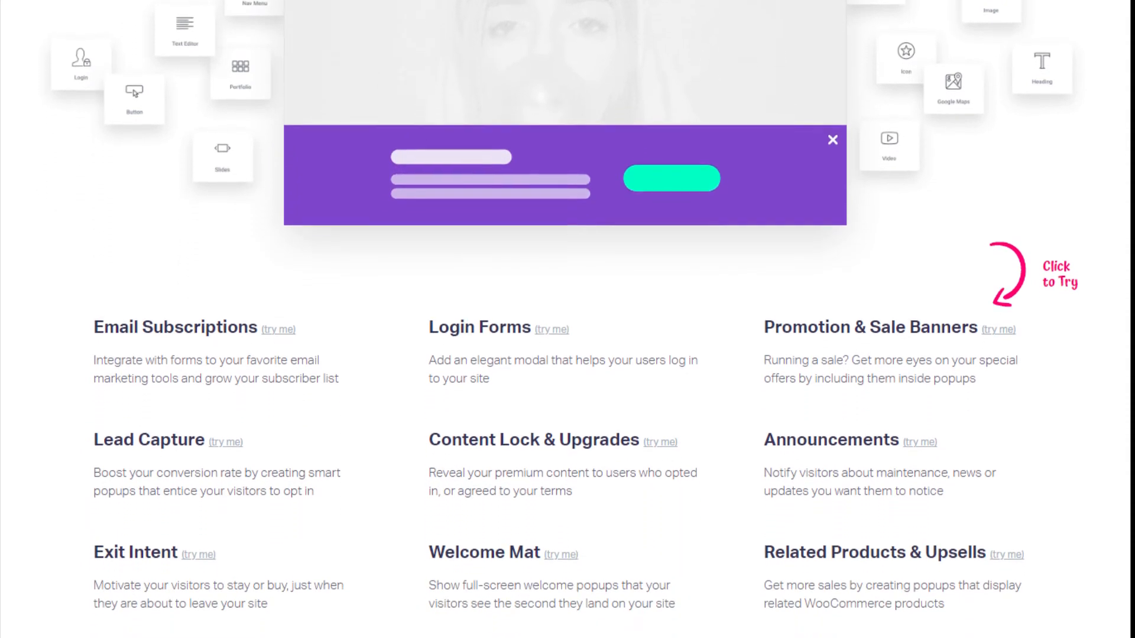
scroll(down, 3)
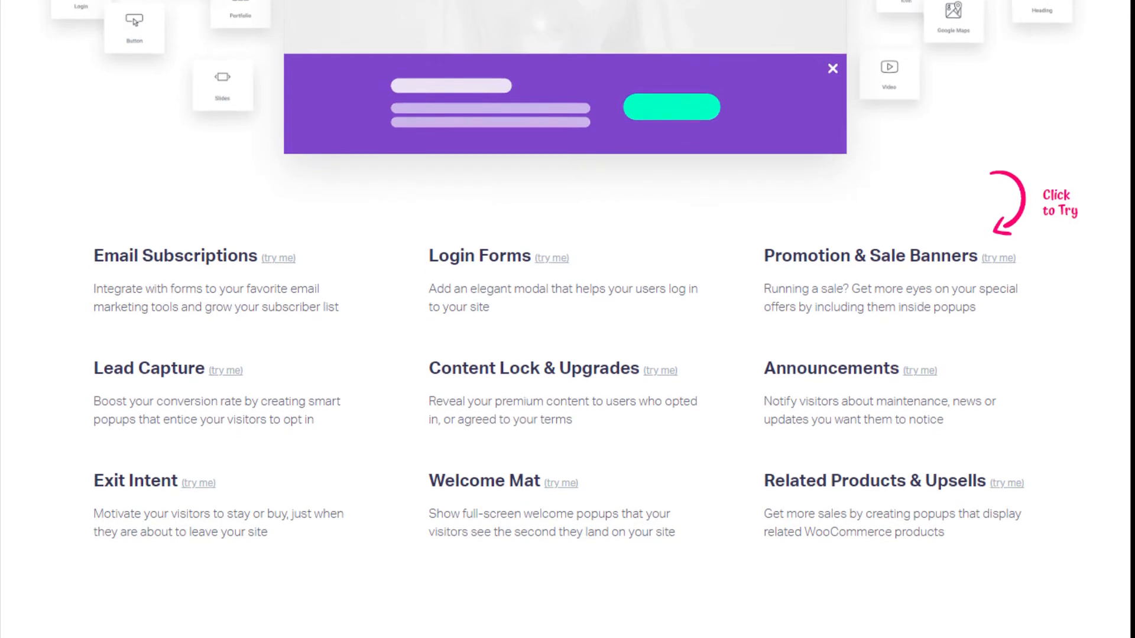
scroll(down, 3)
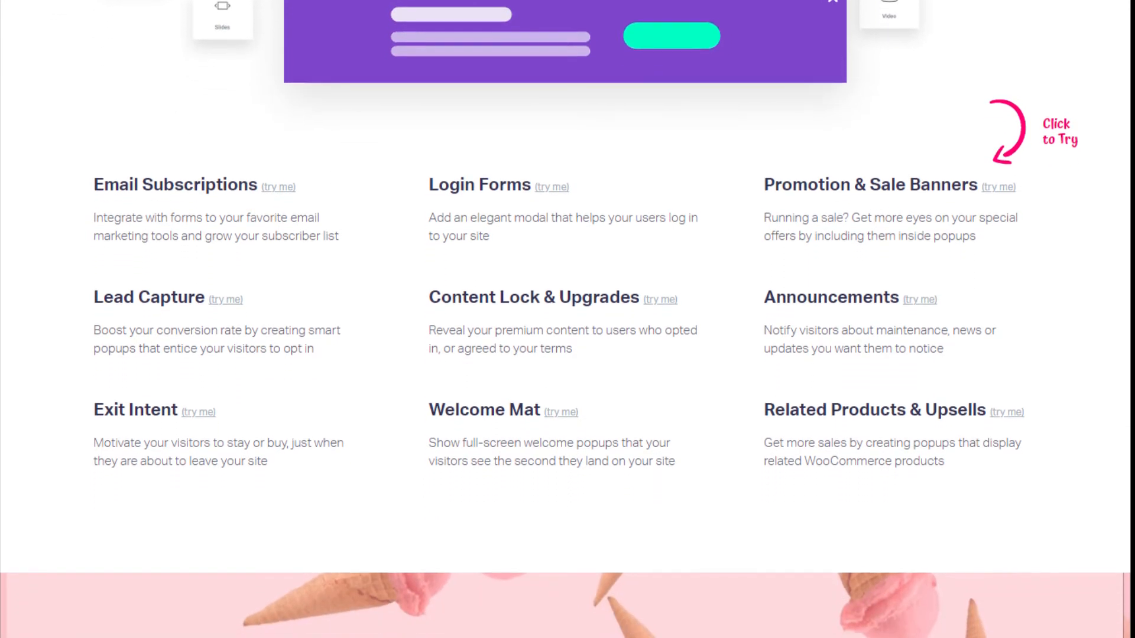
scroll(down, 3)
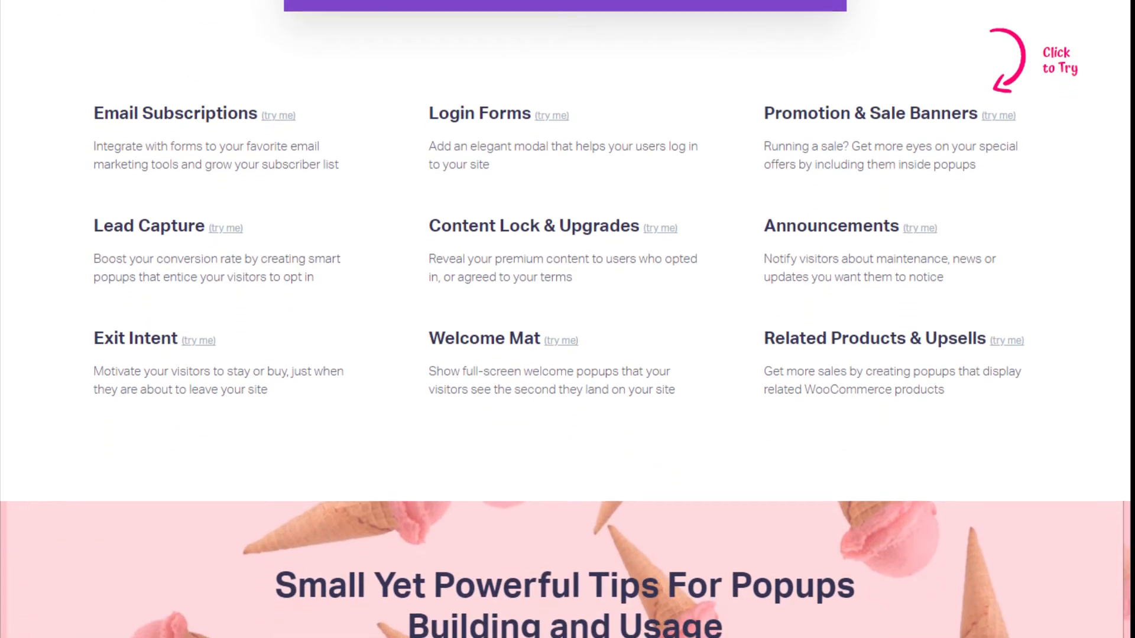
scroll(down, 3)
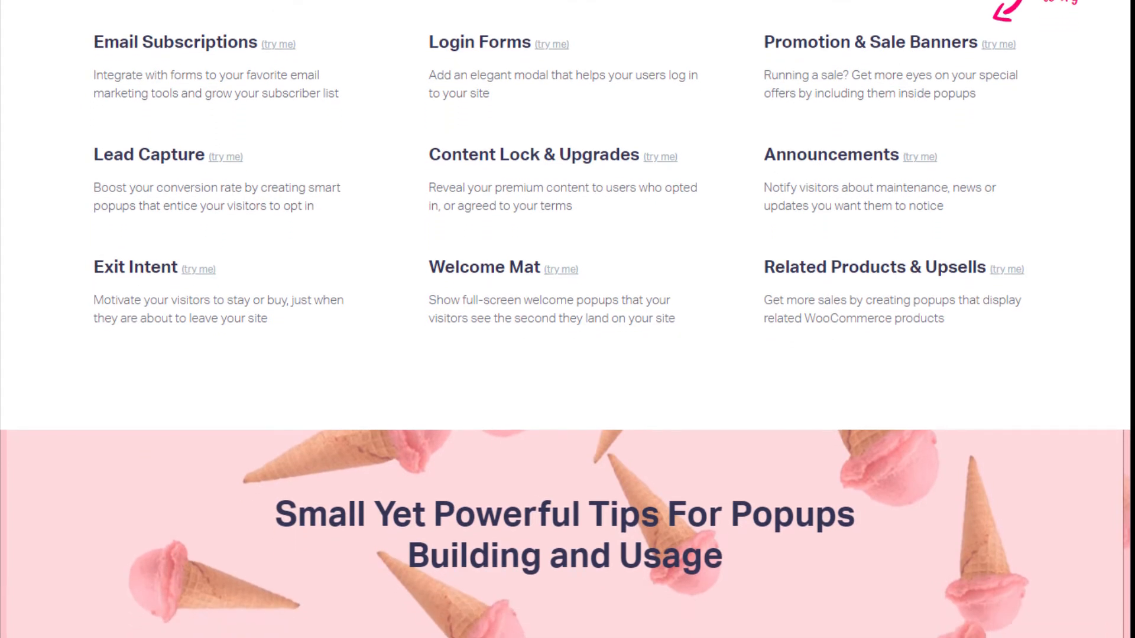
scroll(down, 3)
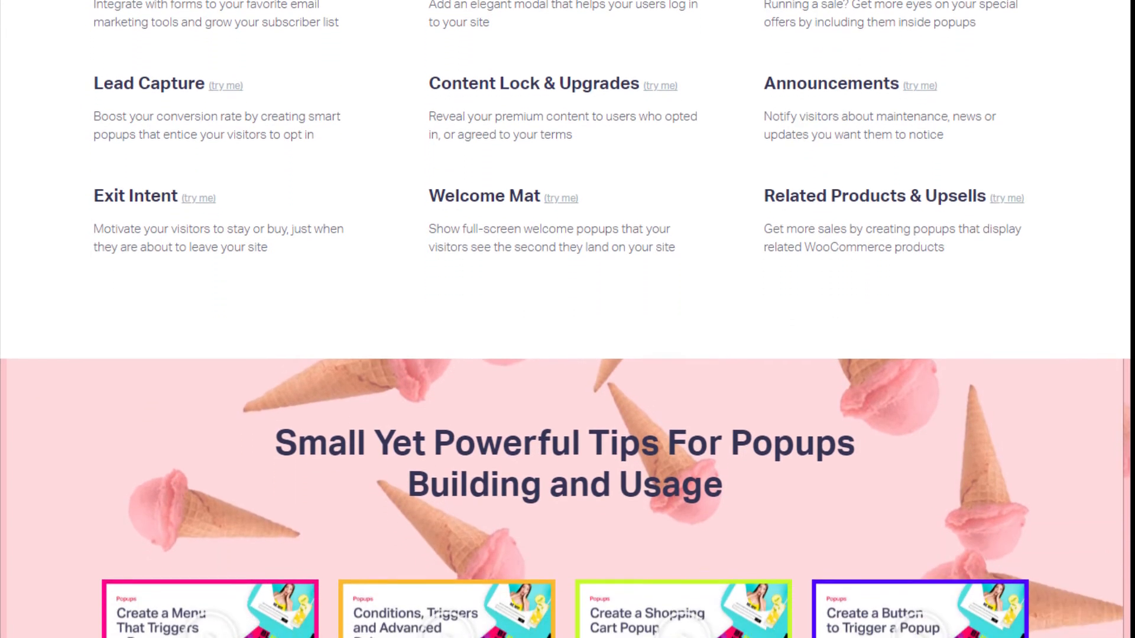
scroll(down, 3)
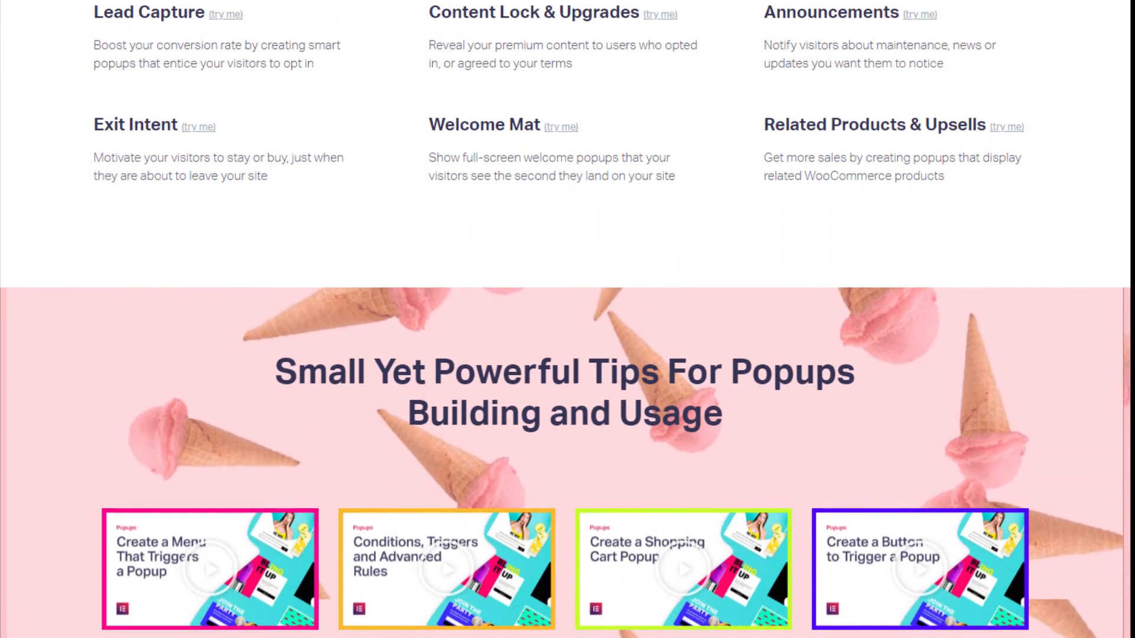
scroll(down, 3)
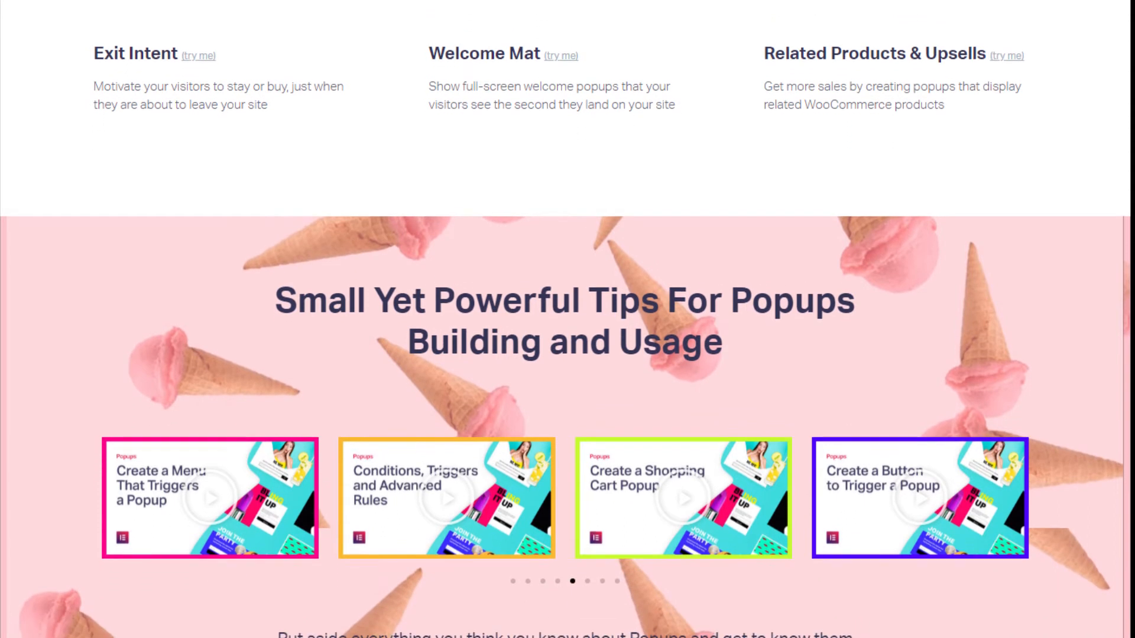
scroll(down, 3)
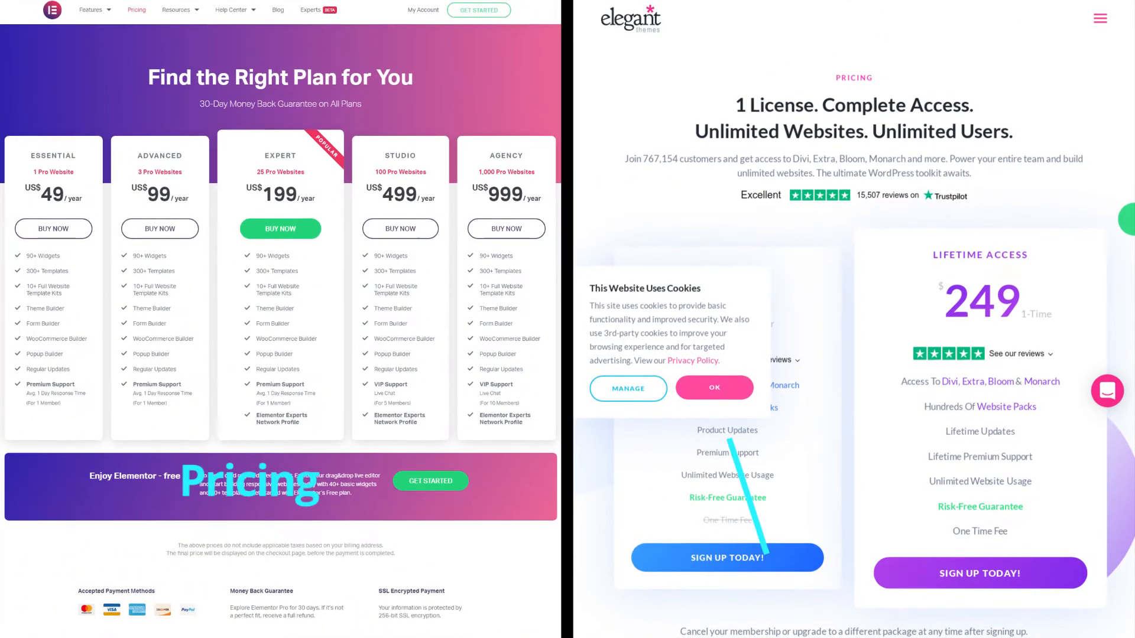
Scroll both pricing pages past Elementor's yearly plans and Divi's 249 lifetime access card.
scroll(down, 3)
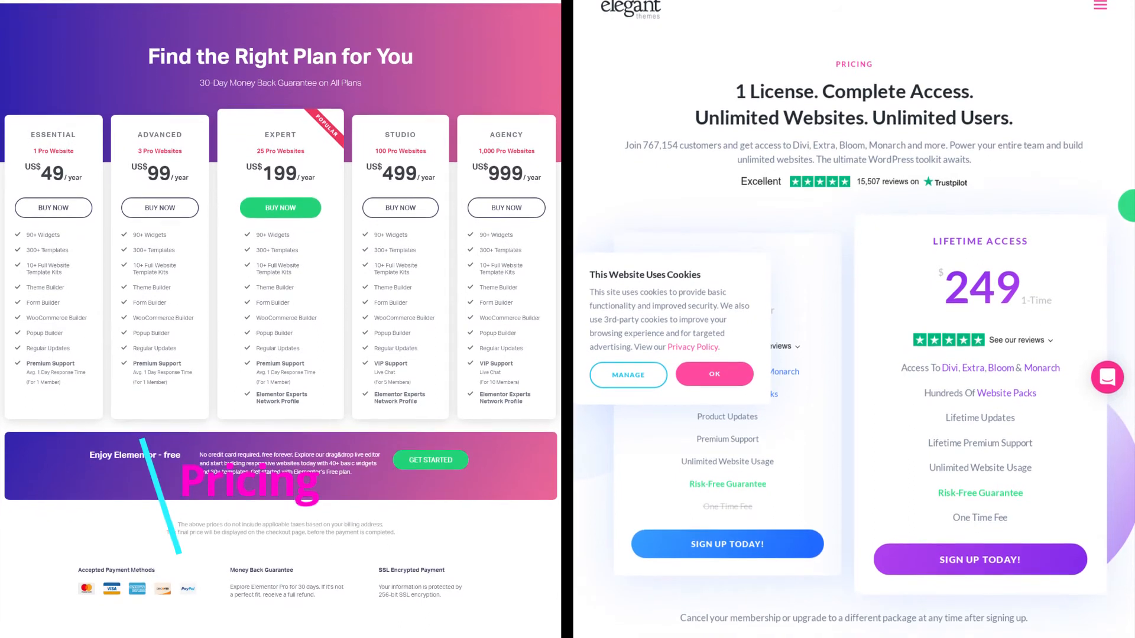
scroll(down, 3)
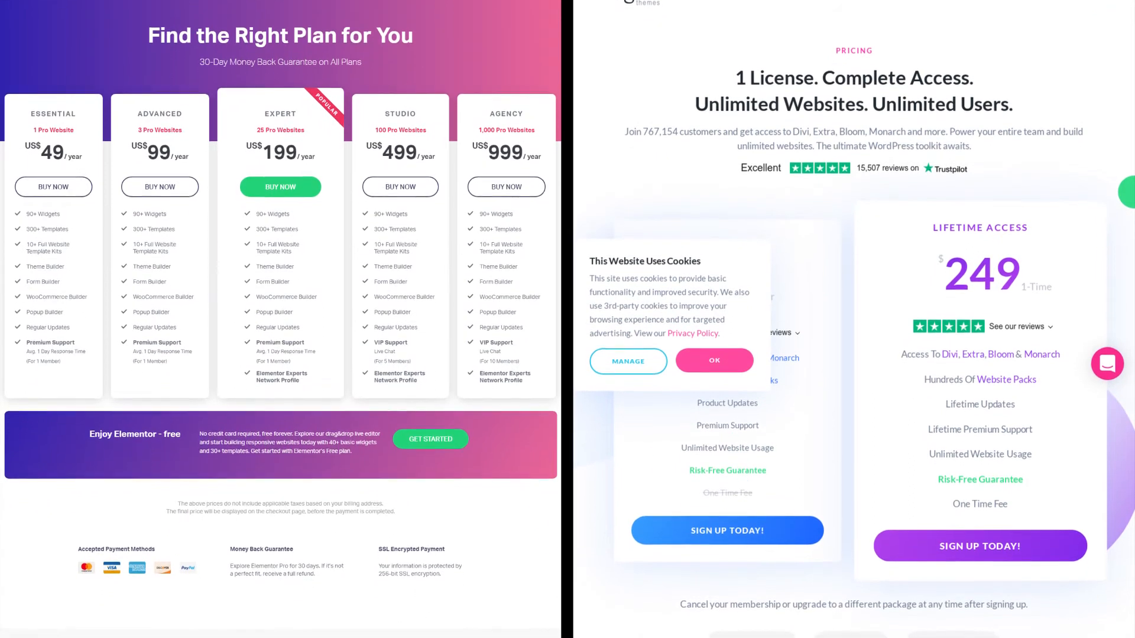
scroll(down, 3)
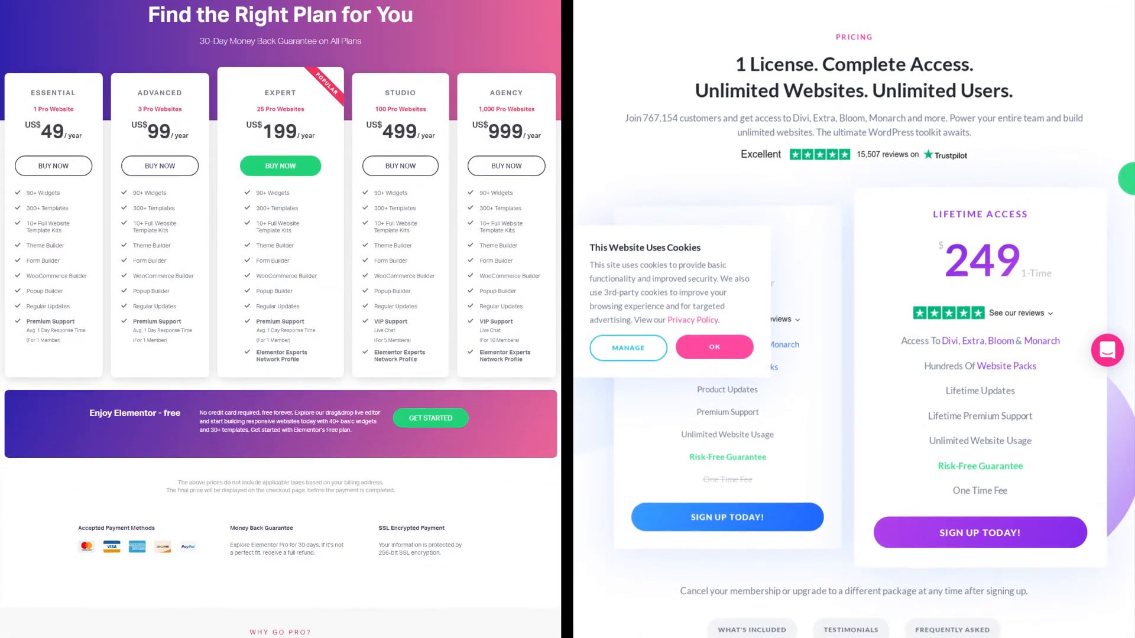
scroll(down, 3)
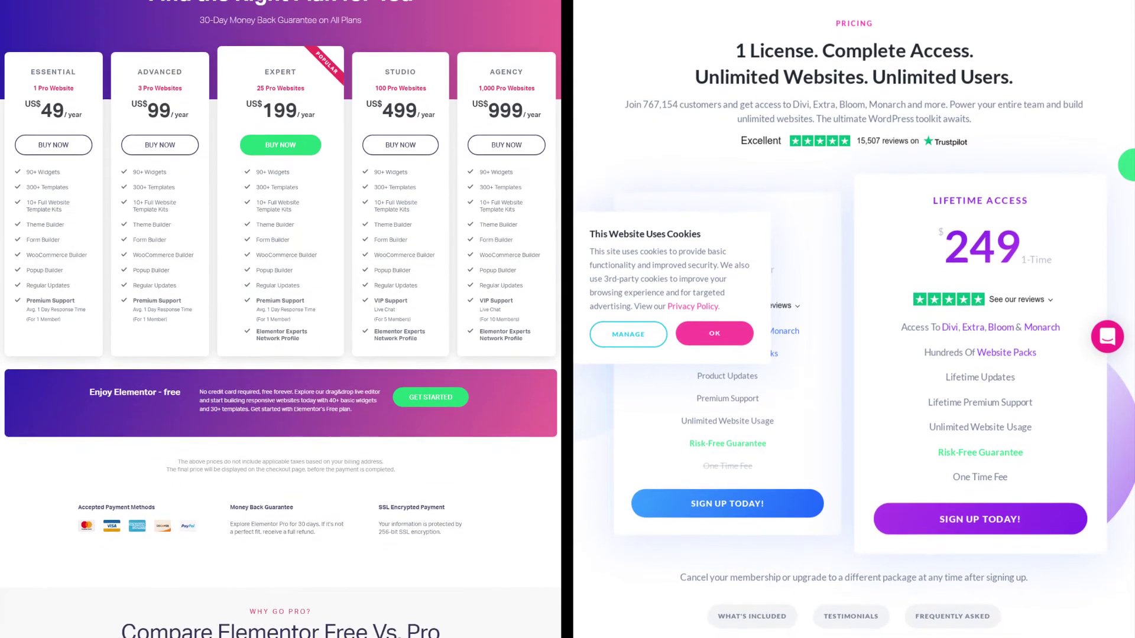
scroll(down, 3)
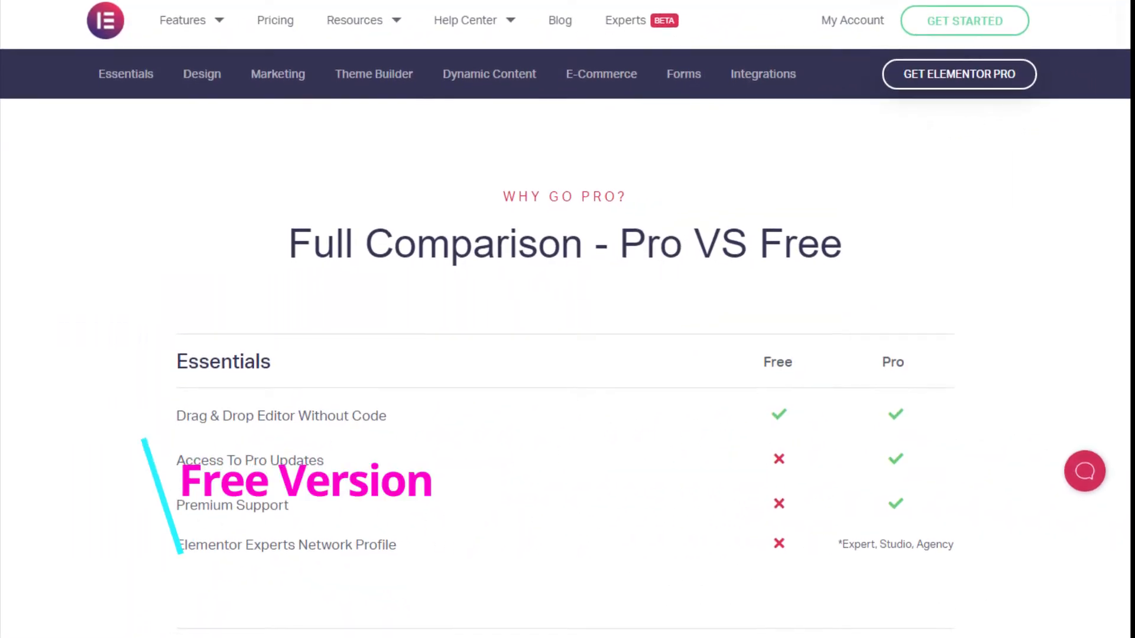
Scroll Elementor's Pro VS Free comparison table through its Essentials rows into the Design rows.
scroll(down, 3)
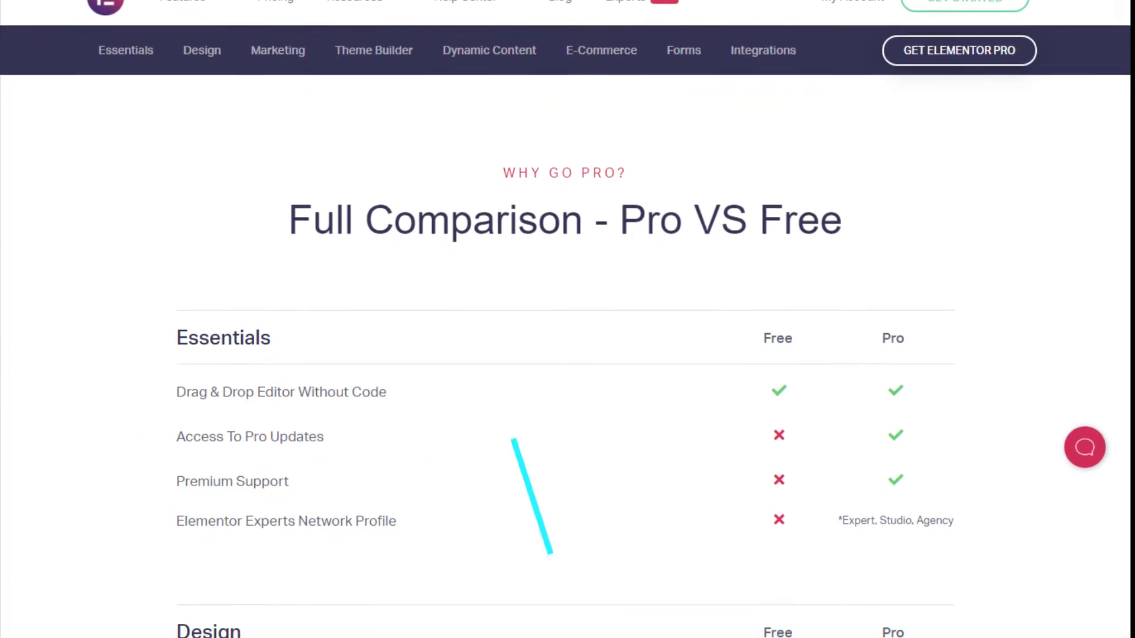
scroll(down, 3)
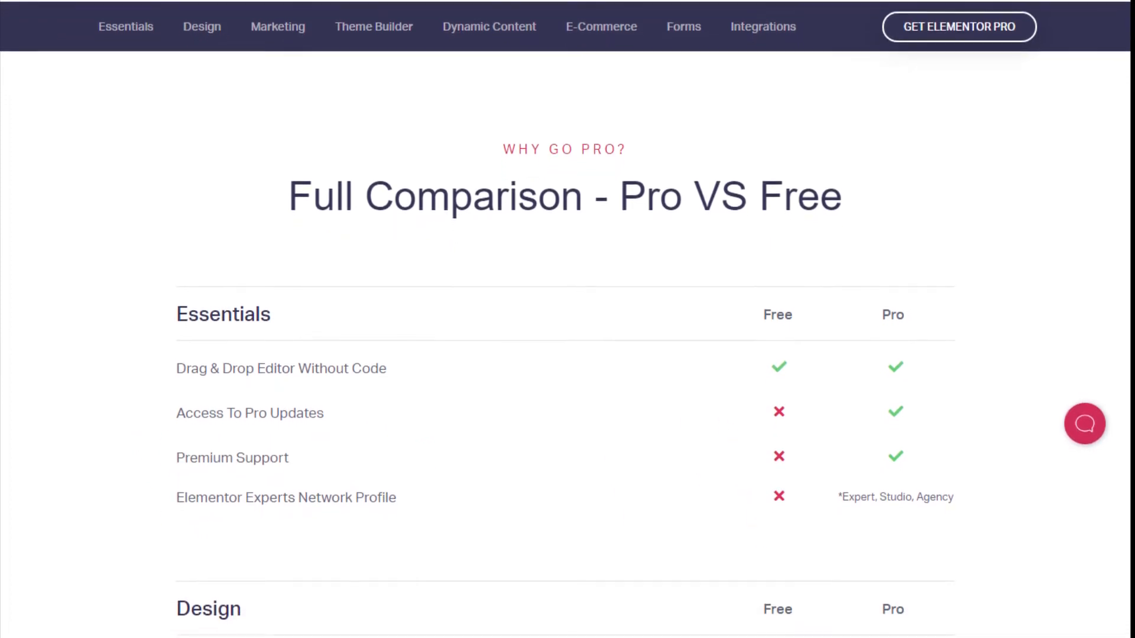
scroll(down, 3)
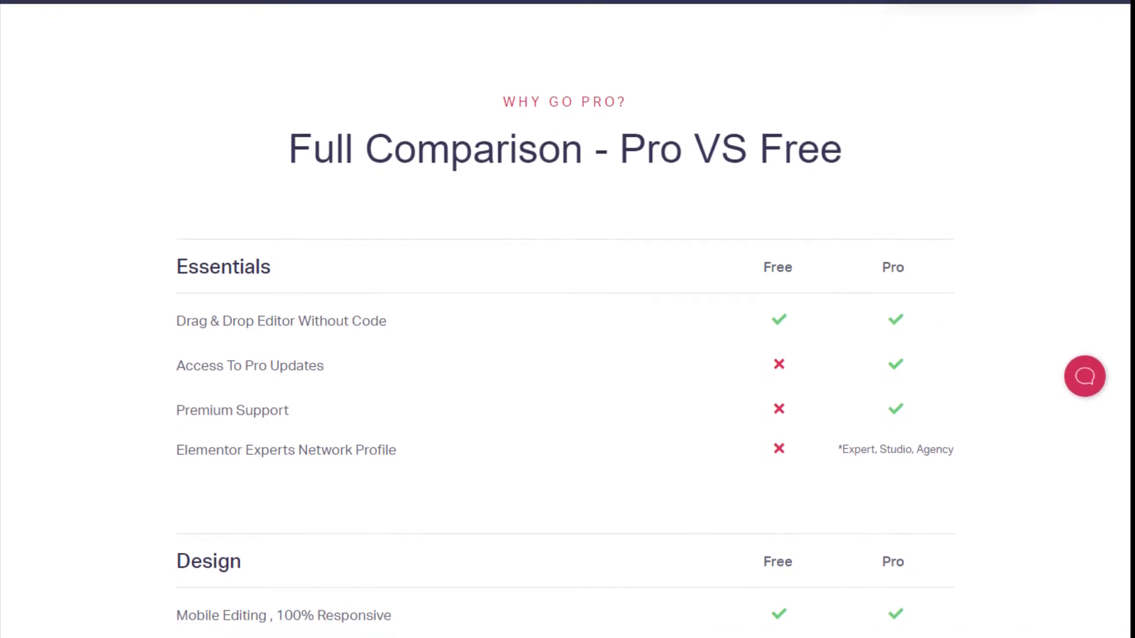
scroll(down, 3)
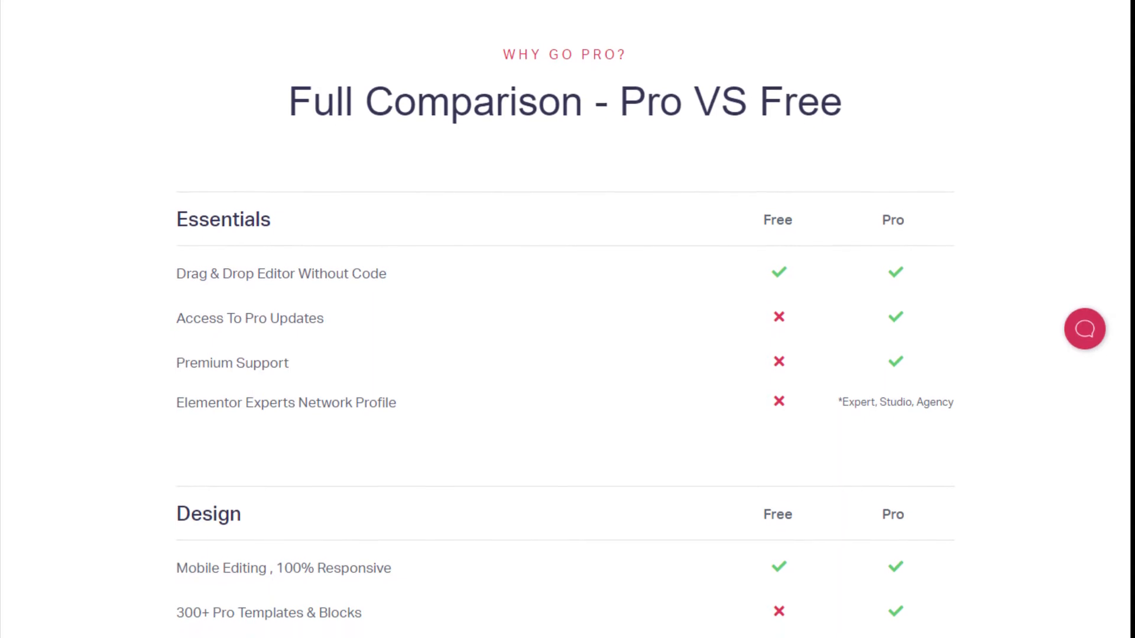
scroll(down, 3)
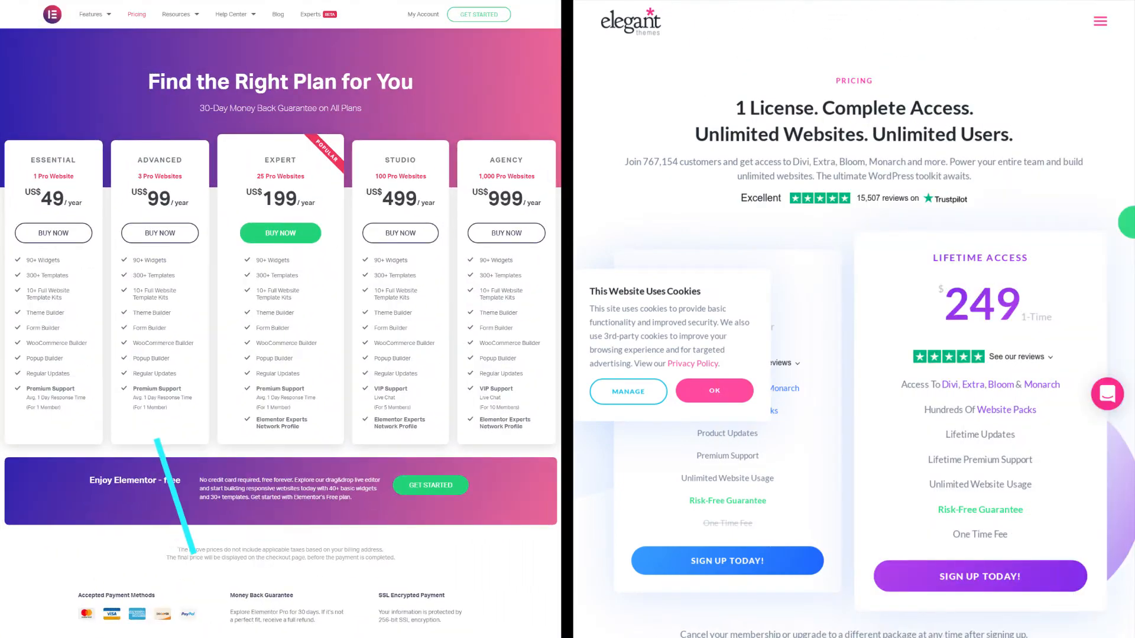
Scroll to 'Compare Elementor Free Vs. Pro' on the left and Divi's Trustpilot reviews on the right.
scroll(down, 3)
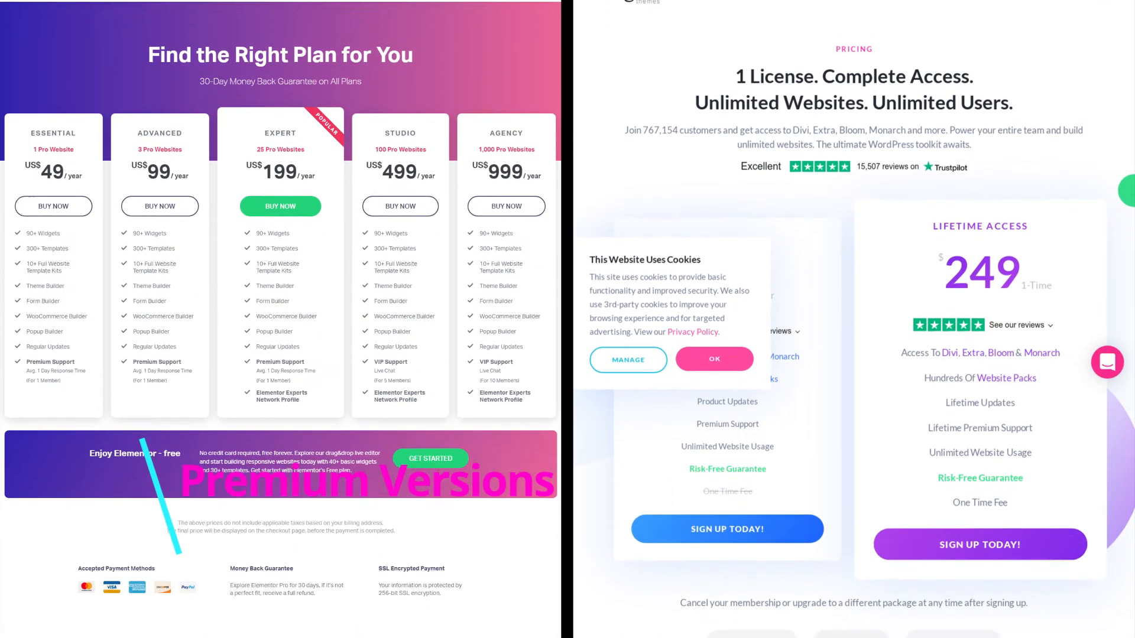
scroll(down, 3)
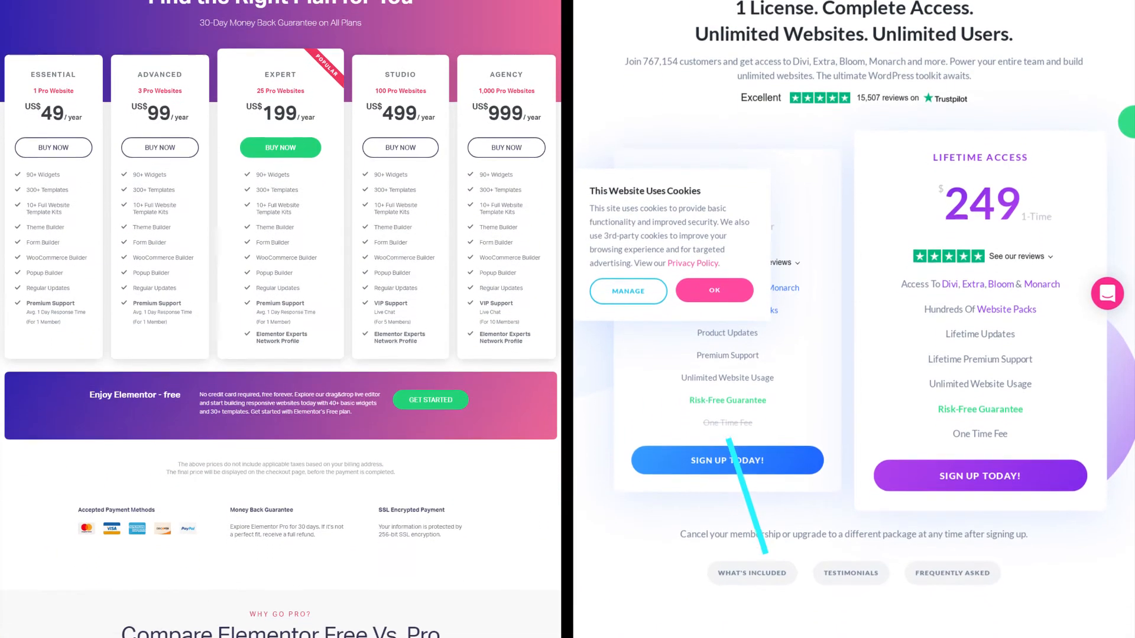
scroll(down, 3)
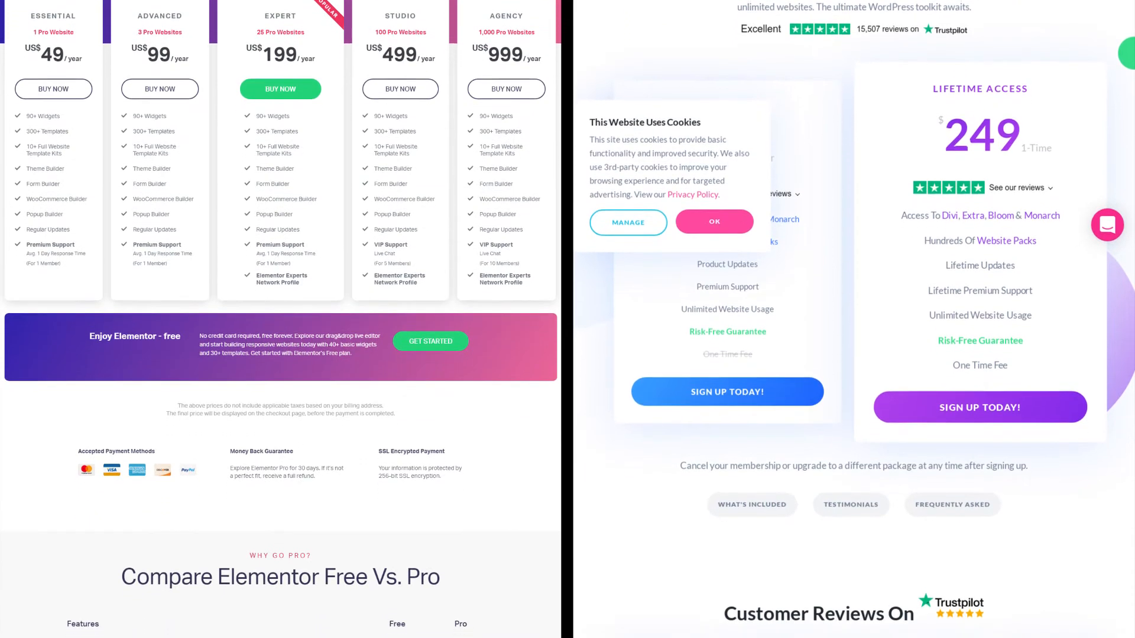
scroll(down, 3)
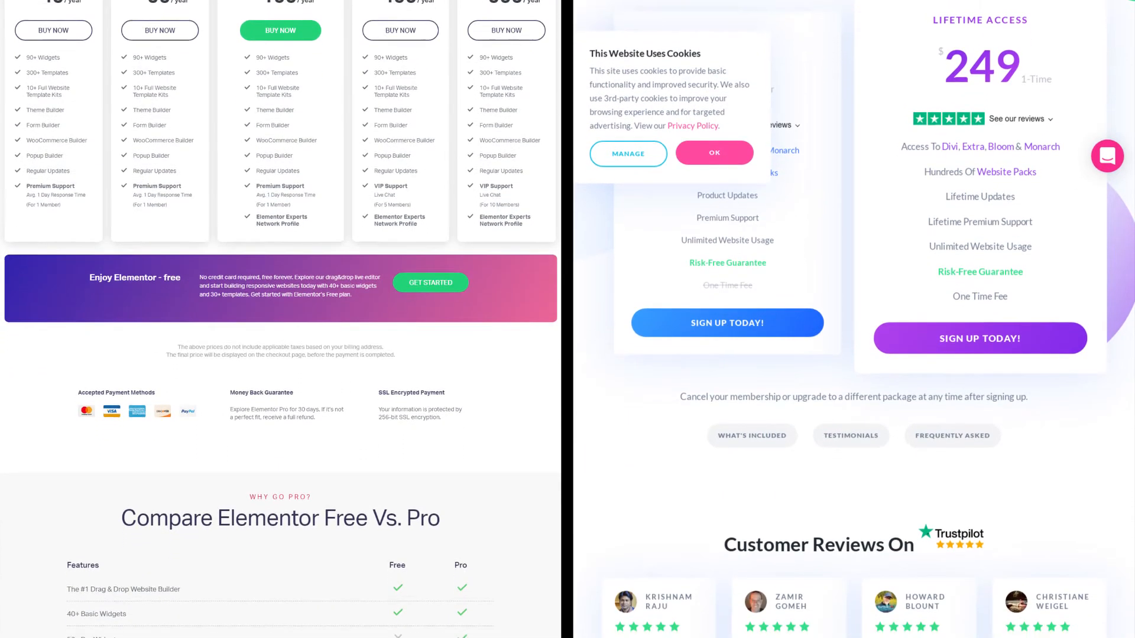
scroll(down, 3)
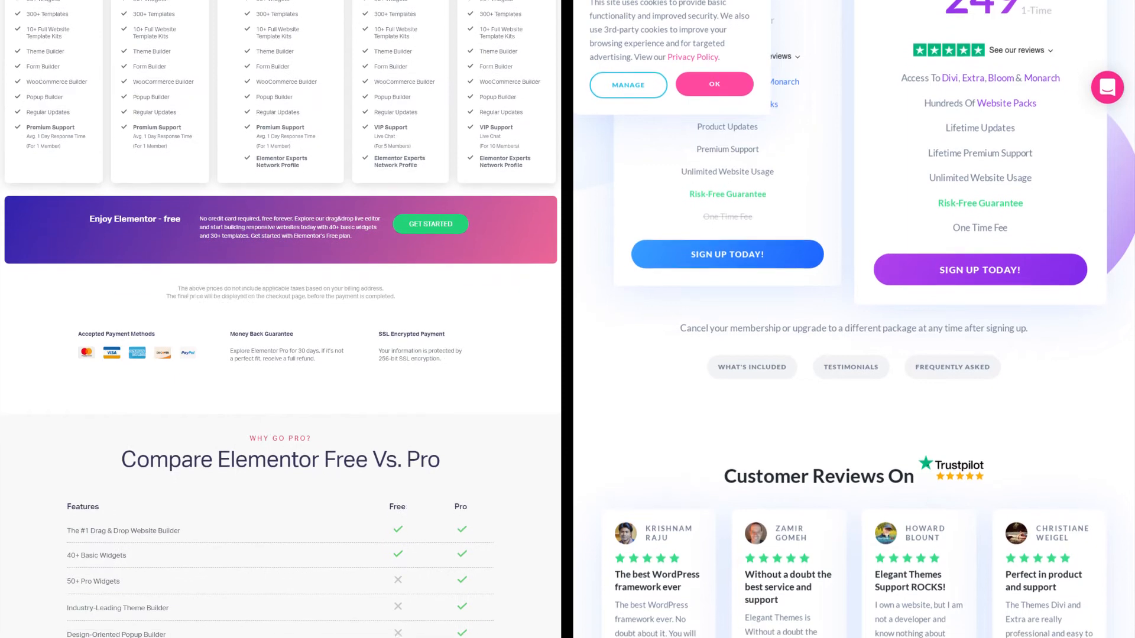
scroll(down, 3)
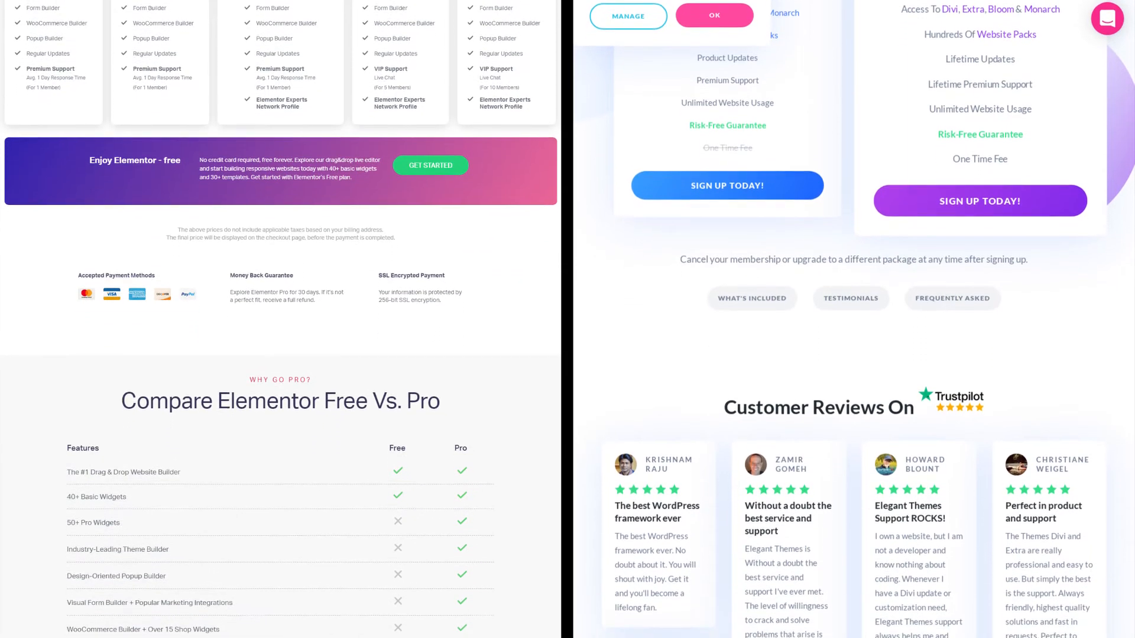
scroll(down, 3)
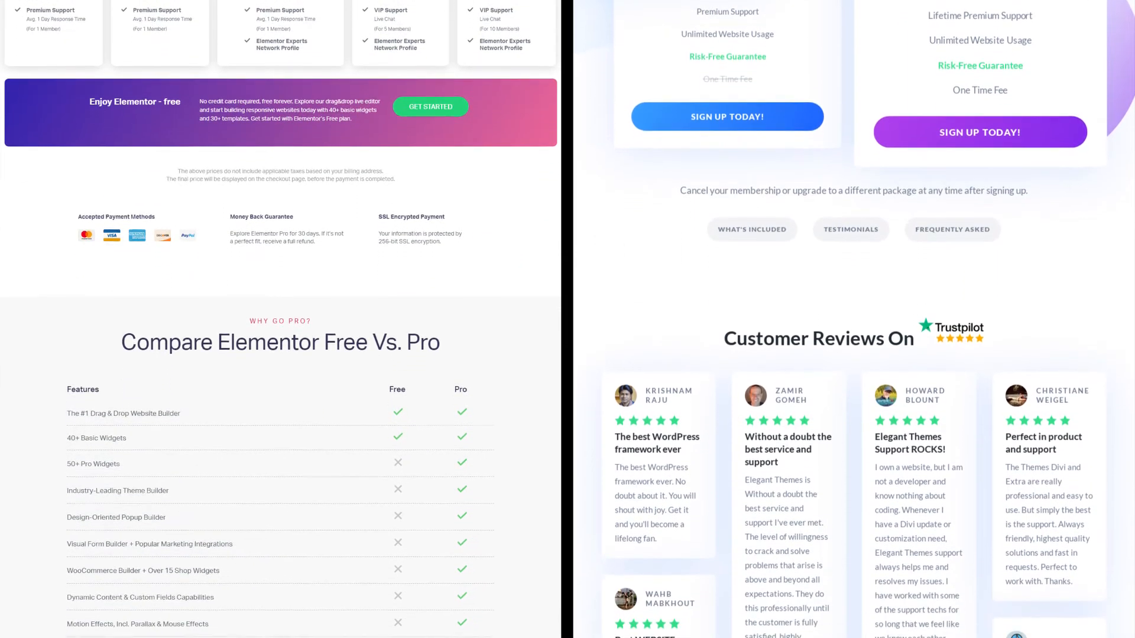
scroll(down, 3)
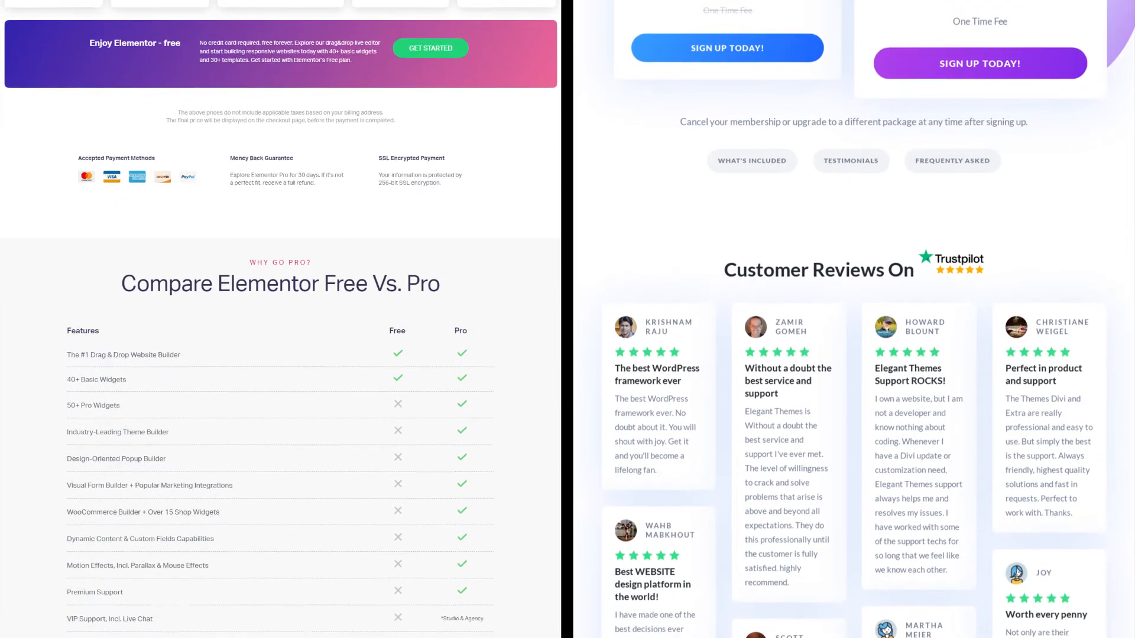
scroll(down, 3)
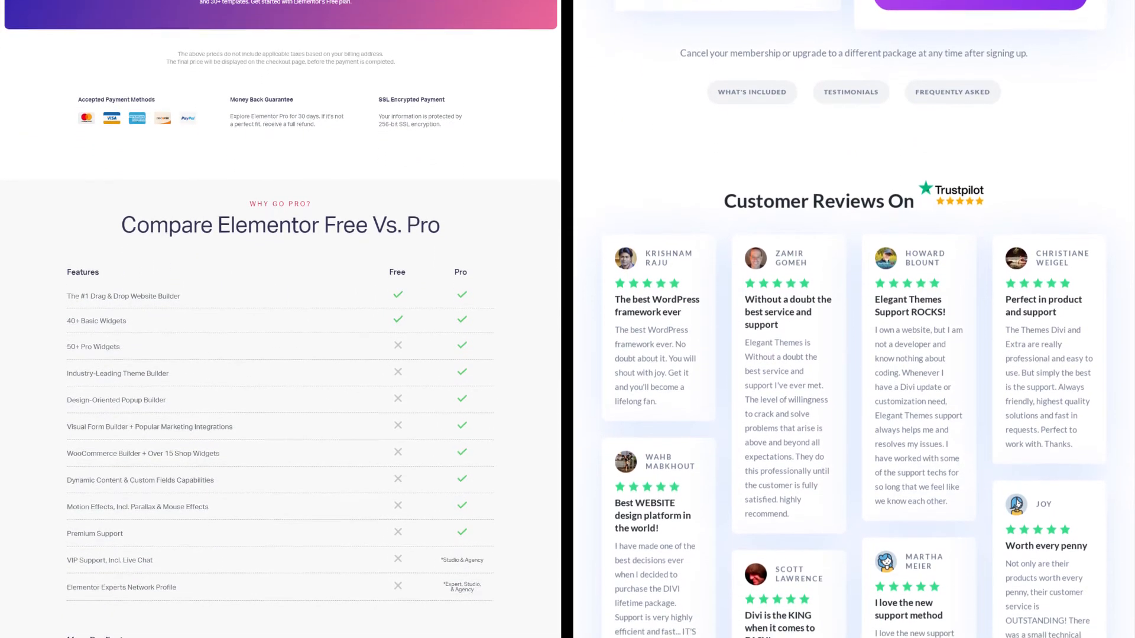
scroll(down, 3)
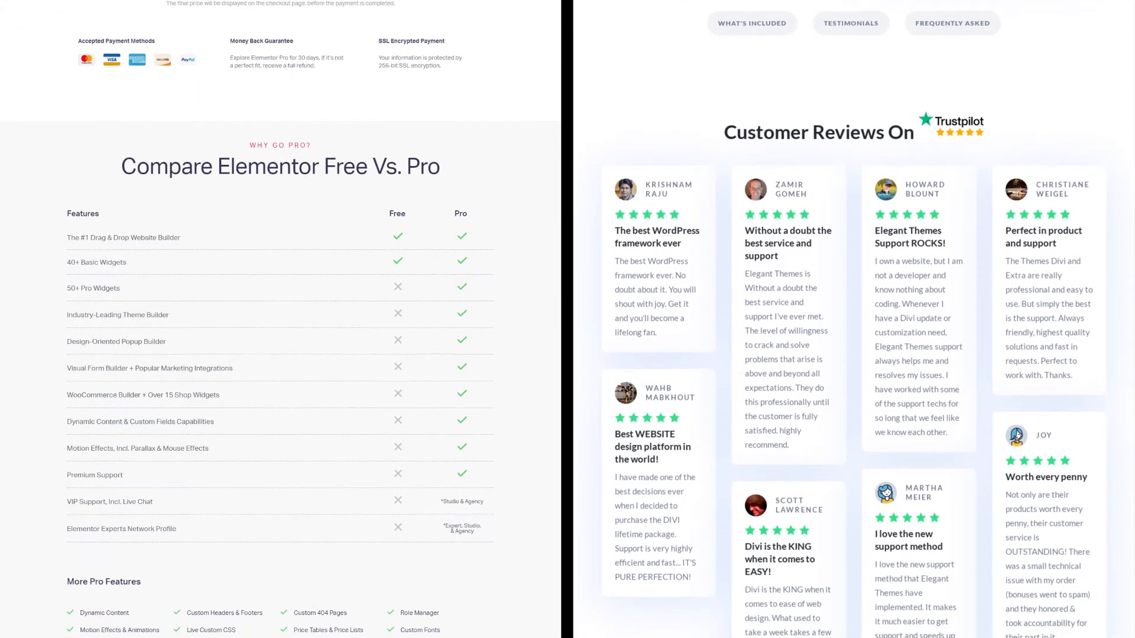
scroll(down, 3)
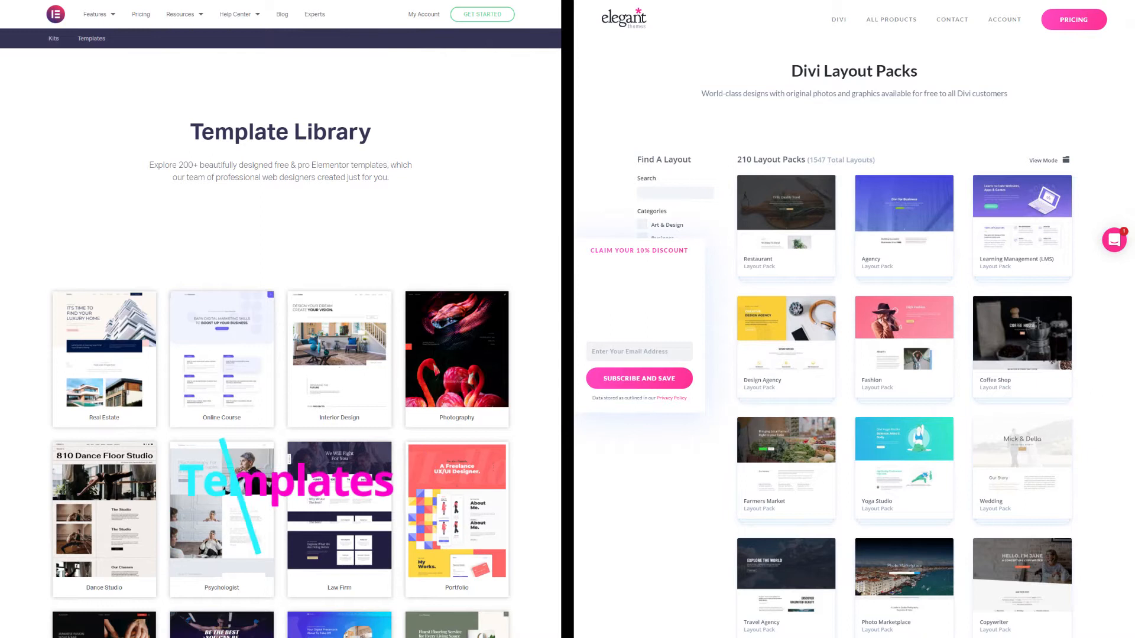
Scroll both template galleries past the Pro Template Kits to Elementor Templates and more Divi layout packs.
scroll(down, 3)
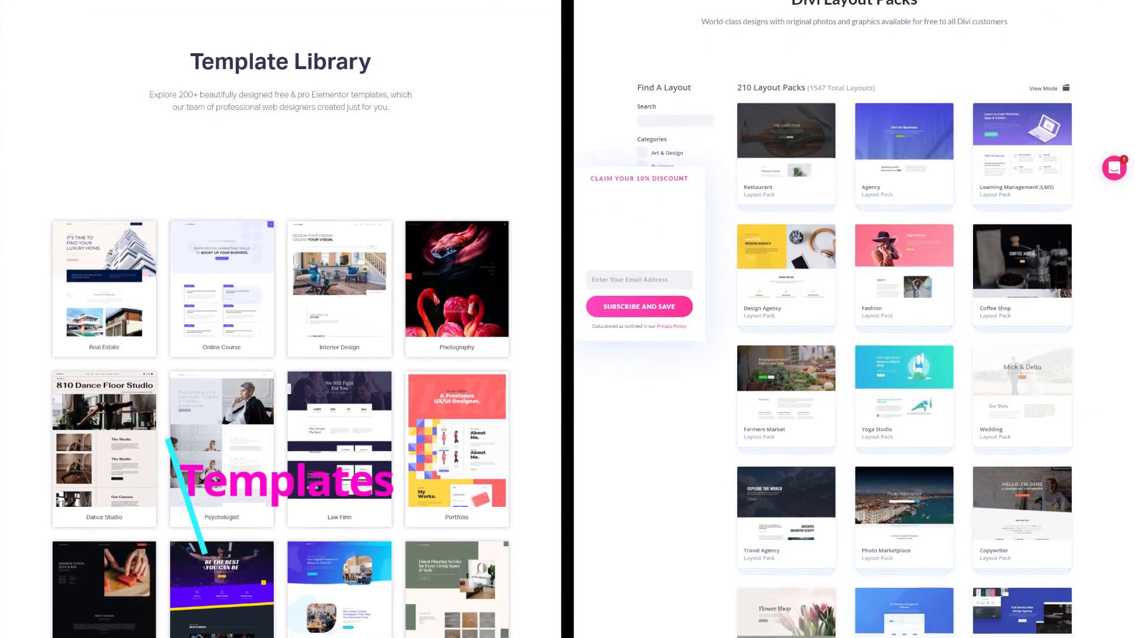
scroll(down, 3)
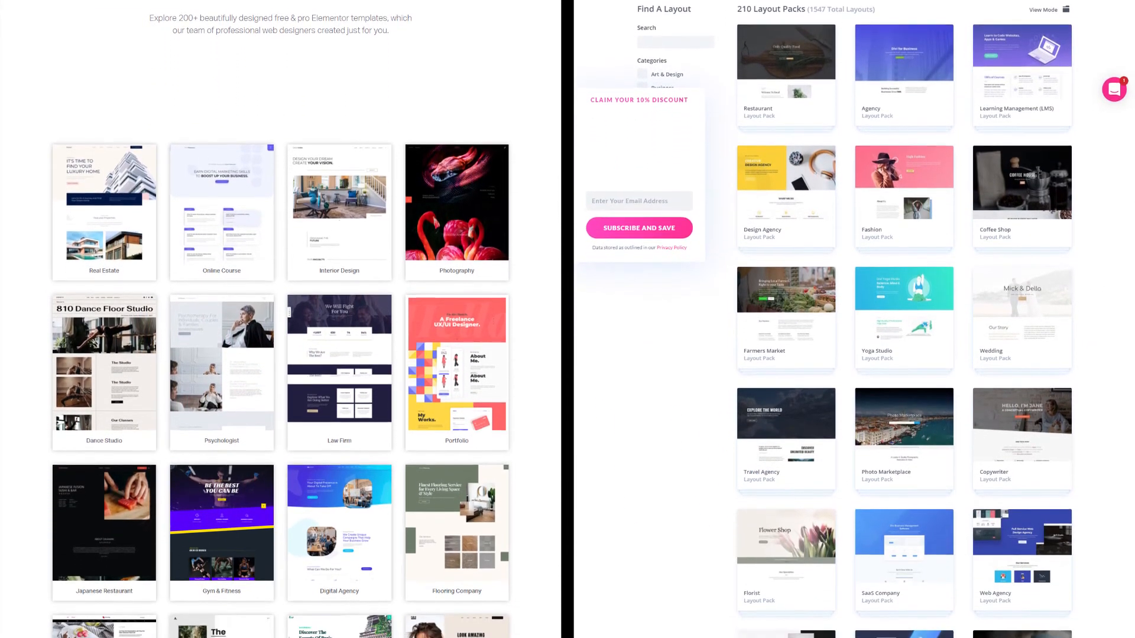
scroll(down, 3)
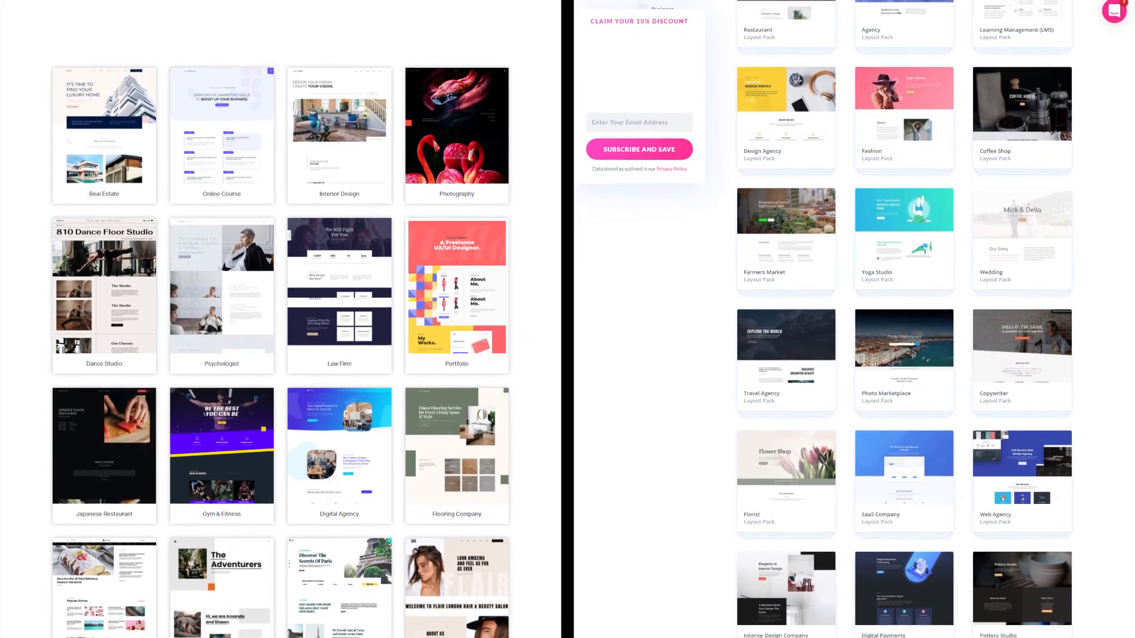
scroll(down, 3)
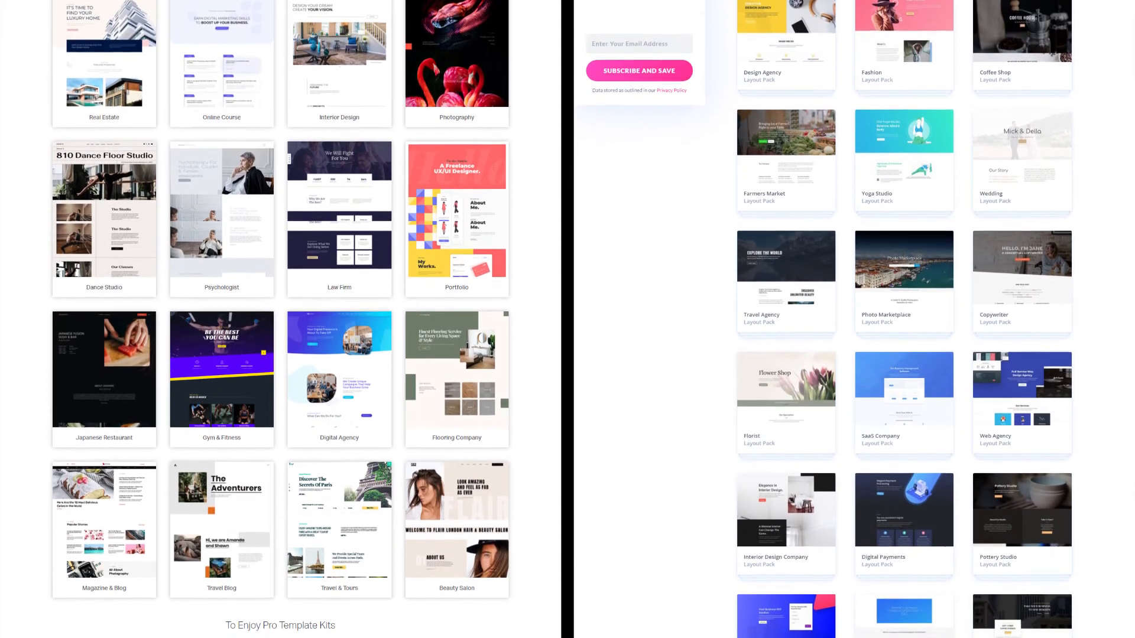
scroll(down, 3)
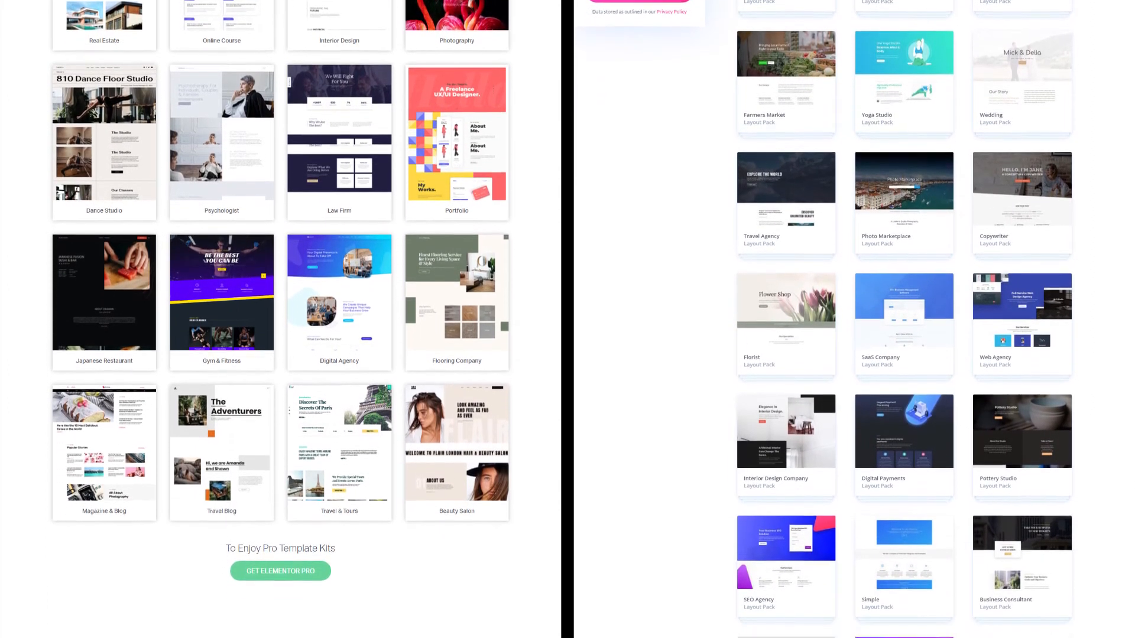
scroll(down, 3)
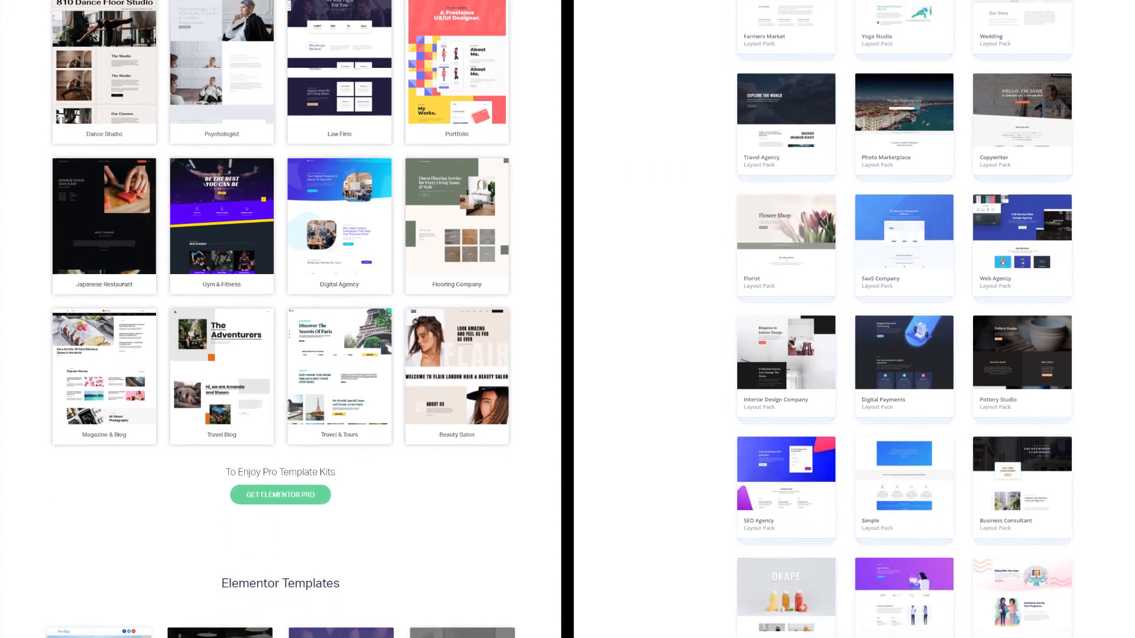
scroll(down, 3)
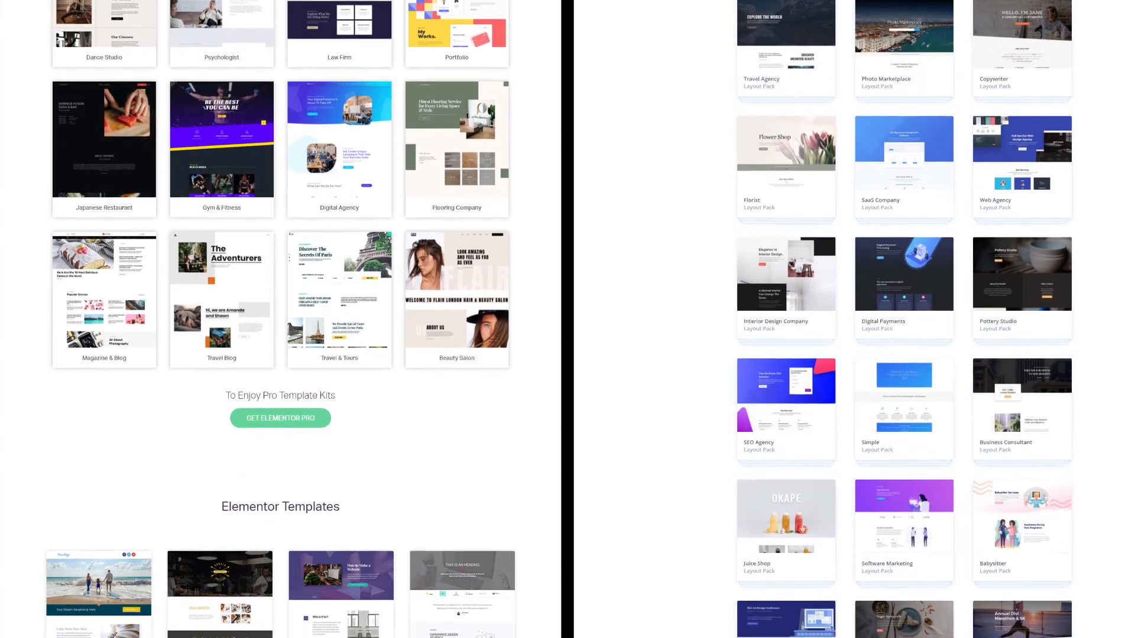
scroll(down, 3)
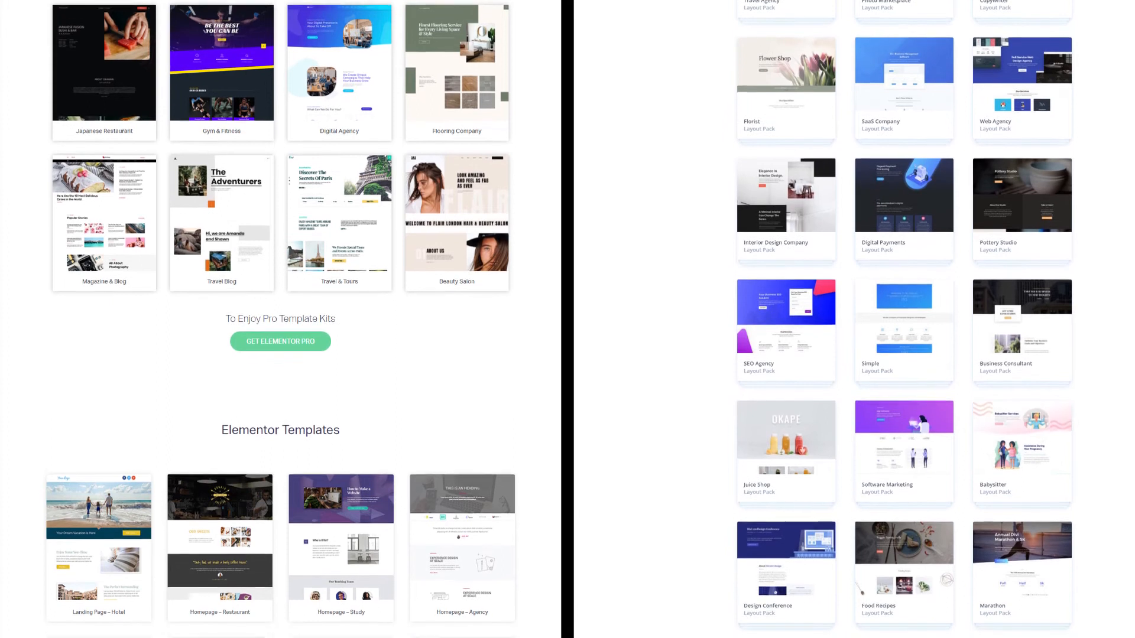
scroll(down, 3)
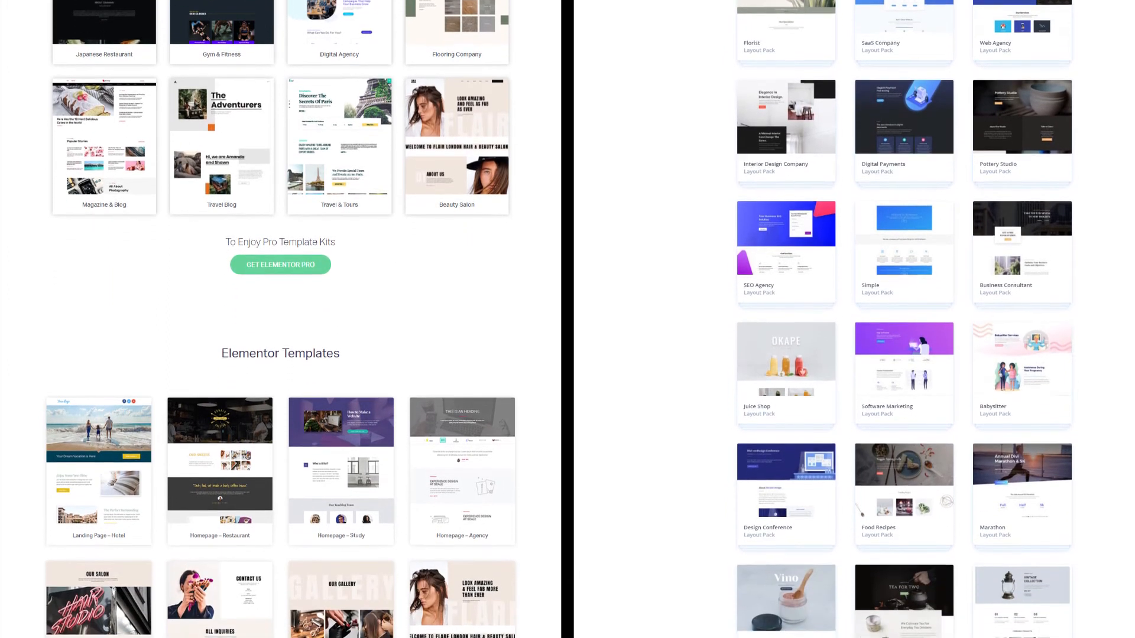
scroll(down, 3)
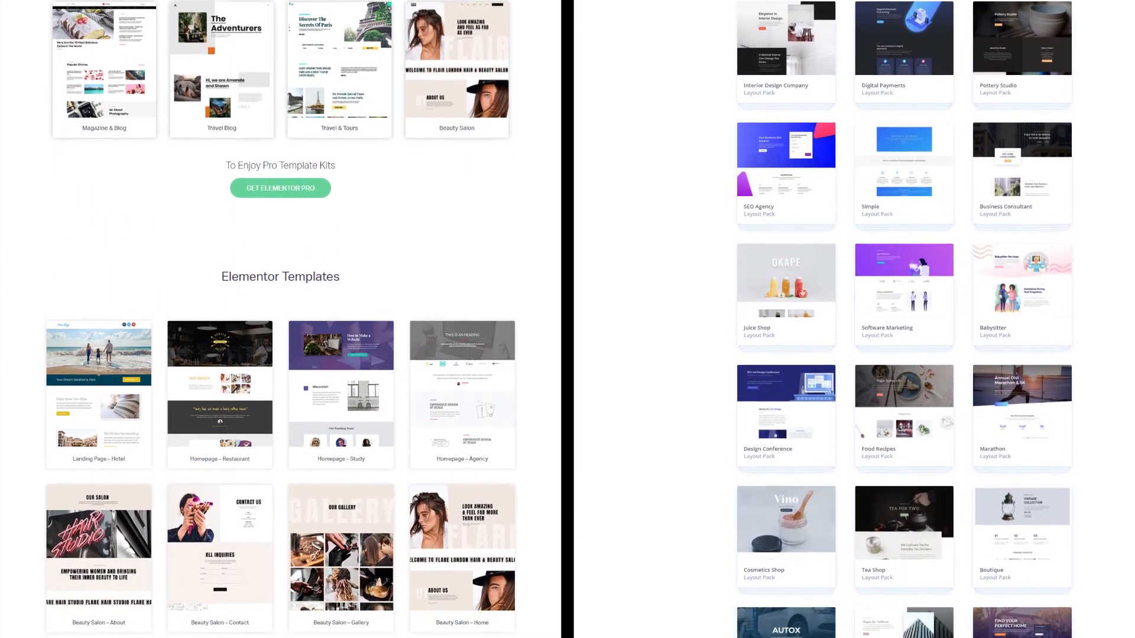
scroll(down, 3)
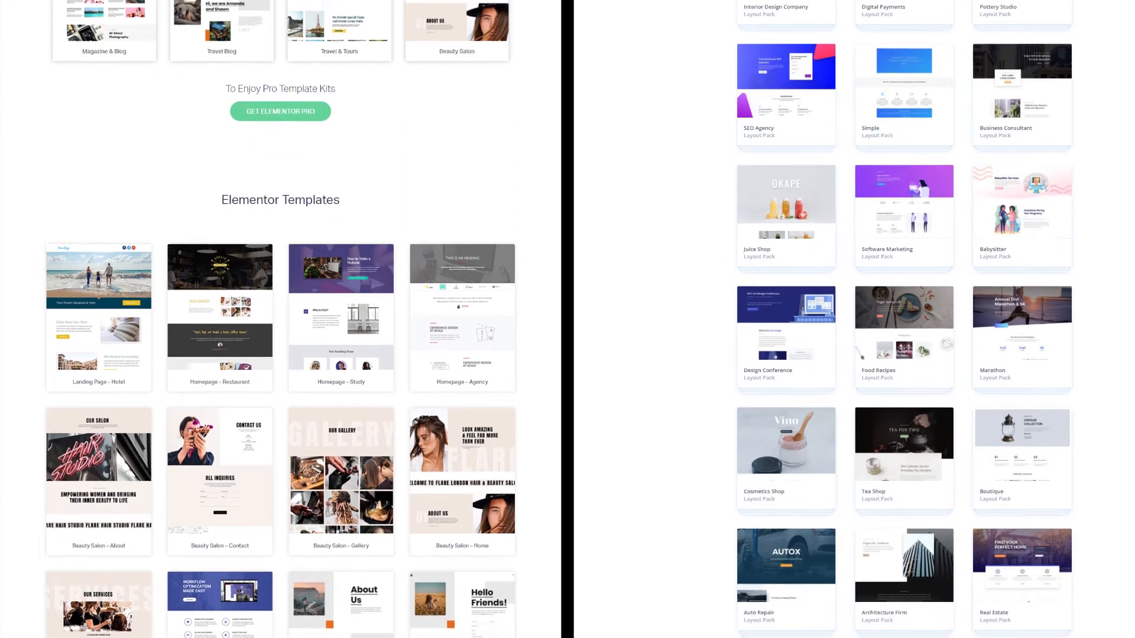
scroll(down, 3)
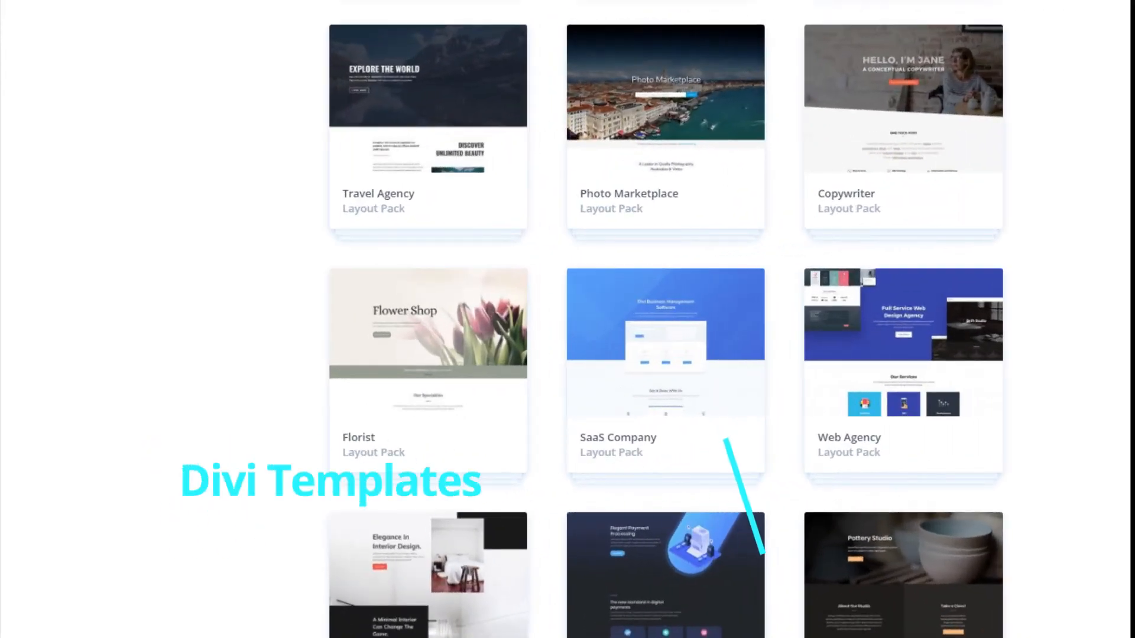
Scroll Divi's layout packs from Travel Agency down past SEO Agency, Simple and Business Consultant.
scroll(up, 3)
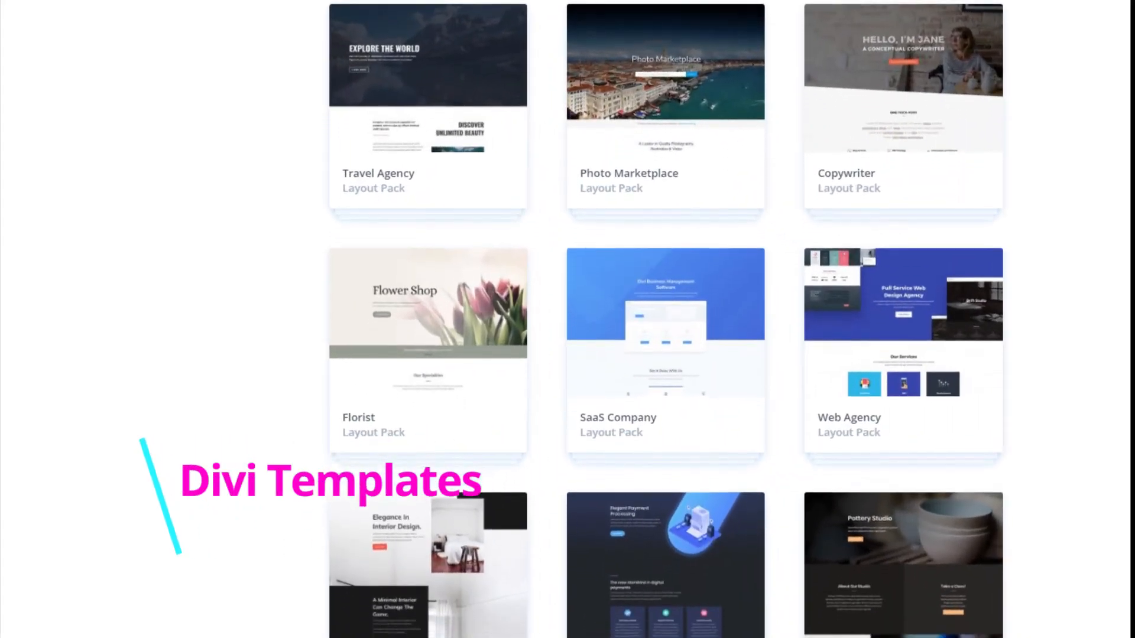
scroll(down, 3)
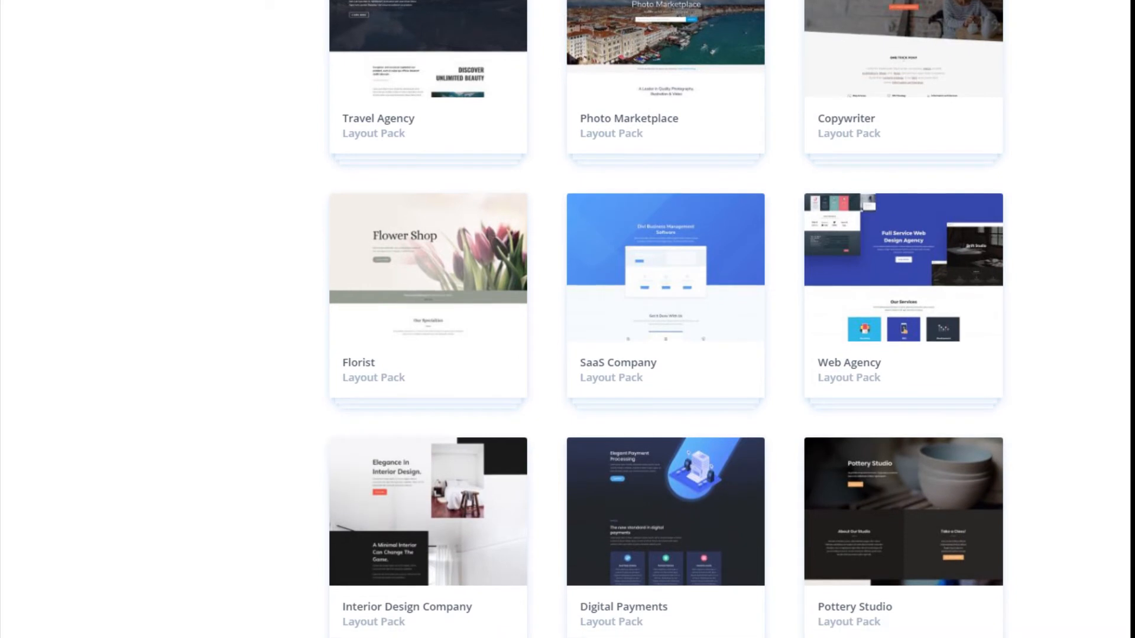
scroll(down, 3)
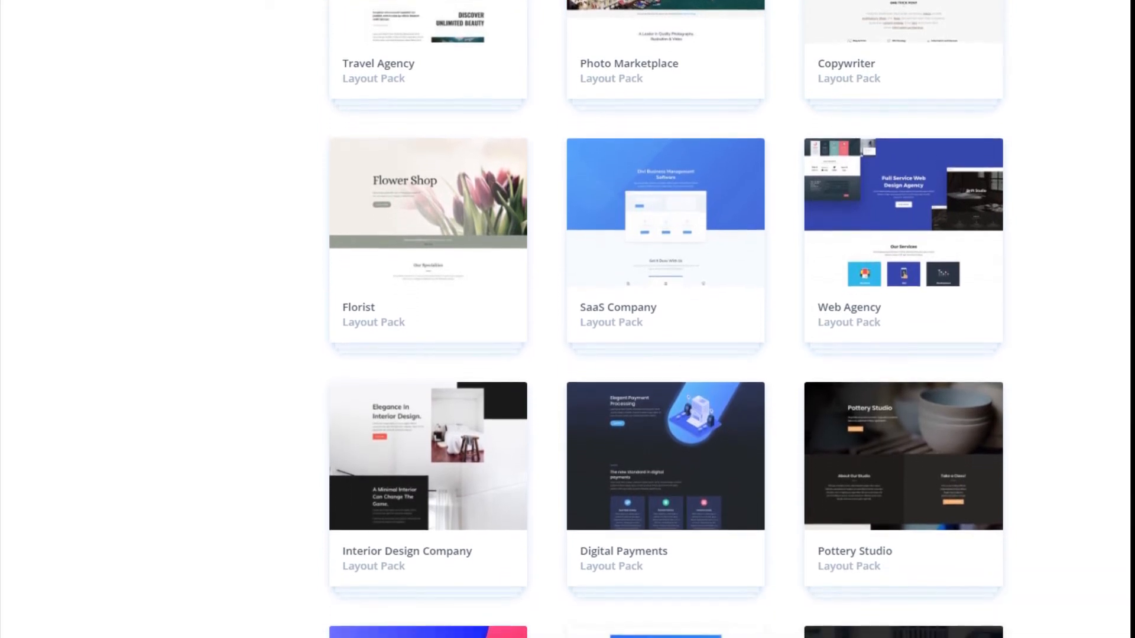
scroll(down, 3)
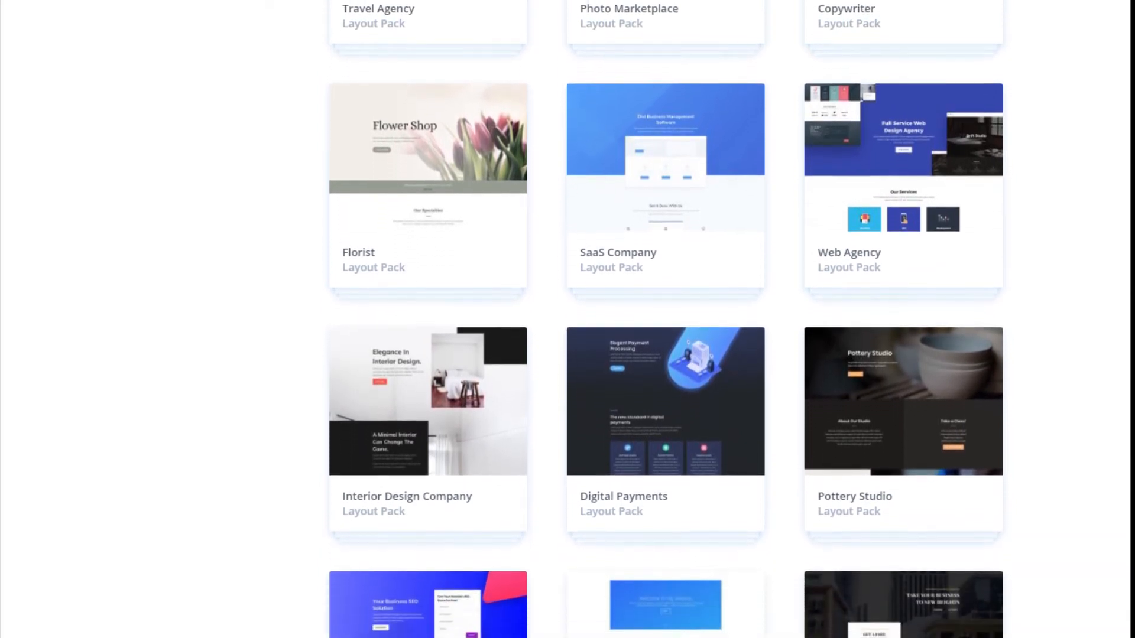
scroll(down, 3)
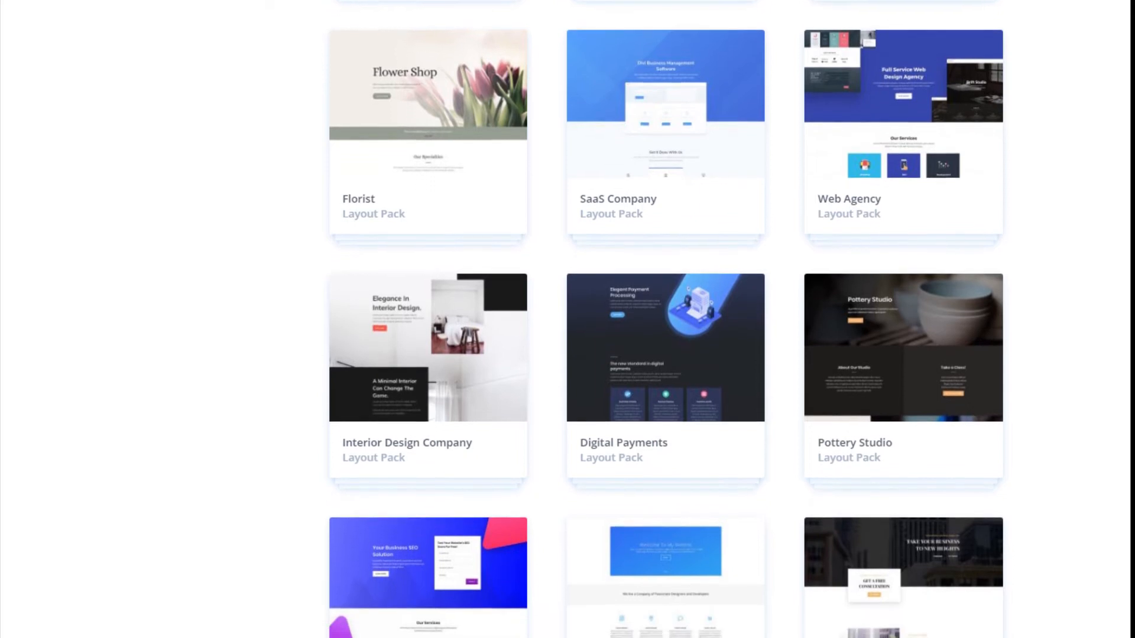
scroll(down, 3)
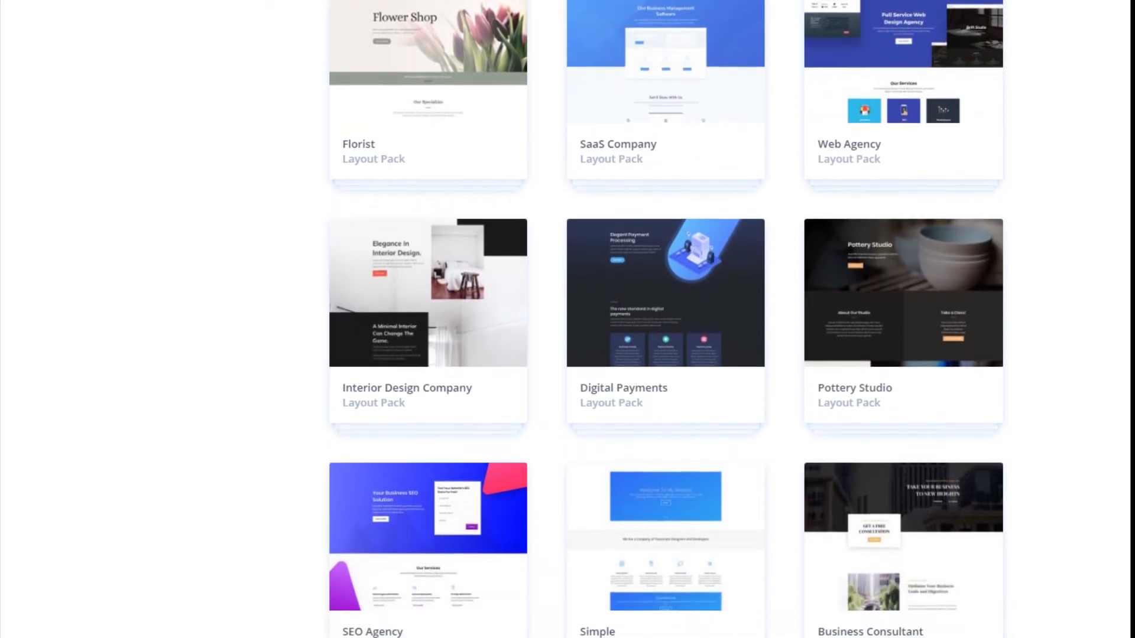
scroll(down, 3)
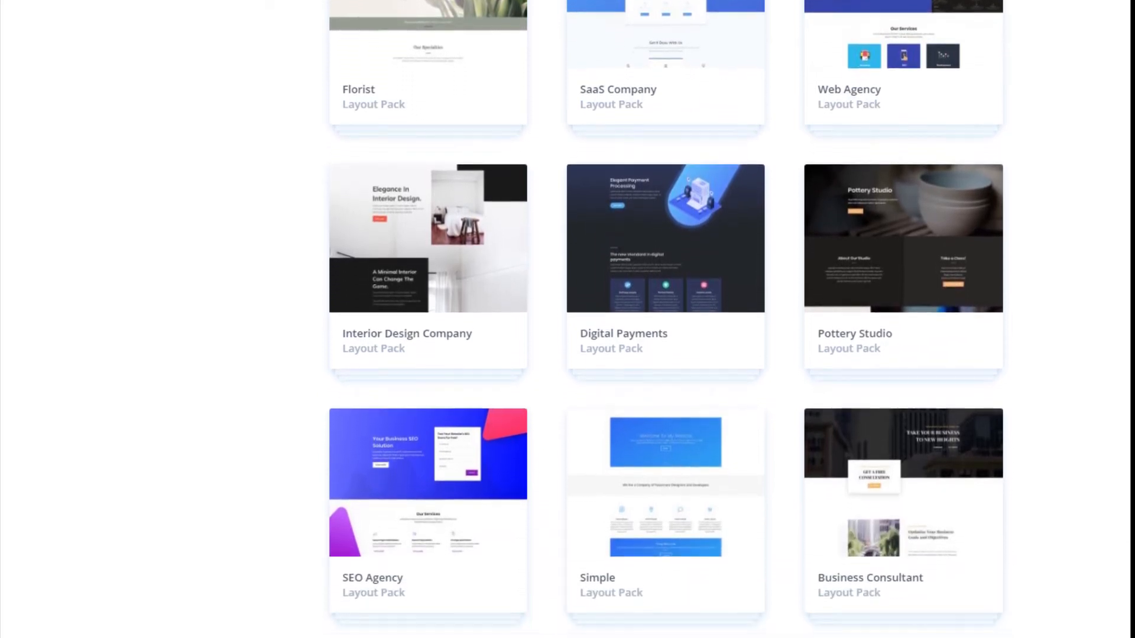
scroll(down, 3)
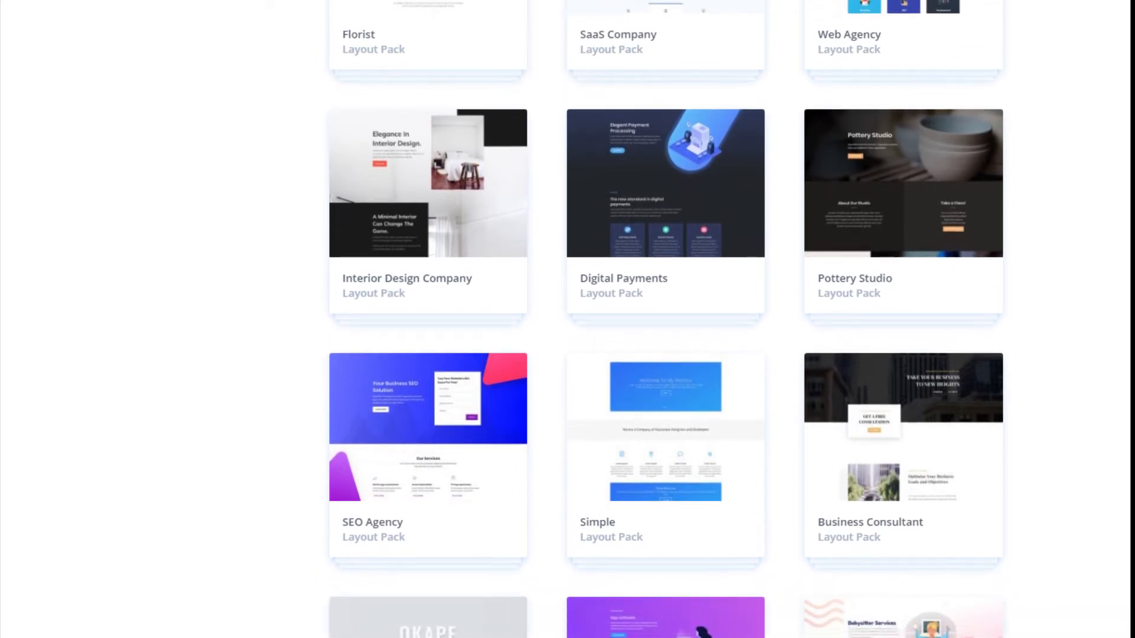
scroll(down, 3)
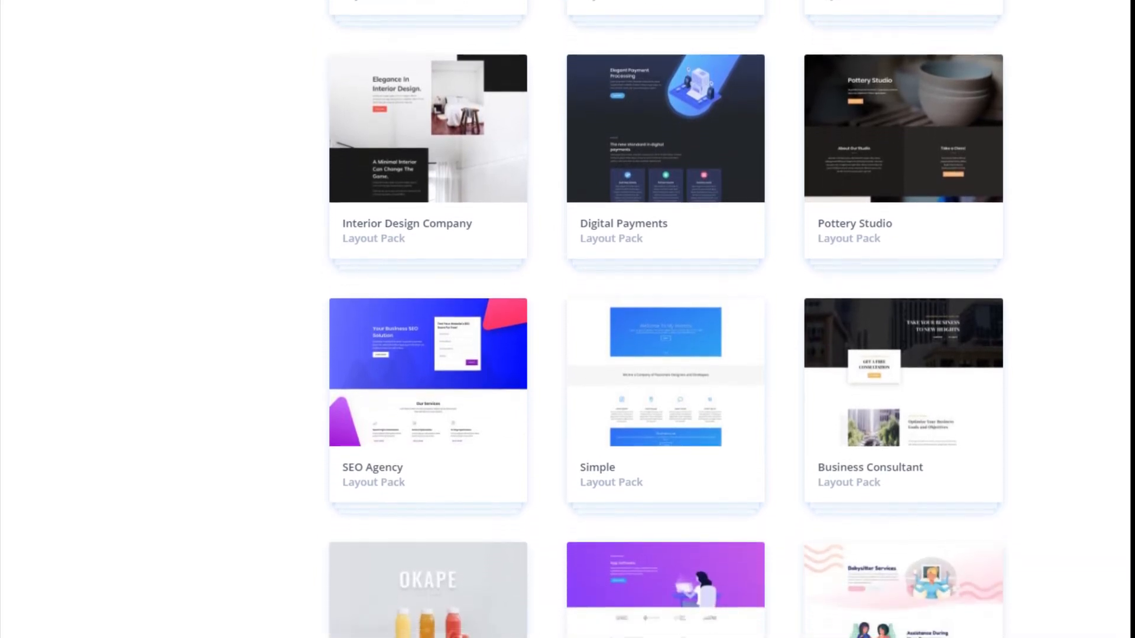
scroll(down, 3)
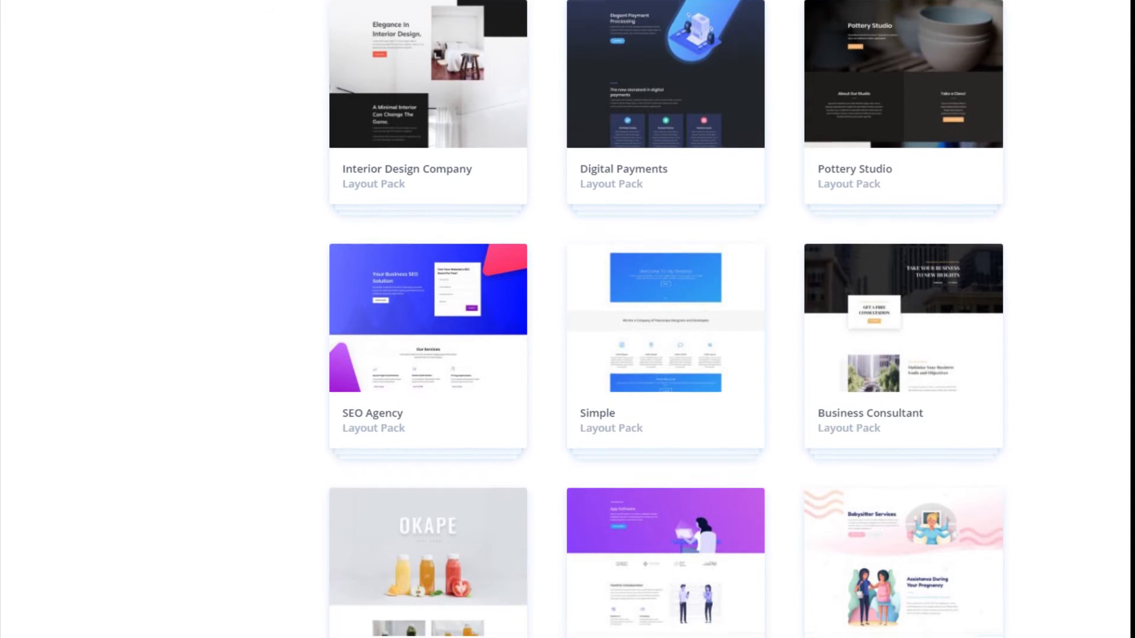
scroll(down, 3)
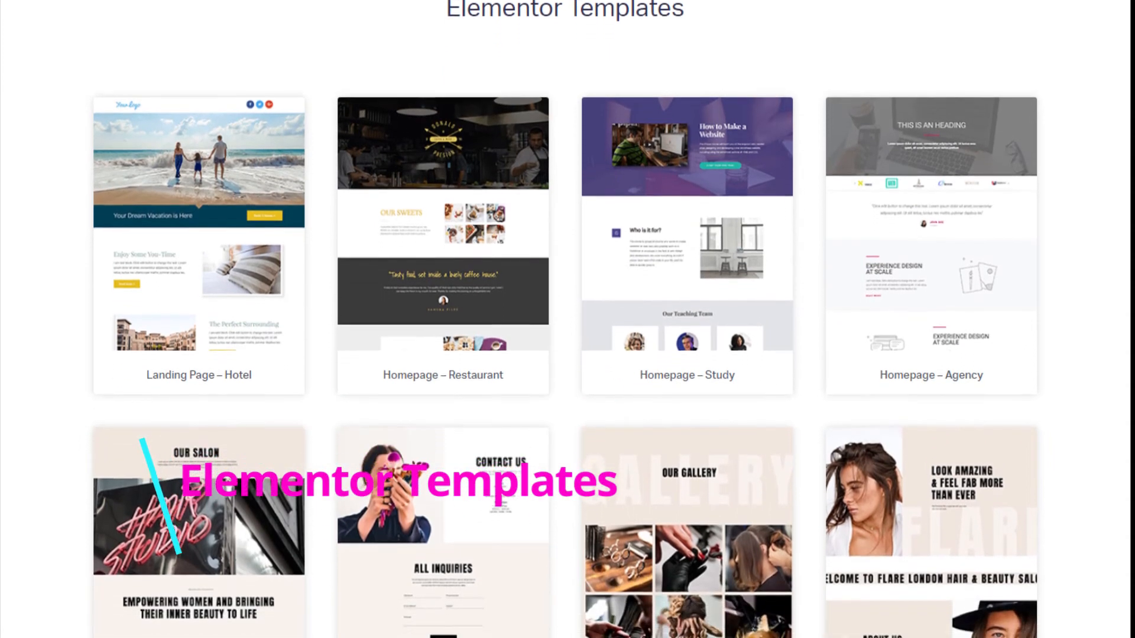
scroll(down, 3)
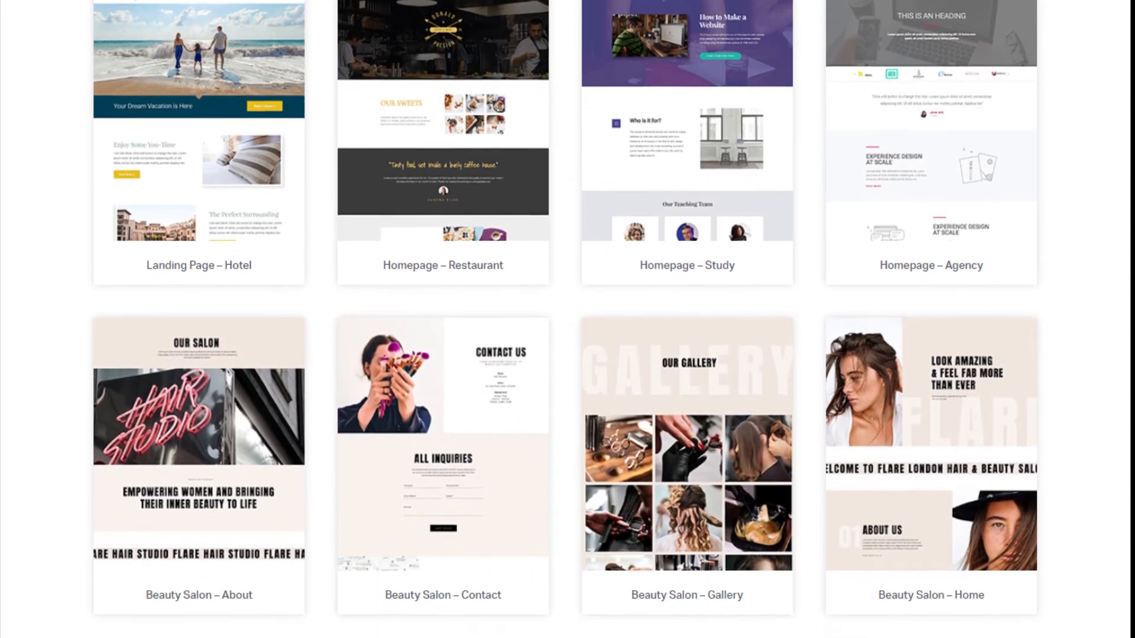
scroll(down, 3)
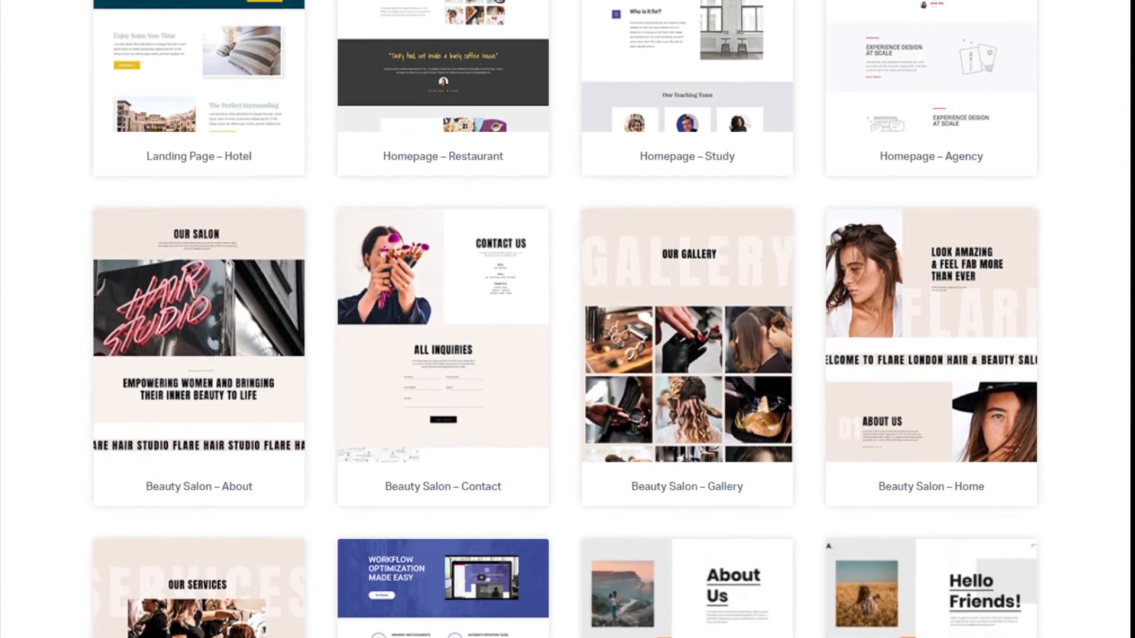
scroll(down, 3)
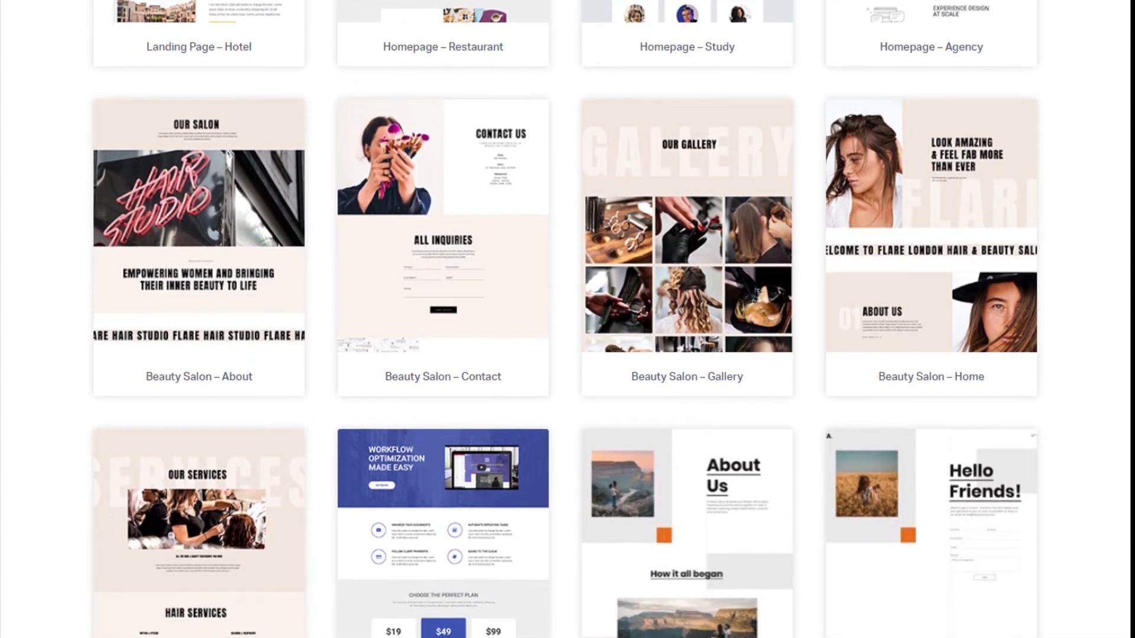
scroll(down, 3)
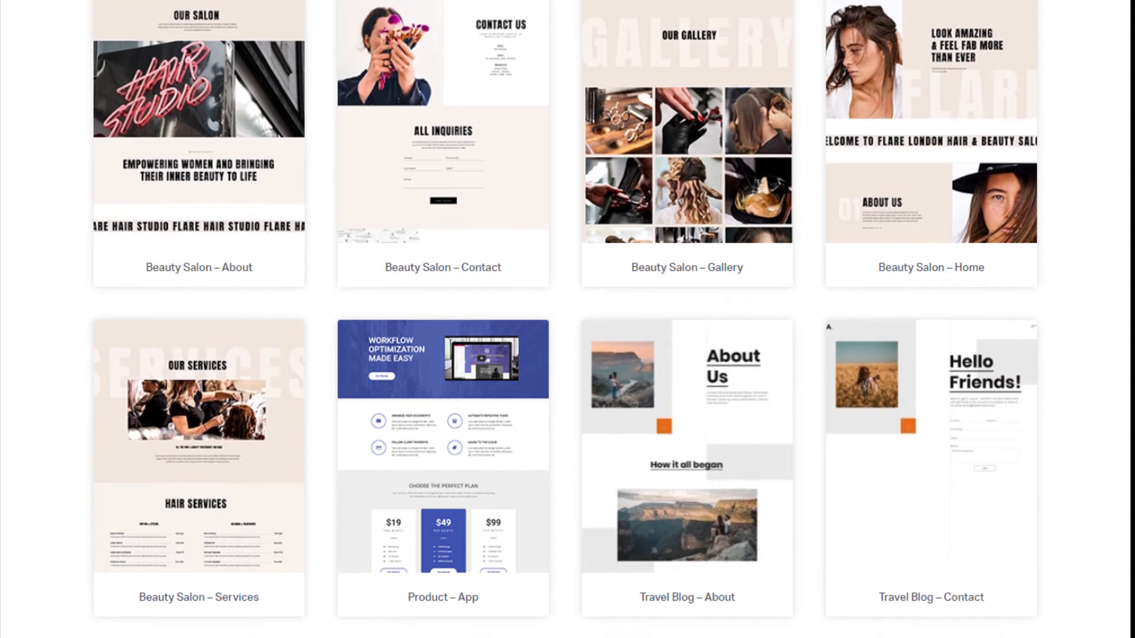
scroll(down, 3)
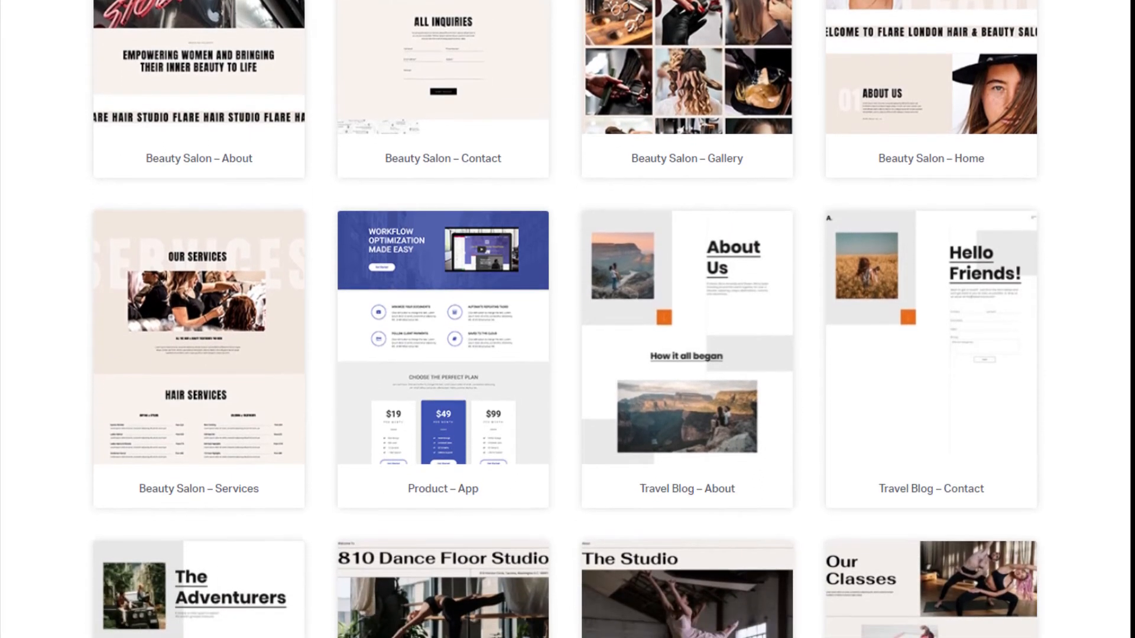
scroll(down, 3)
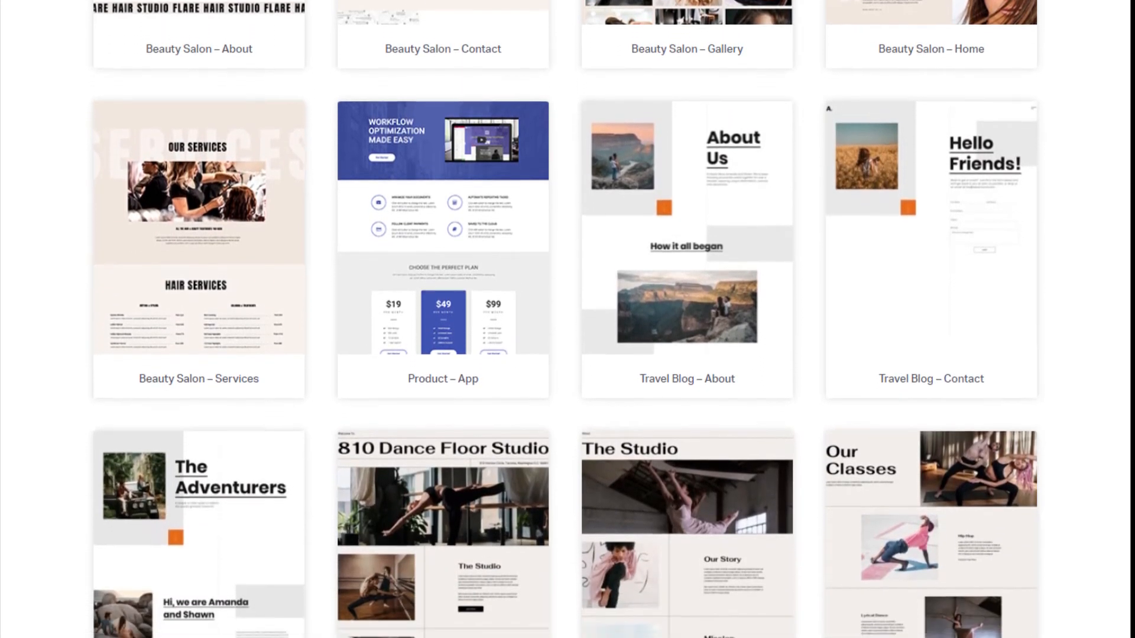
scroll(down, 3)
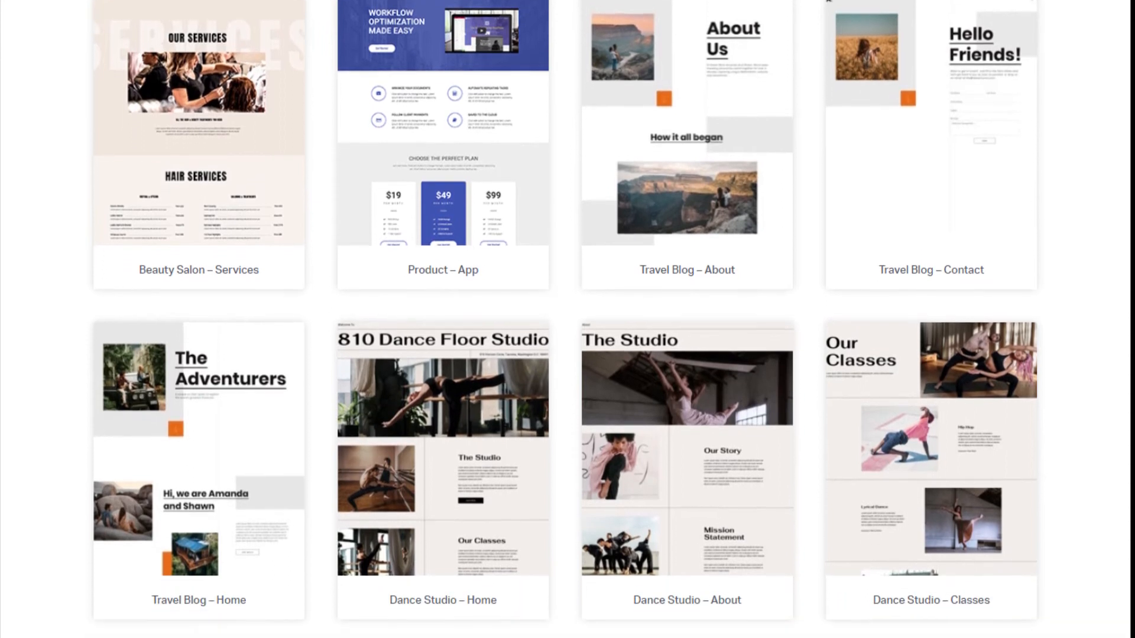
scroll(down, 3)
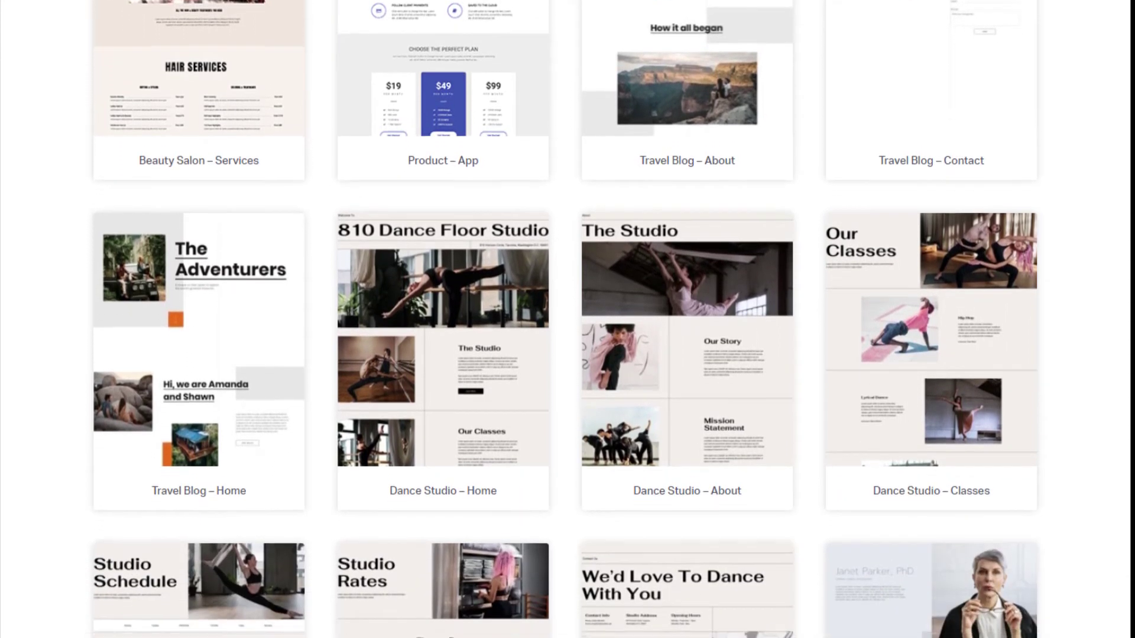
scroll(down, 3)
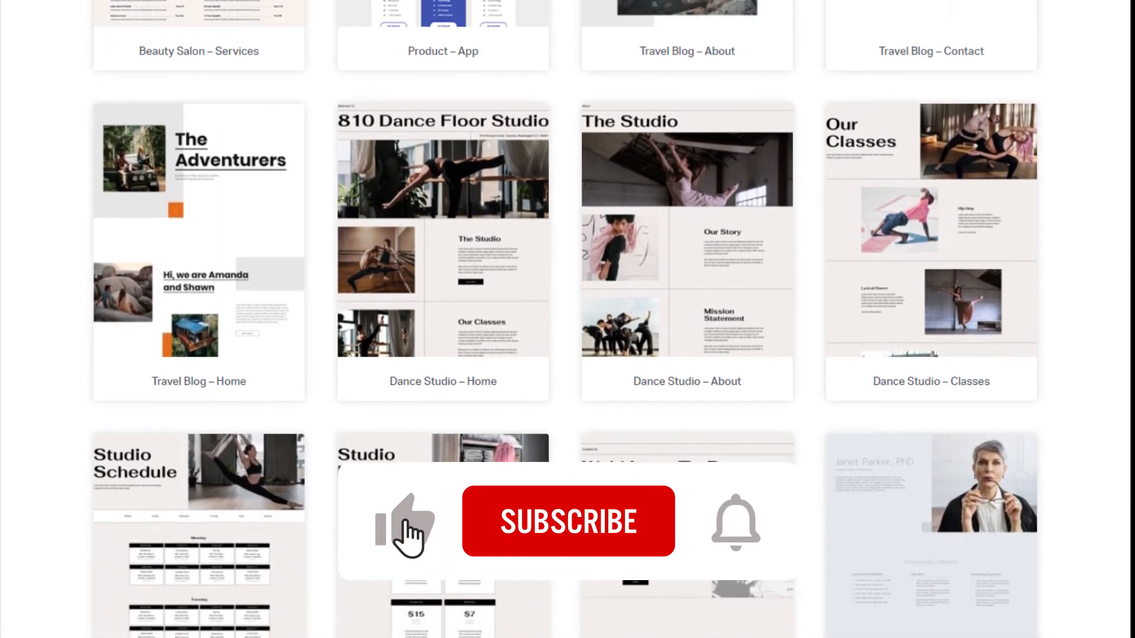
scroll(down, 3)
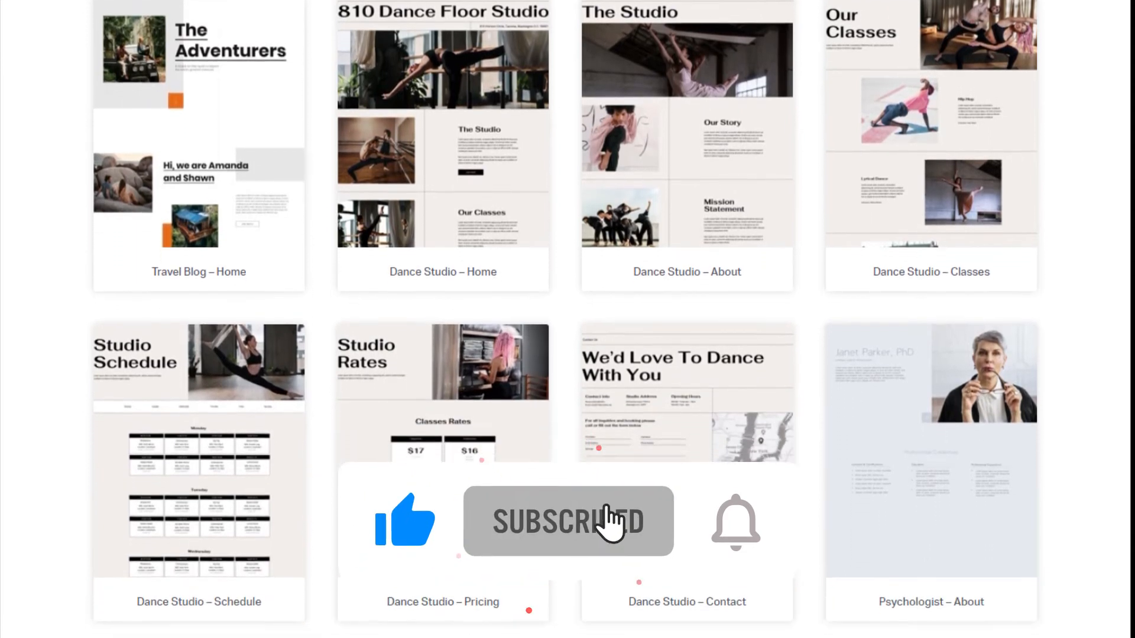
scroll(down, 3)
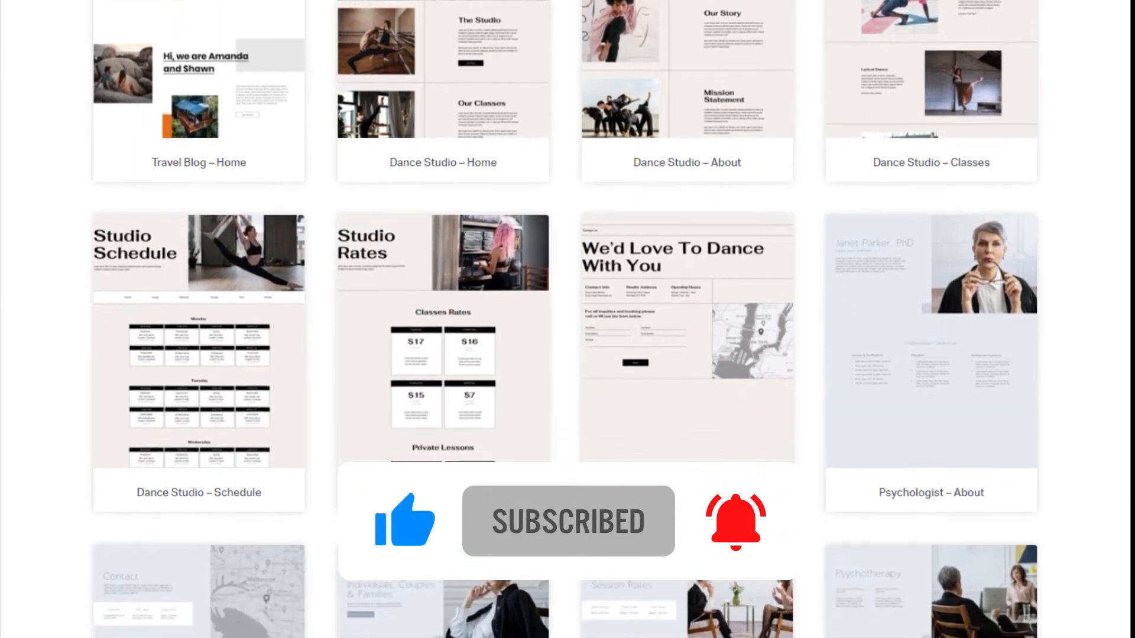
scroll(down, 3)
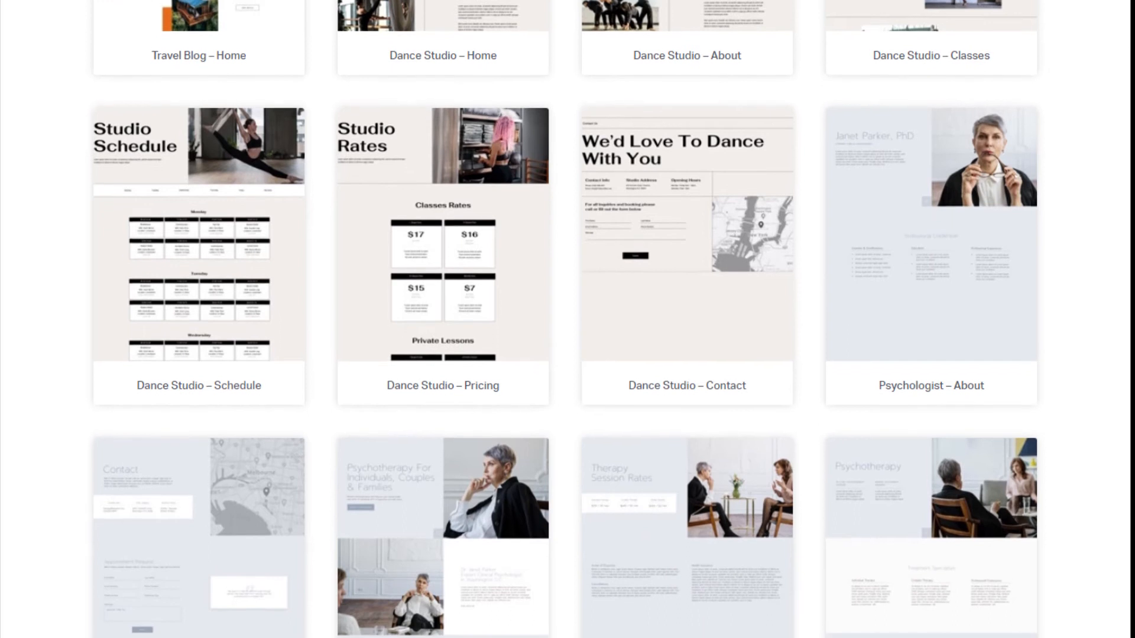
scroll(down, 3)
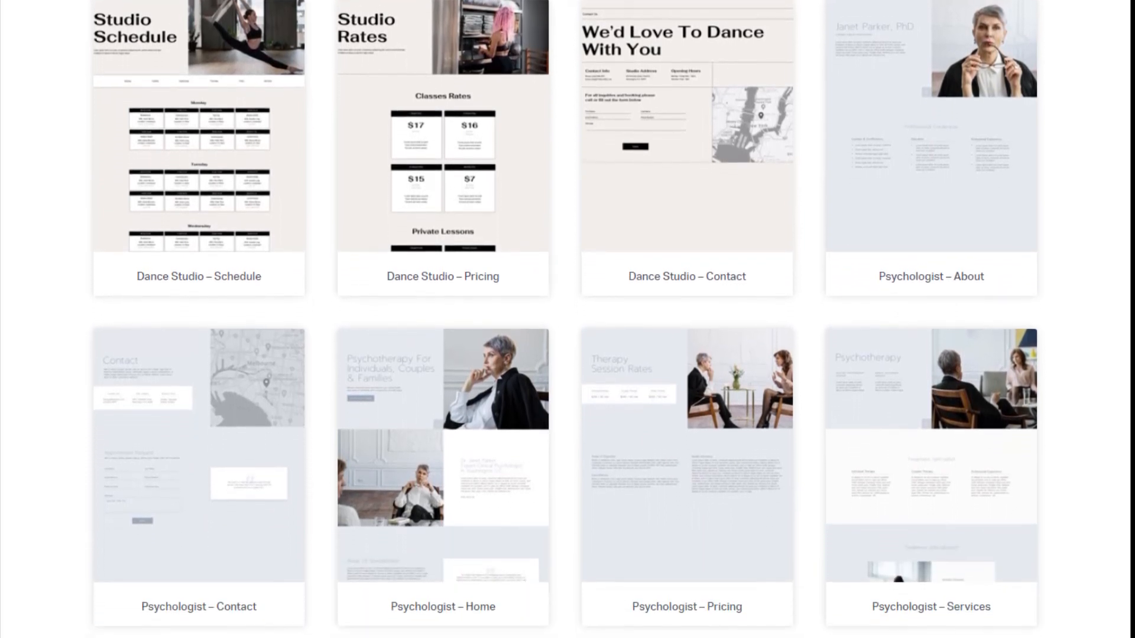
scroll(down, 3)
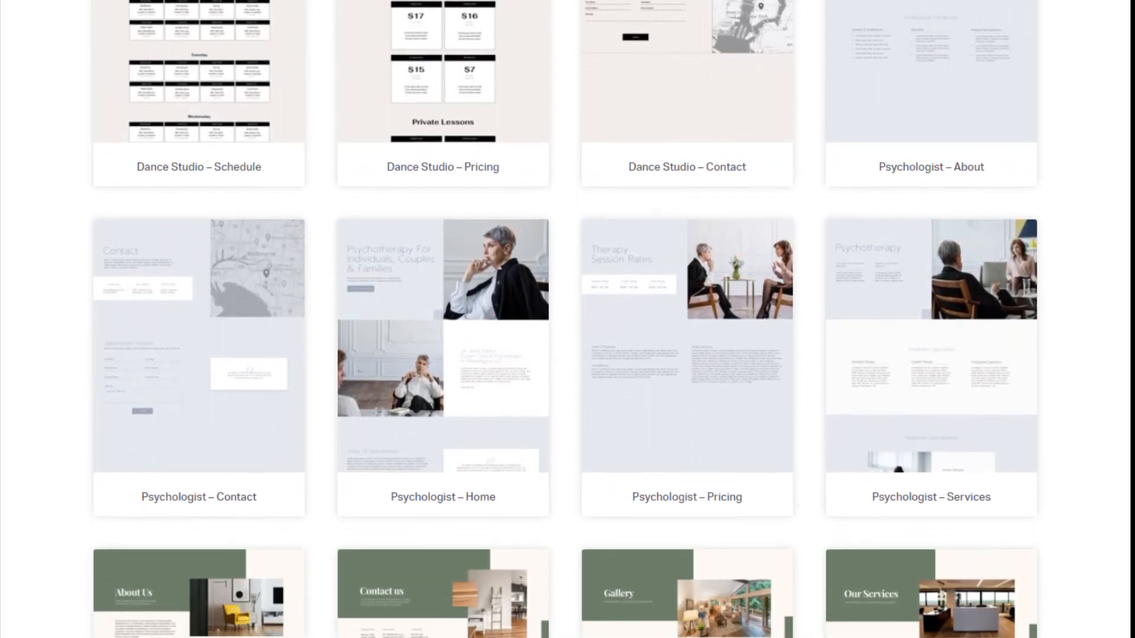
scroll(down, 3)
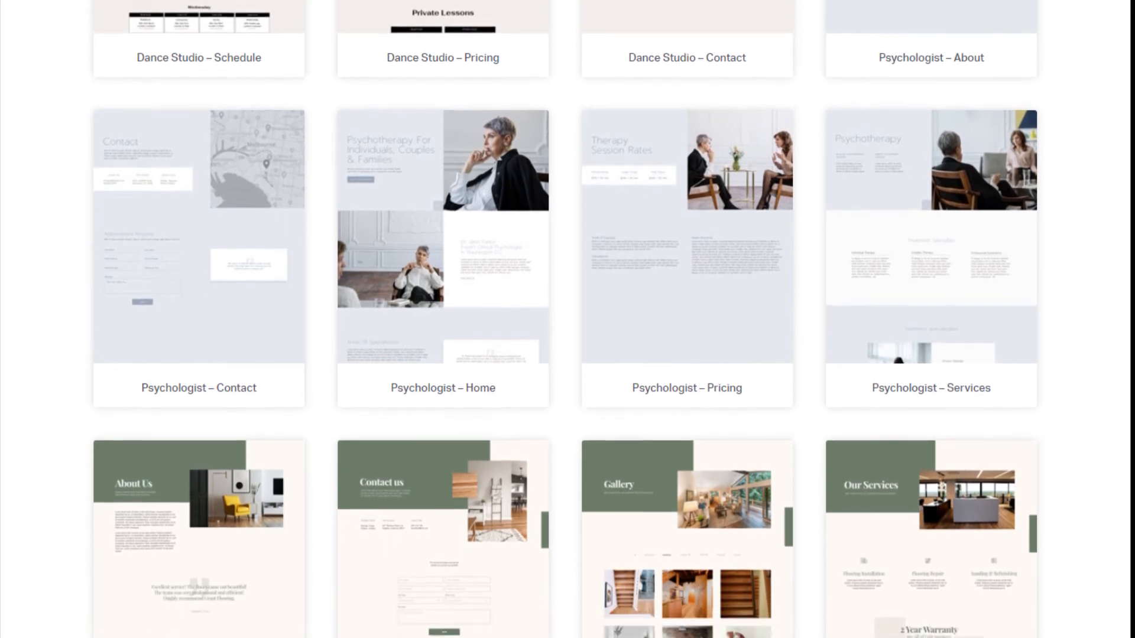
scroll(down, 3)
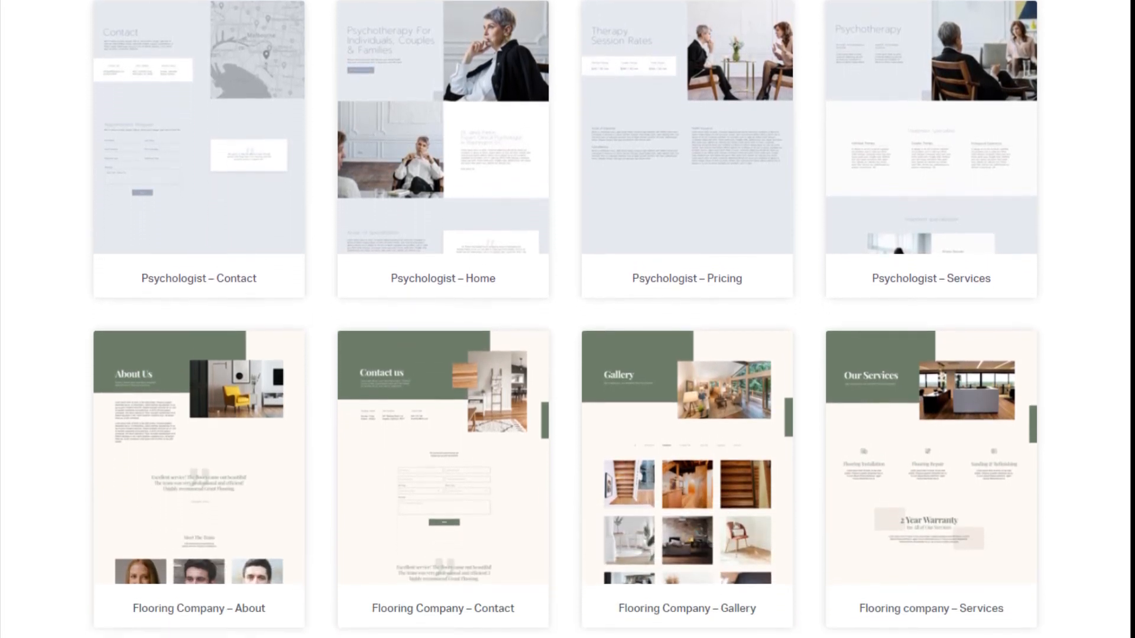
scroll(down, 3)
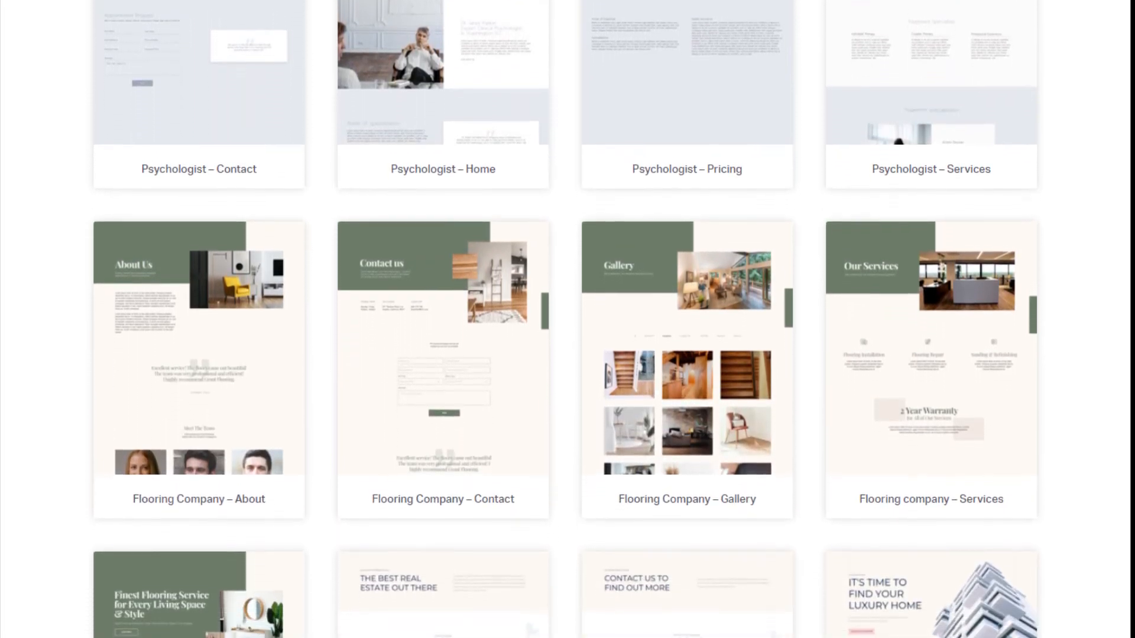
scroll(down, 3)
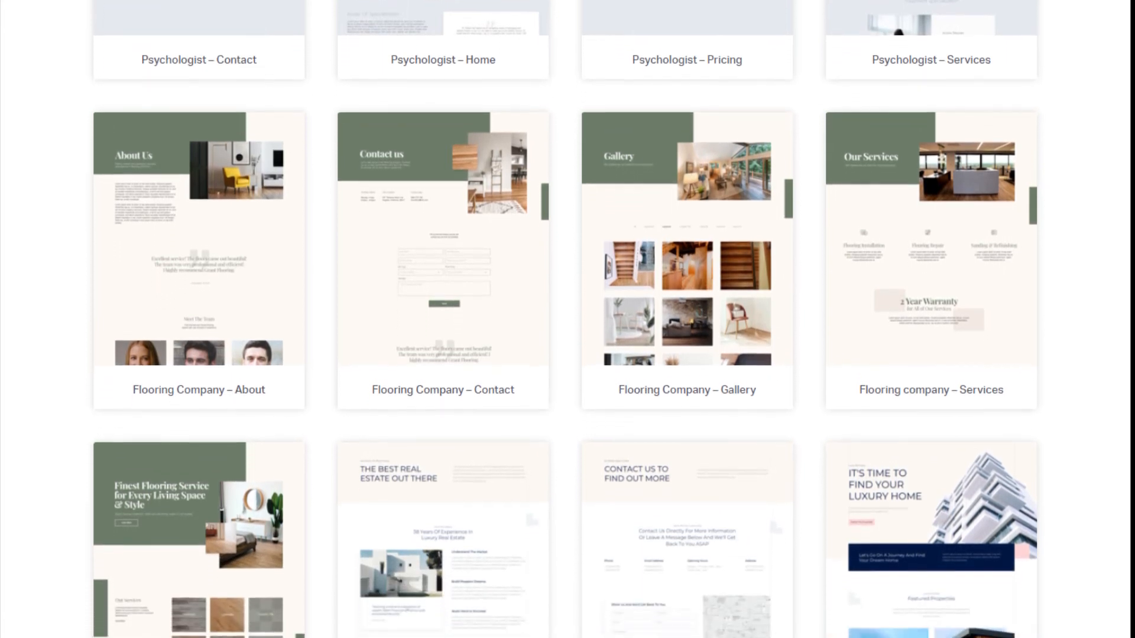
scroll(down, 3)
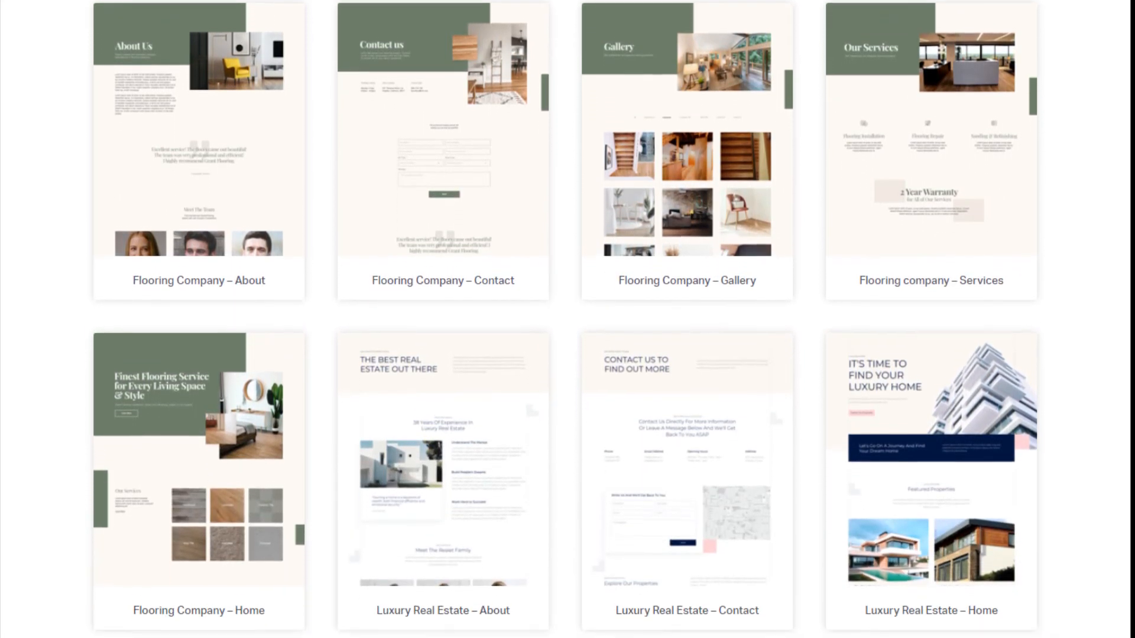
scroll(down, 3)
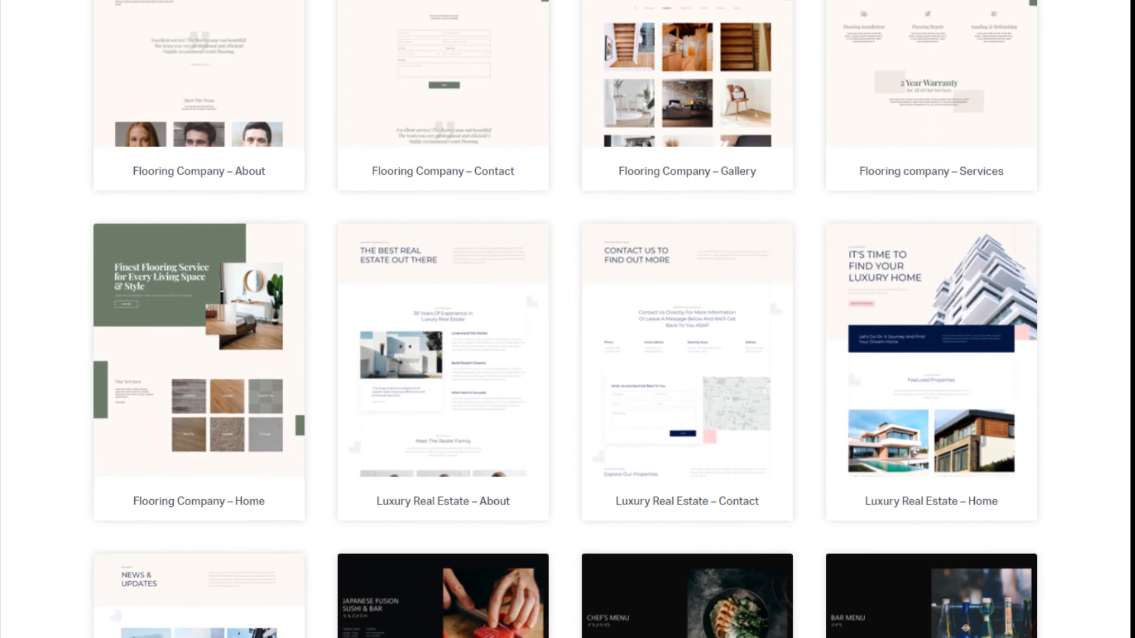
scroll(down, 3)
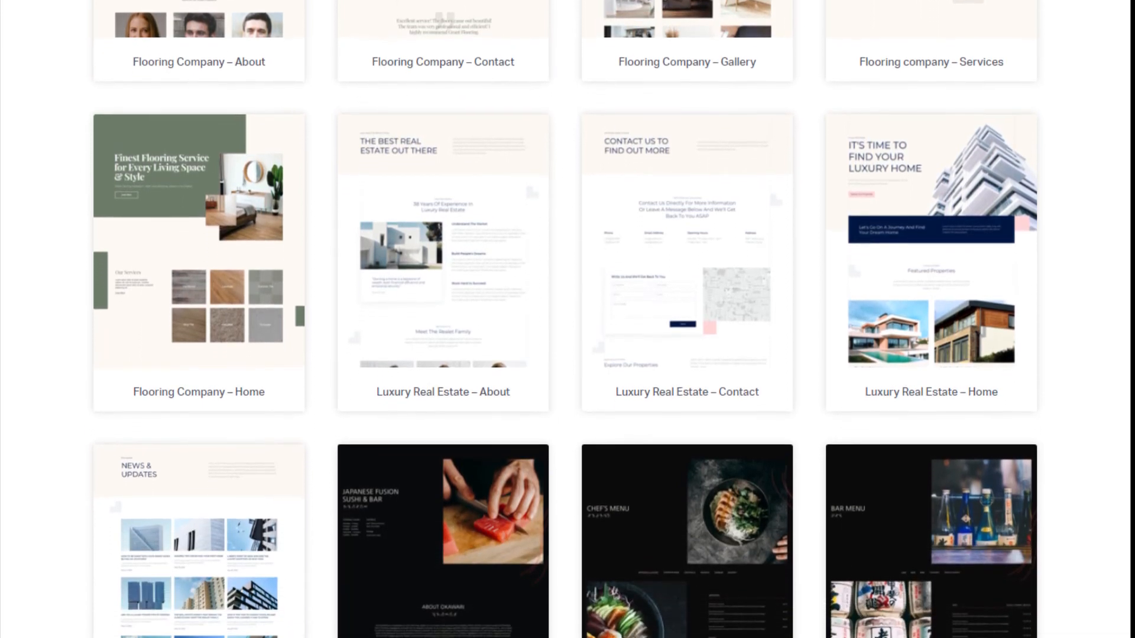
scroll(down, 3)
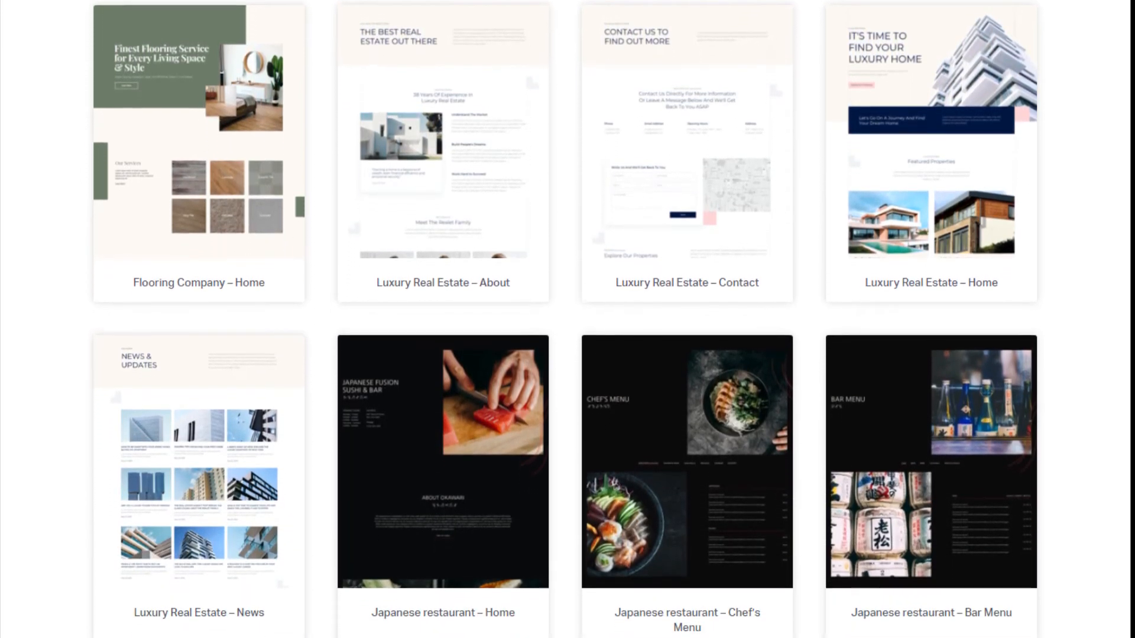
scroll(down, 3)
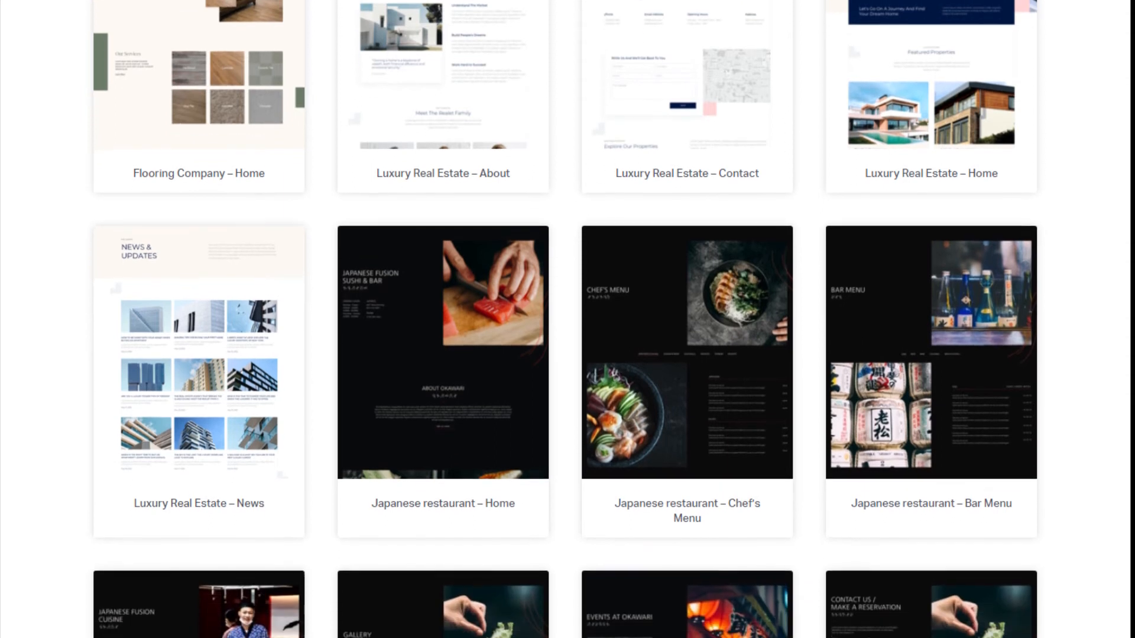
scroll(down, 3)
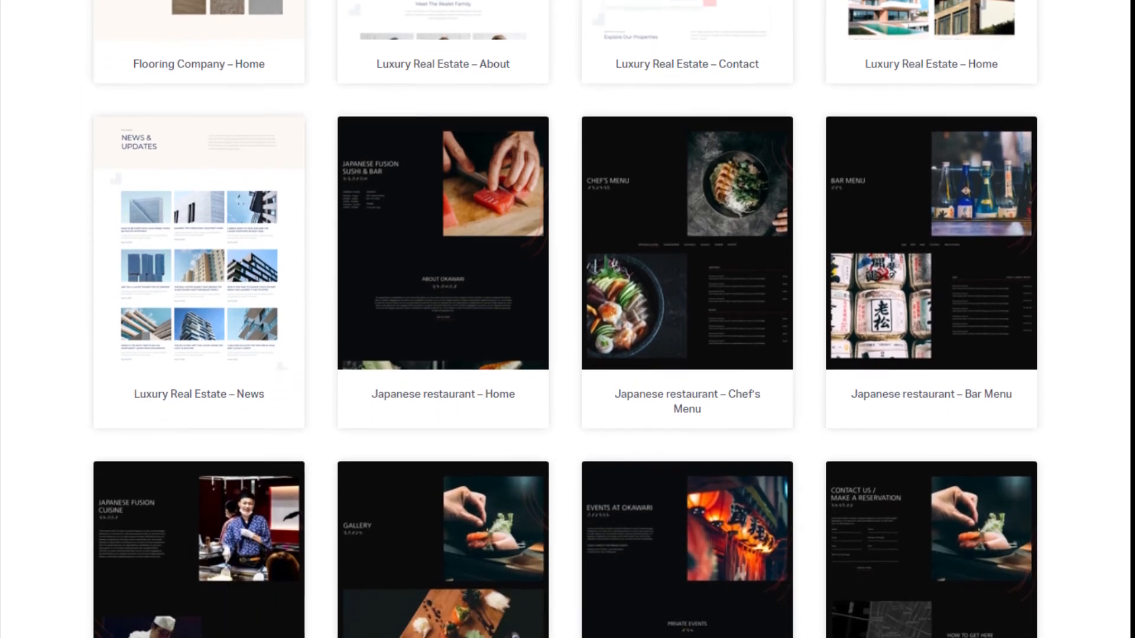
scroll(down, 3)
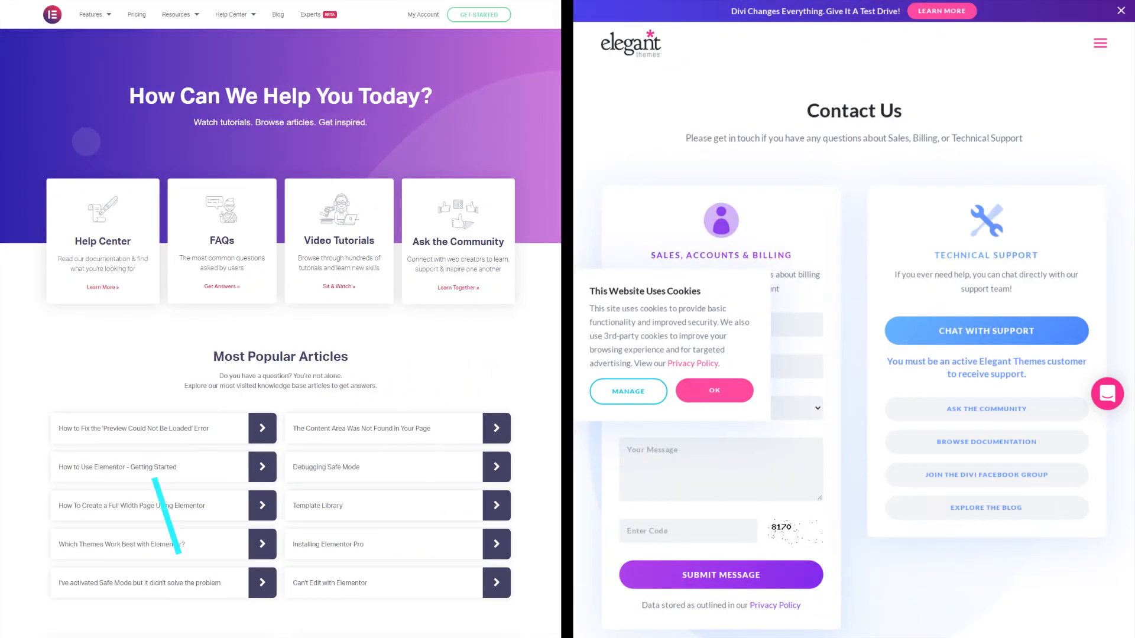
scroll(down, 3)
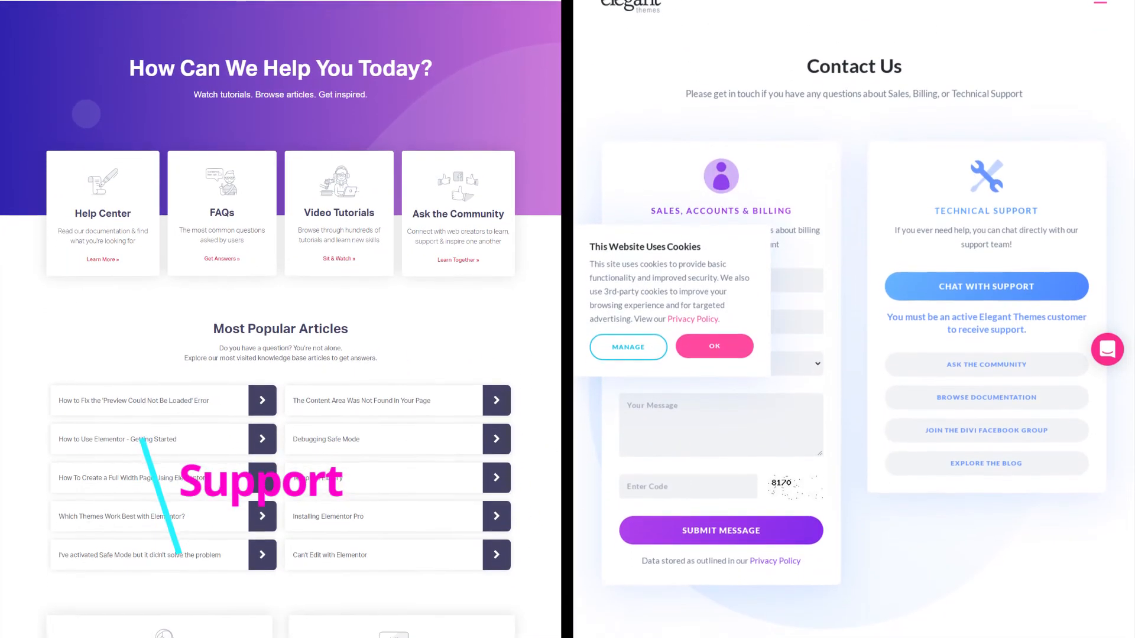
scroll(down, 3)
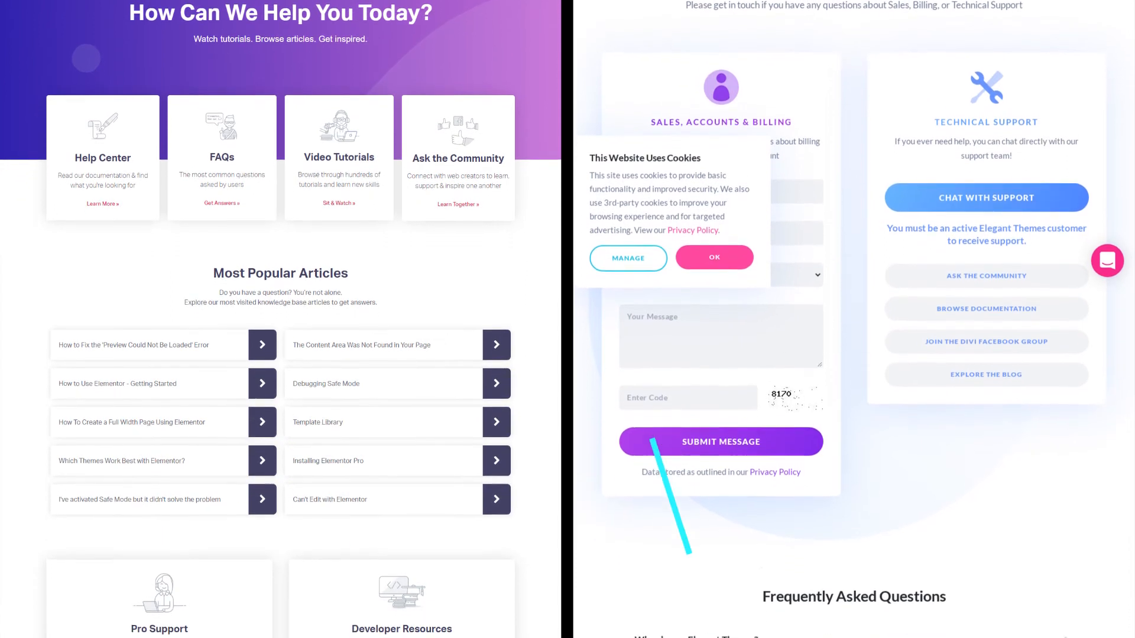
scroll(down, 3)
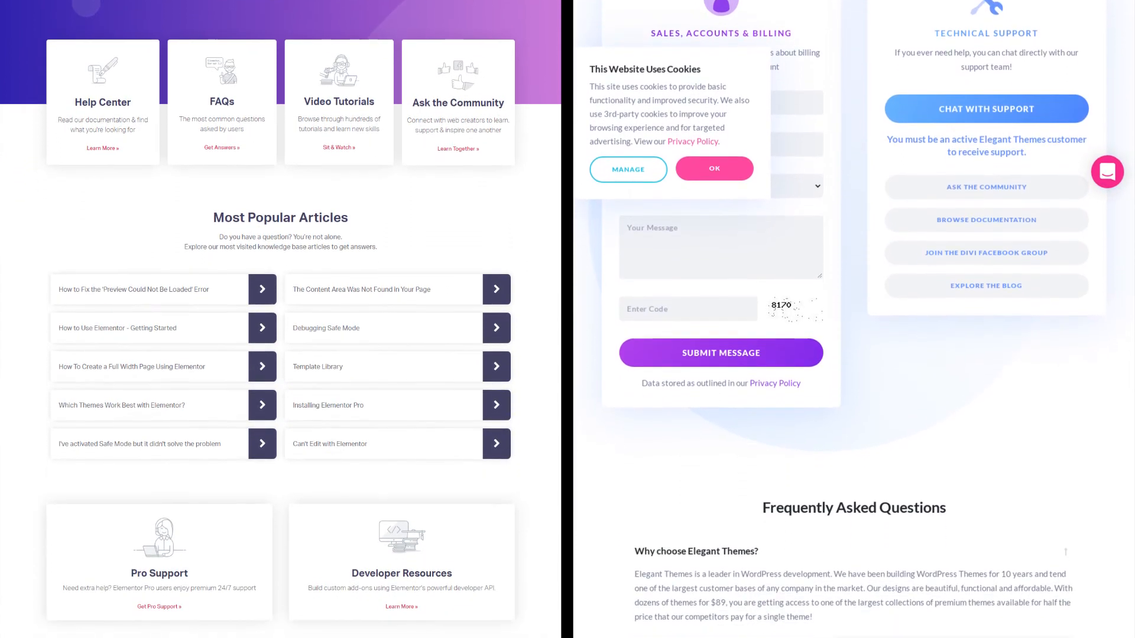
scroll(down, 3)
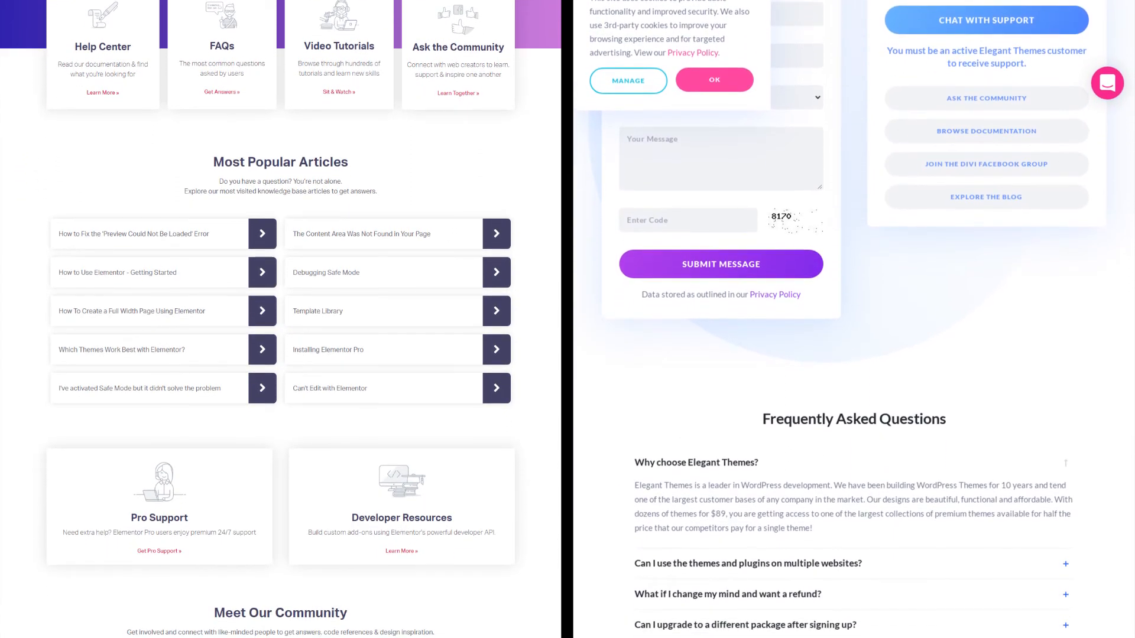
scroll(down, 3)
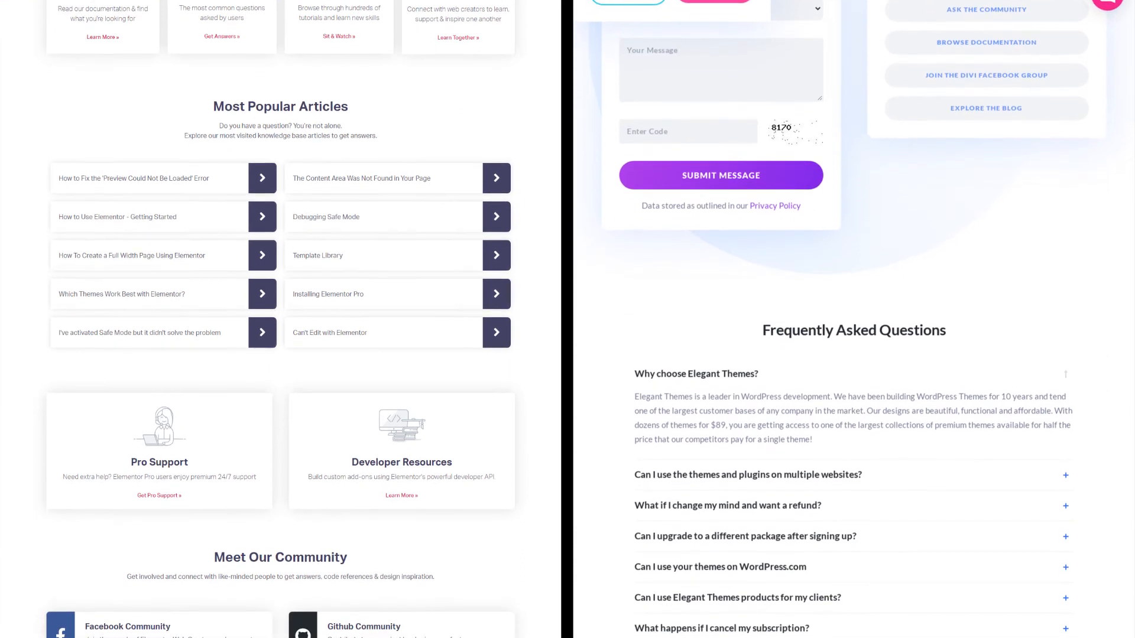
scroll(down, 3)
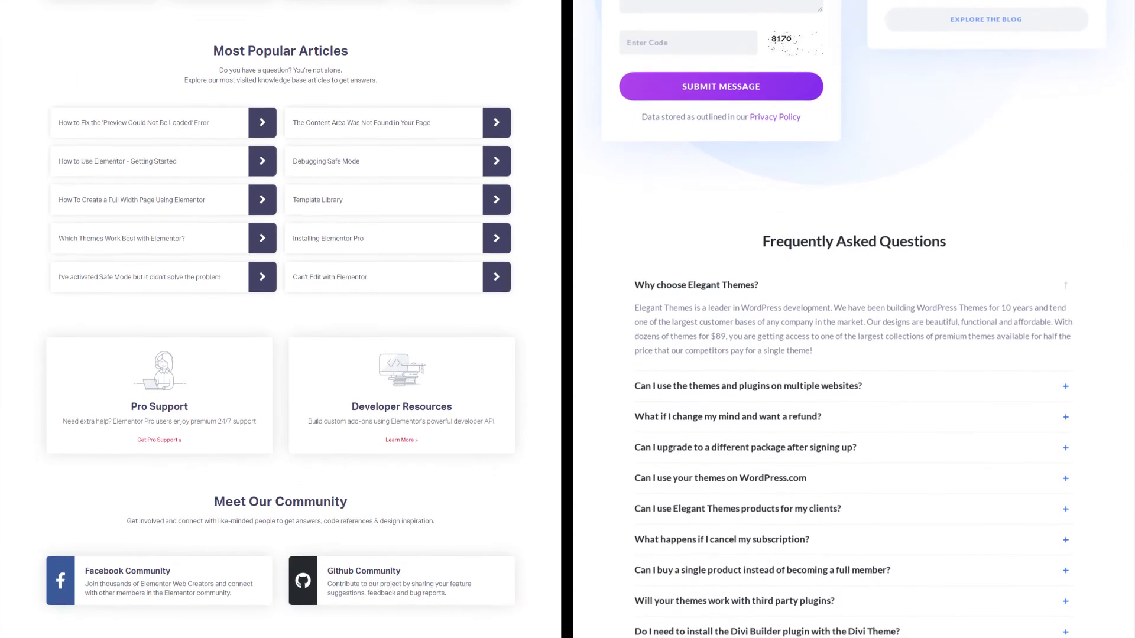
scroll(up, 3)
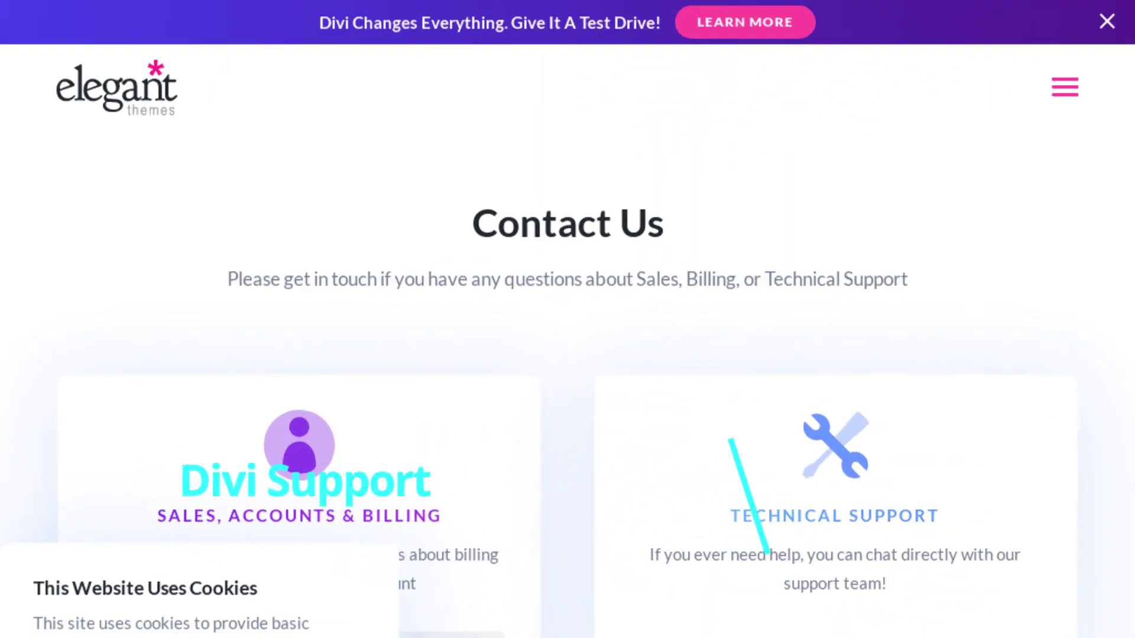
Scroll Divi's Contact Us page past the message form and support links.
scroll(down, 3)
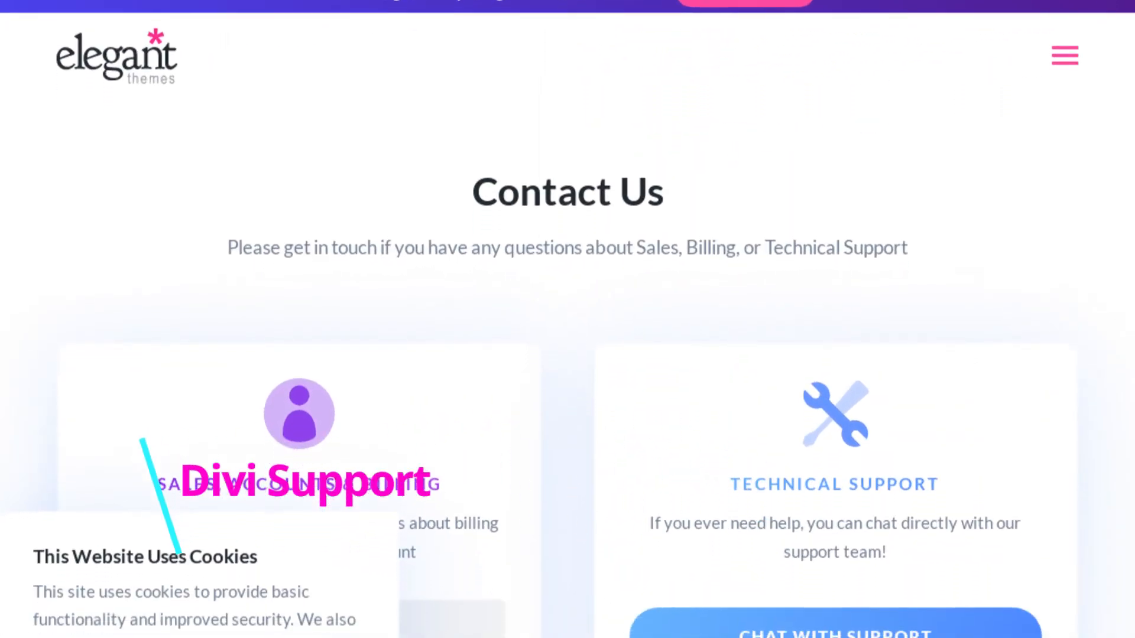
scroll(down, 3)
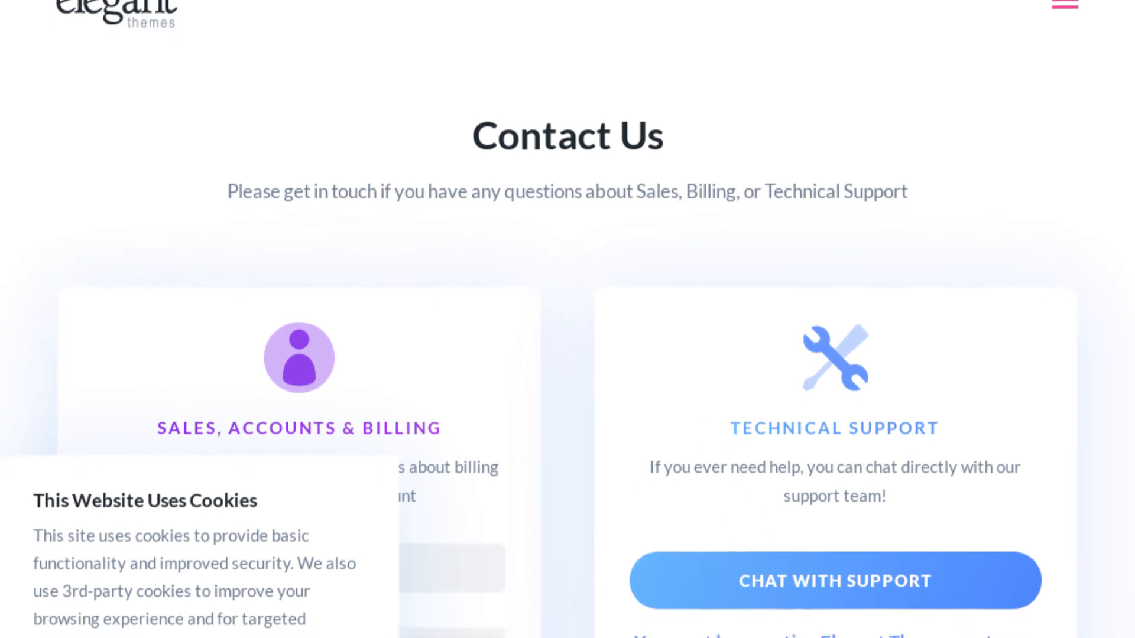
scroll(down, 3)
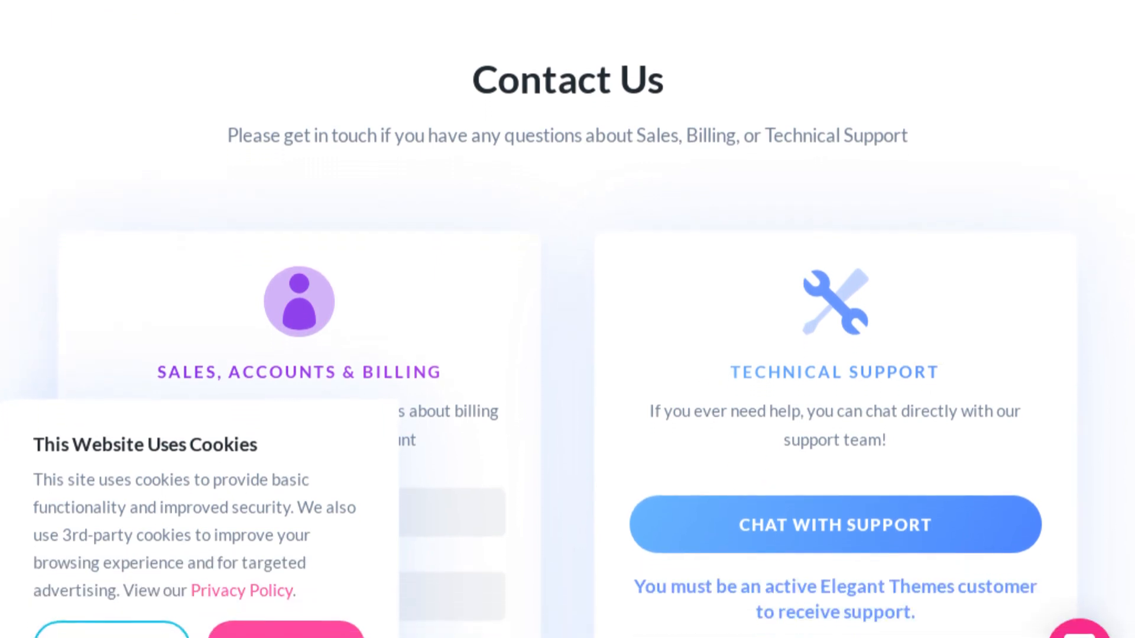
scroll(down, 3)
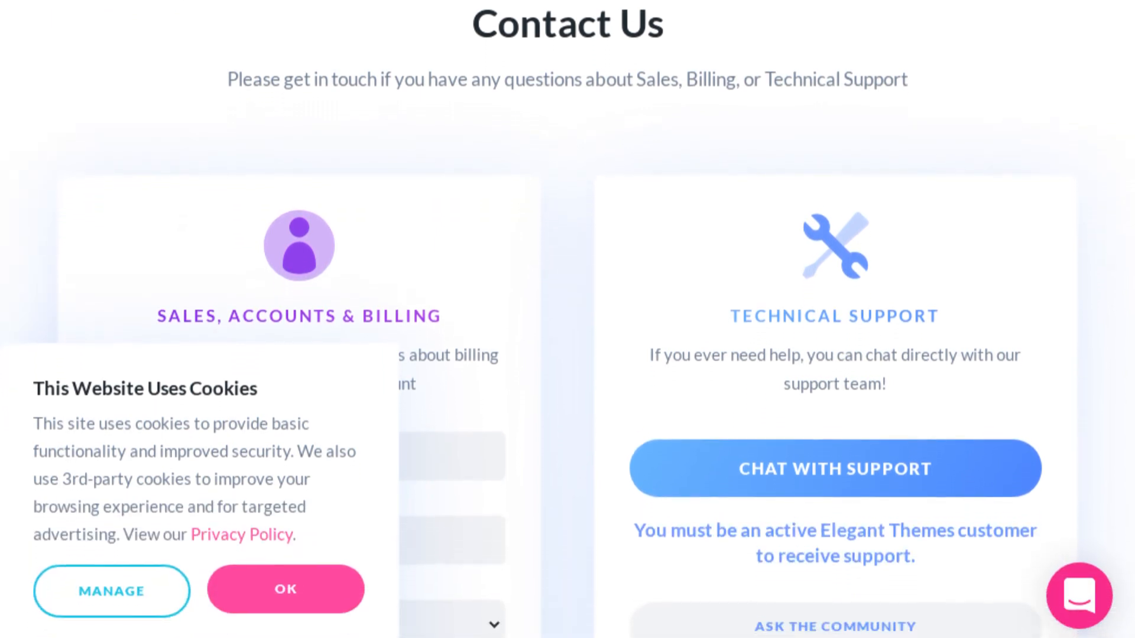
scroll(down, 3)
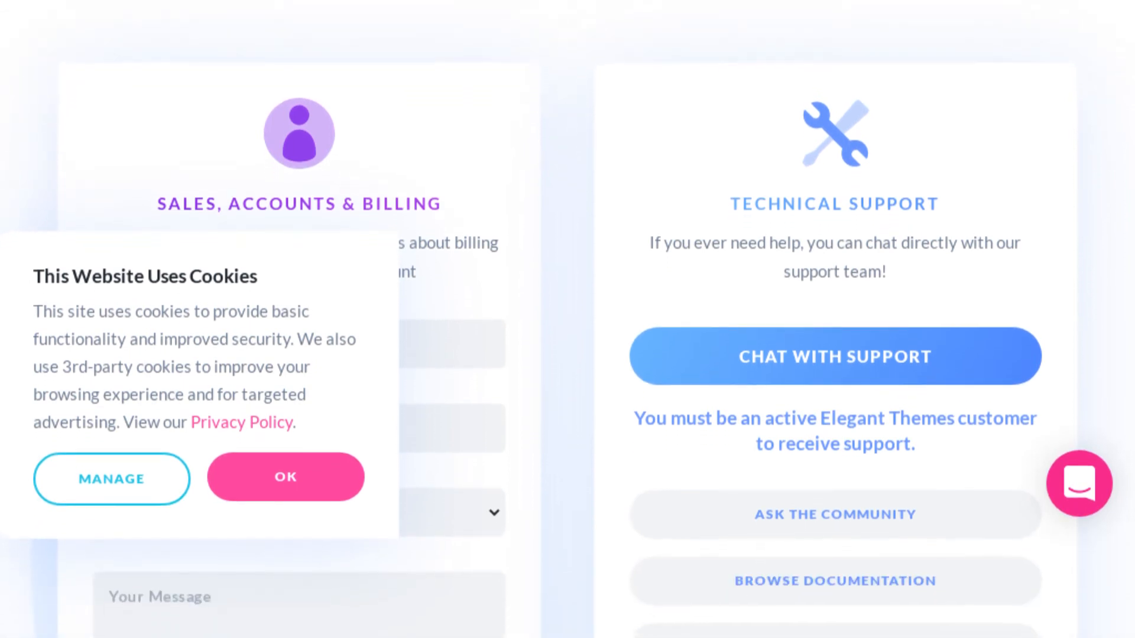
scroll(down, 3)
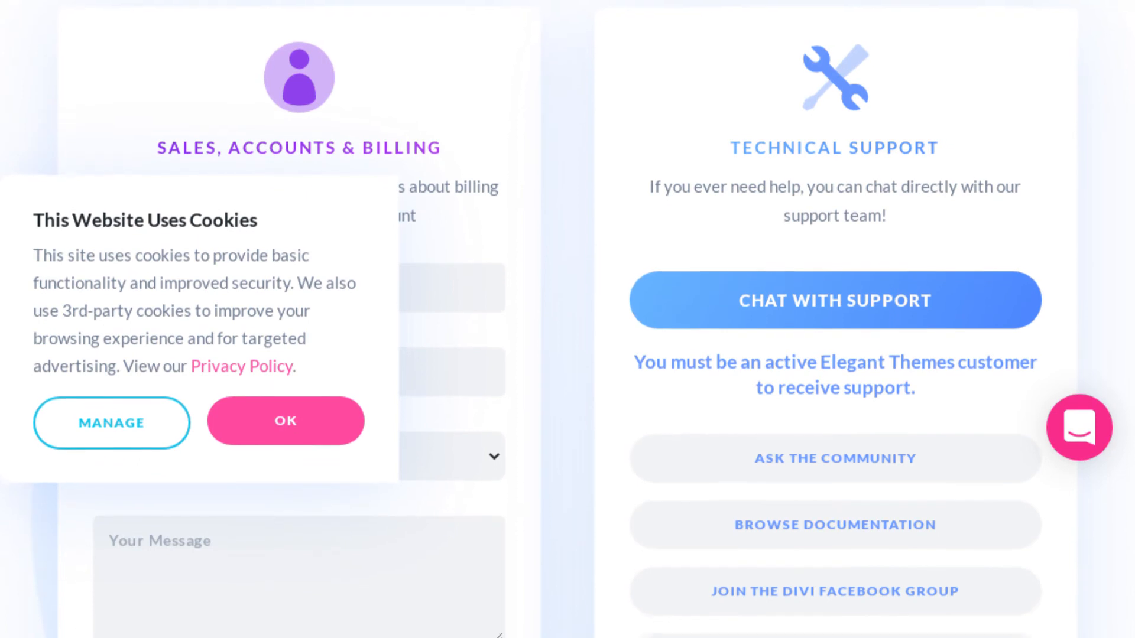
Scroll the Elegant Themes Documentation page with its search box and Divi, Extra, Bloom, Monarch categories.
scroll(down, 3)
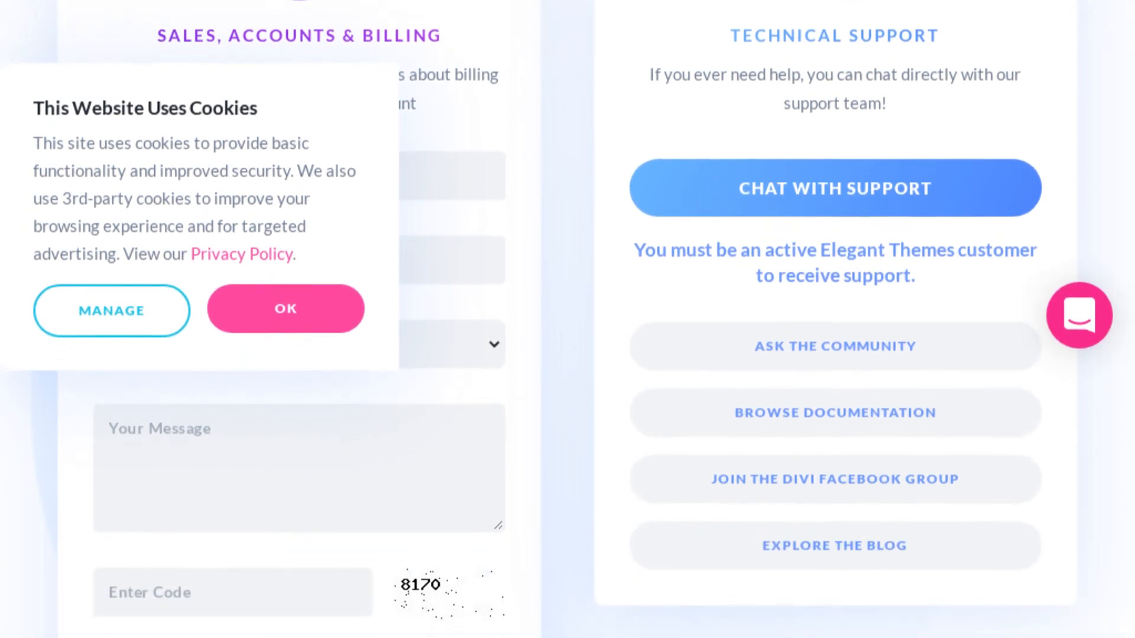
scroll(down, 3)
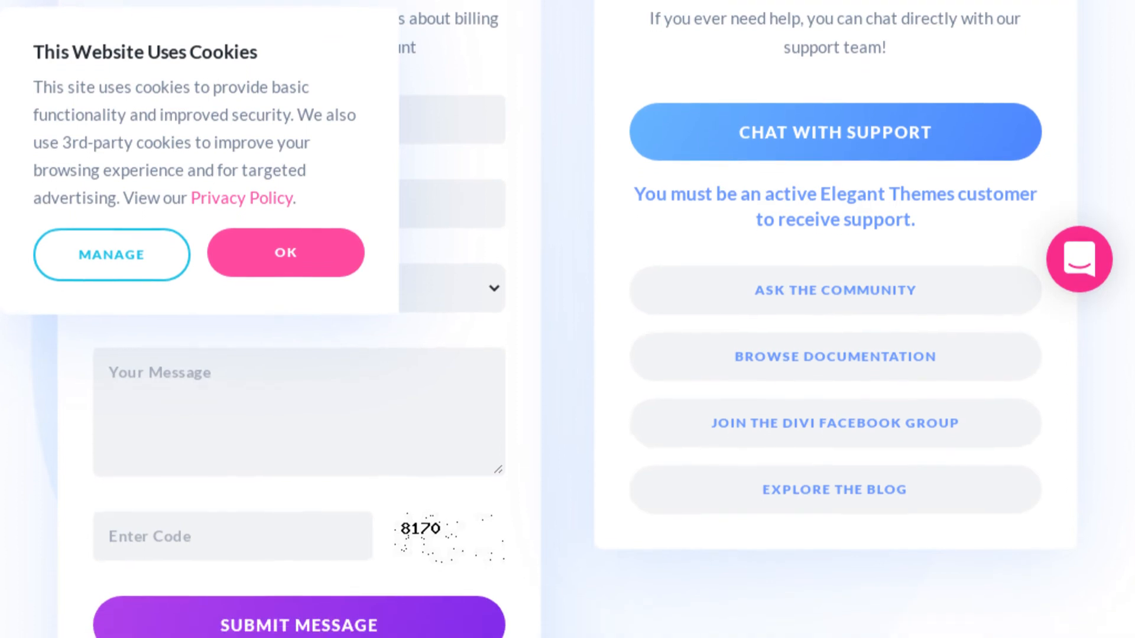
scroll(down, 3)
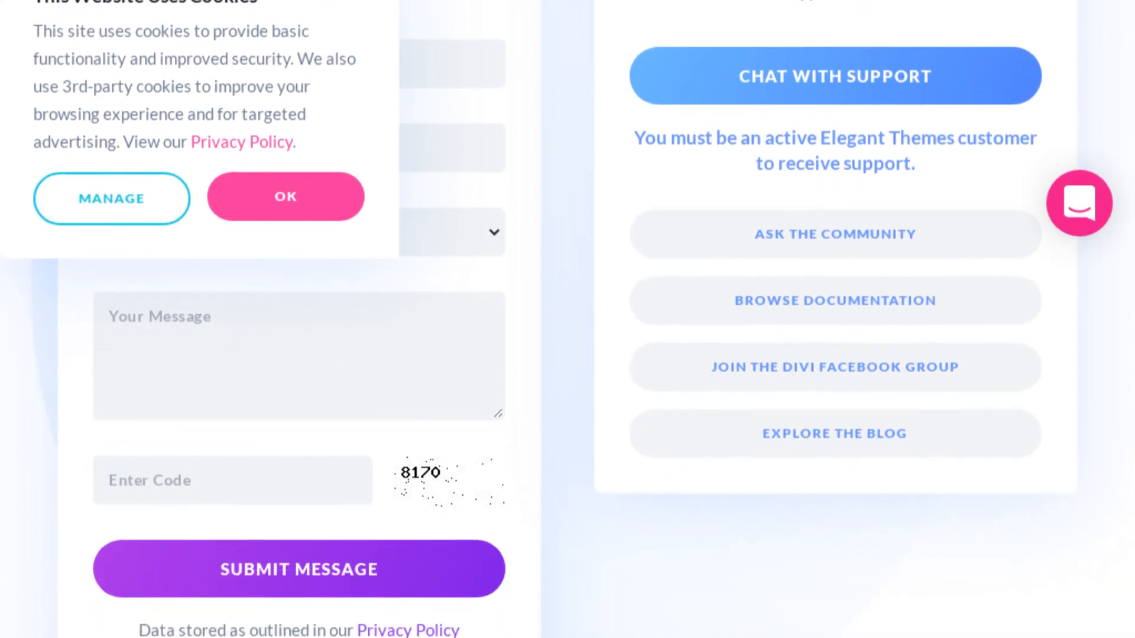
scroll(down, 3)
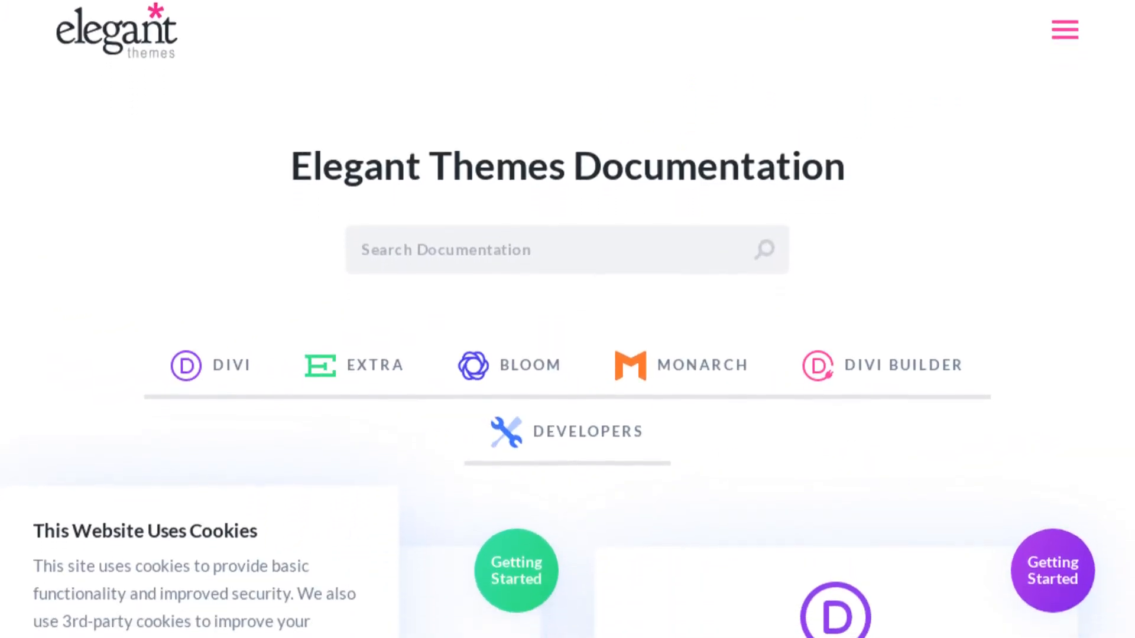
scroll(down, 3)
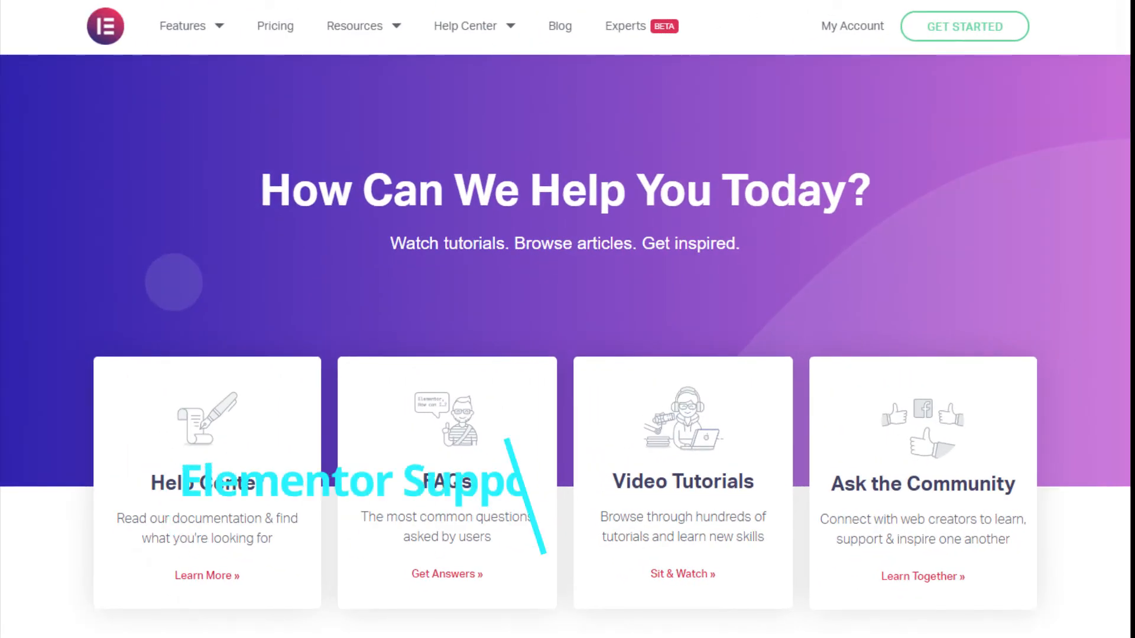
Scroll Elementor's Help Center past its cards through the Most Popular Articles list.
scroll(down, 3)
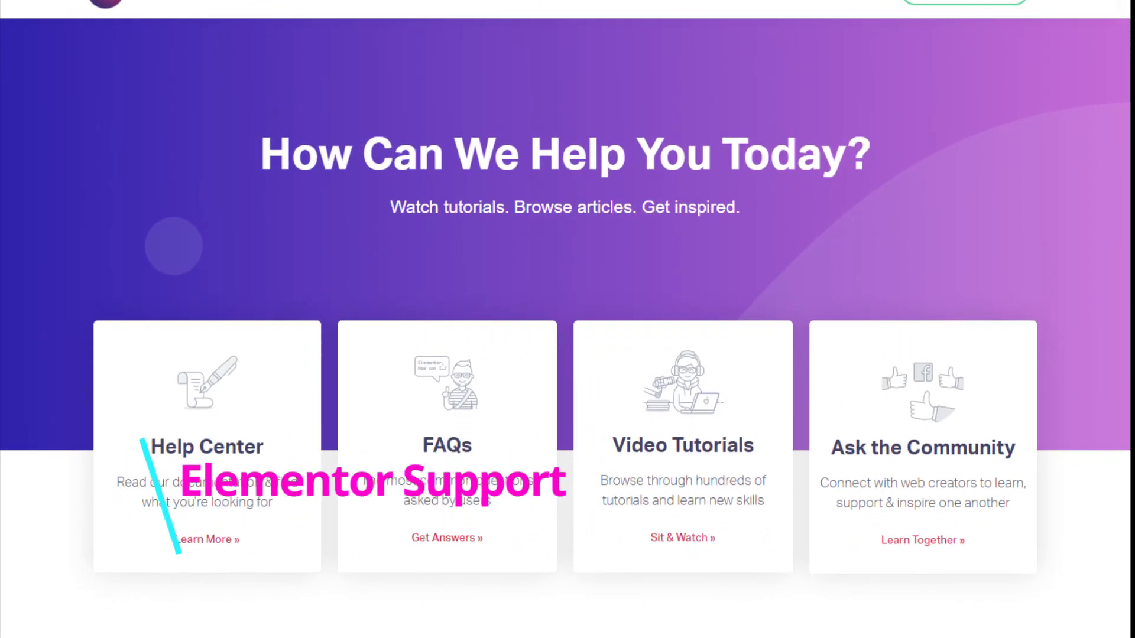
scroll(down, 3)
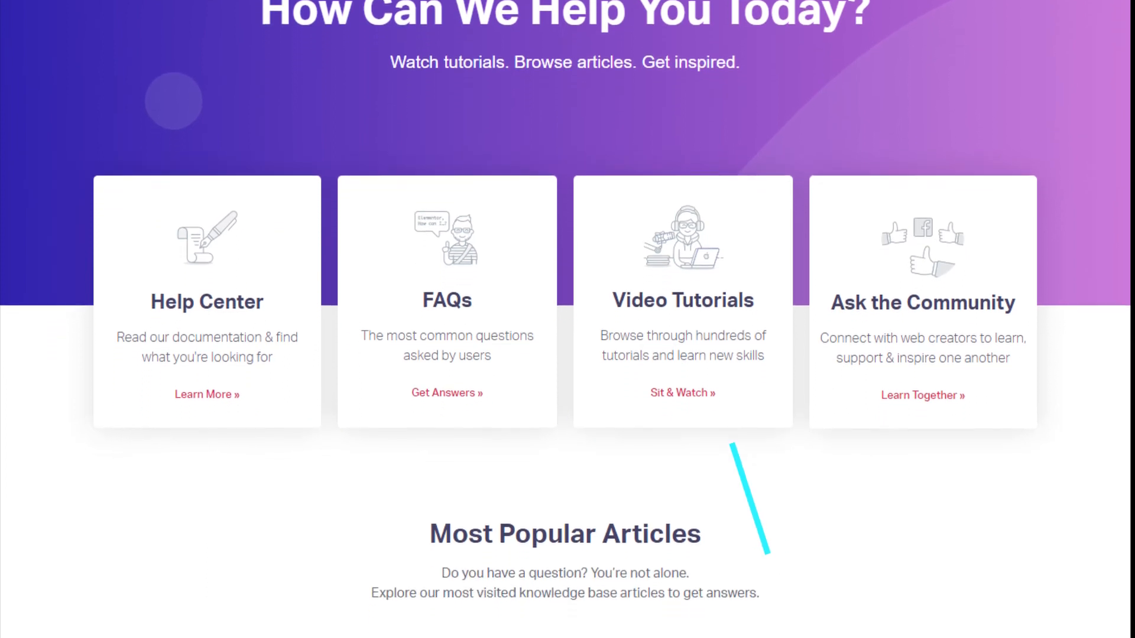
scroll(down, 3)
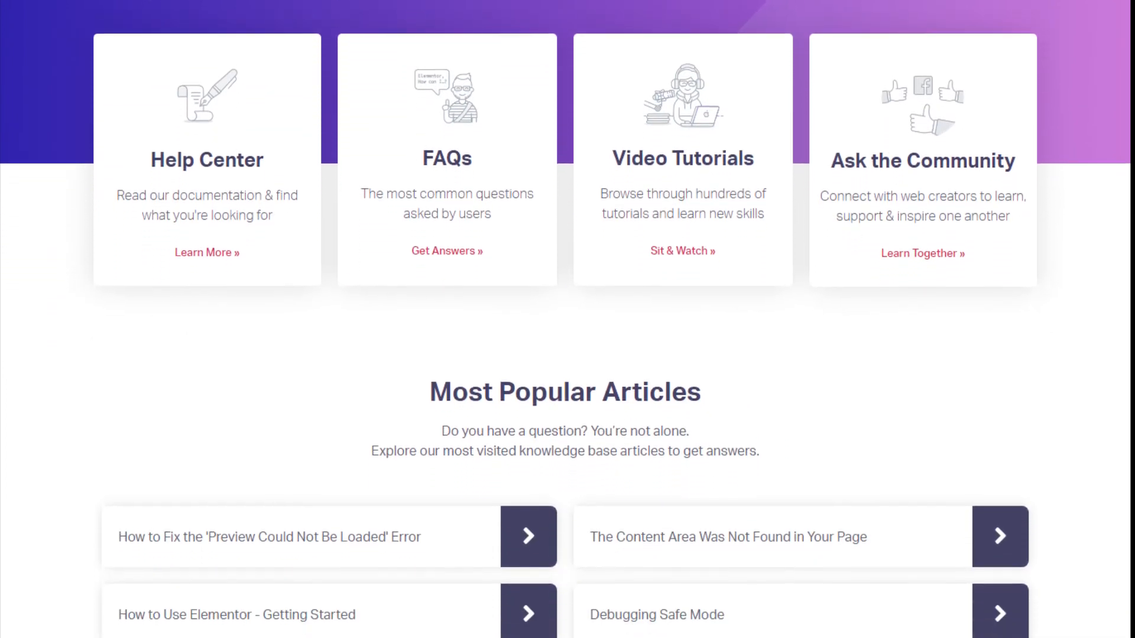
scroll(down, 3)
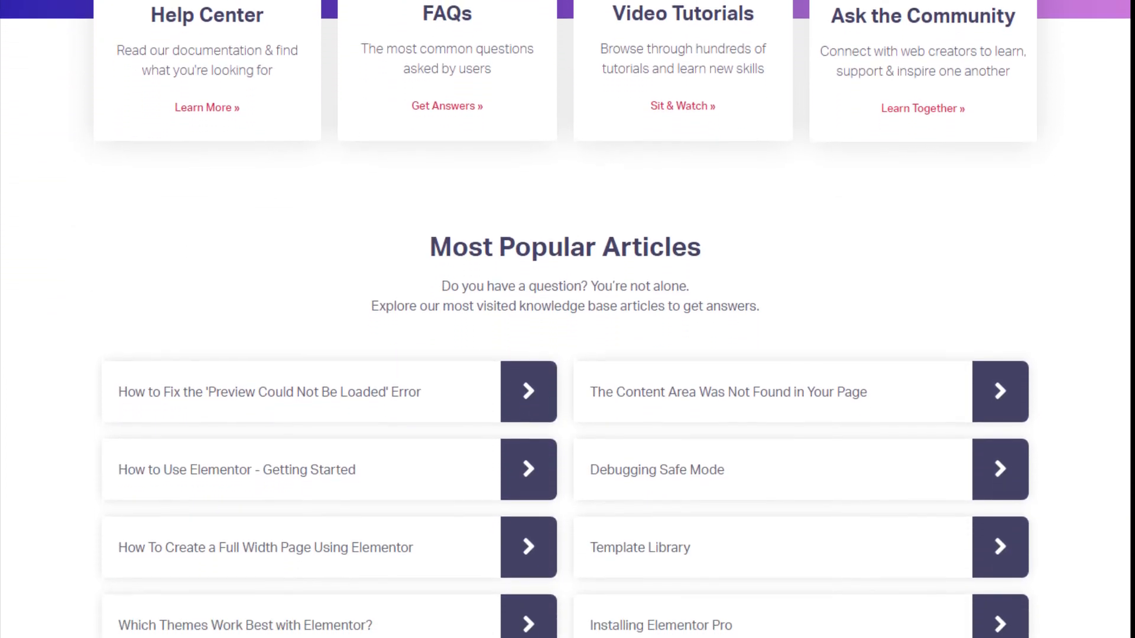
scroll(down, 3)
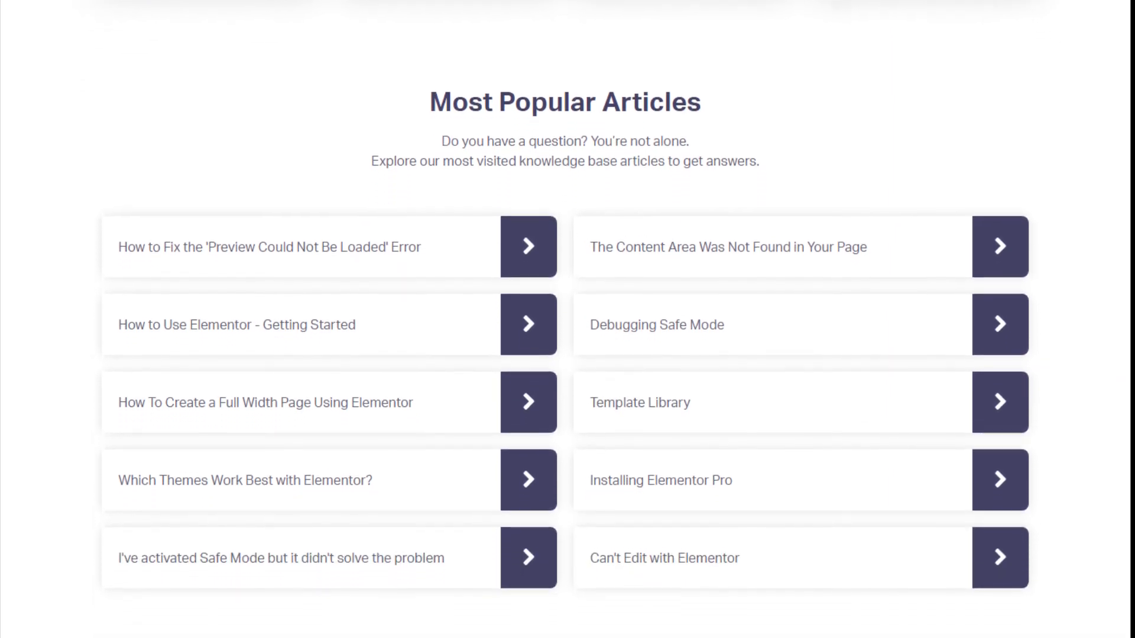
scroll(down, 3)
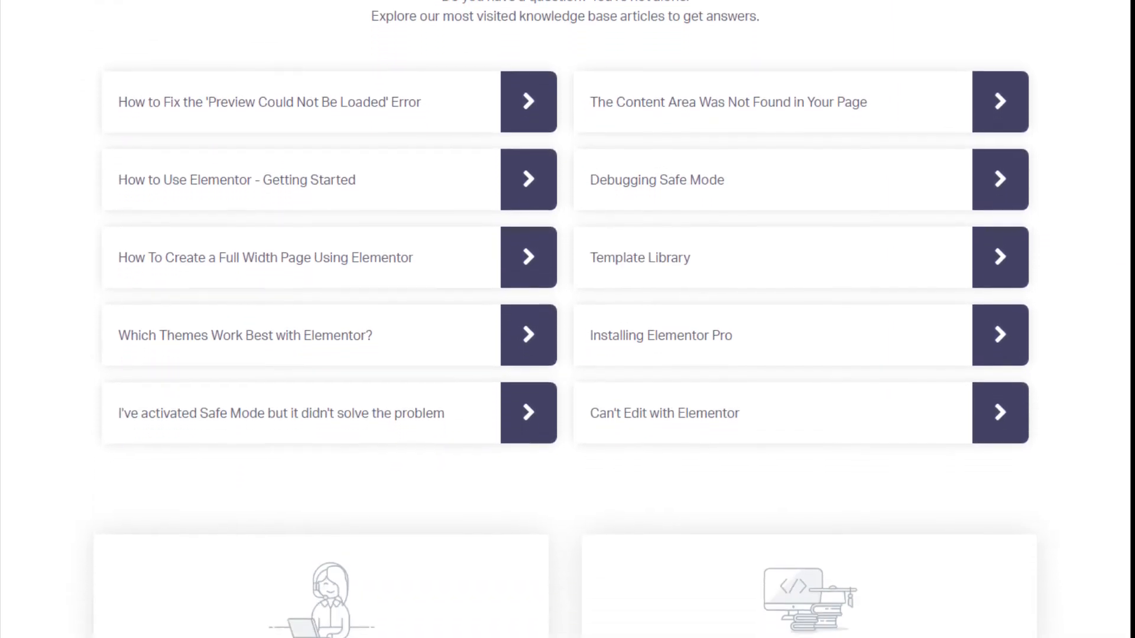
scroll(down, 3)
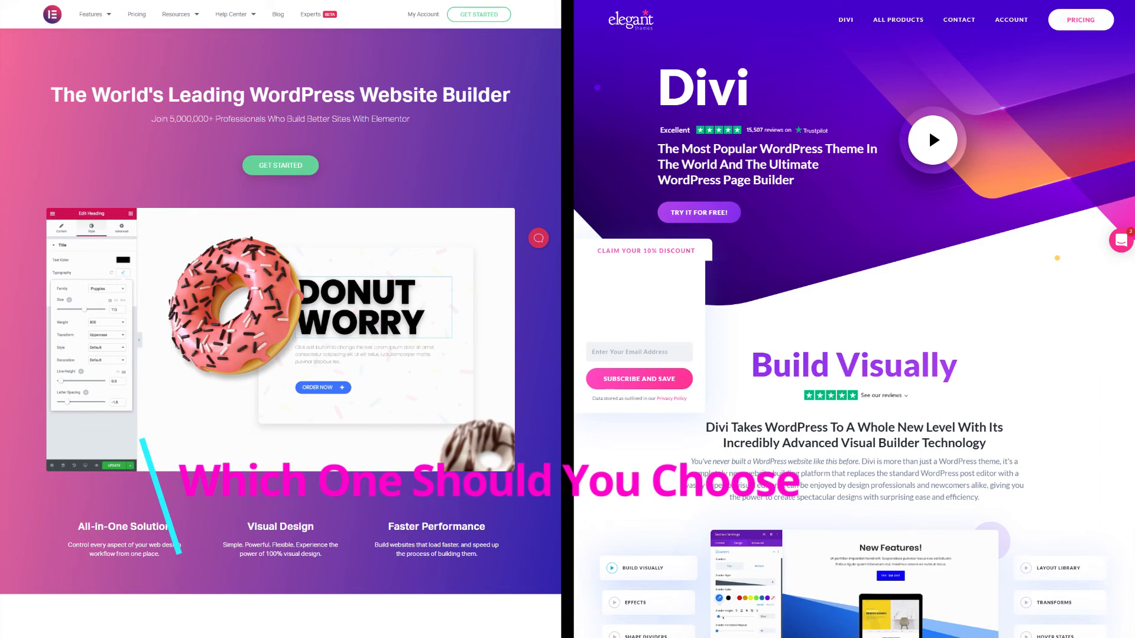
Scroll both homepages down through Elementor's user reviews and Divi's module showcase.
scroll(down, 3)
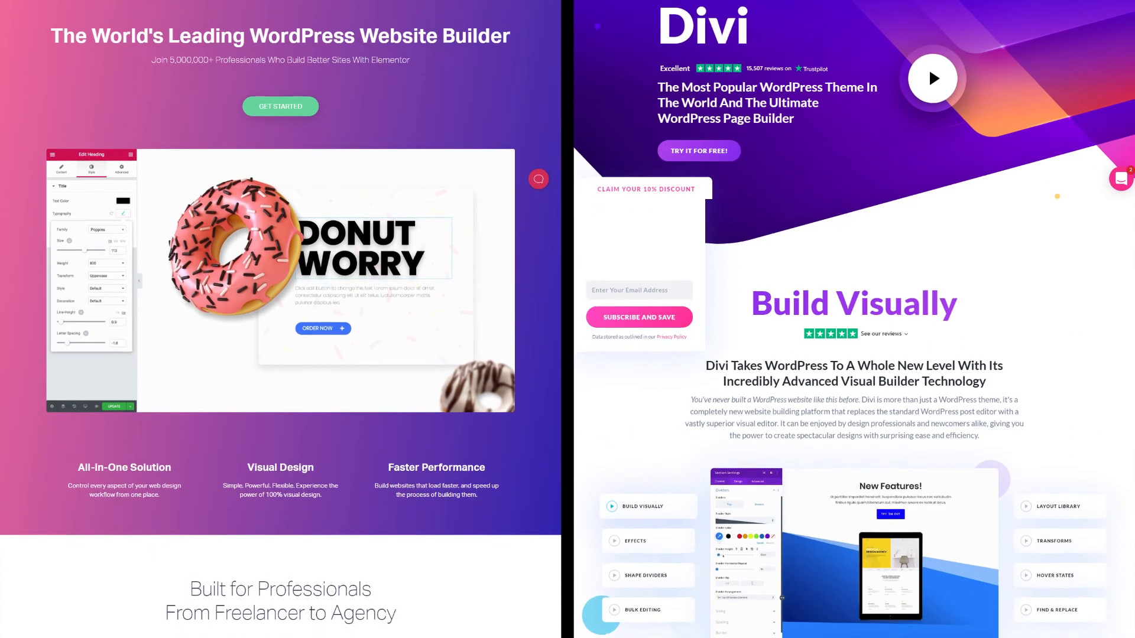
scroll(down, 3)
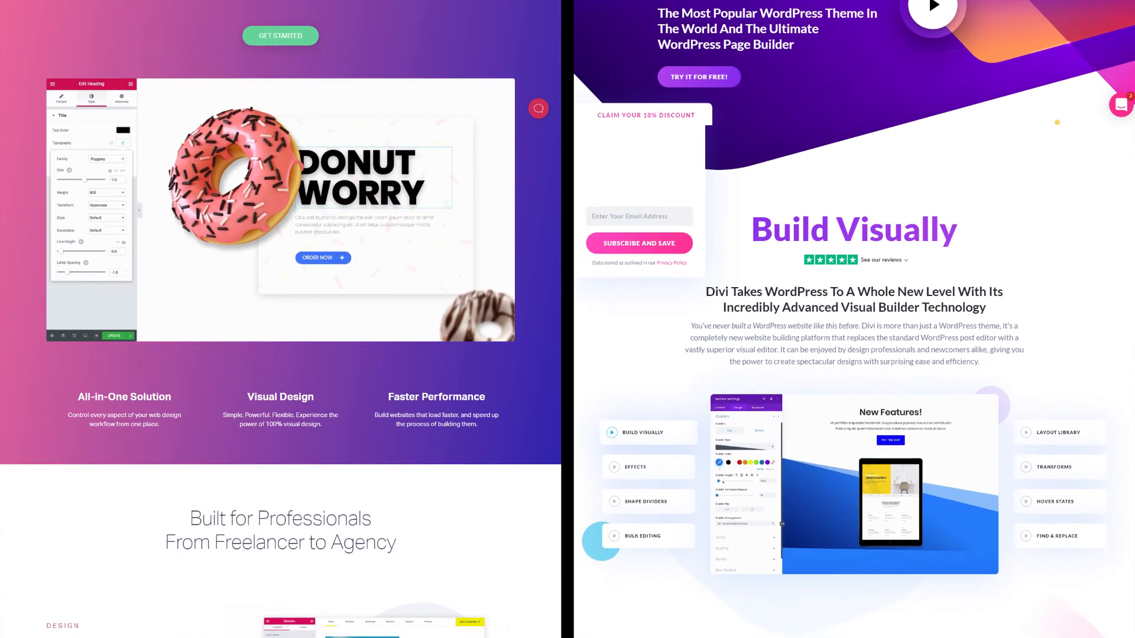
scroll(down, 3)
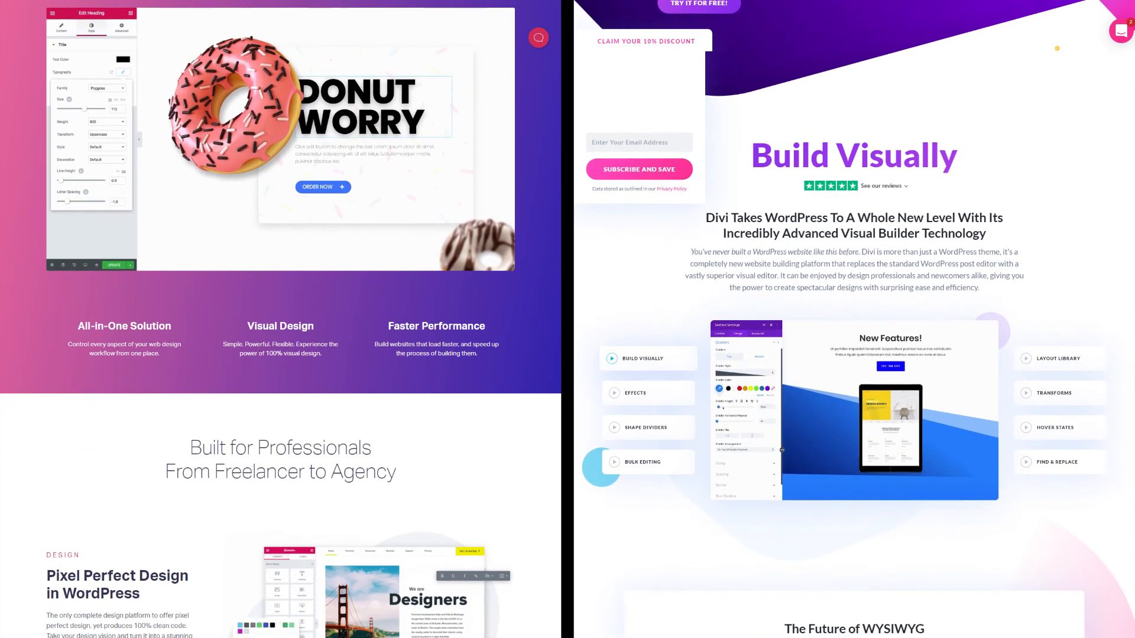
scroll(down, 3)
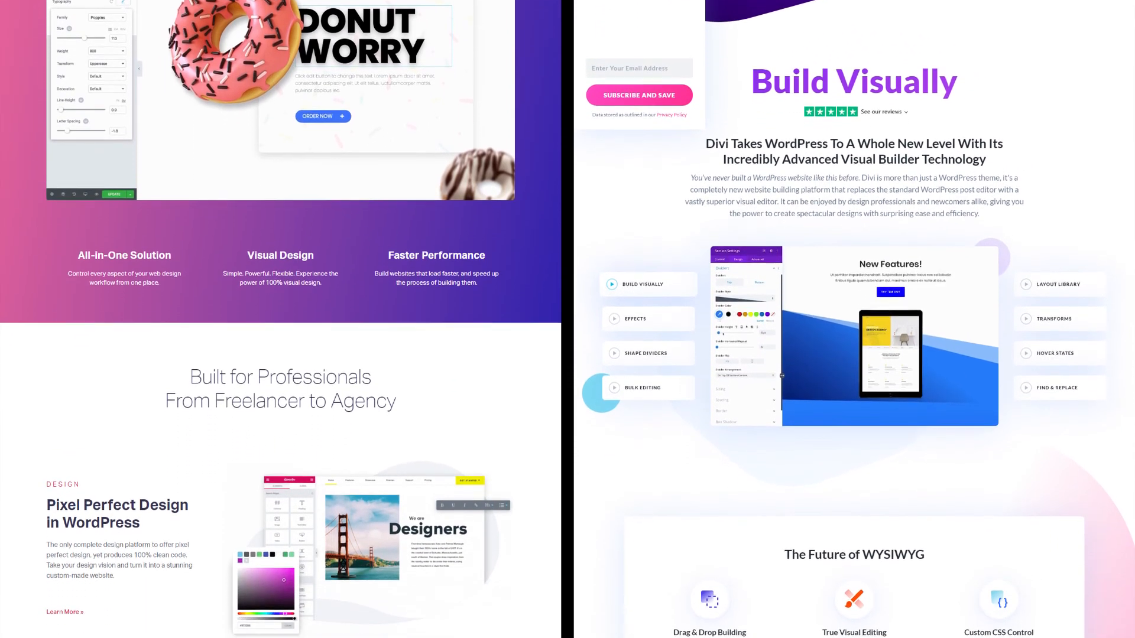
scroll(down, 3)
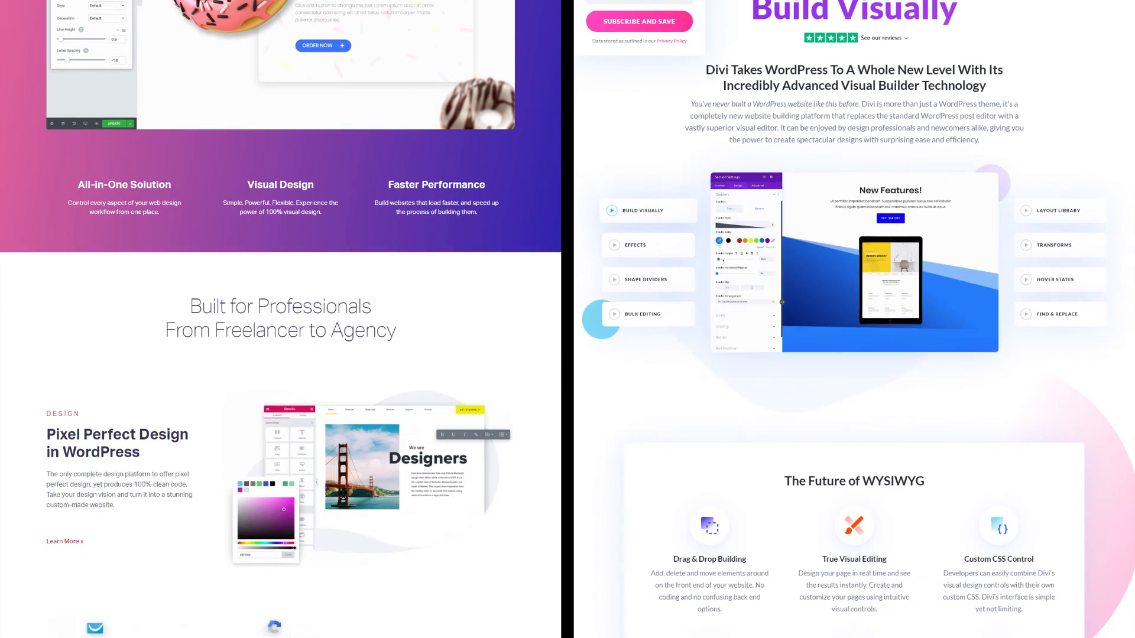
scroll(down, 3)
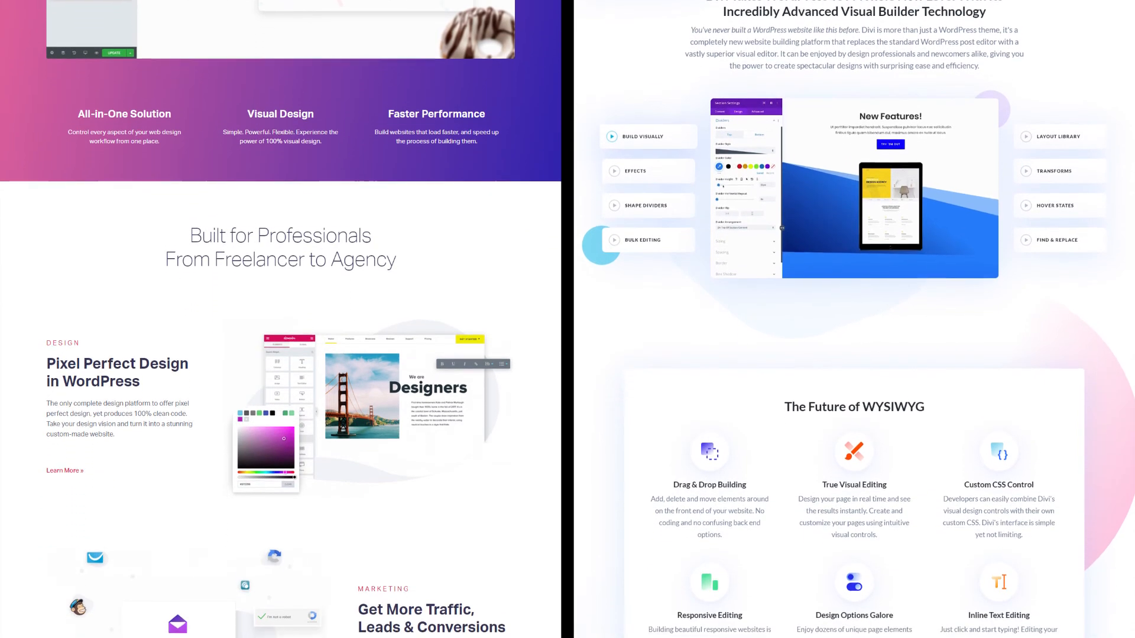
scroll(down, 3)
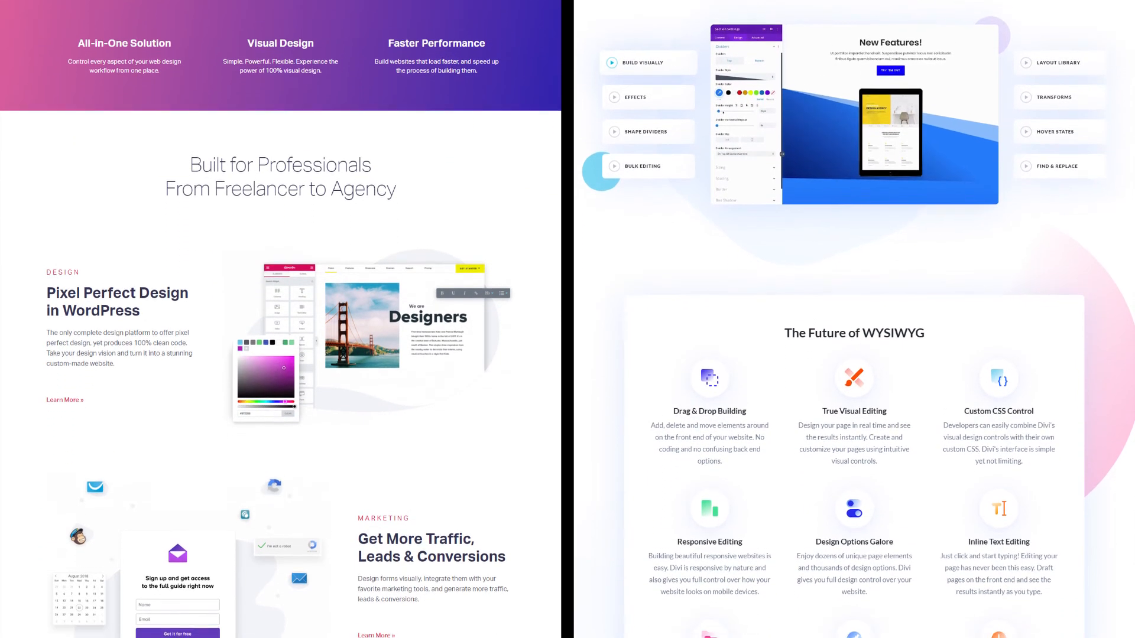
scroll(down, 3)
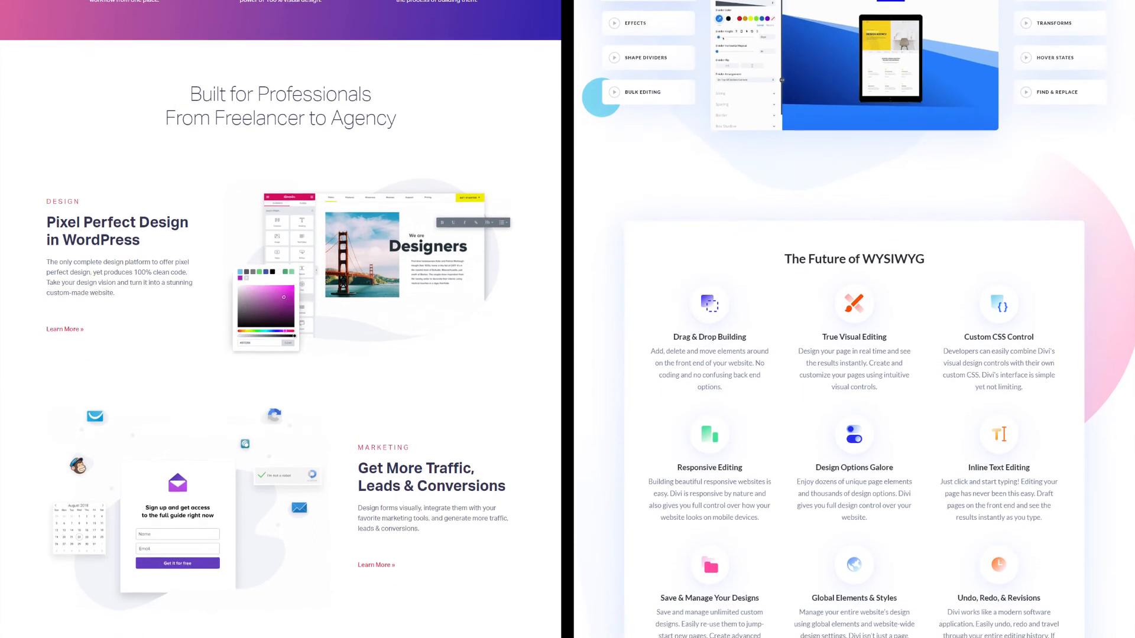
scroll(down, 3)
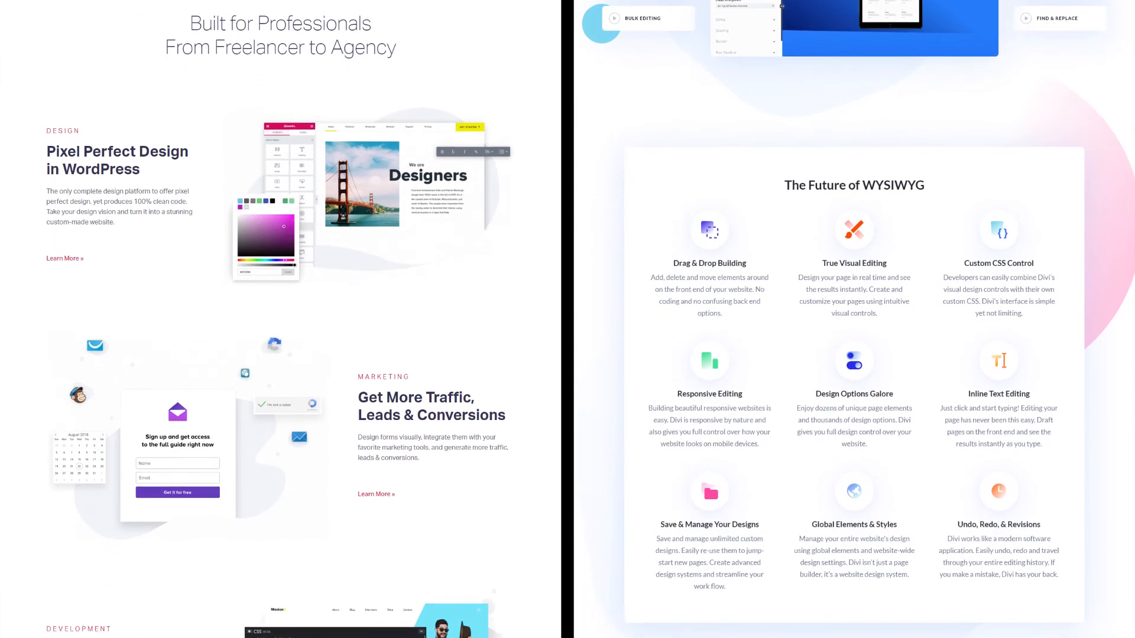
scroll(down, 3)
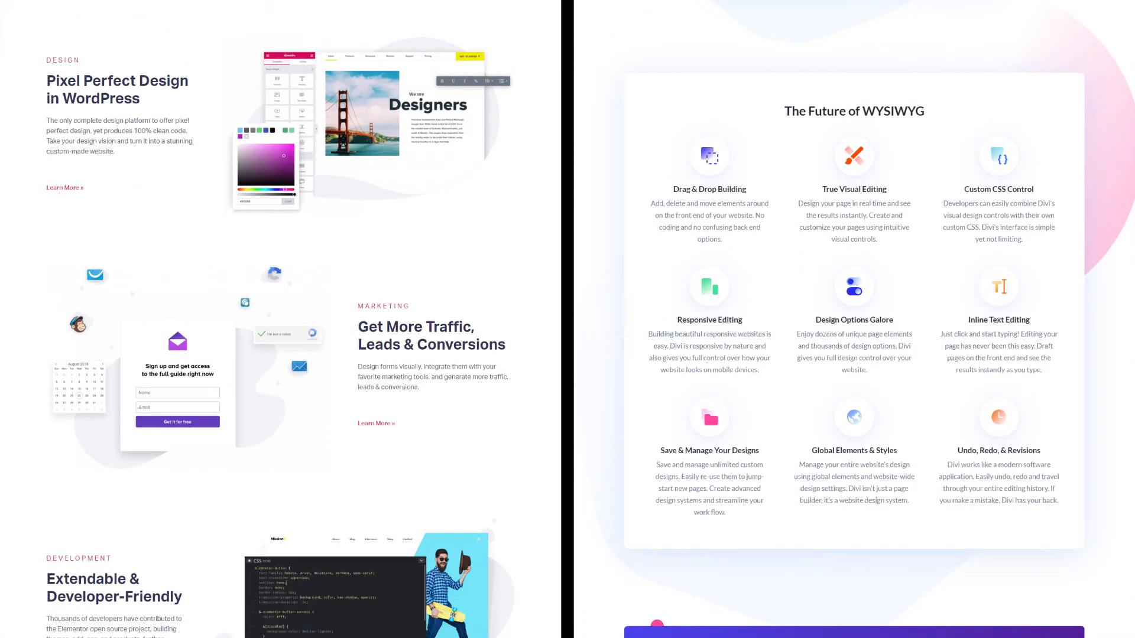
scroll(down, 3)
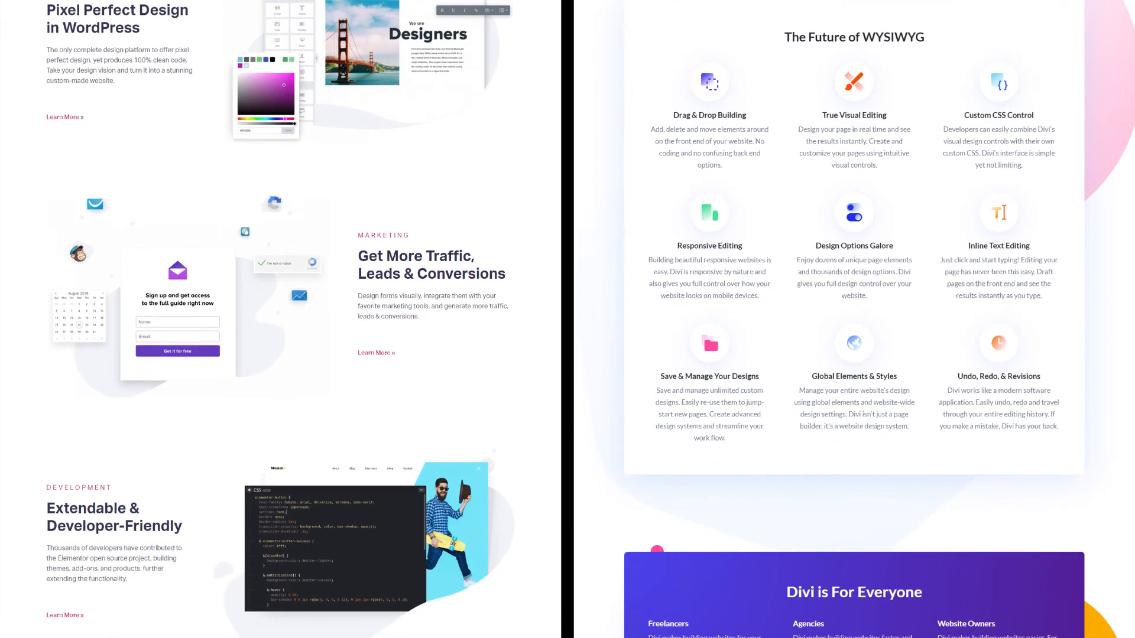
scroll(down, 3)
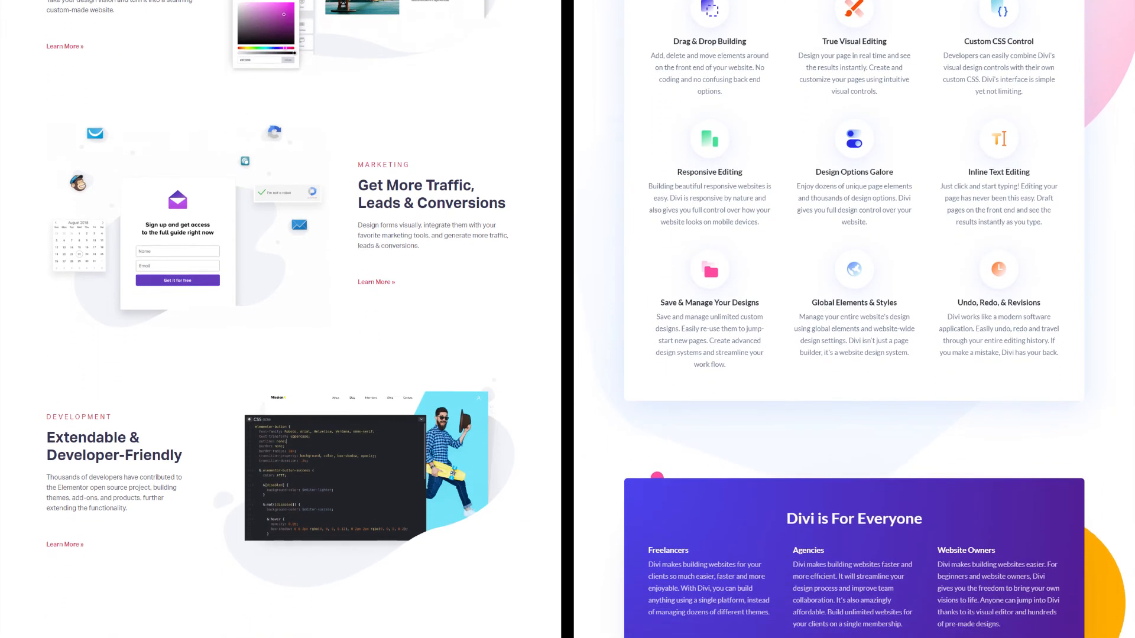
Continue scrolling until Divi's 100+ Full Website Packs section is in view beside Elementor's testimonials.
scroll(down, 3)
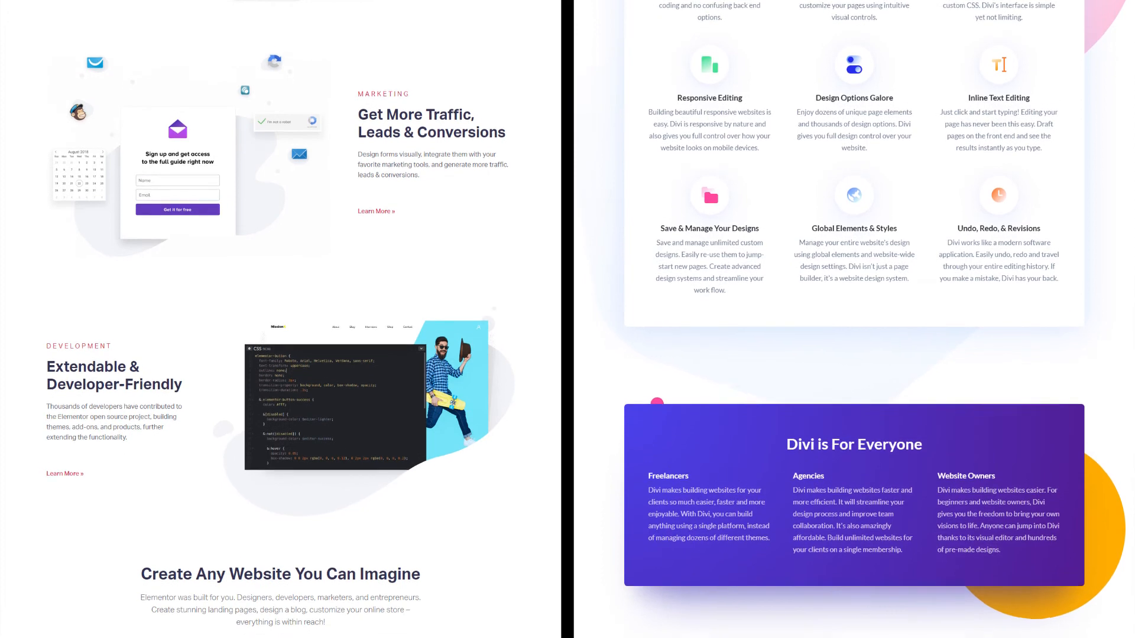
scroll(down, 3)
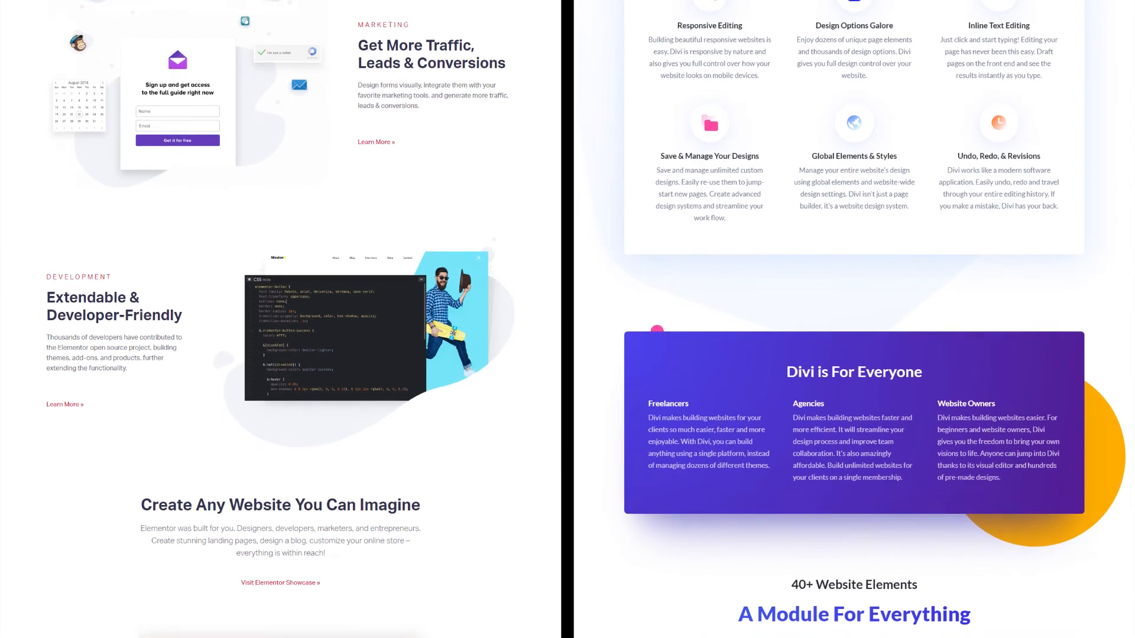
scroll(down, 3)
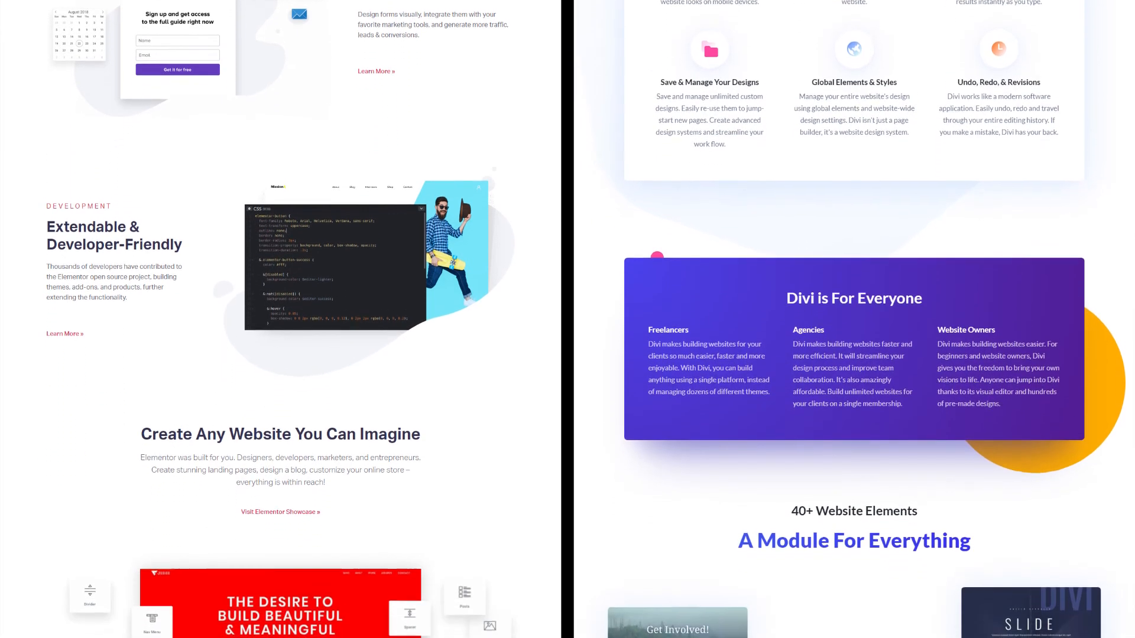
scroll(down, 3)
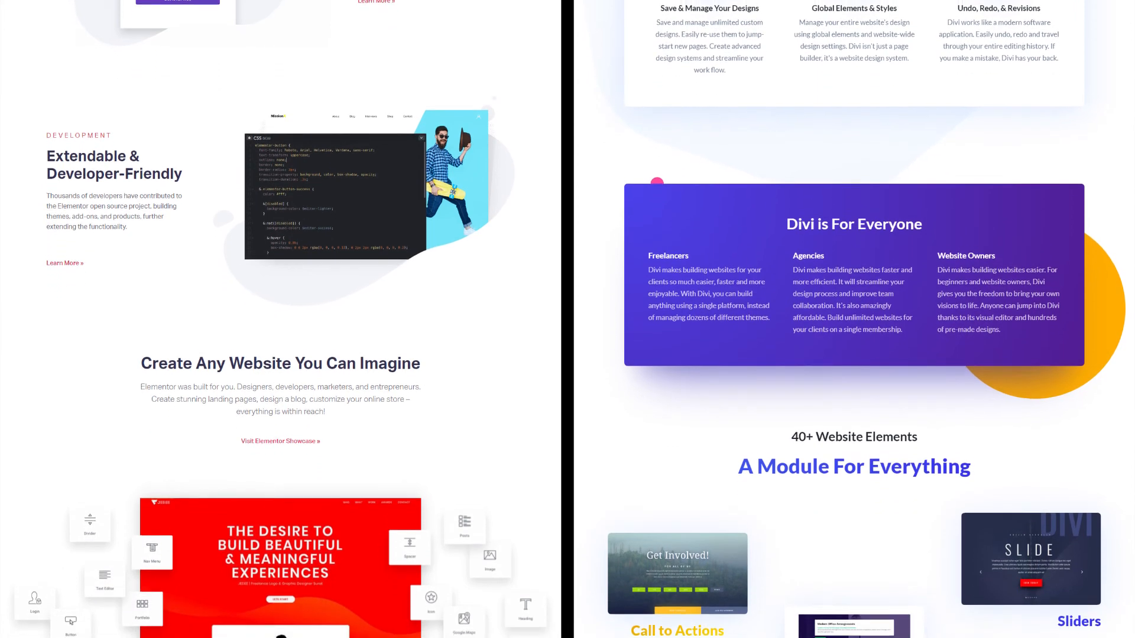
scroll(down, 3)
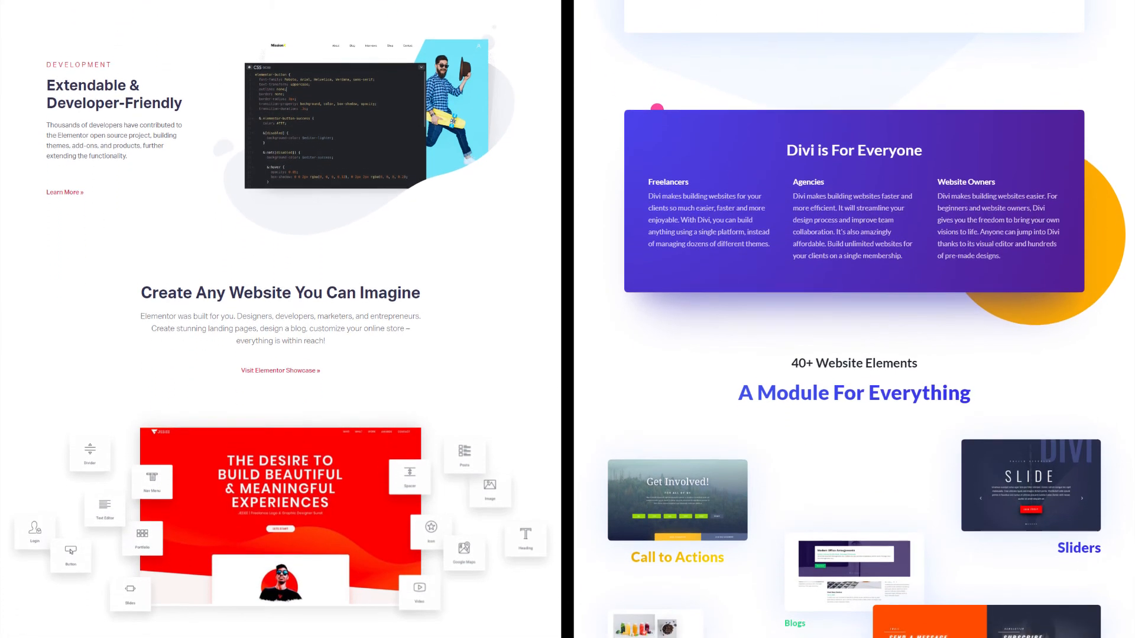
scroll(down, 3)
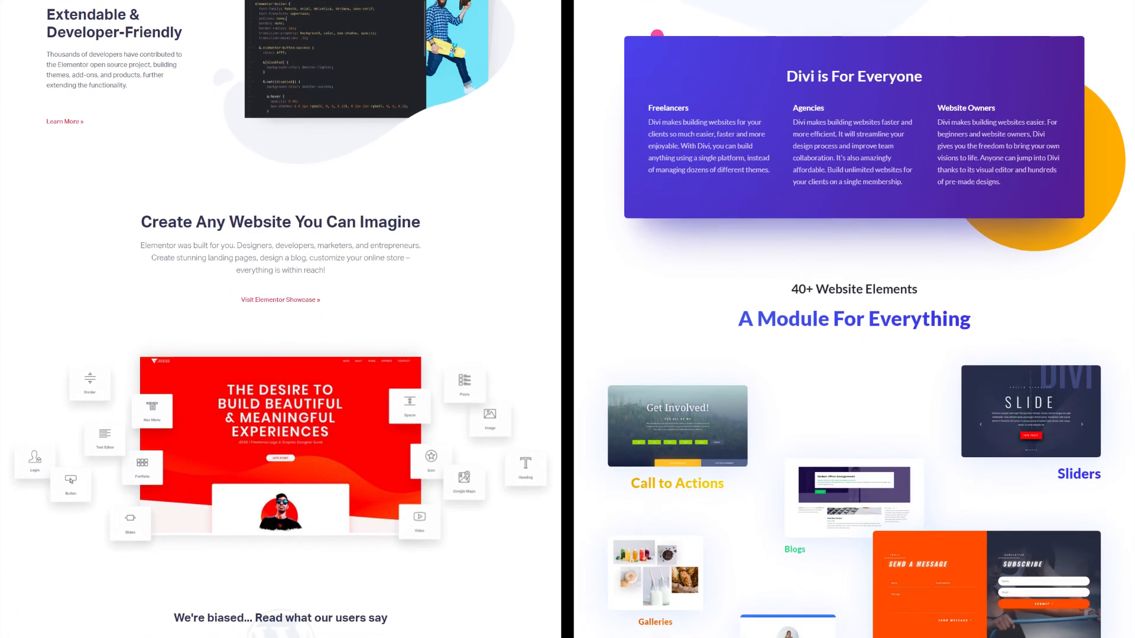
scroll(down, 3)
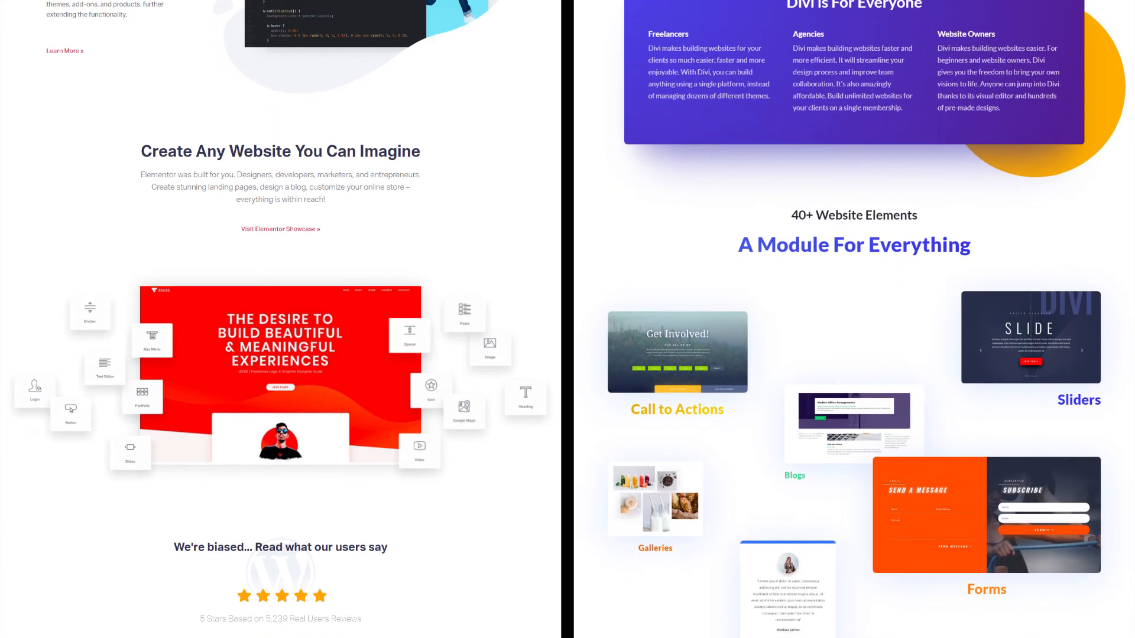
scroll(down, 3)
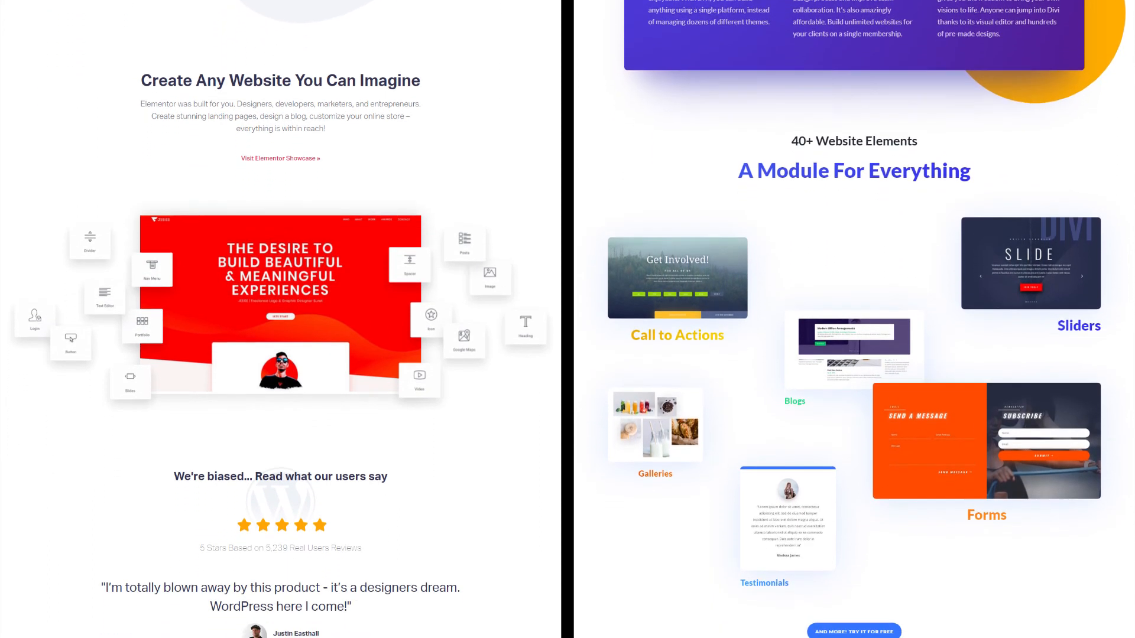
scroll(down, 3)
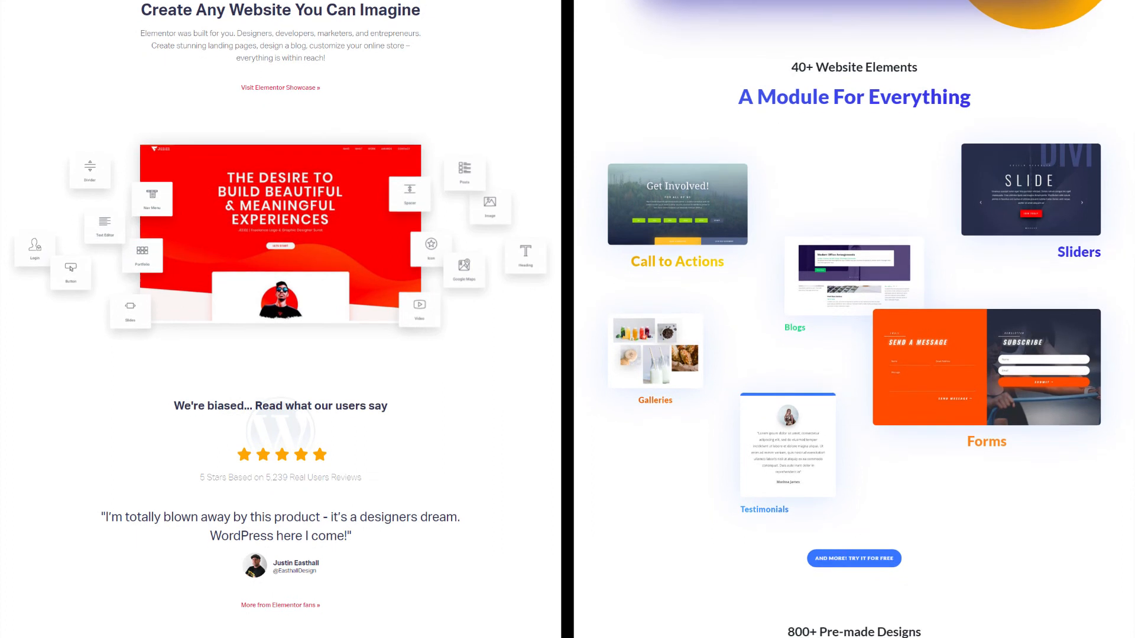
scroll(down, 3)
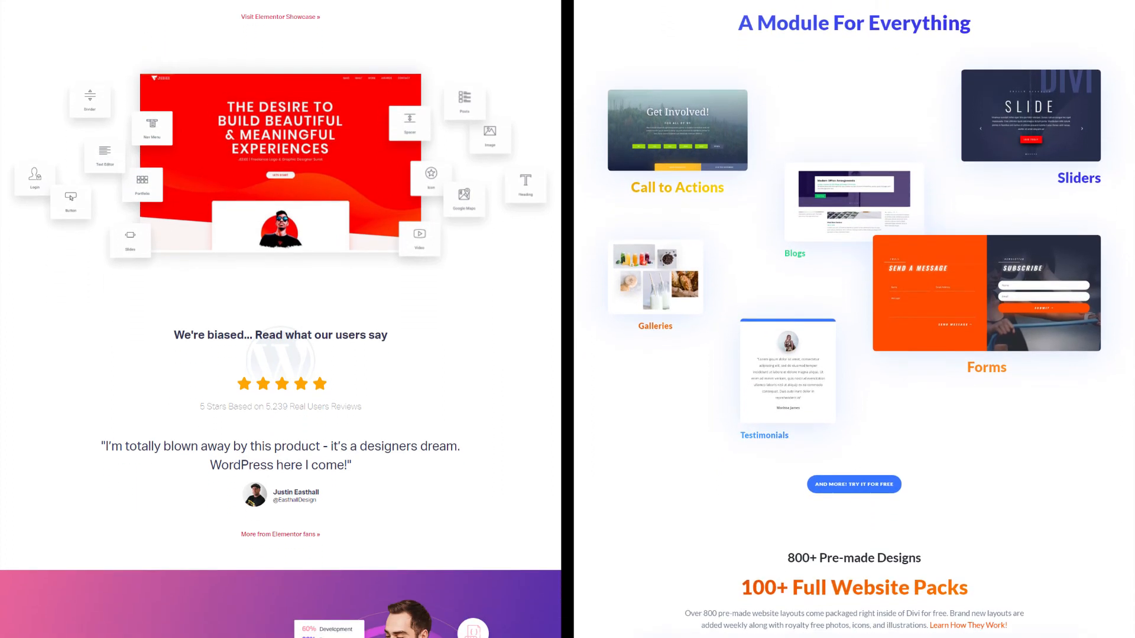
scroll(down, 3)
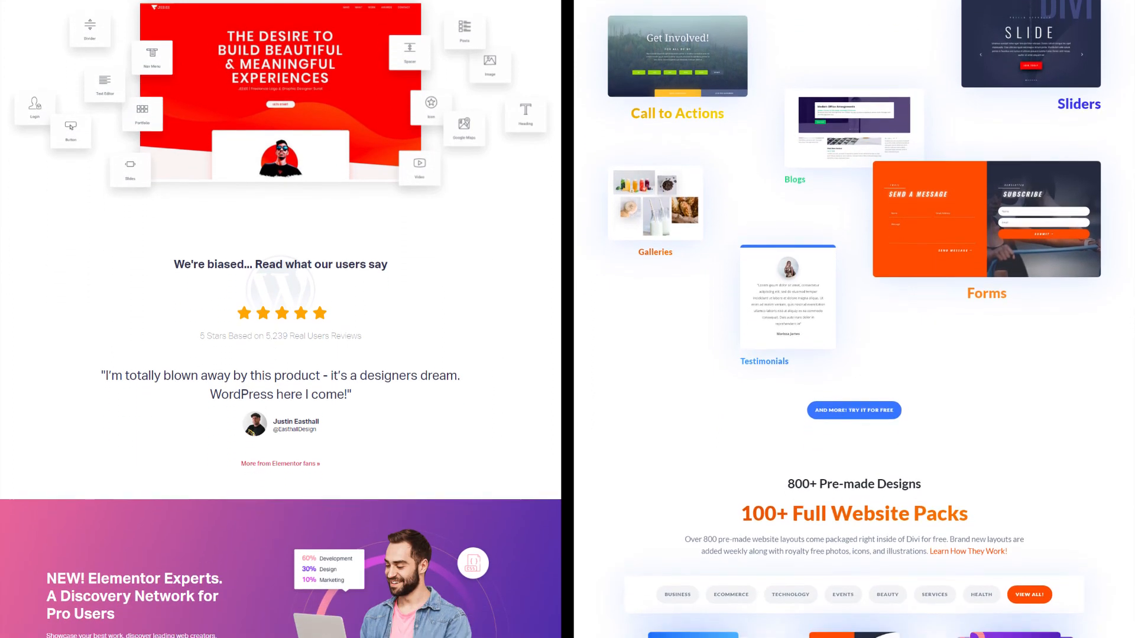
scroll(down, 3)
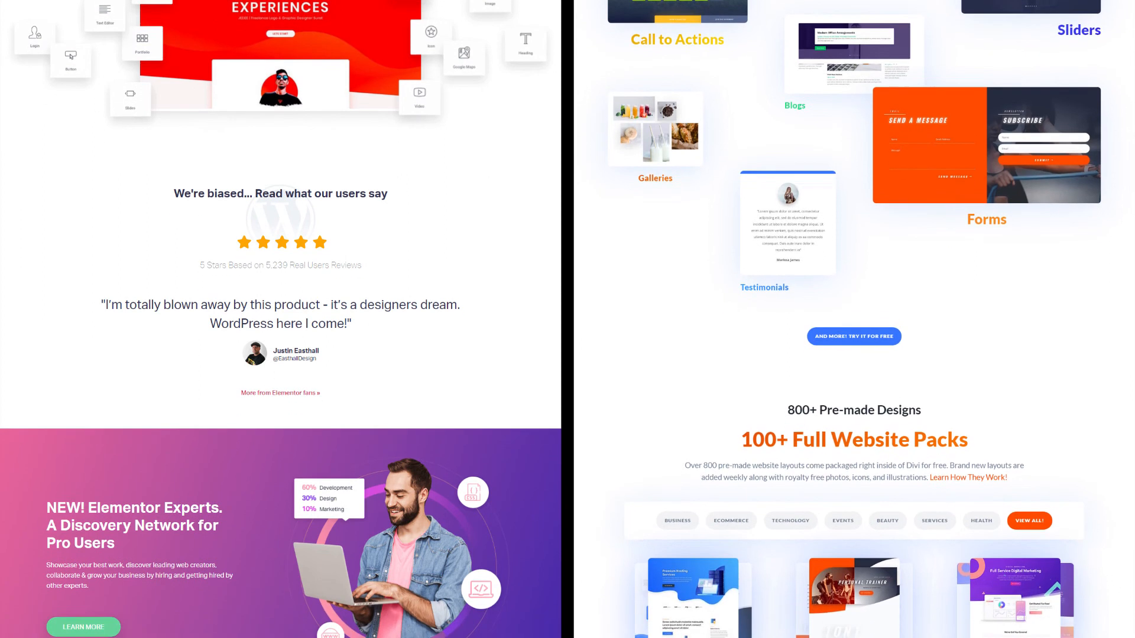
scroll(down, 3)
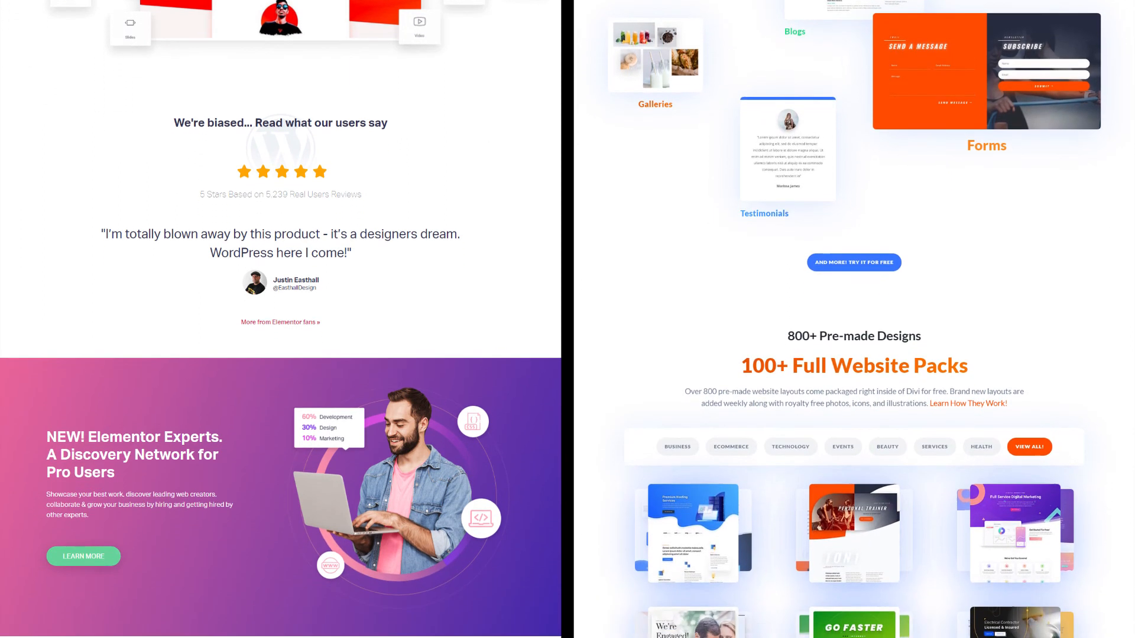
Scroll to Elementor's Theme Builder, Popup Builder and Widgets features beside Divi's Complete WordPress Design System section.
scroll(down, 3)
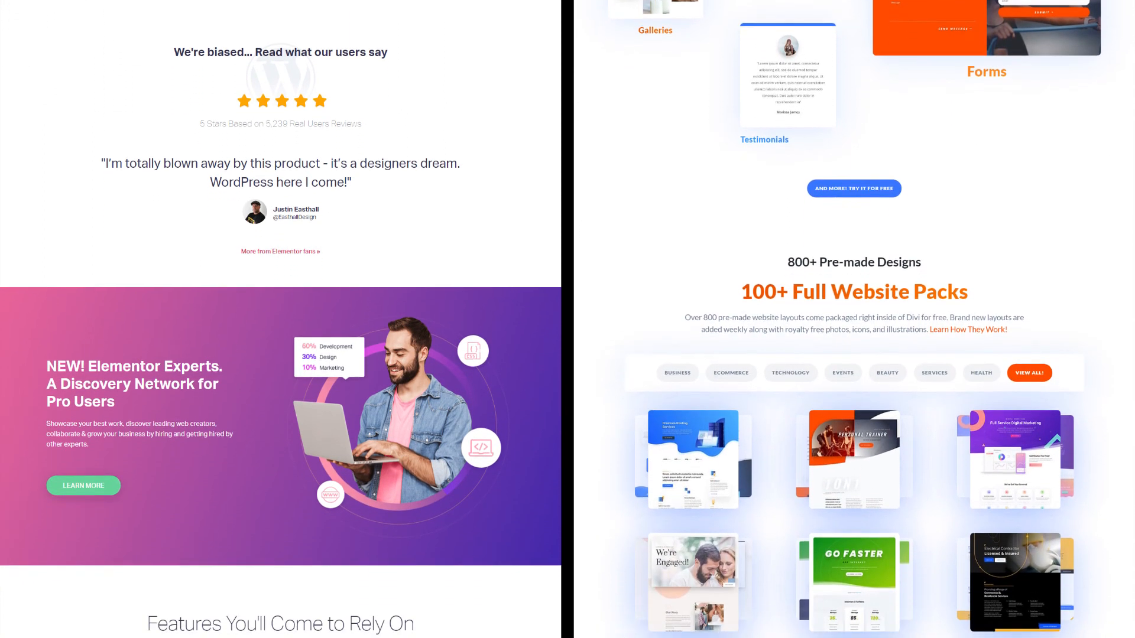
scroll(down, 3)
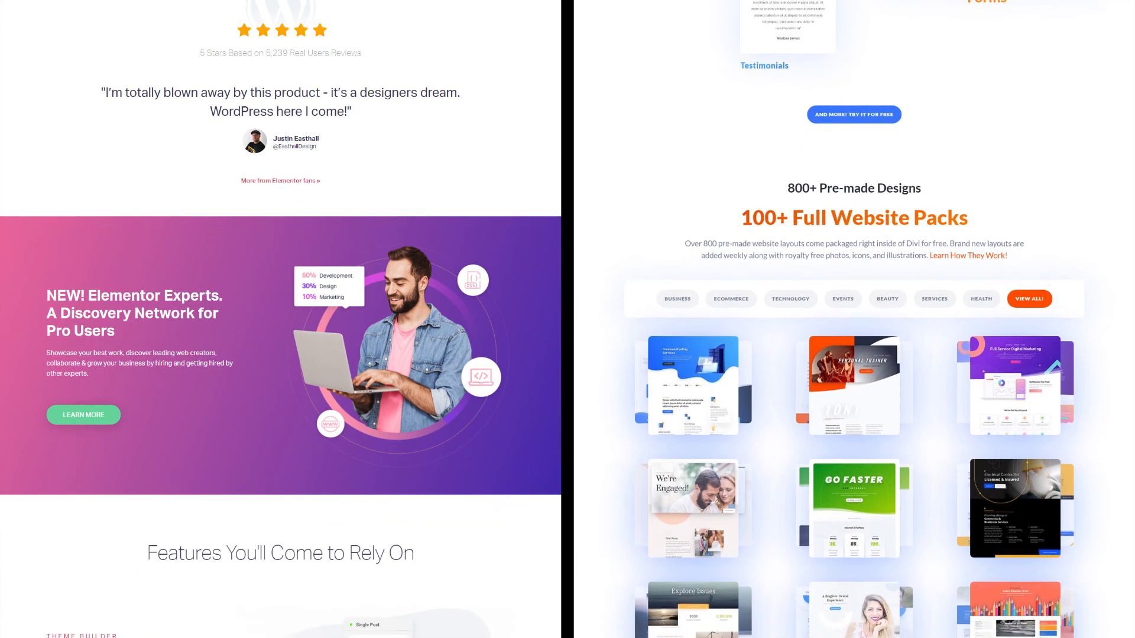
scroll(down, 3)
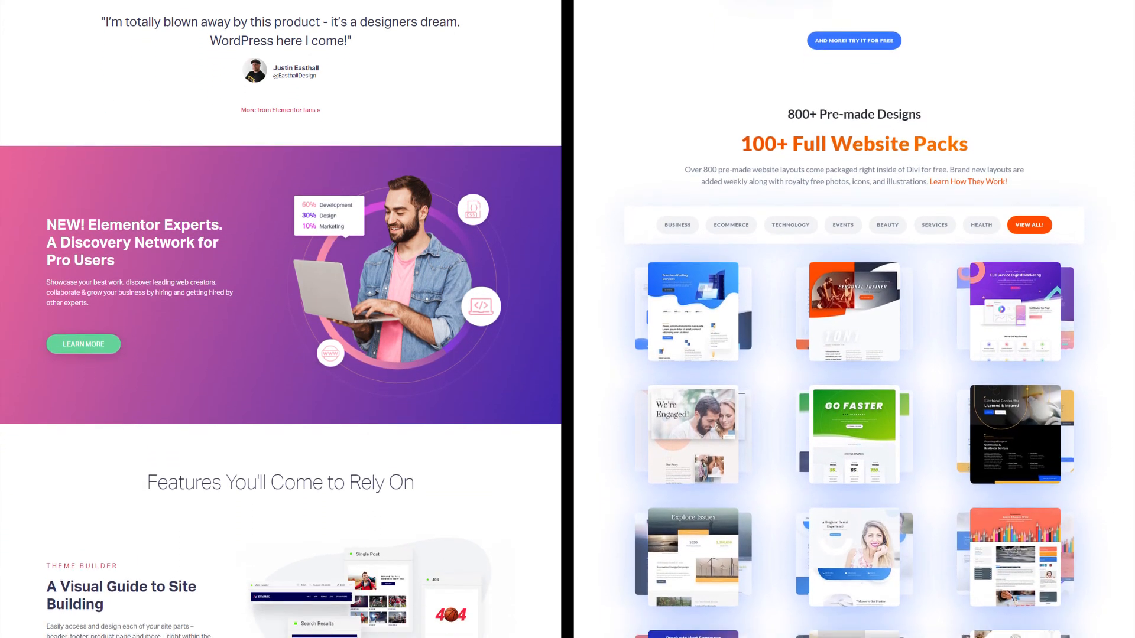
scroll(down, 3)
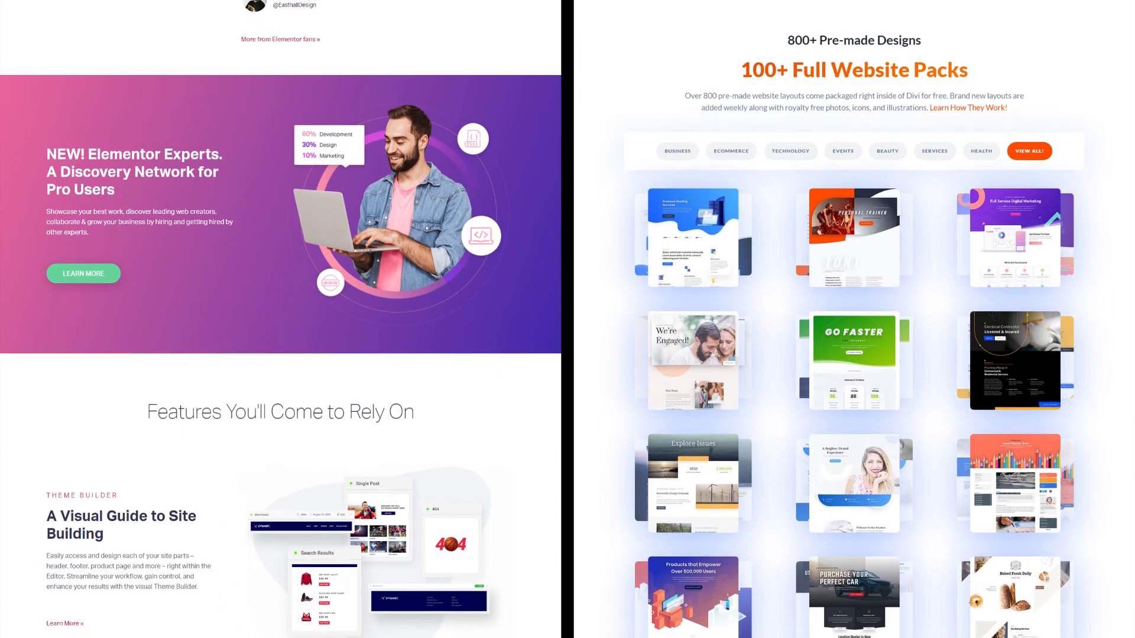
scroll(down, 3)
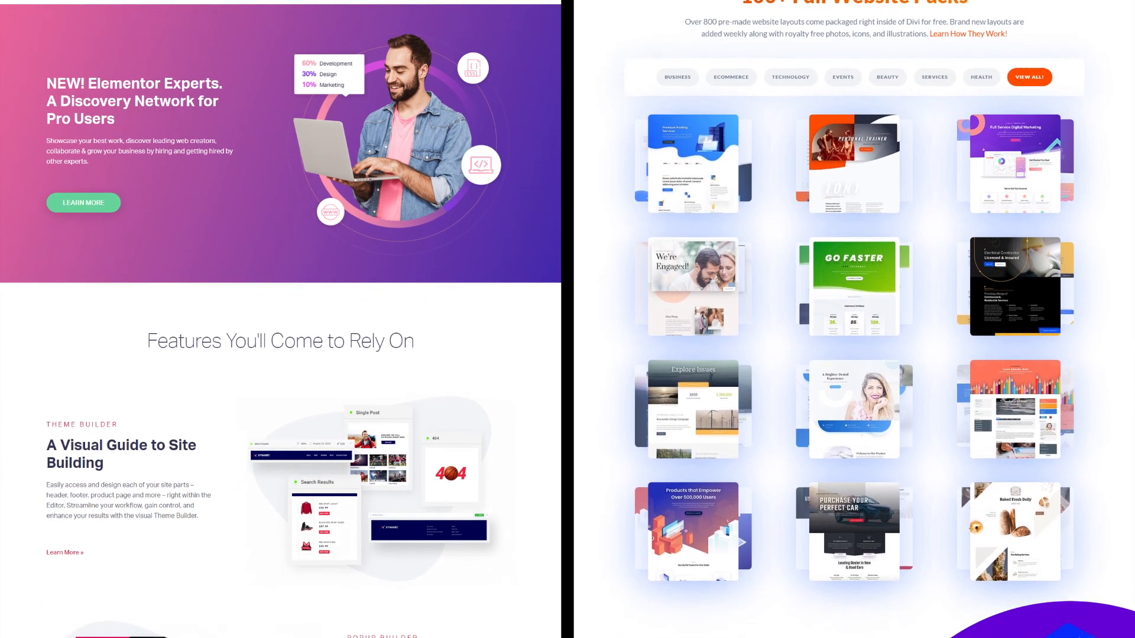
scroll(down, 3)
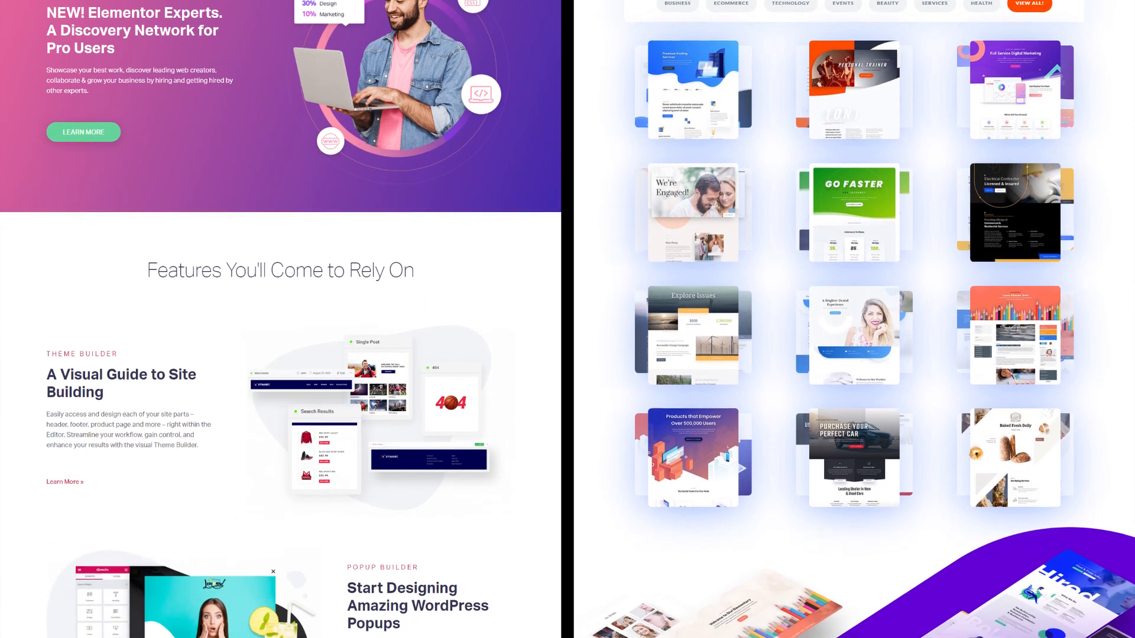
scroll(down, 3)
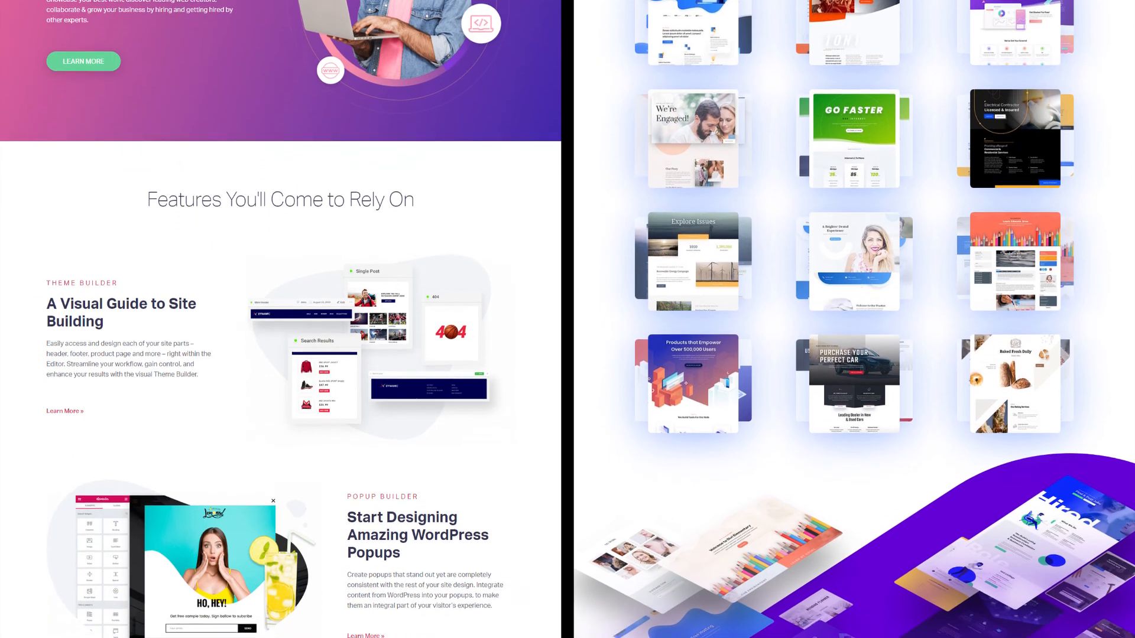
scroll(down, 3)
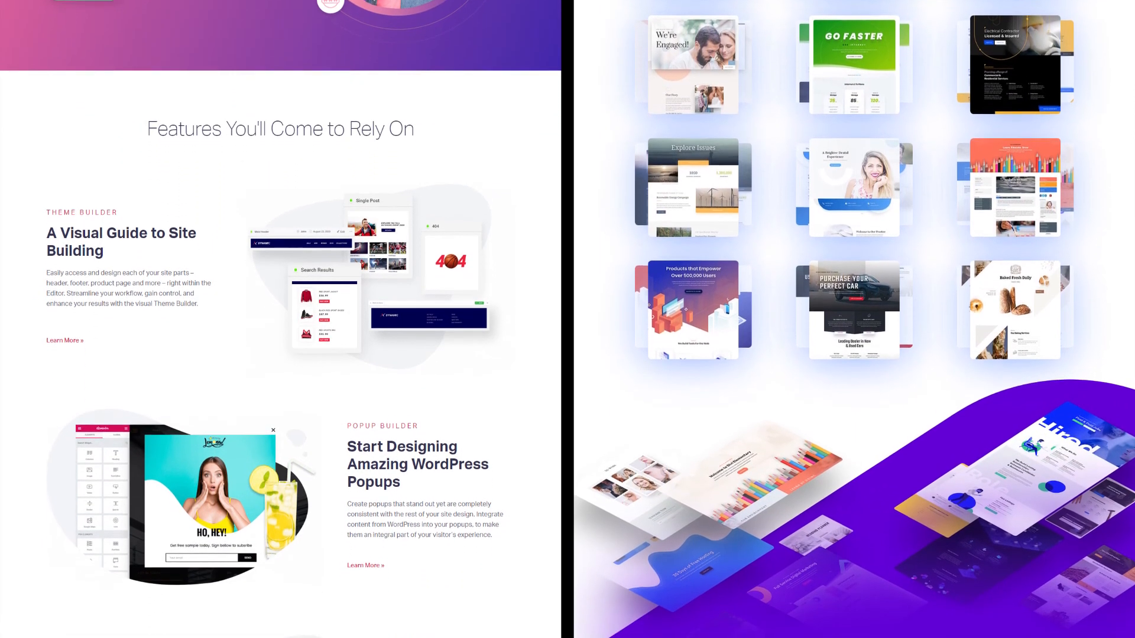
scroll(down, 3)
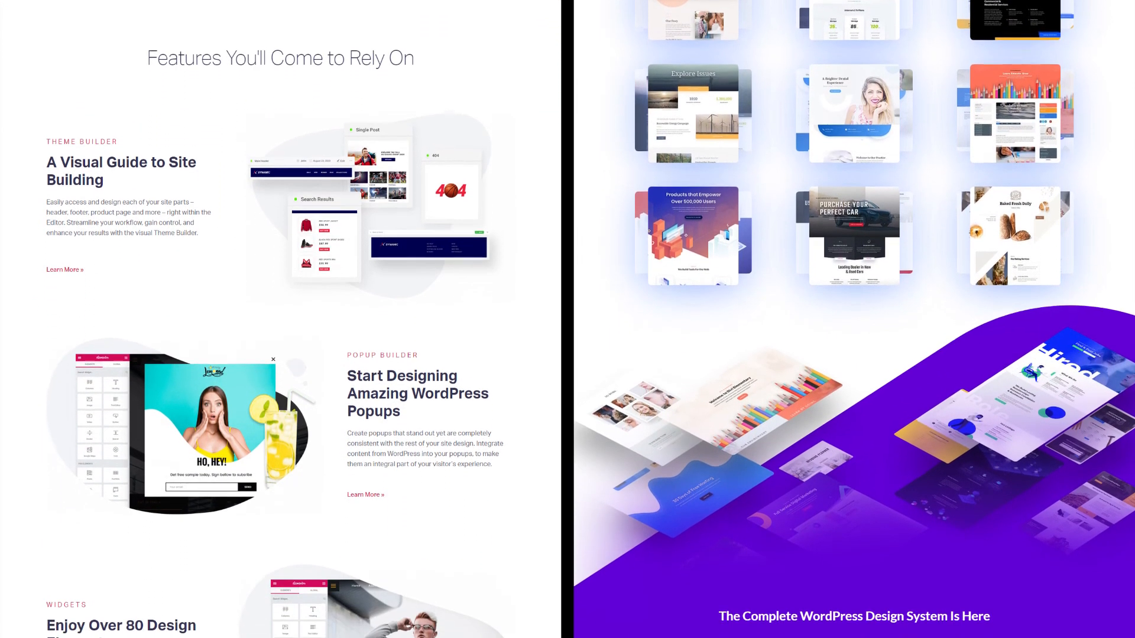
scroll(down, 3)
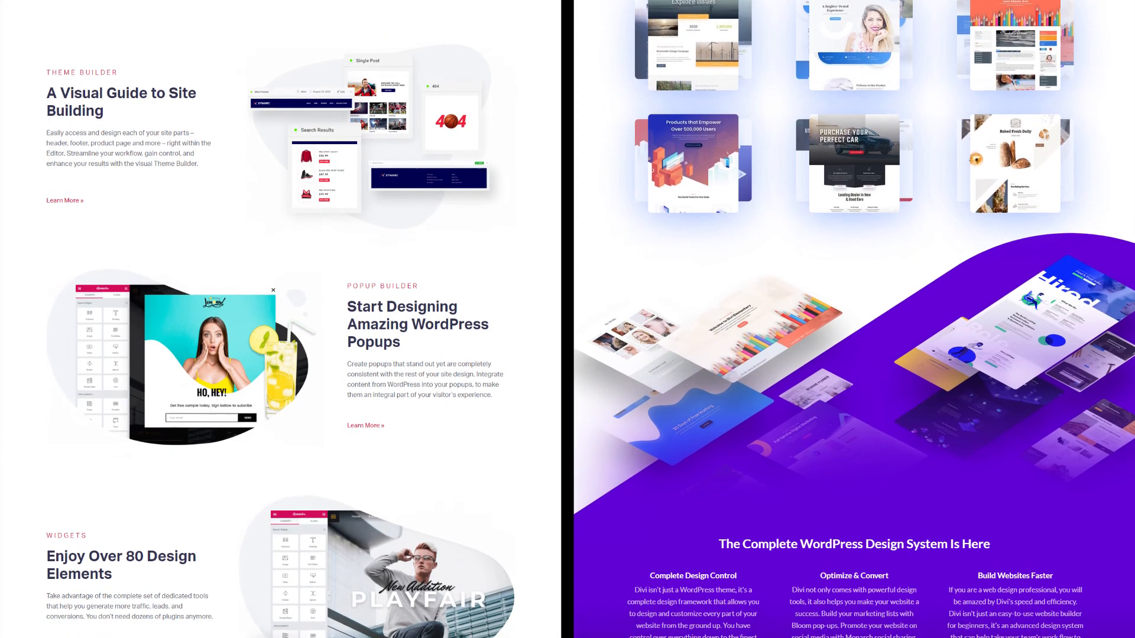
scroll(down, 3)
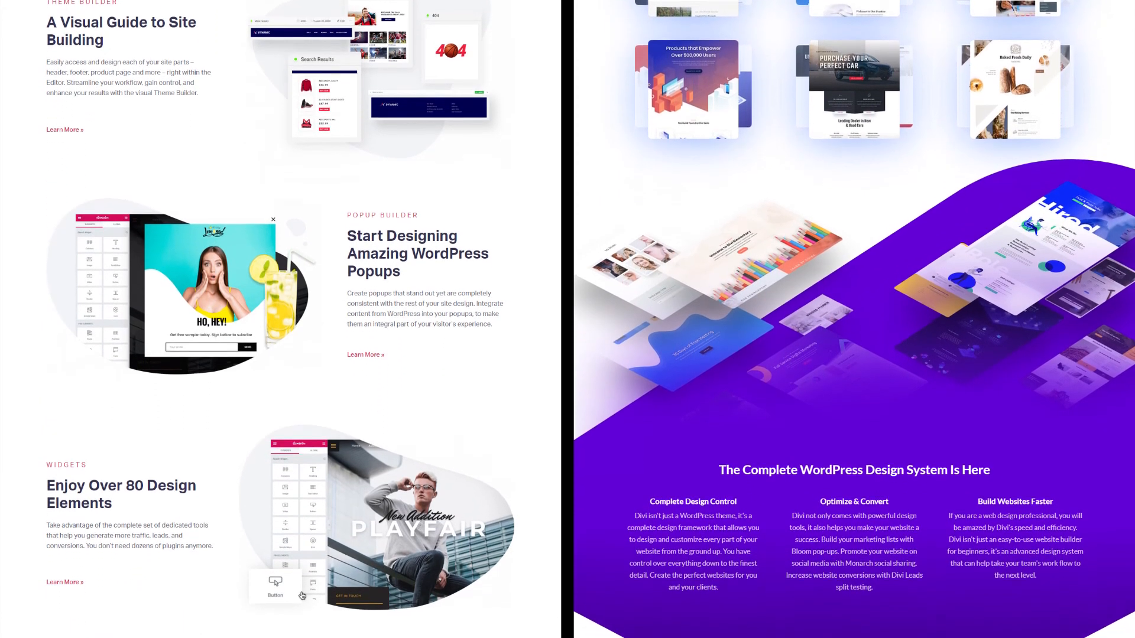
scroll(down, 3)
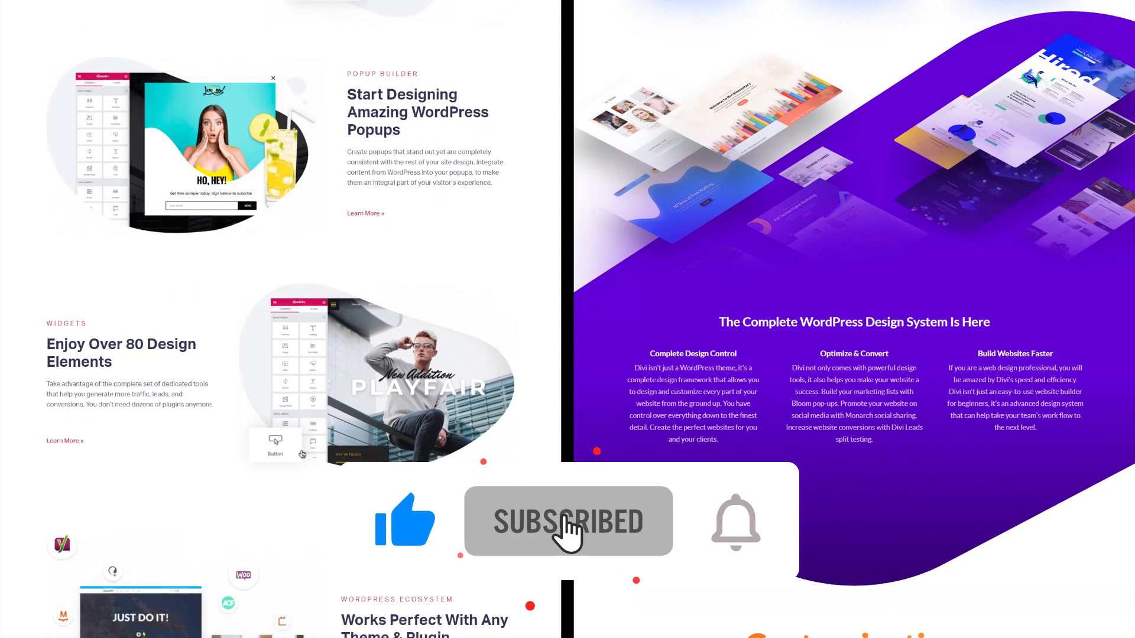
Scroll to Elementor's A Truly Global Phenomenon and Explore More Resources beside Divi's Customization and Hover State Styling.
scroll(down, 3)
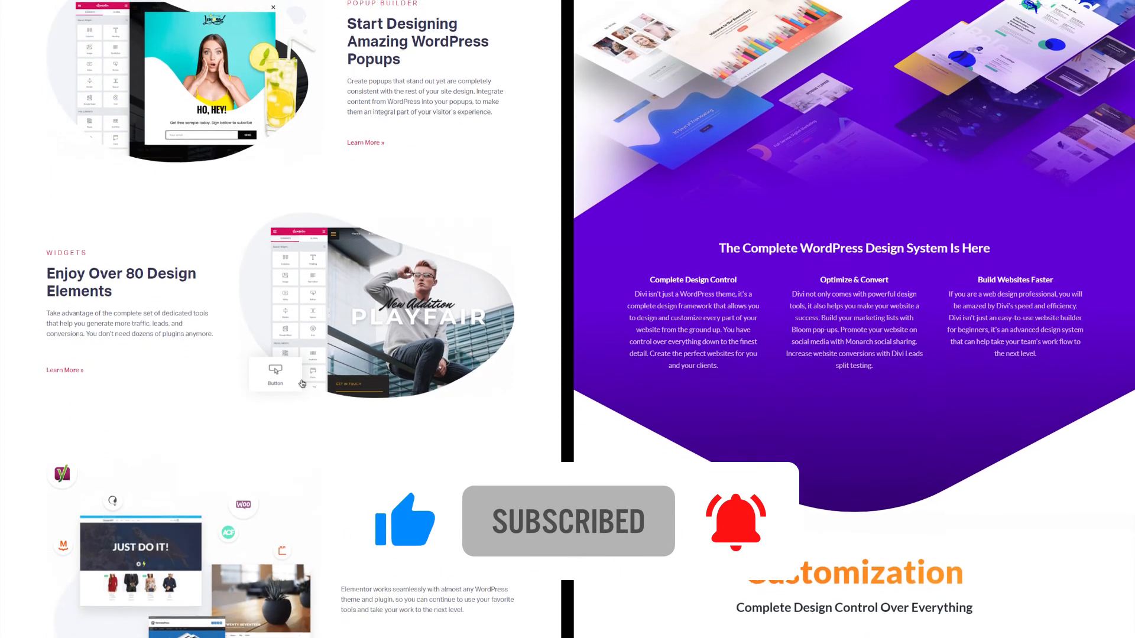
scroll(down, 3)
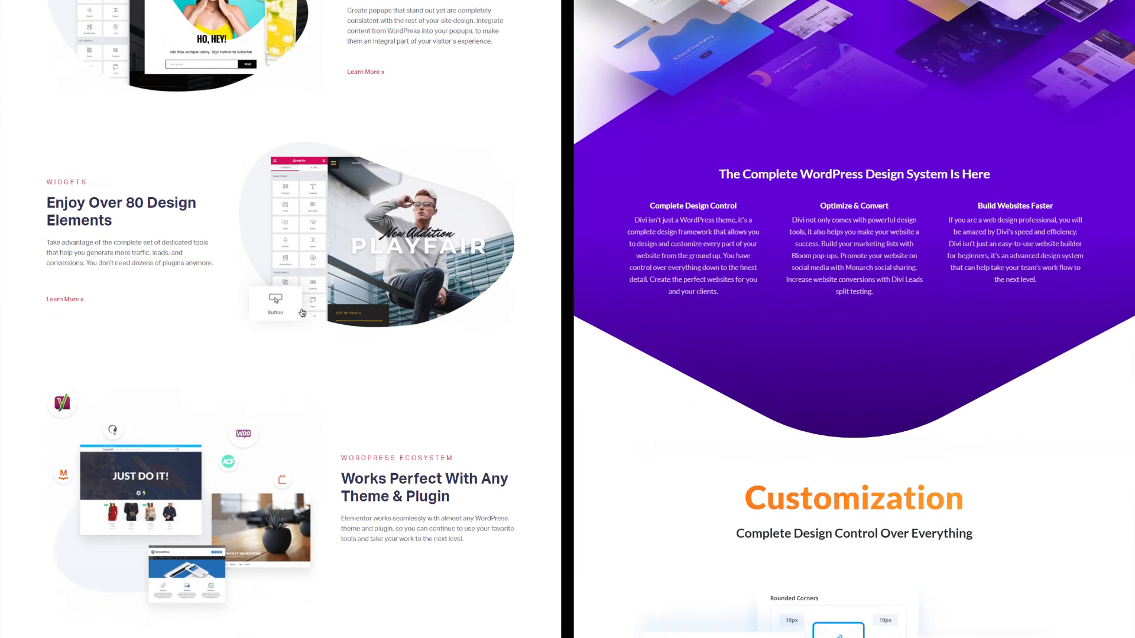
scroll(down, 3)
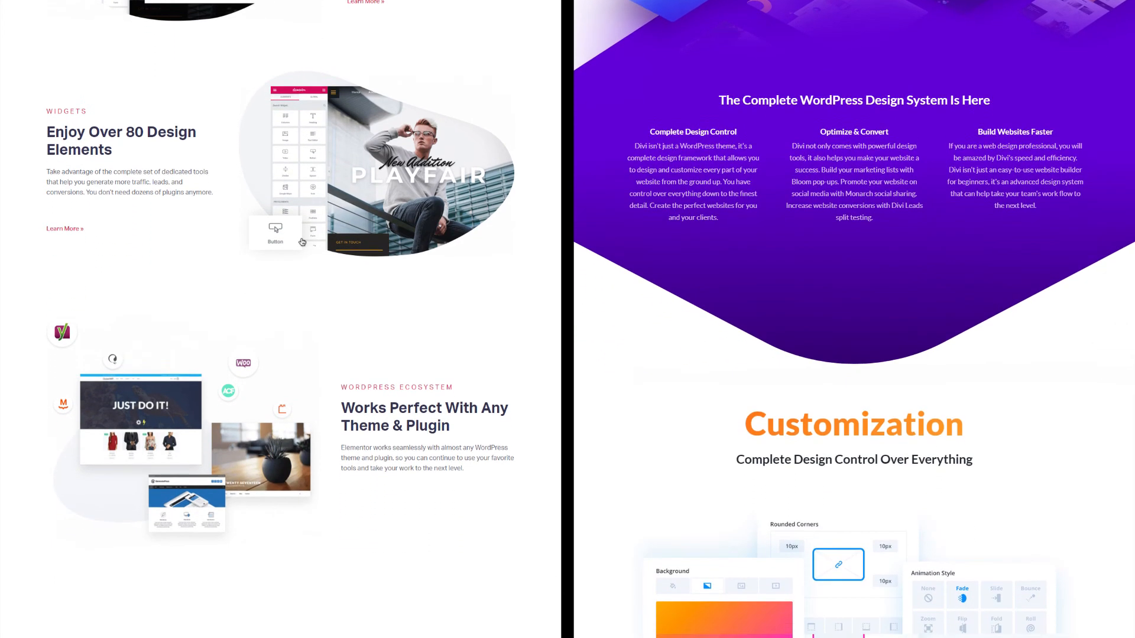
scroll(down, 3)
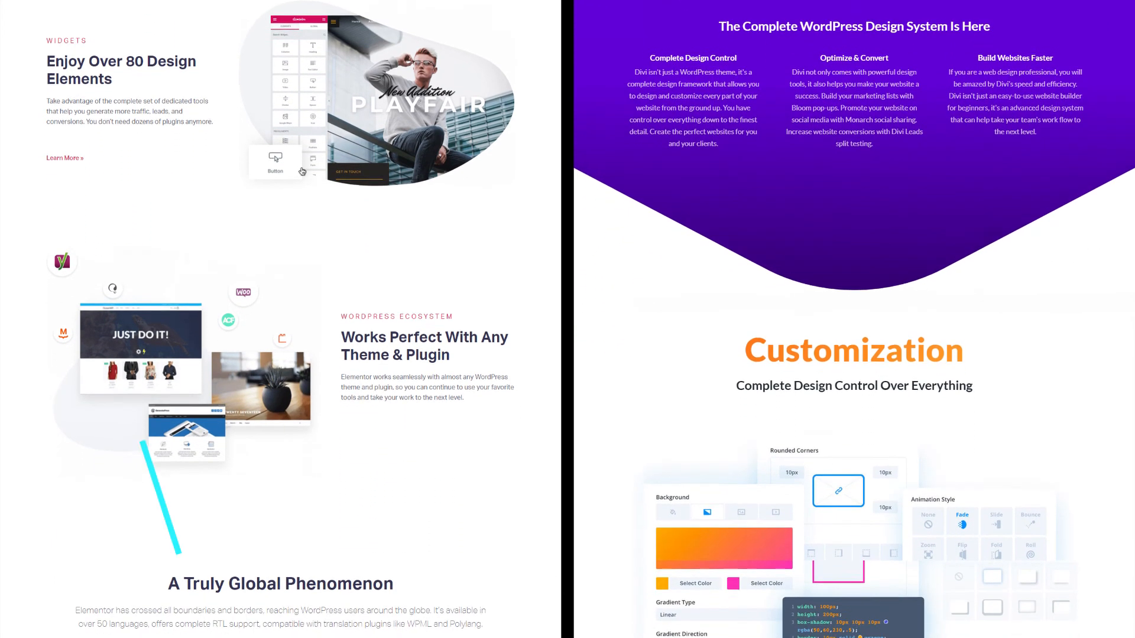
scroll(down, 3)
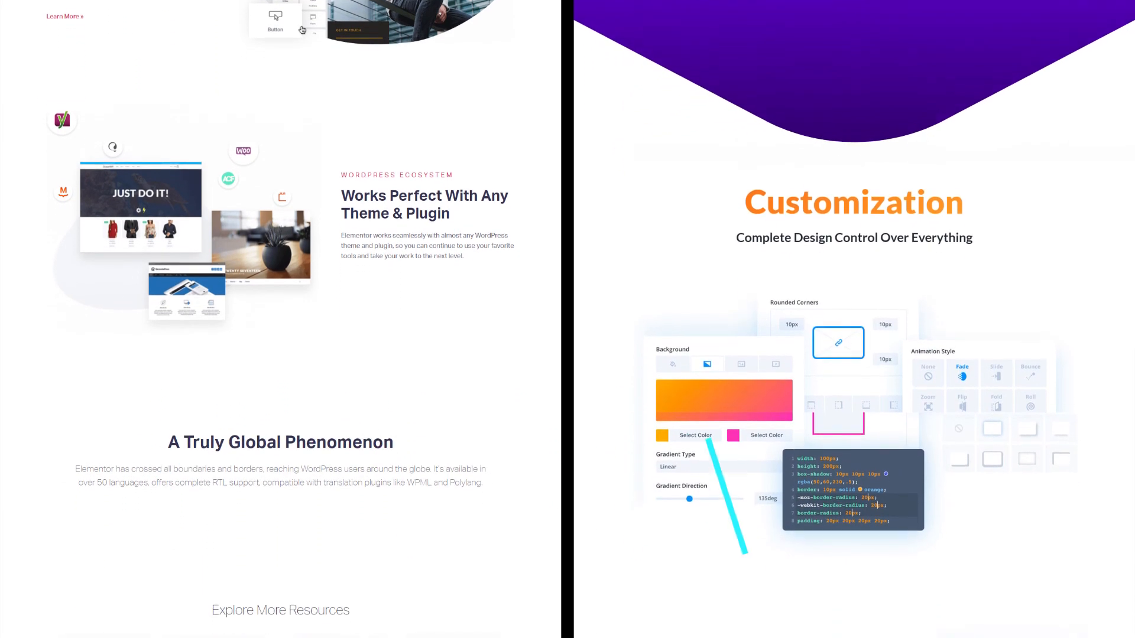
scroll(down, 3)
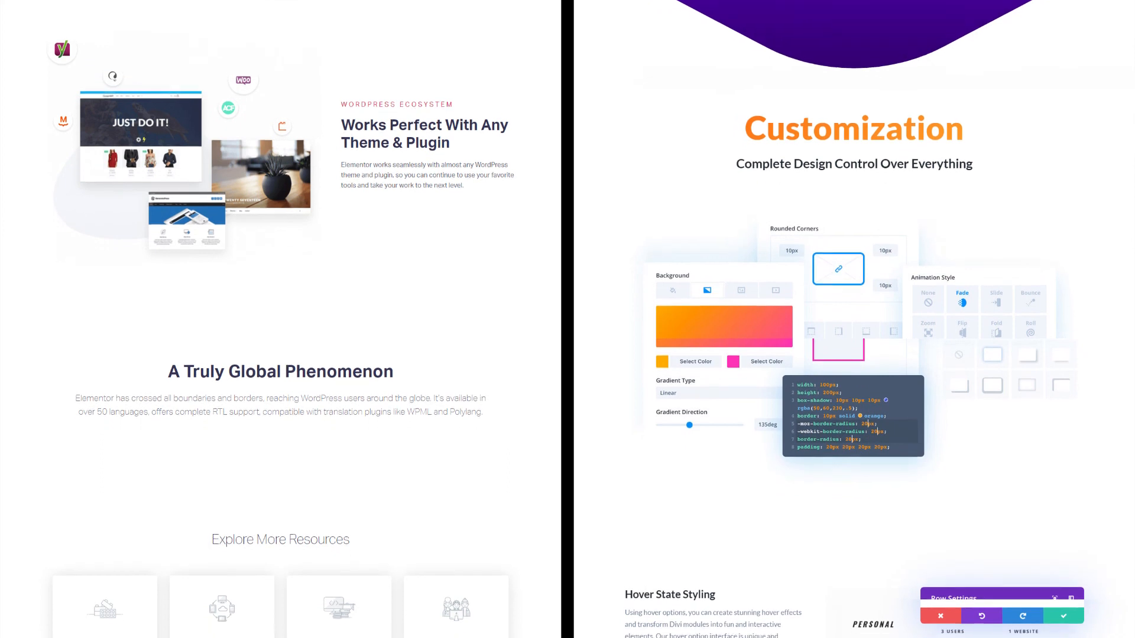
scroll(down, 3)
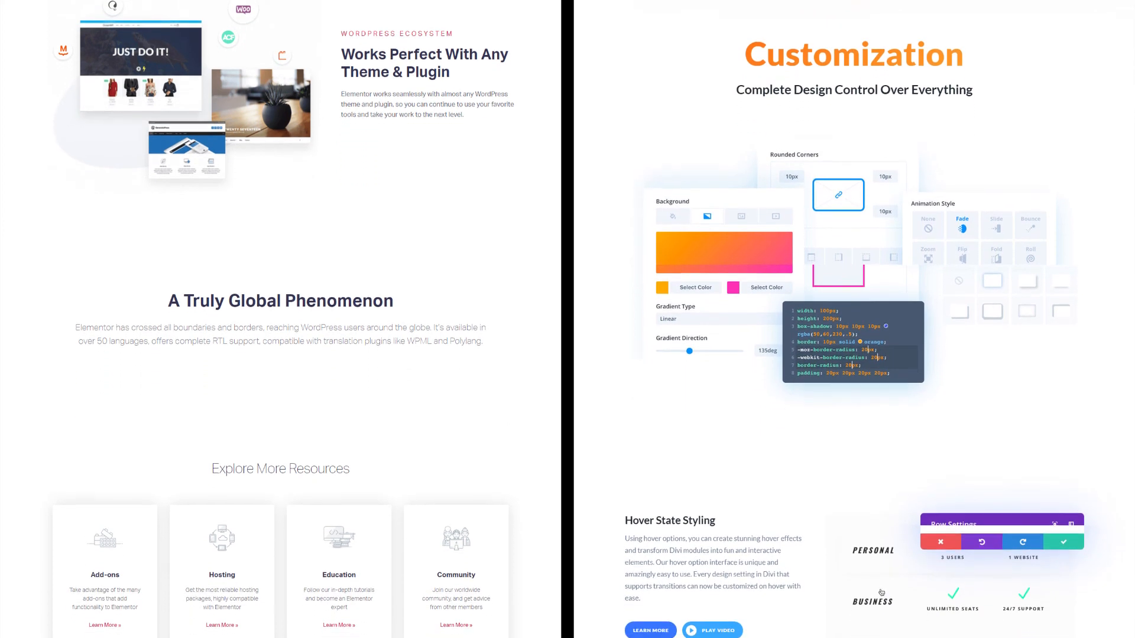
scroll(down, 3)
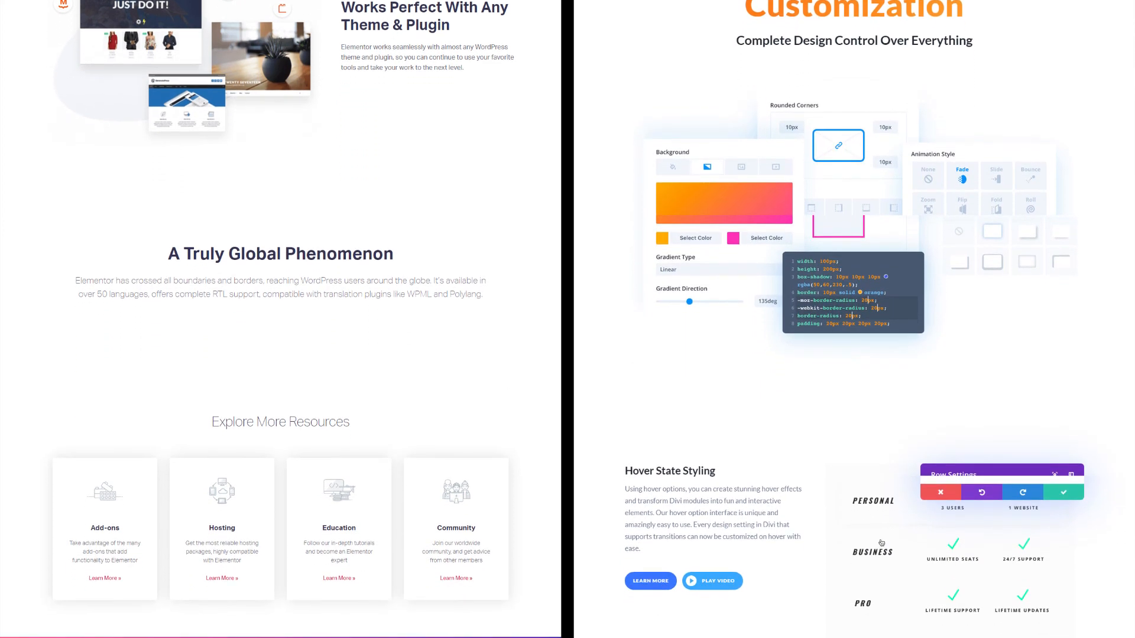